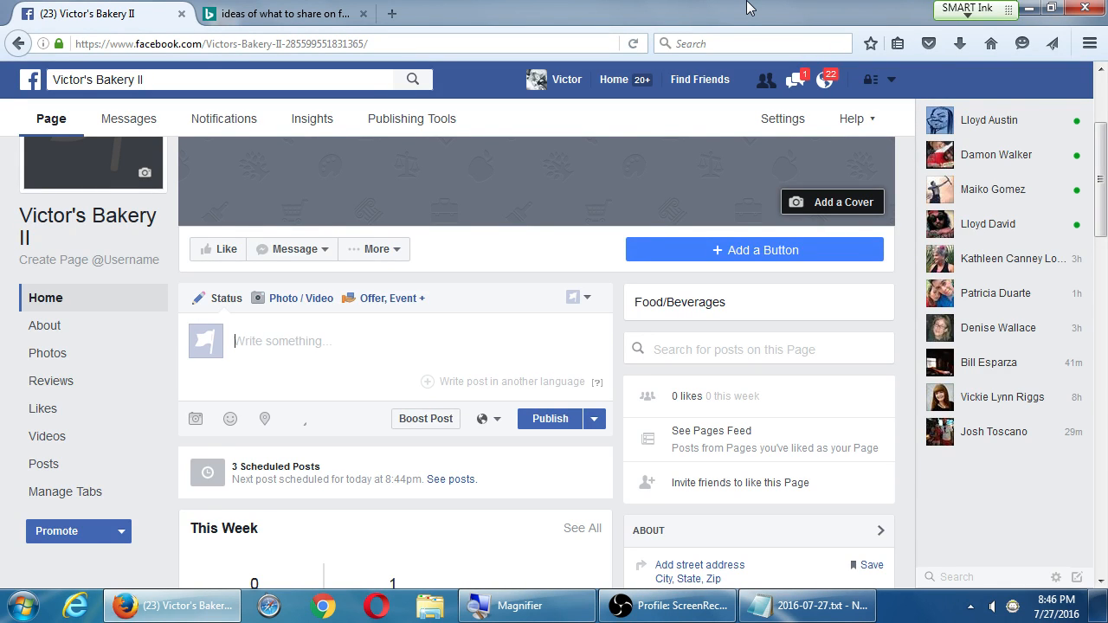
mouse_move(546, 218)
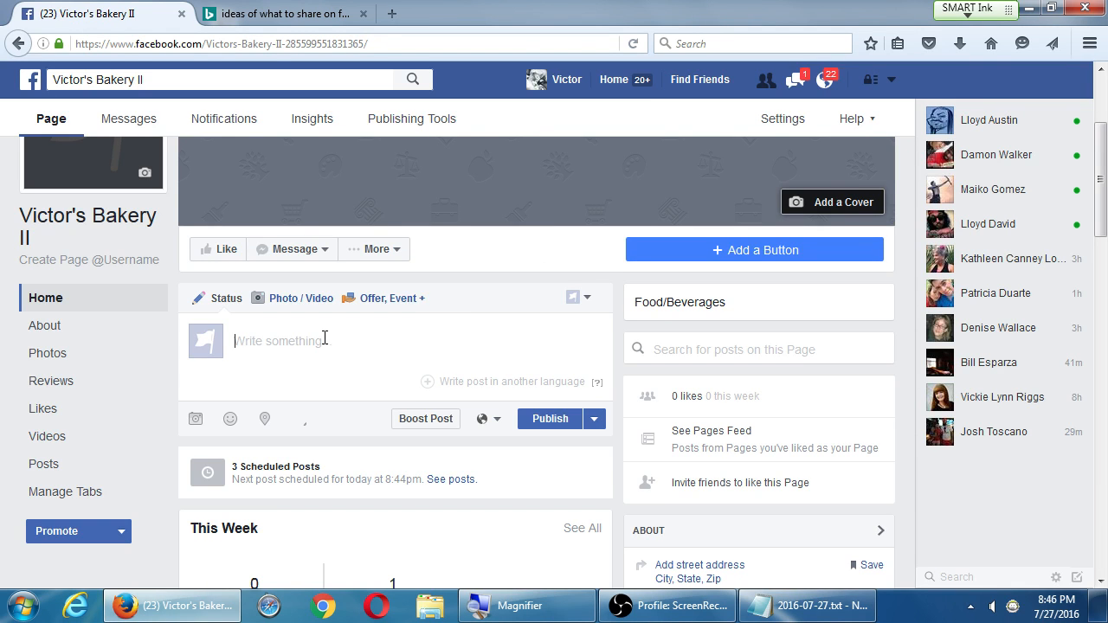
mouse_move(304, 430)
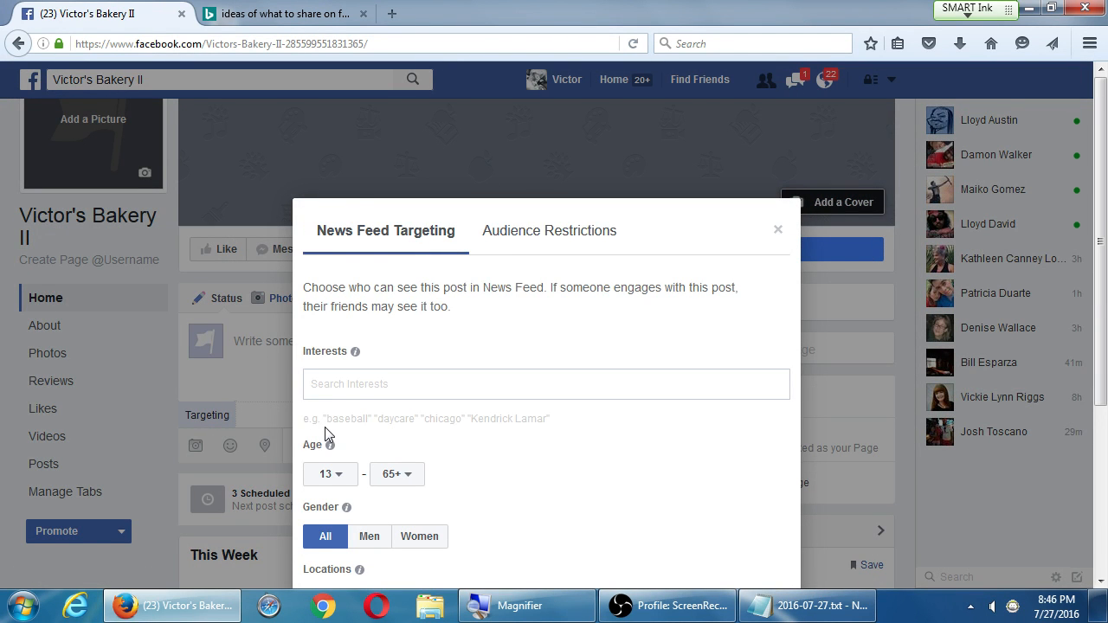
mouse_move(705, 251)
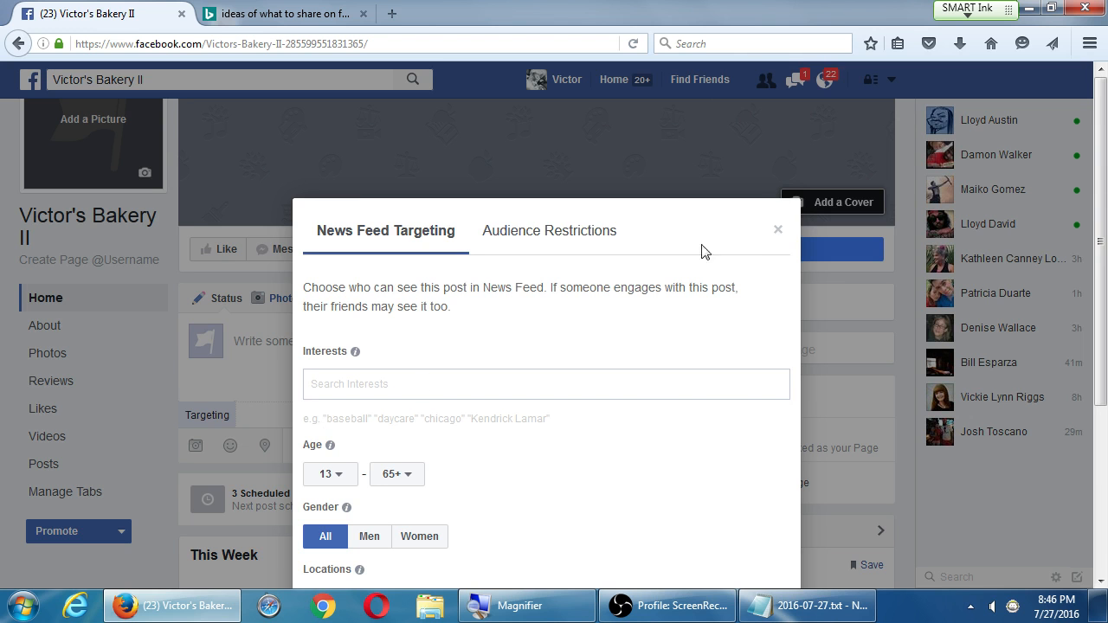
Close the News Feed Targeting dialog and return to the Page's post composer
left_click(777, 230)
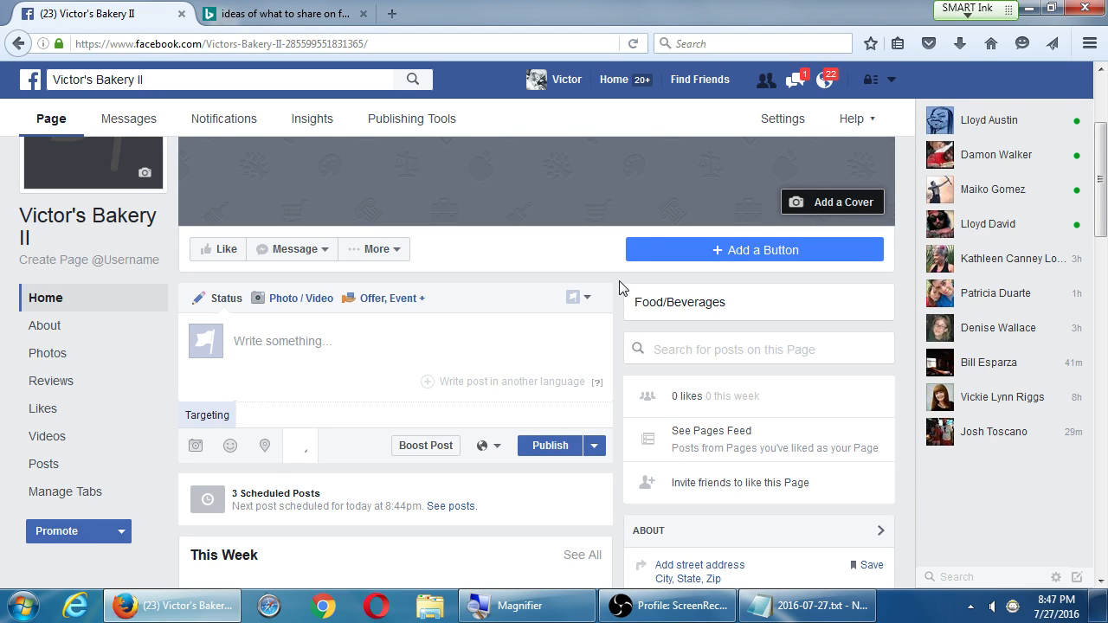
mouse_move(446, 346)
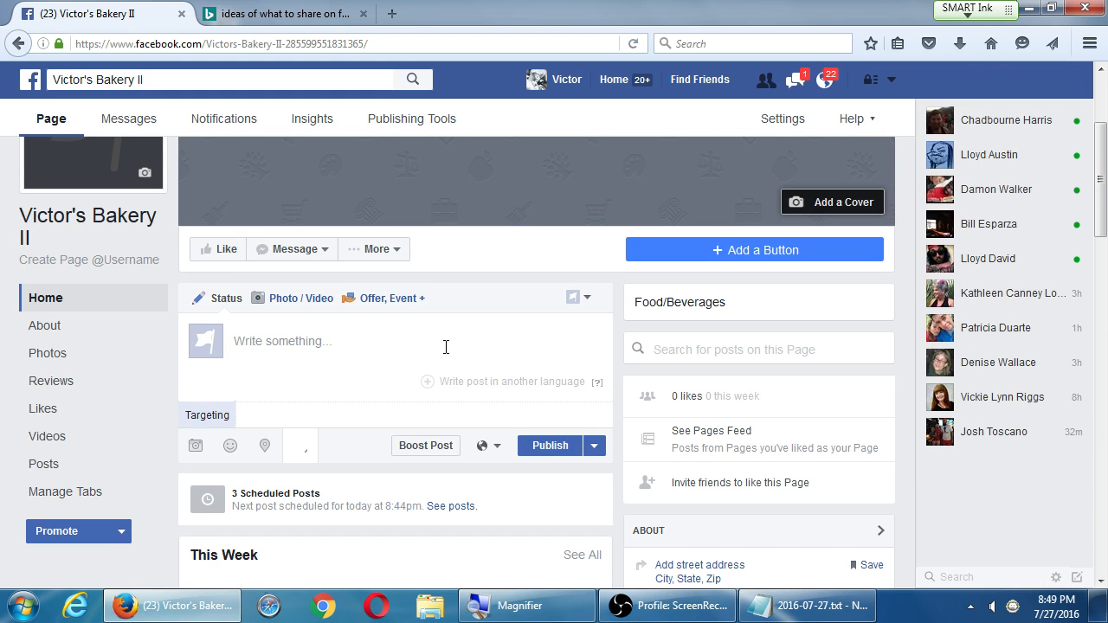
scroll("down", 3)
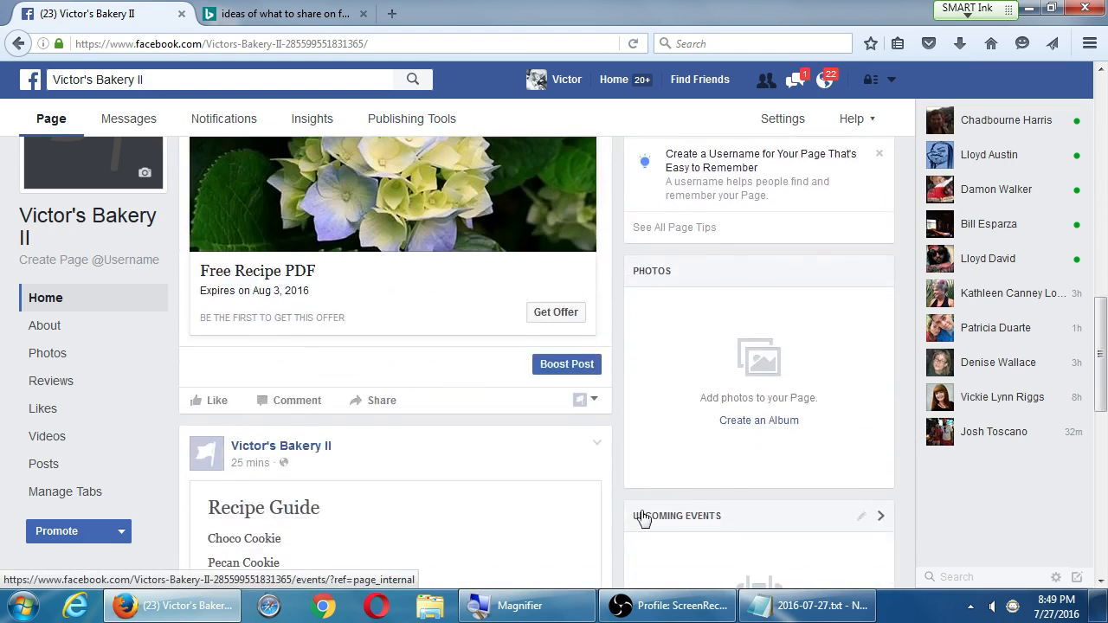
scroll("up", 3)
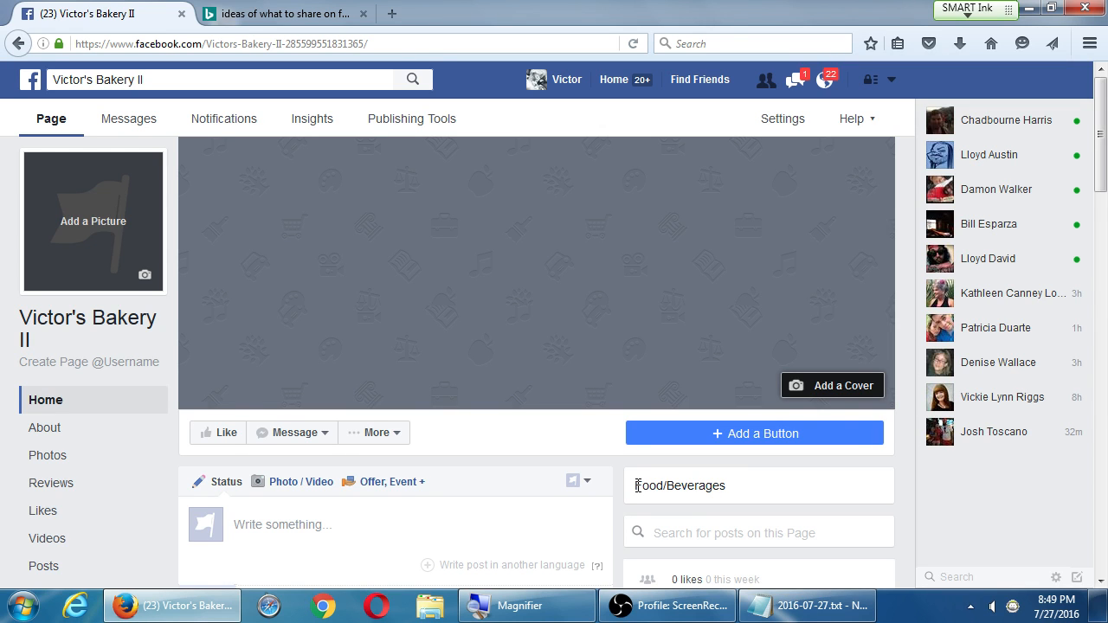
mouse_move(995, 175)
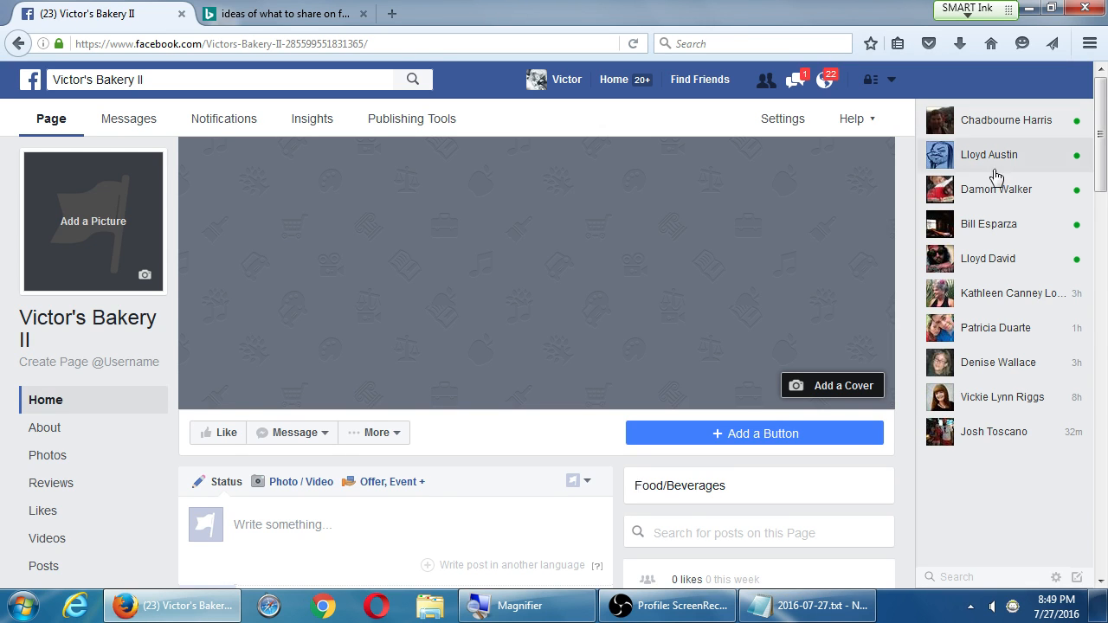
scroll("down", 3)
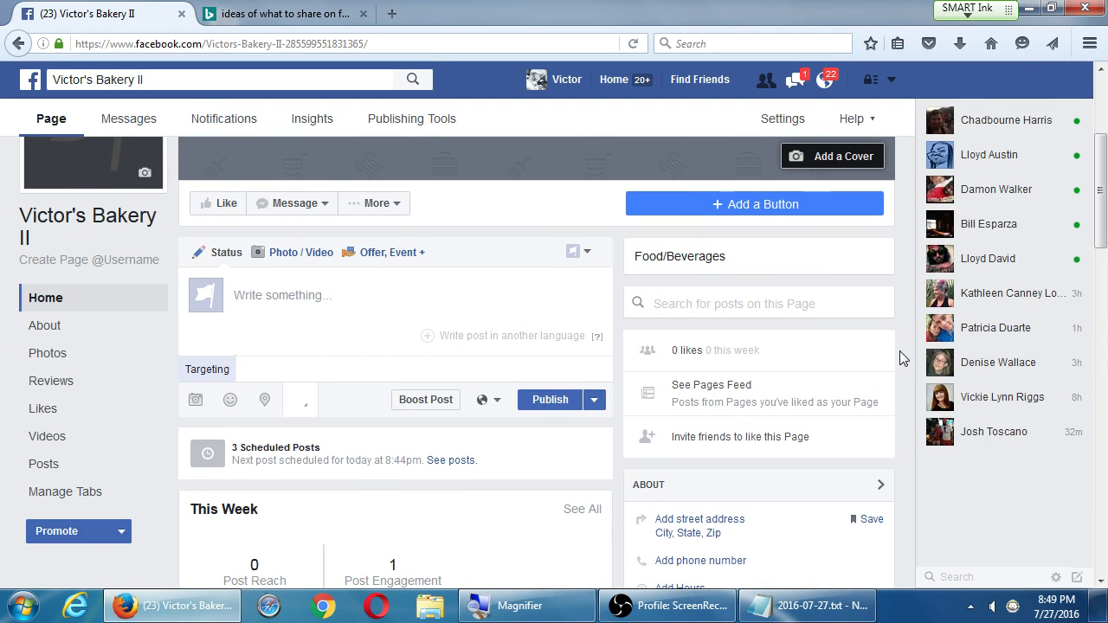
scroll("up", 3)
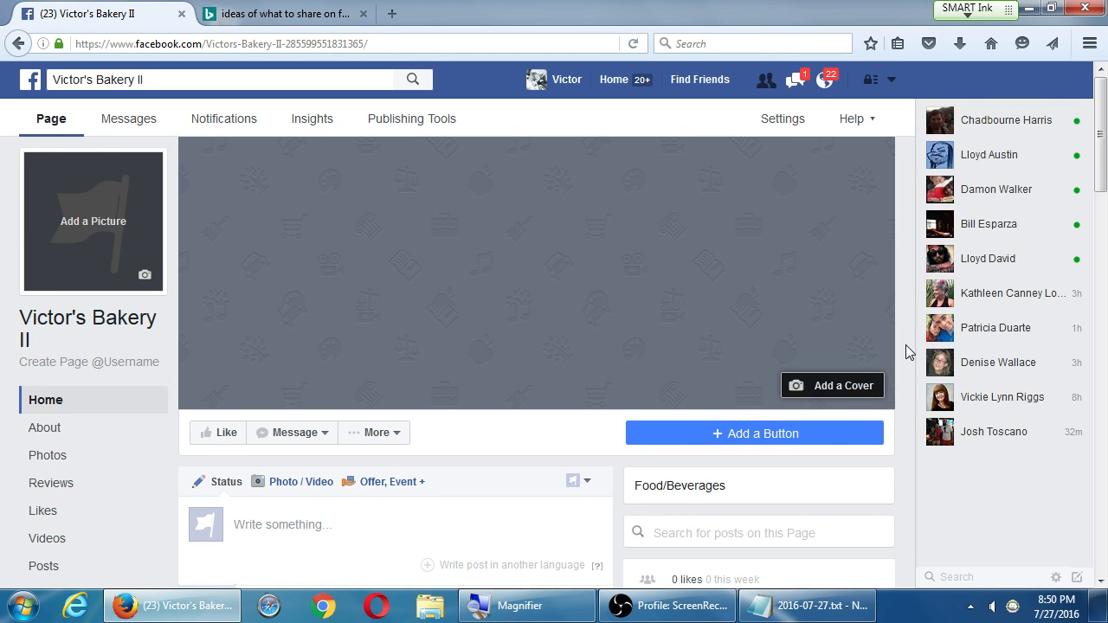
mouse_move(901, 199)
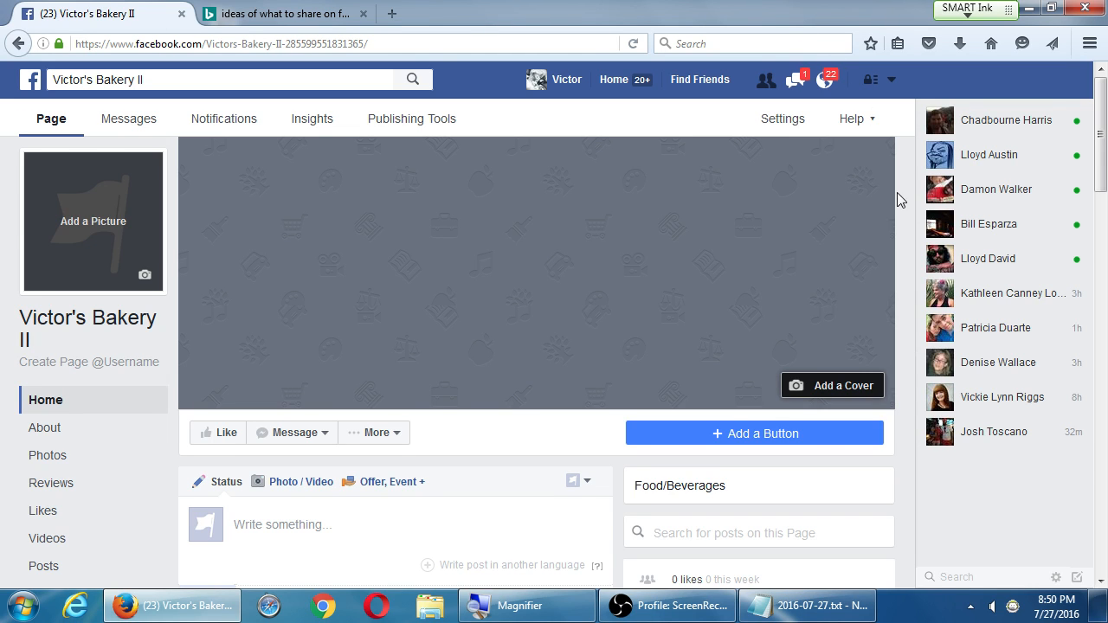
scroll("down", 3)
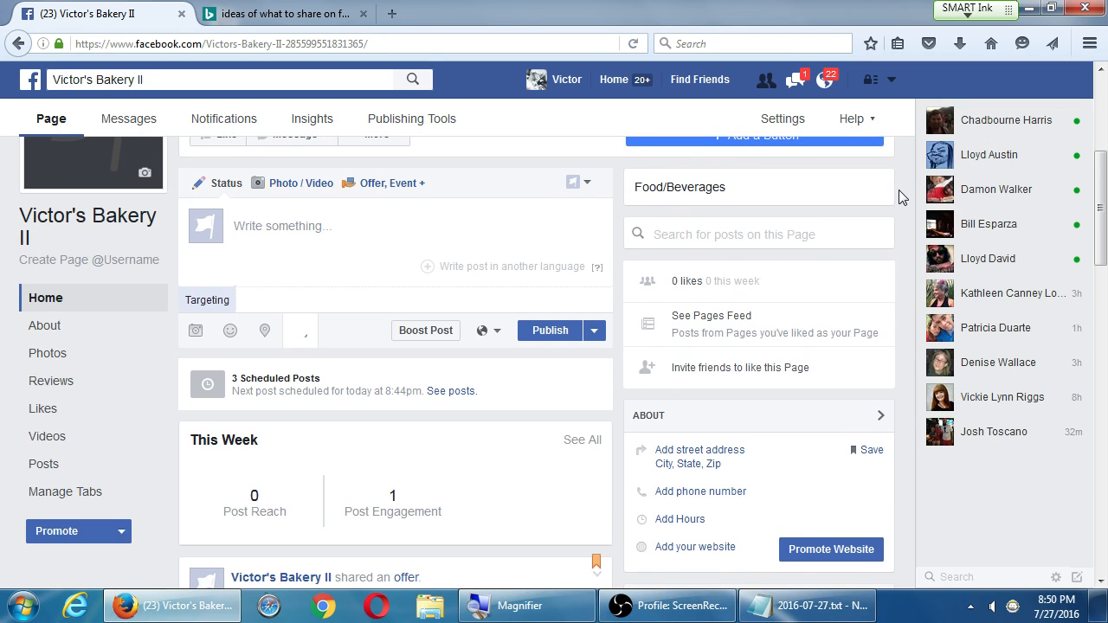
scroll("up", 3)
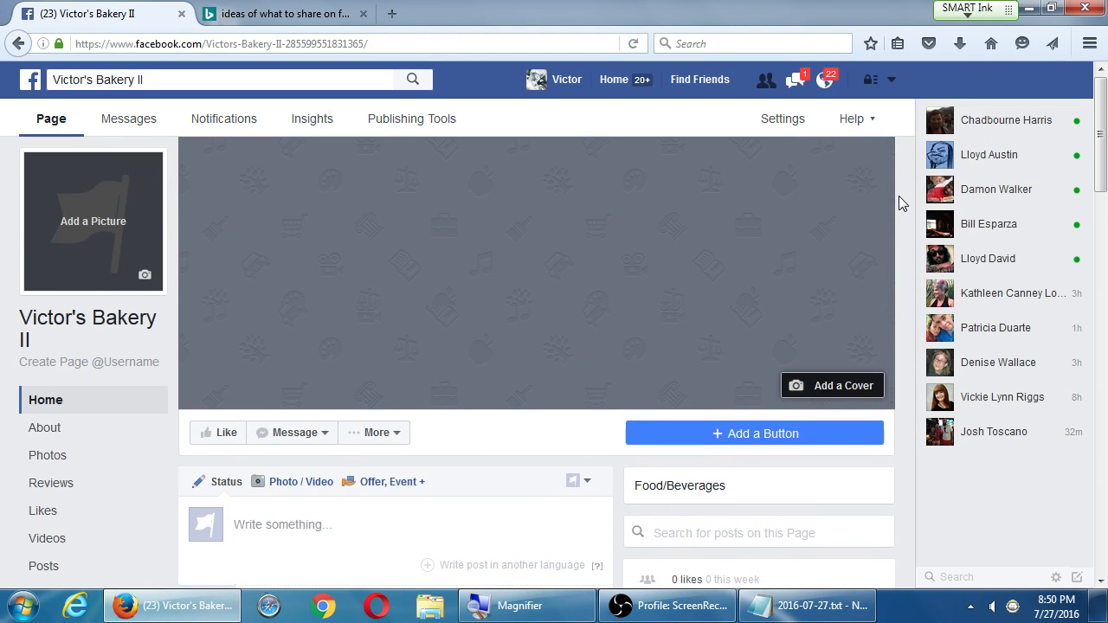
mouse_move(912, 204)
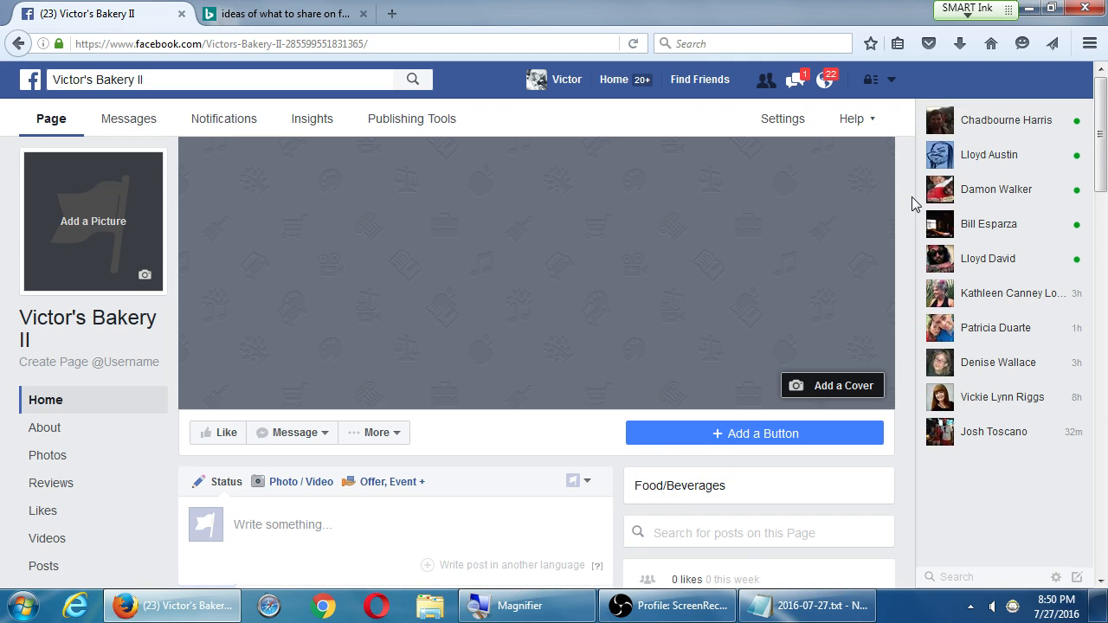
scroll("down", 3)
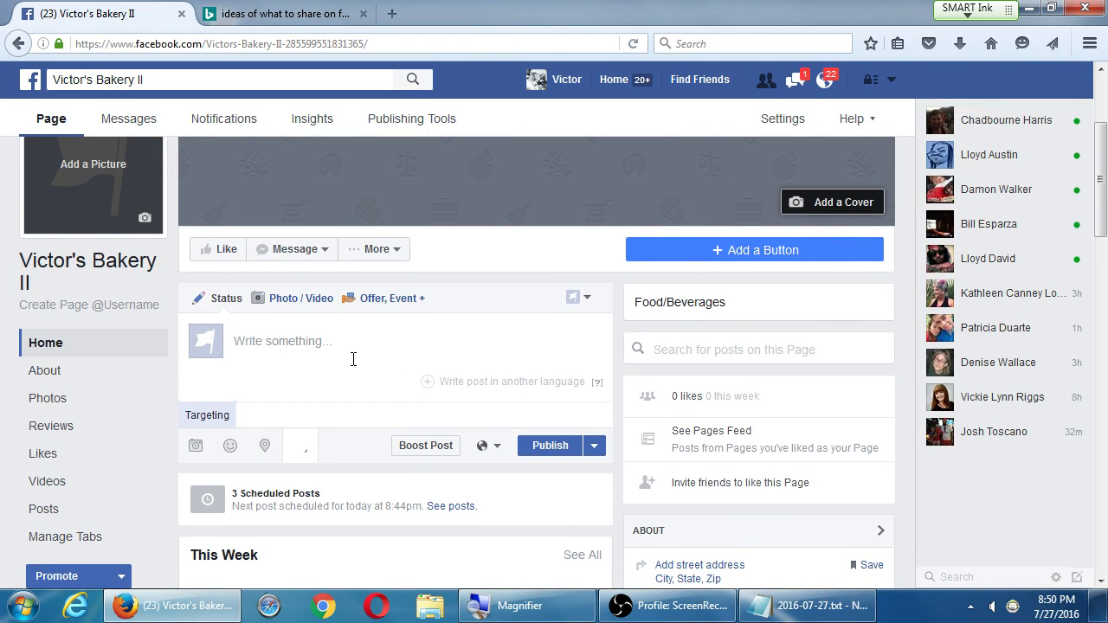
Draft placeholder text 'vdxvdvxcvxcvcxxvc drdsdfdfsdsf' in the Page's status box without publishing
type("vdxvdvxcvxcvcxxvczvxcvcxzvcxz")
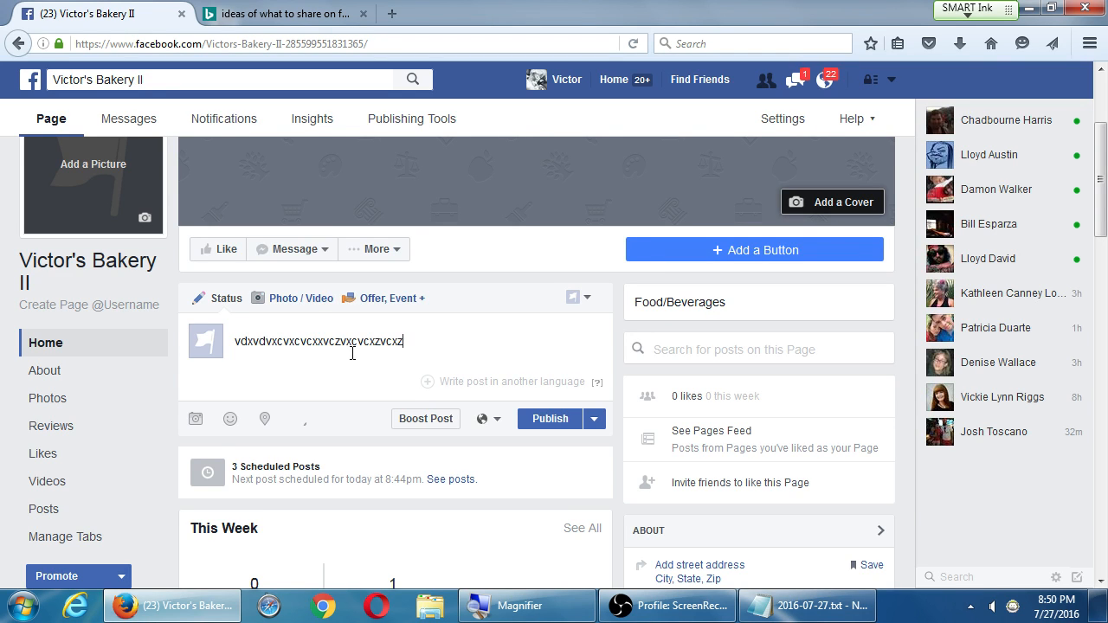
type("drdsdfdfsdsf")
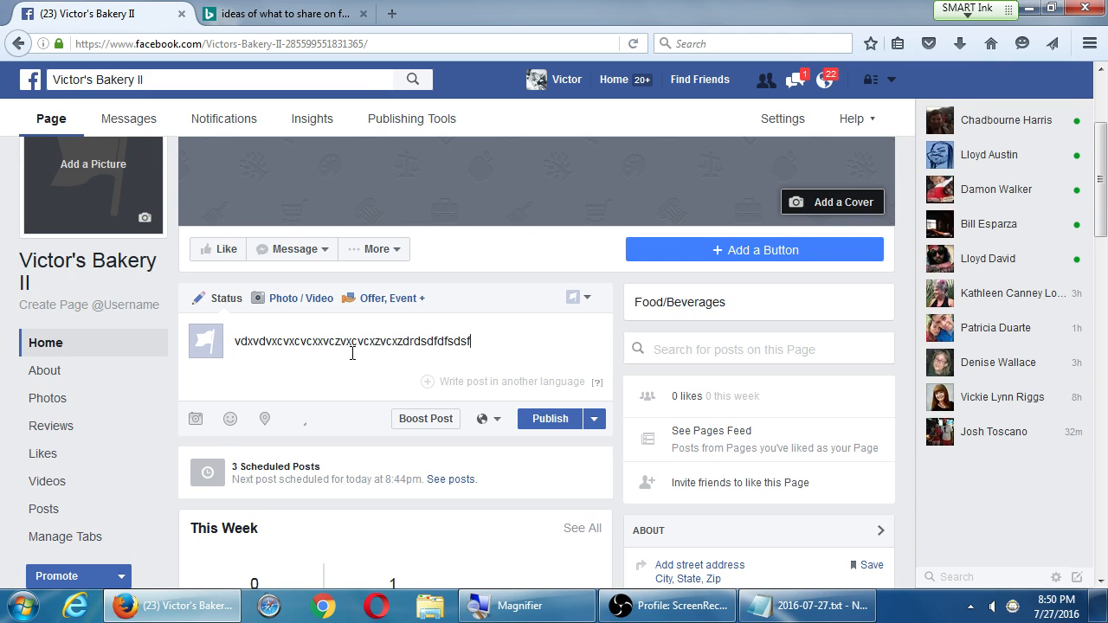
mouse_move(269, 308)
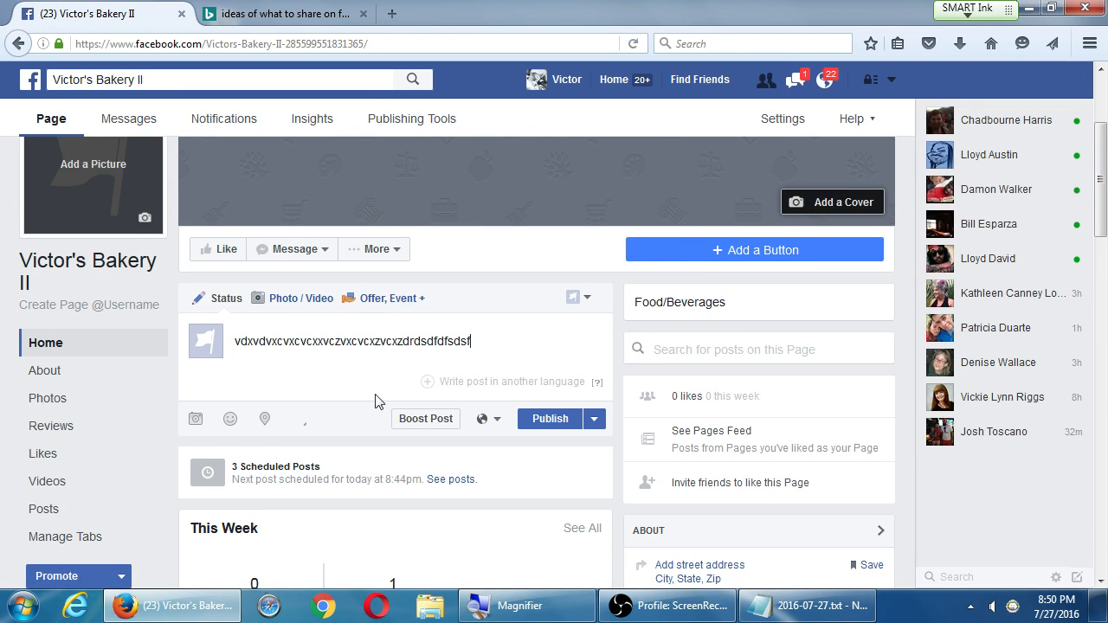
left_click(549, 418)
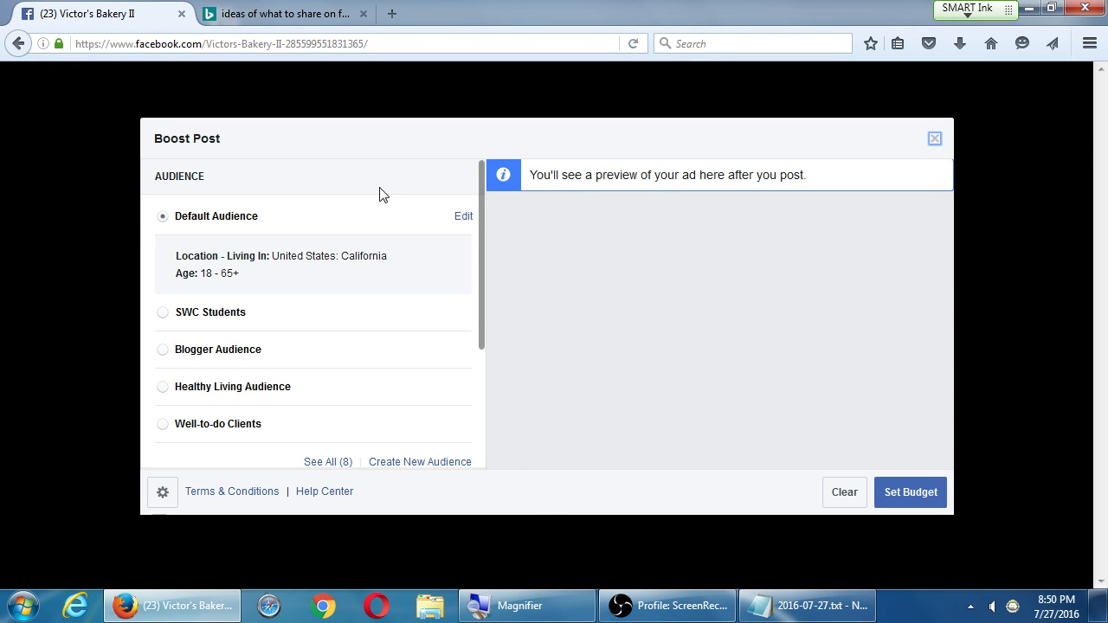
mouse_move(764, 431)
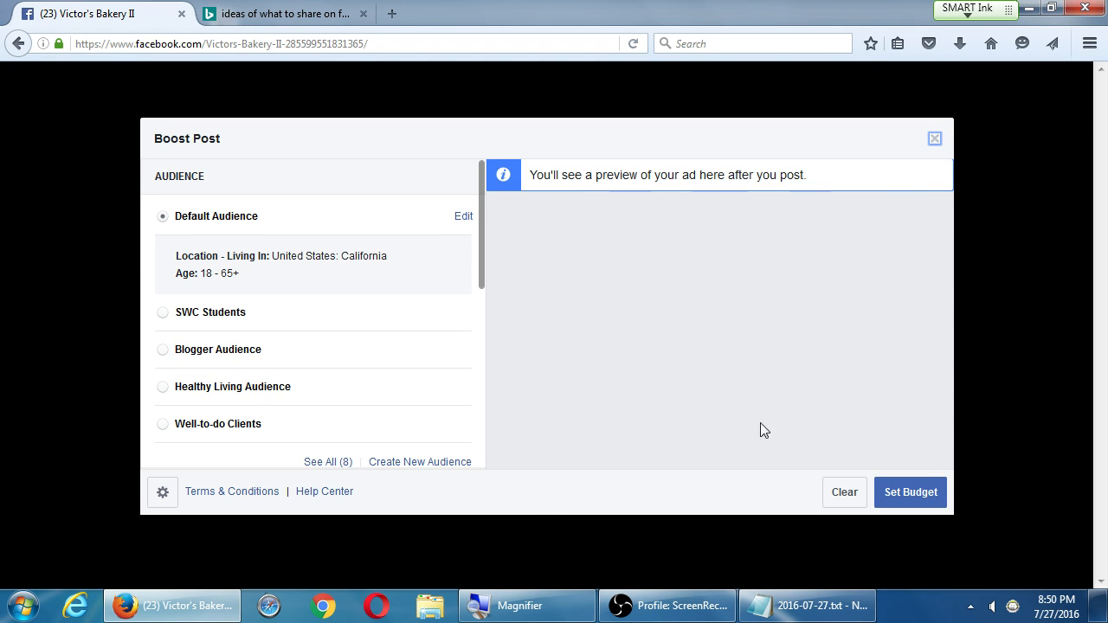
mouse_move(933, 138)
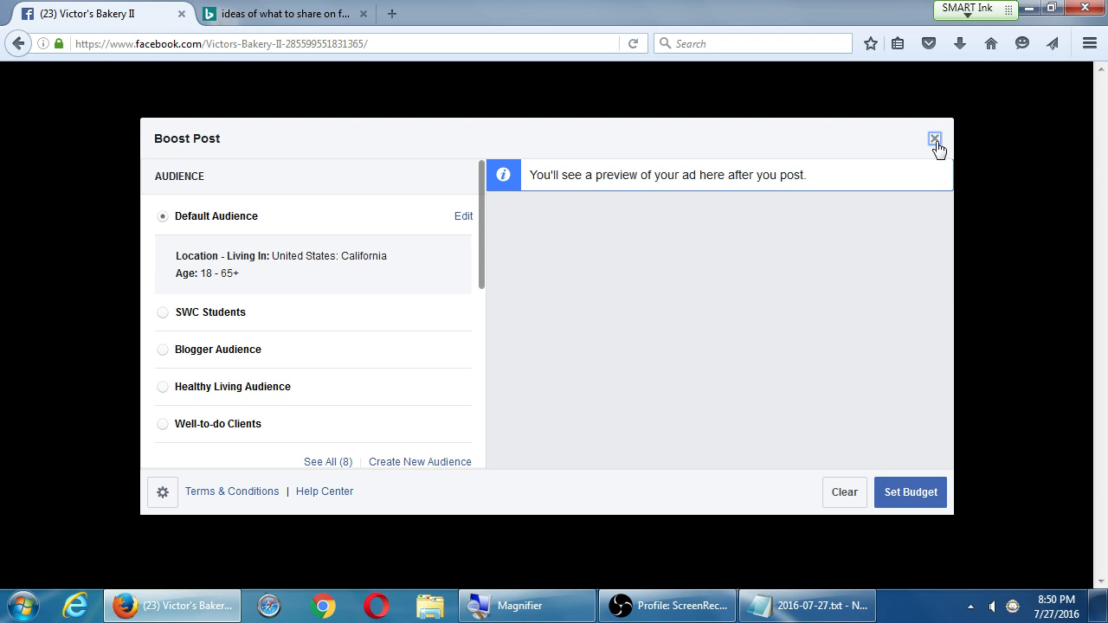
left_click(934, 139)
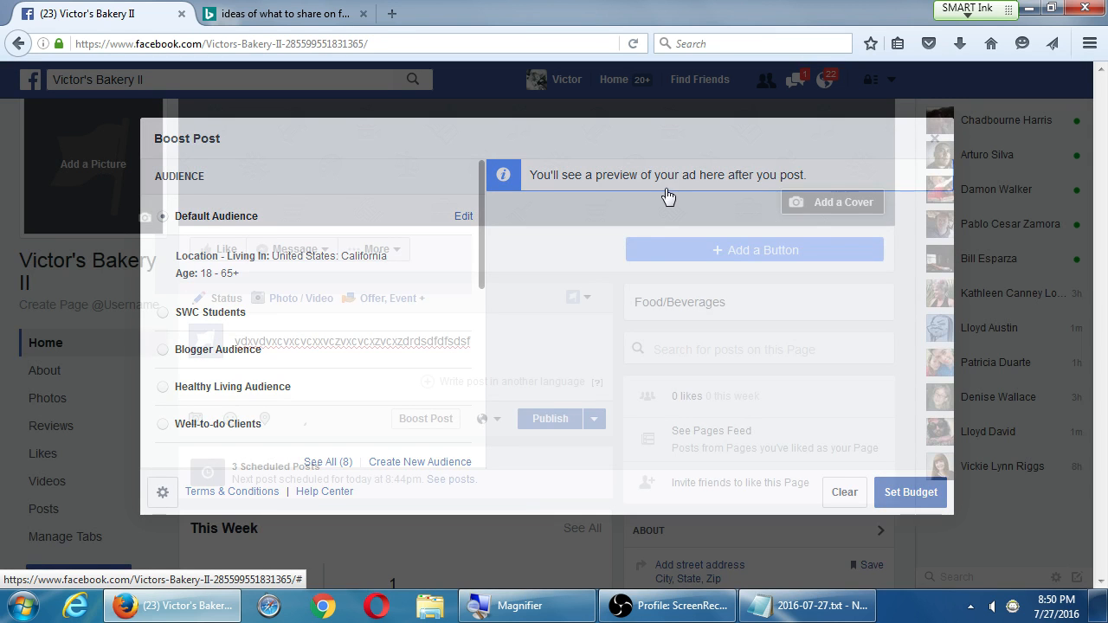
mouse_move(692, 192)
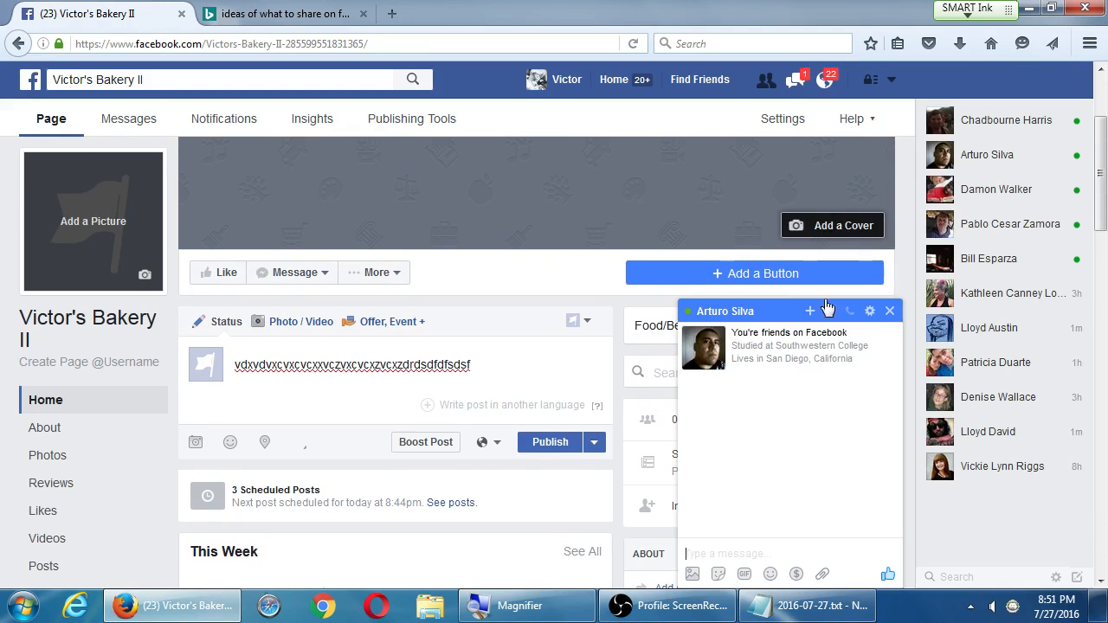
Dismiss the chat, reload the Page and leave it, discarding the unsaved draft post
left_click(889, 310)
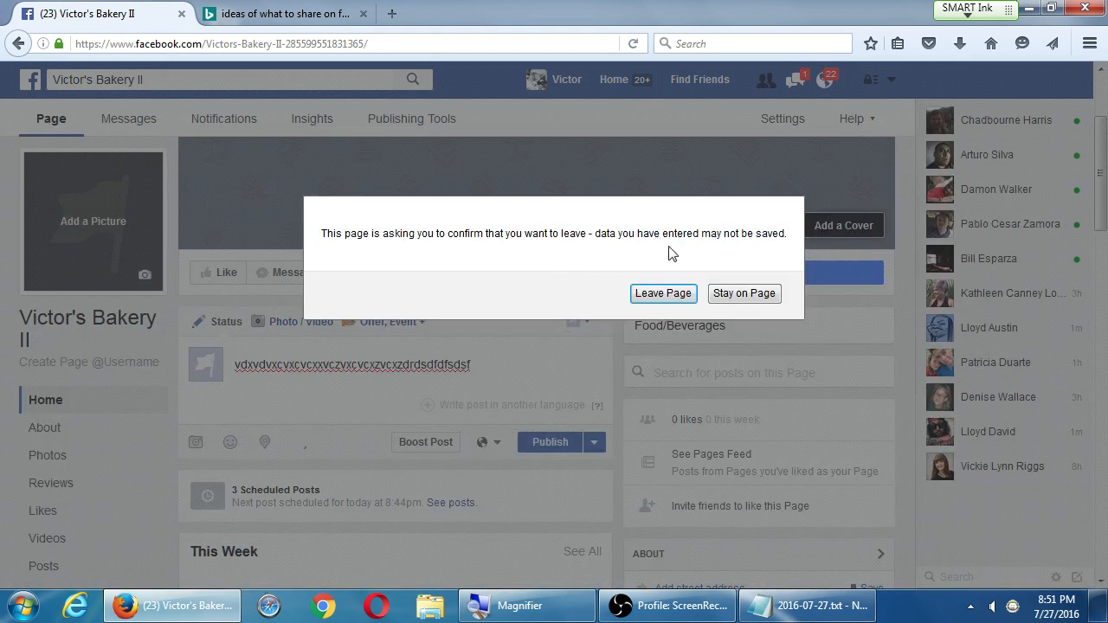
left_click(663, 292)
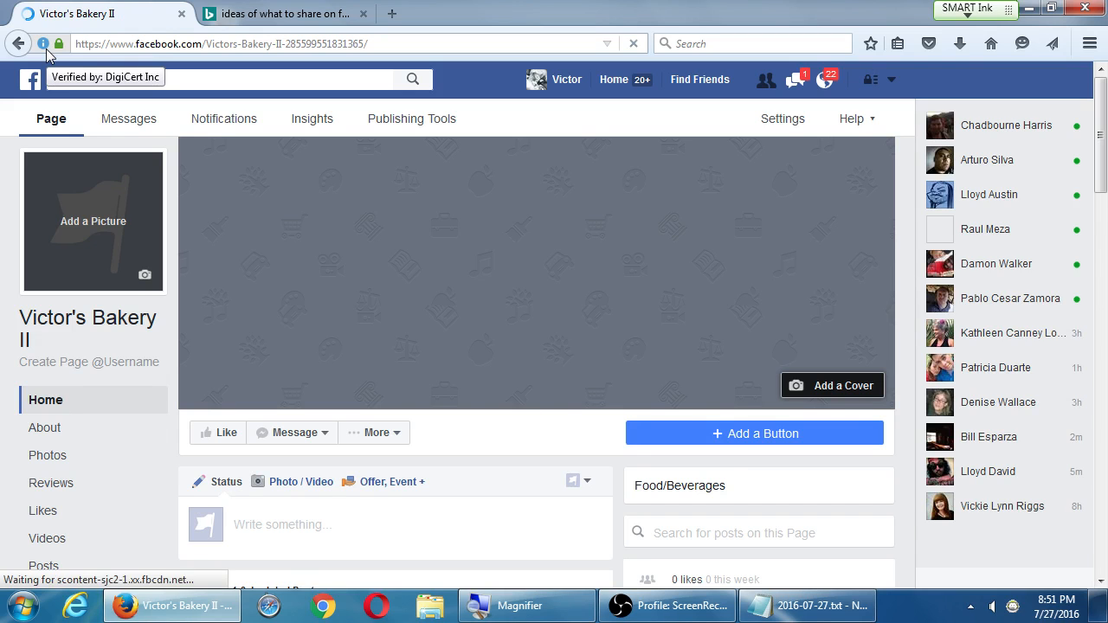
left_click(822, 79)
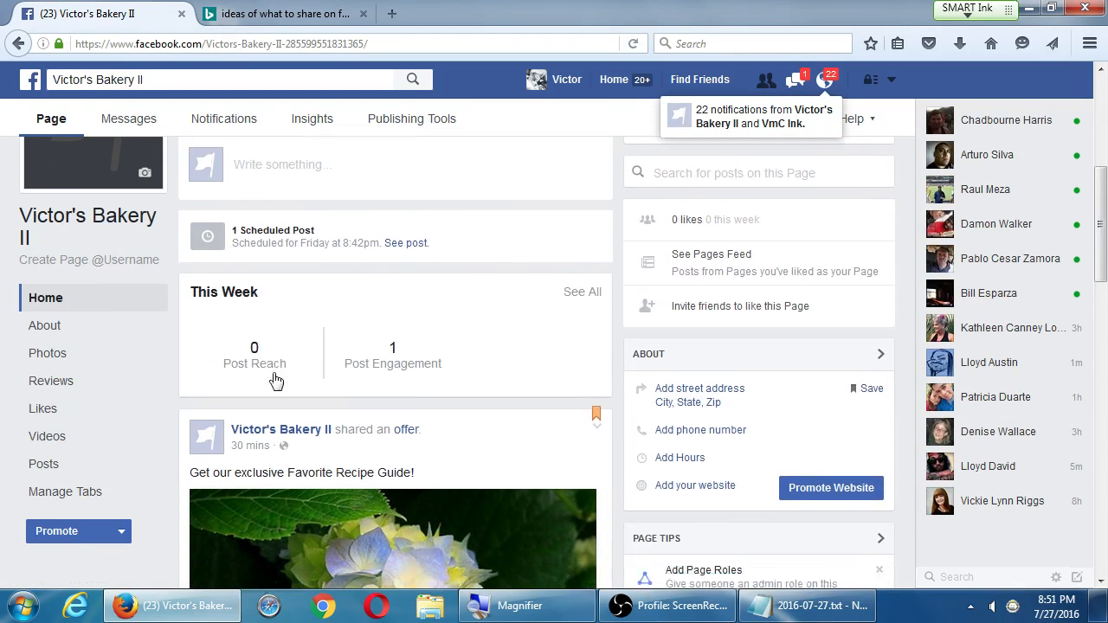
scroll("down", 3)
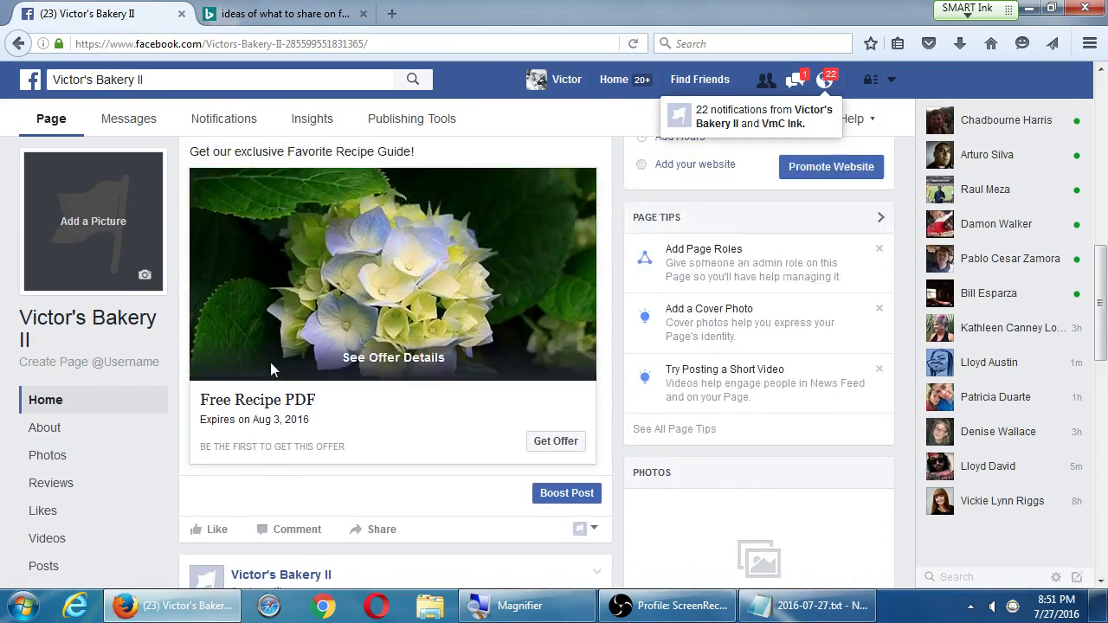
scroll("up", 3)
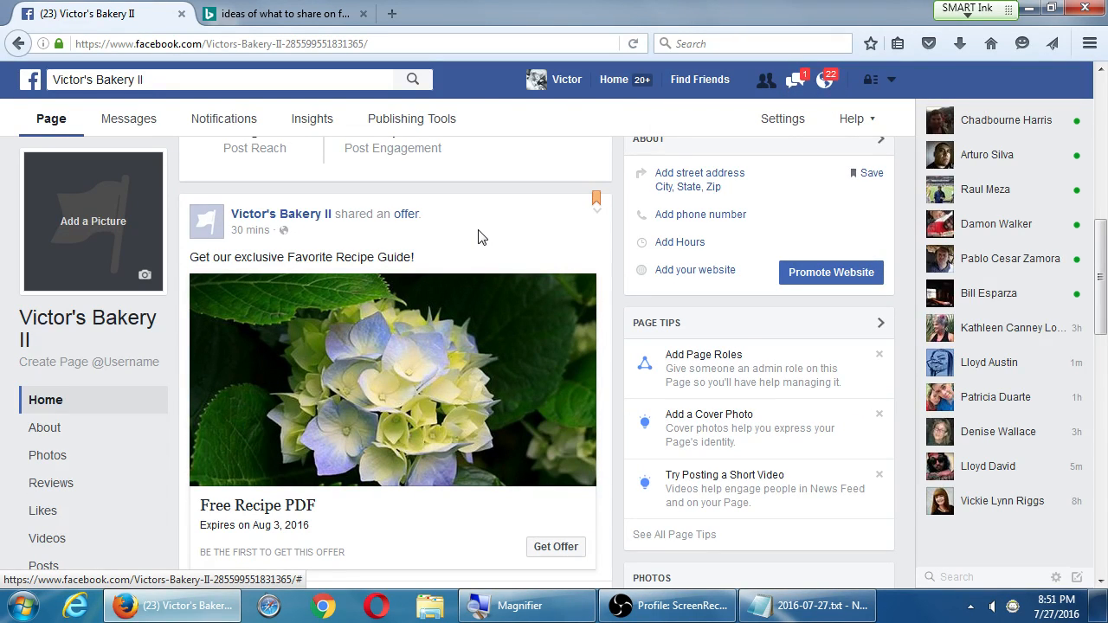
mouse_move(536, 403)
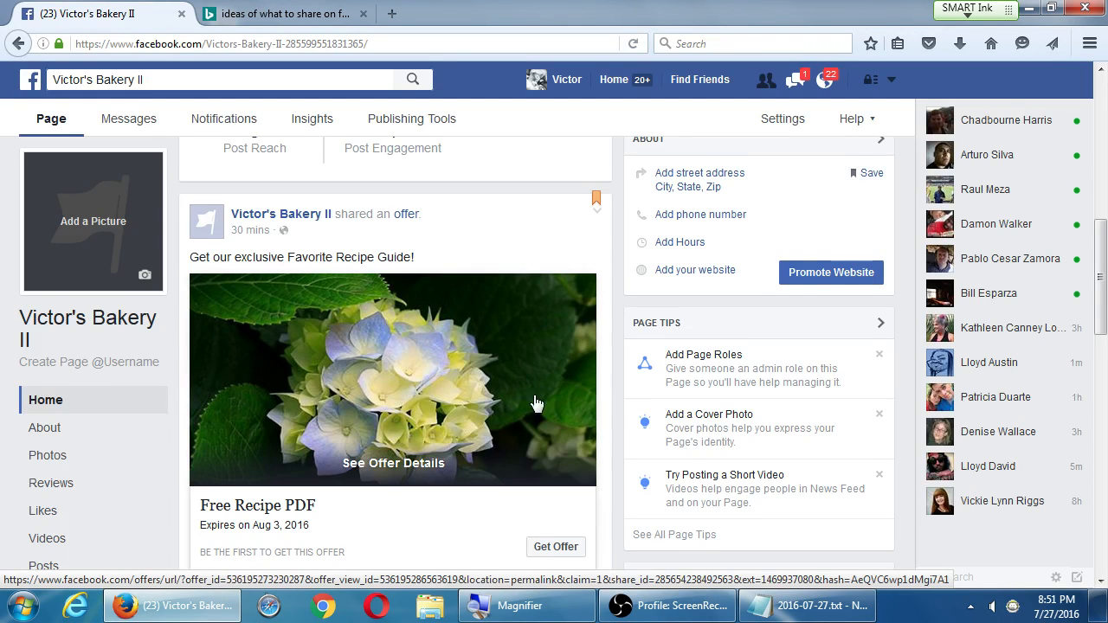
scroll("down", 3)
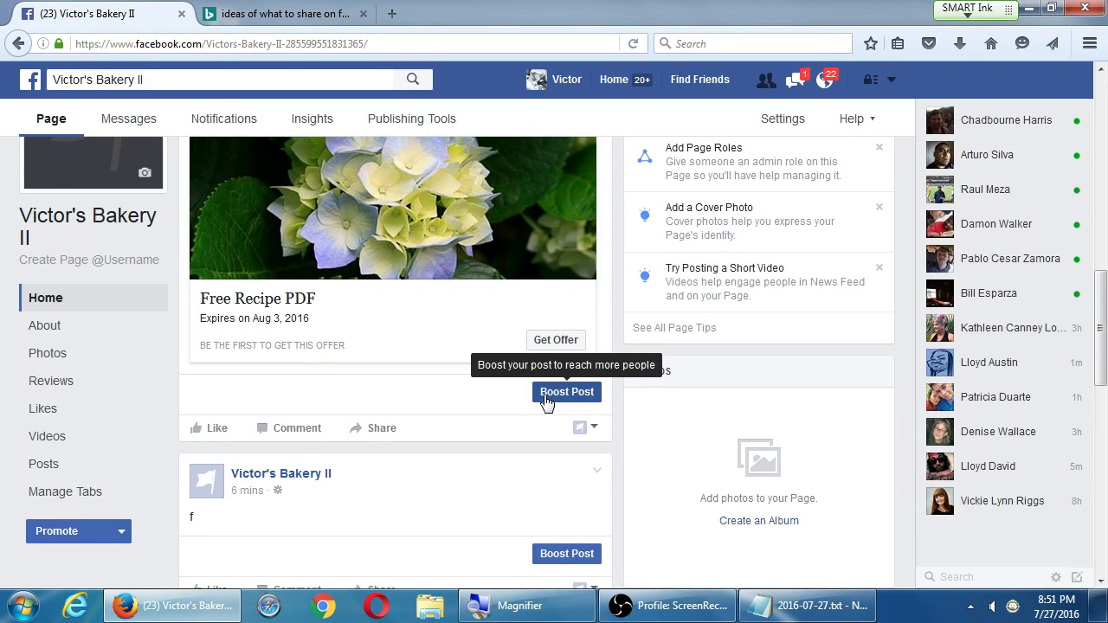
mouse_move(560, 422)
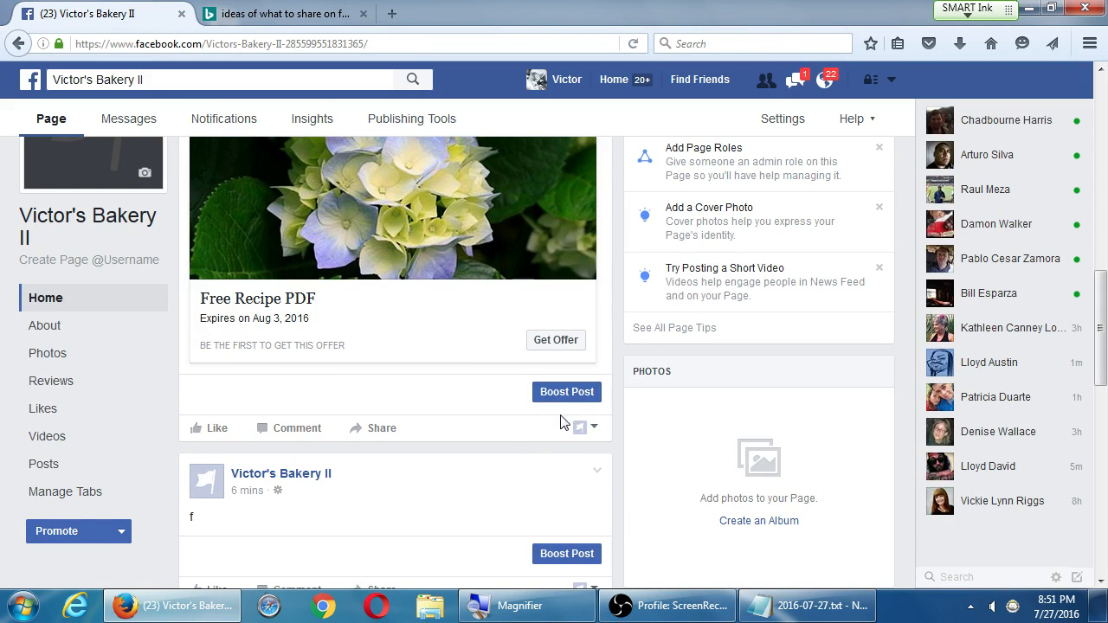
mouse_move(567, 392)
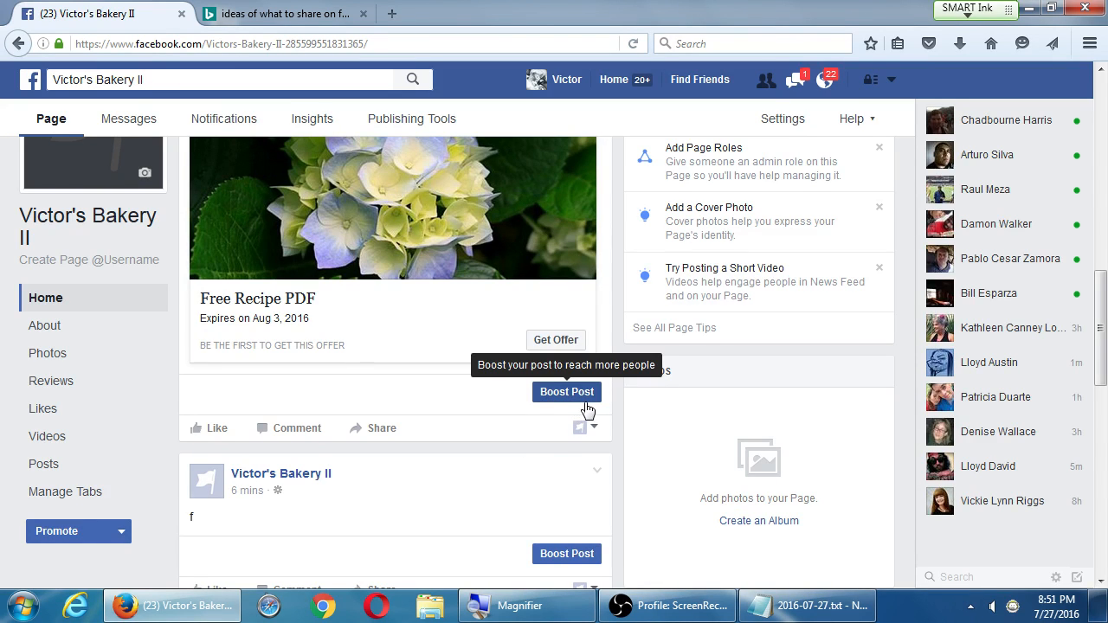
mouse_move(592, 407)
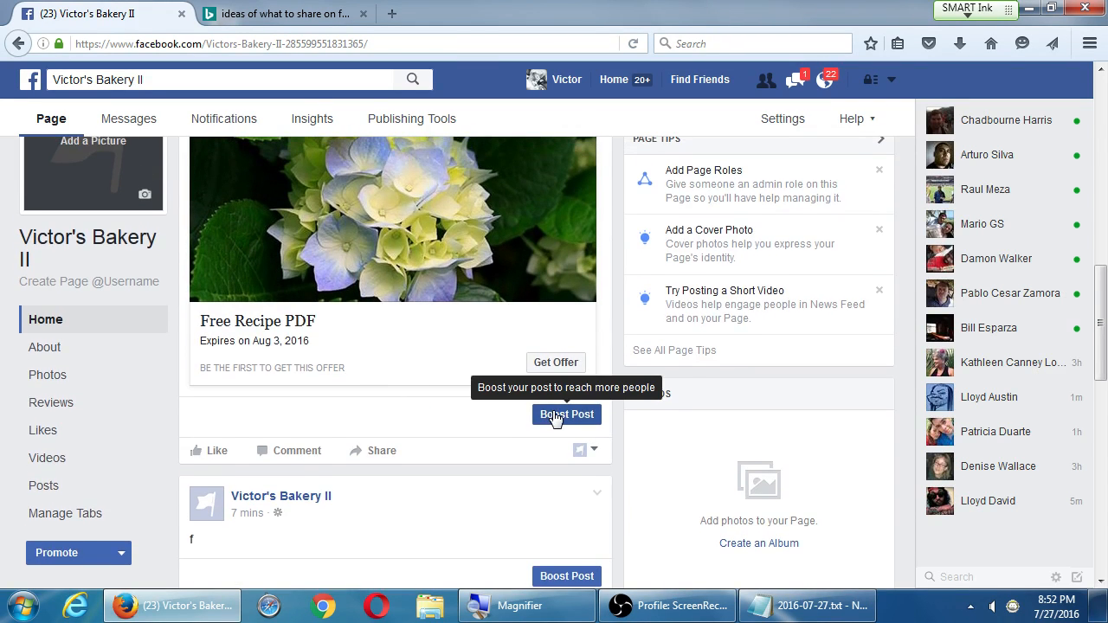
scroll("down", 3)
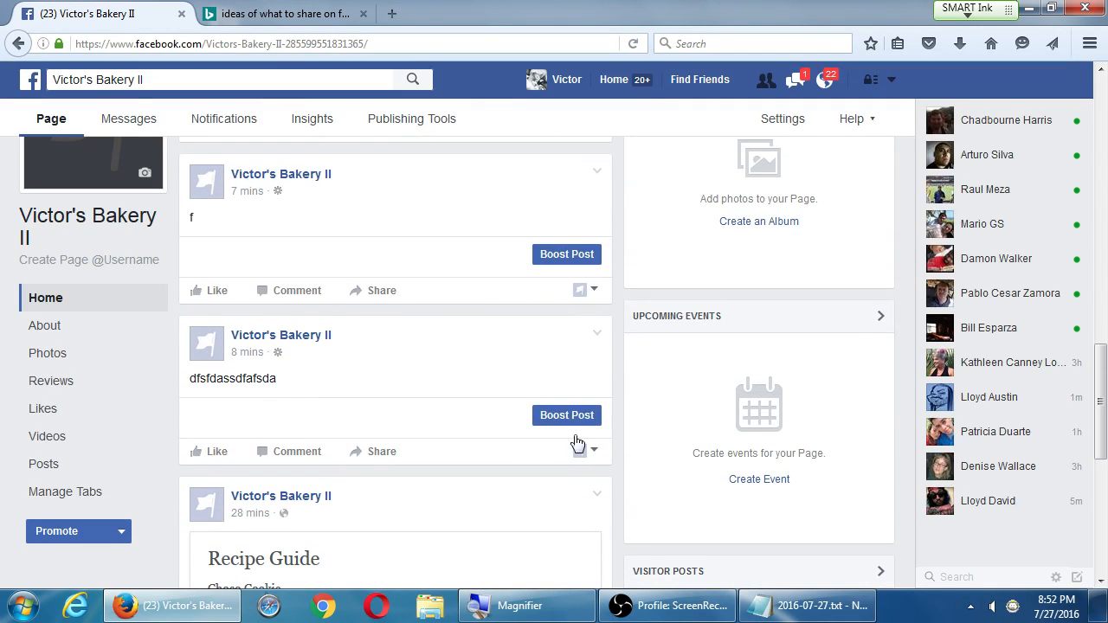
scroll("up", 3)
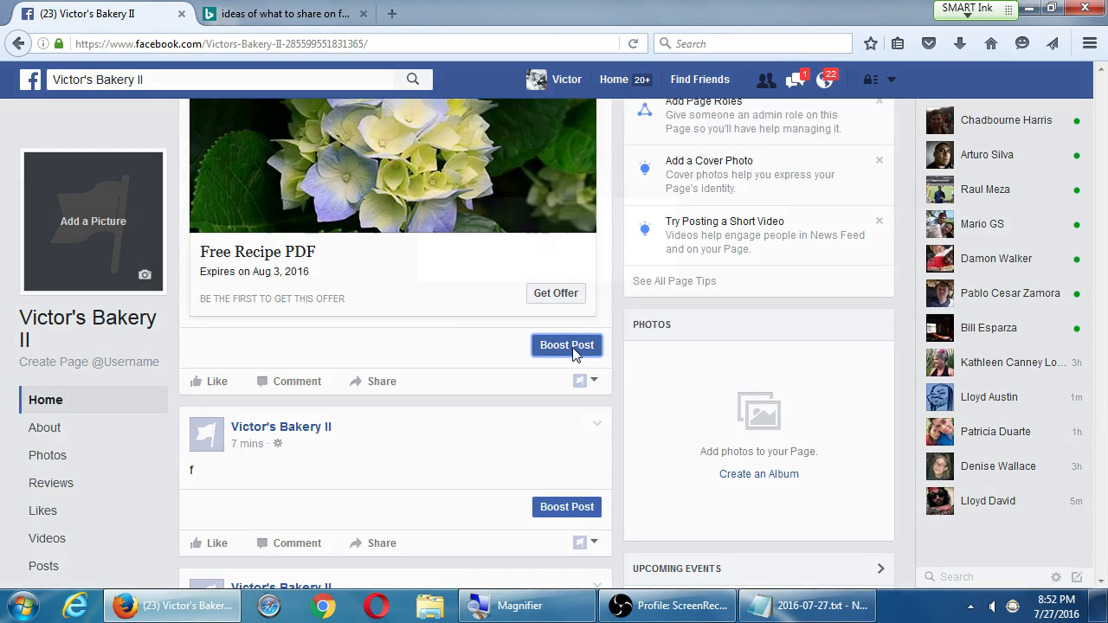
Bring up Boost Post for the Free Recipe PDF offer and review its Audience, Budget and Payment sections
left_click(566, 344)
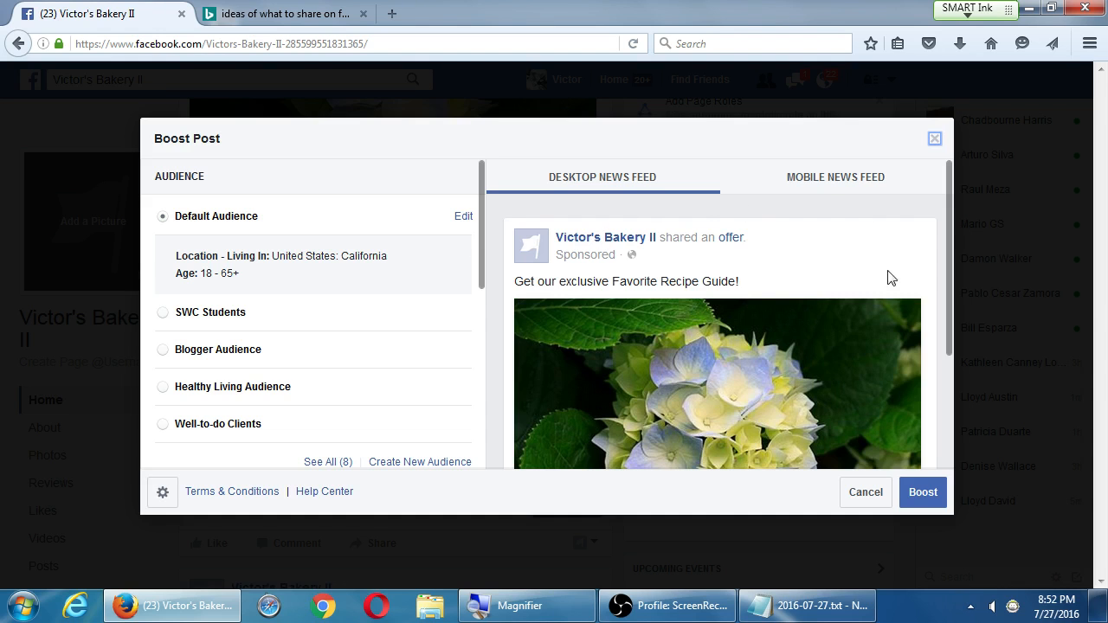
mouse_move(220, 177)
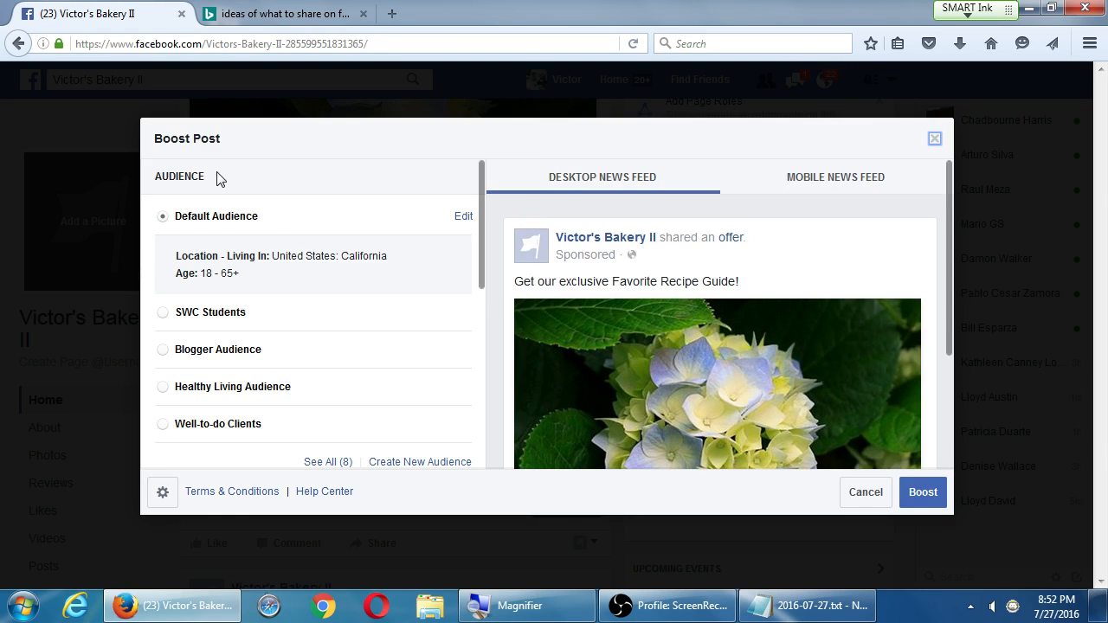
scroll("down", 3)
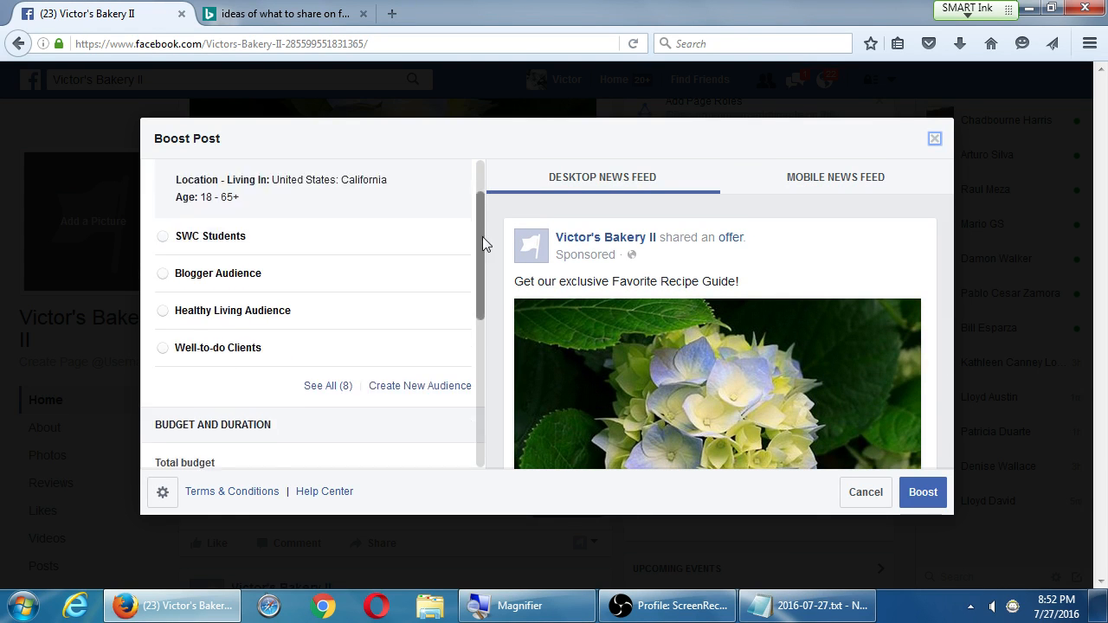
scroll("down", 3)
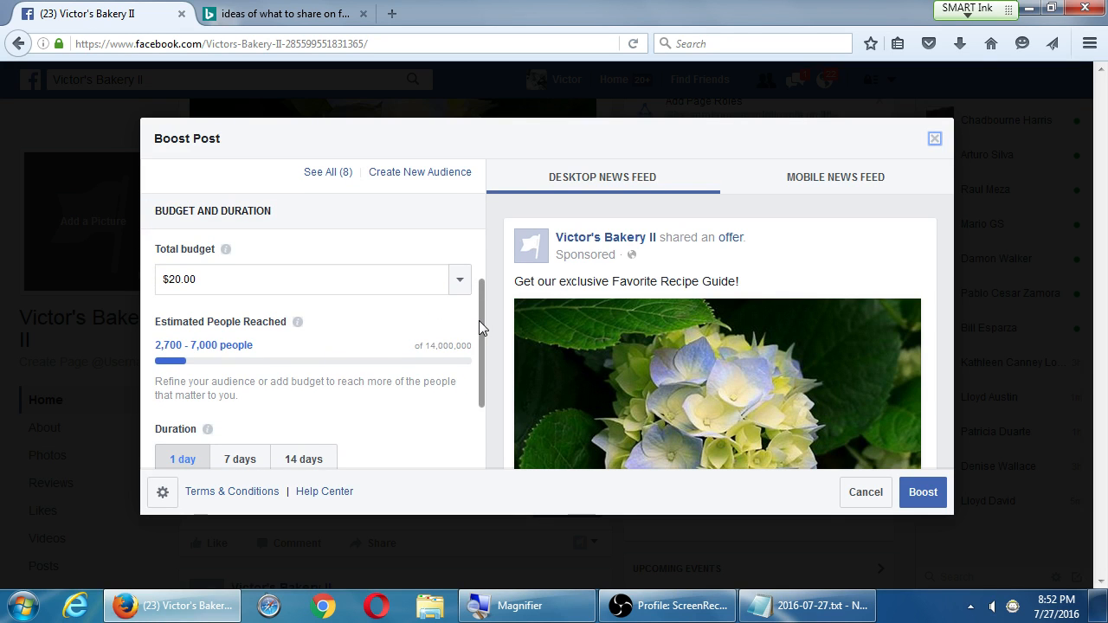
scroll("down", 3)
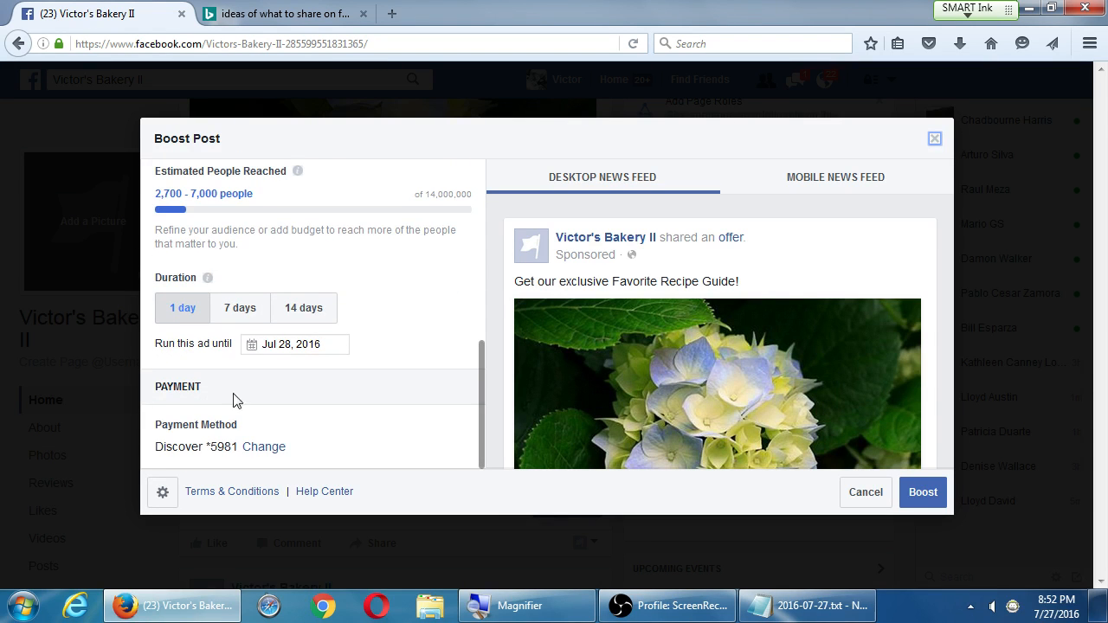
scroll("up", 3)
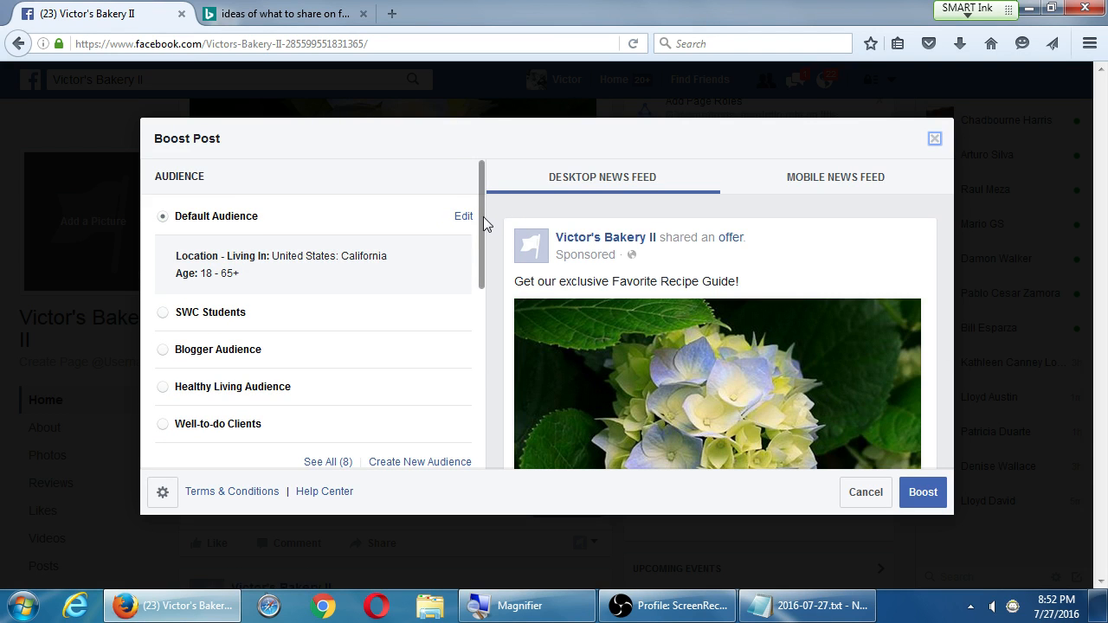
scroll("down", 3)
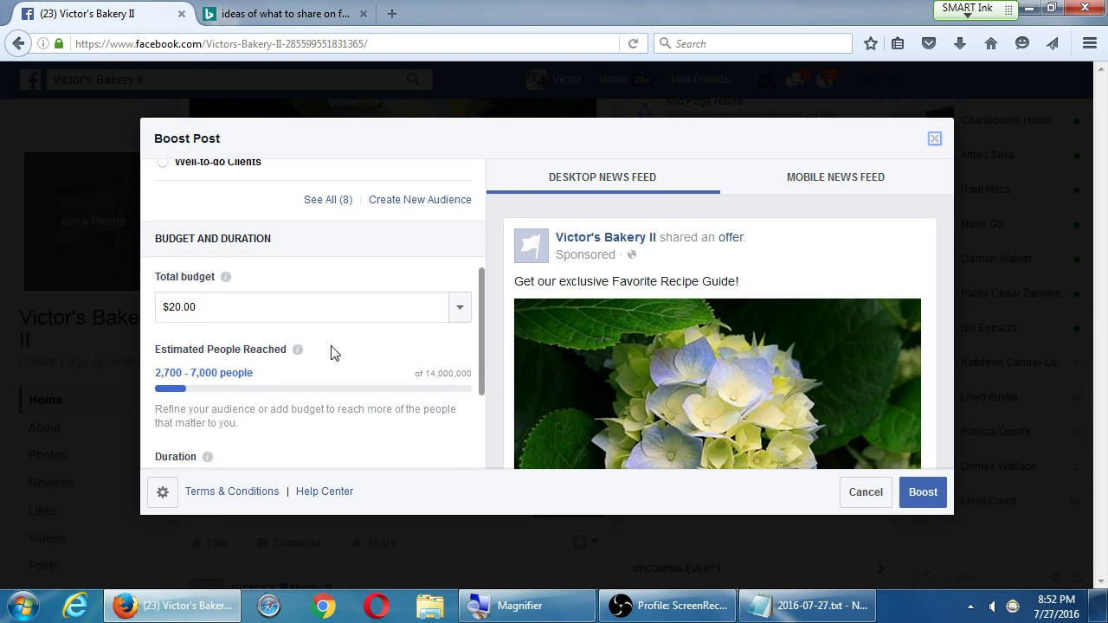
mouse_move(396, 331)
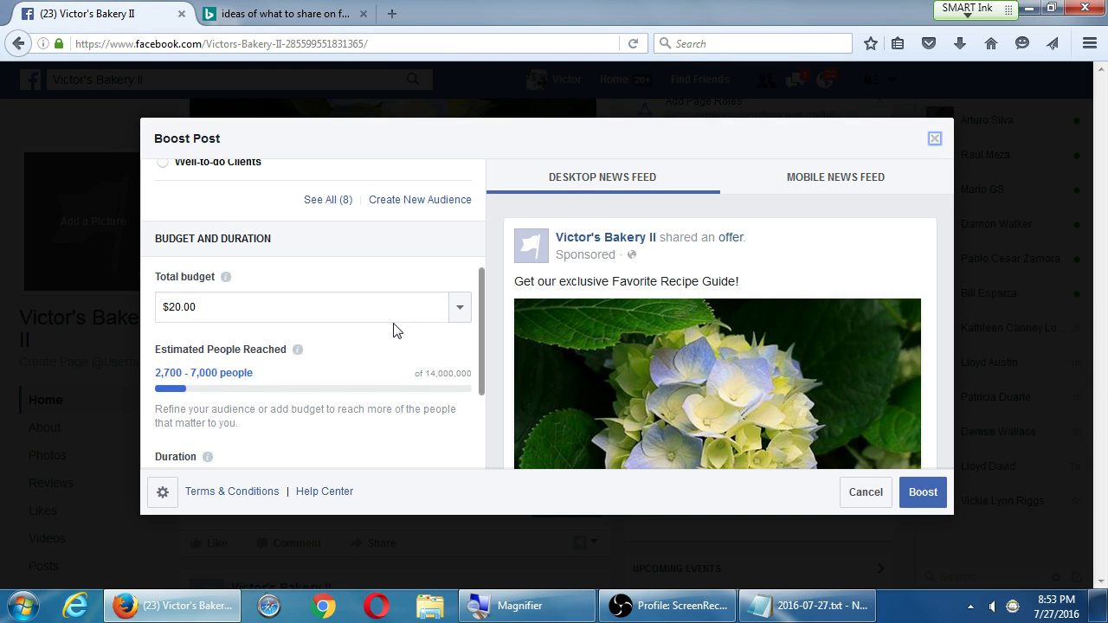
scroll("up", 3)
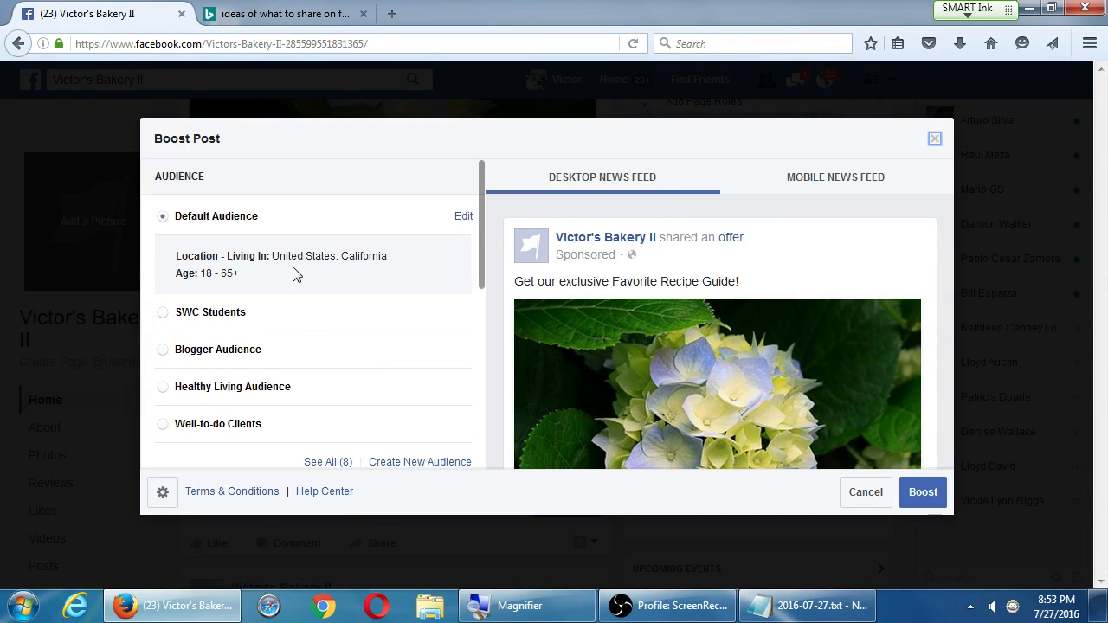
scroll("down", 3)
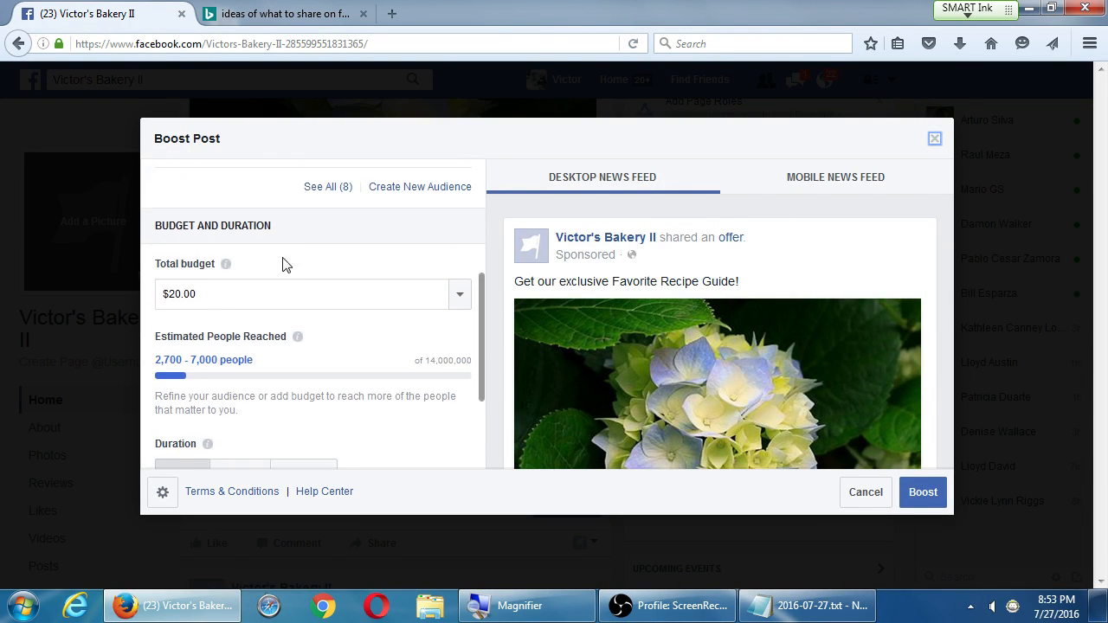
scroll("down", 3)
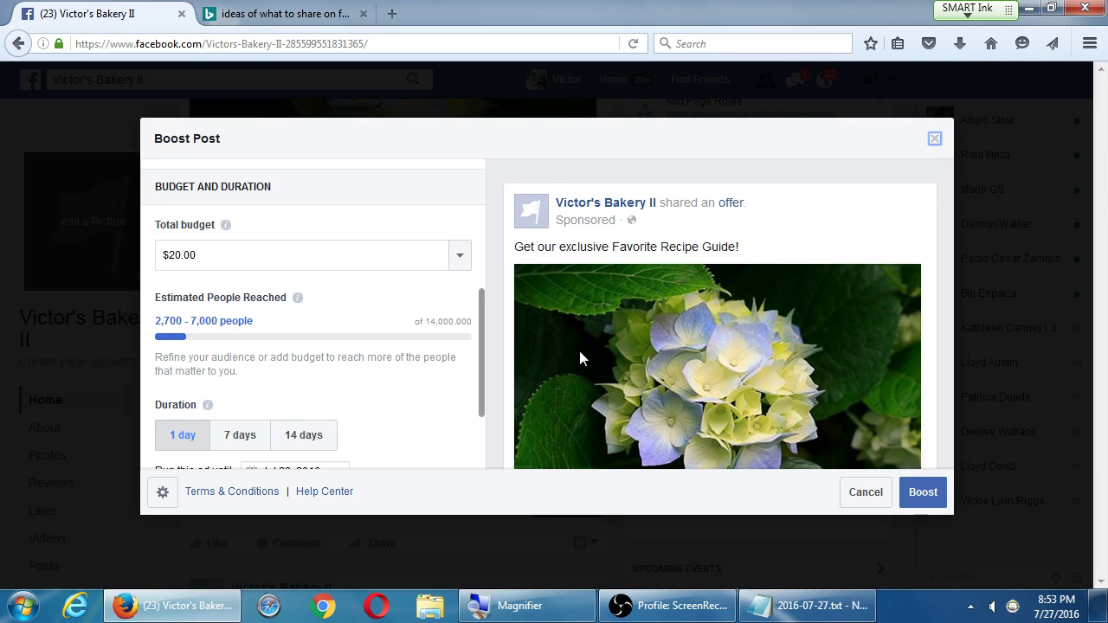
mouse_move(409, 359)
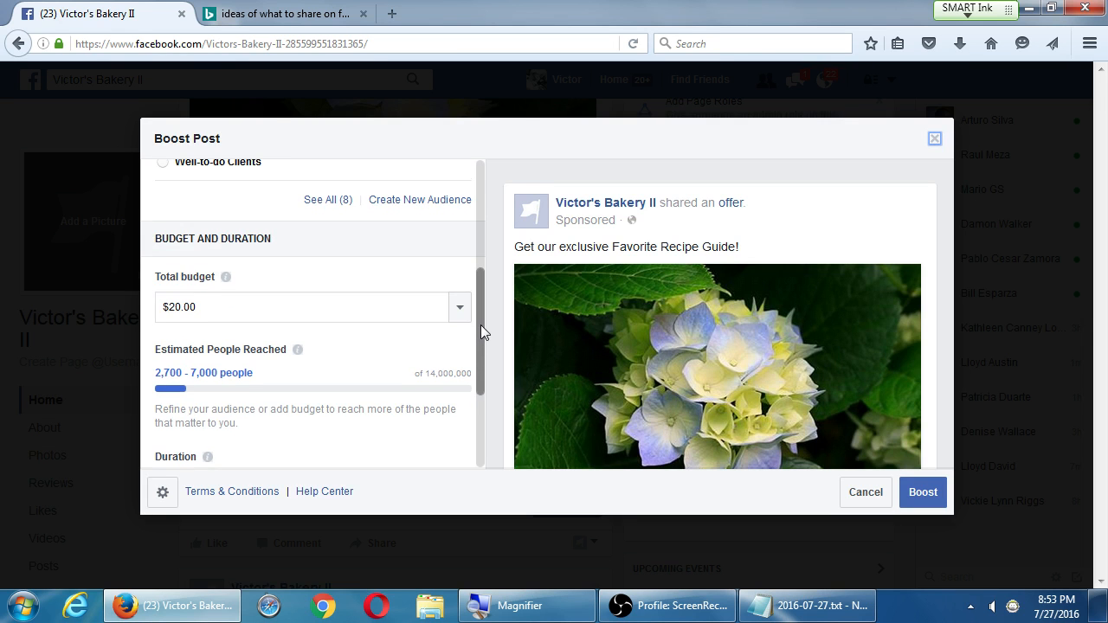
scroll("up", 3)
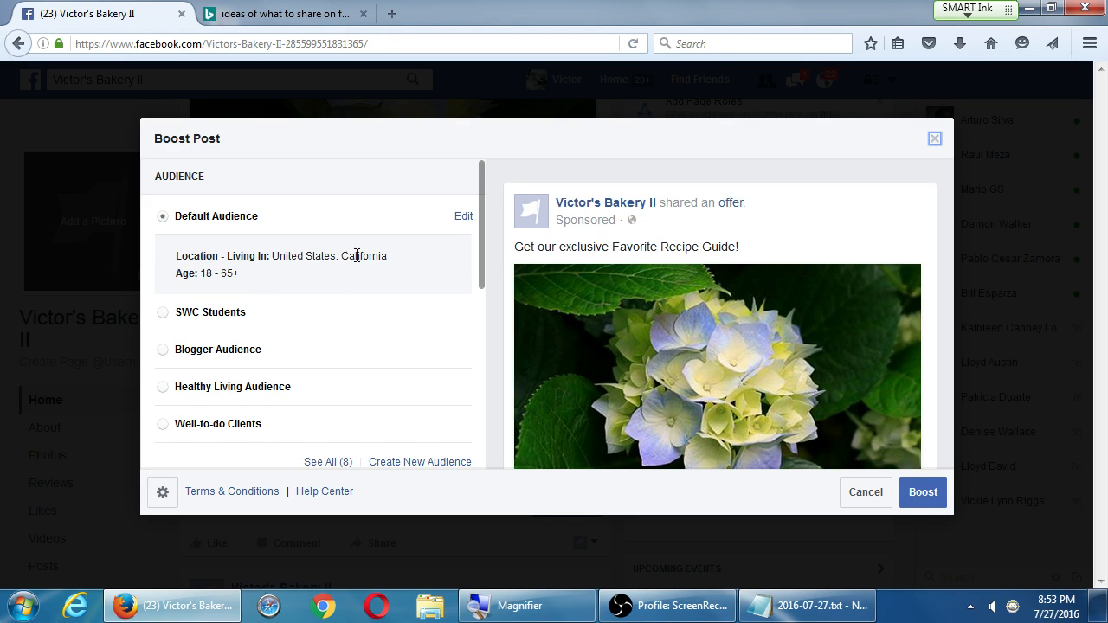
scroll("down", 3)
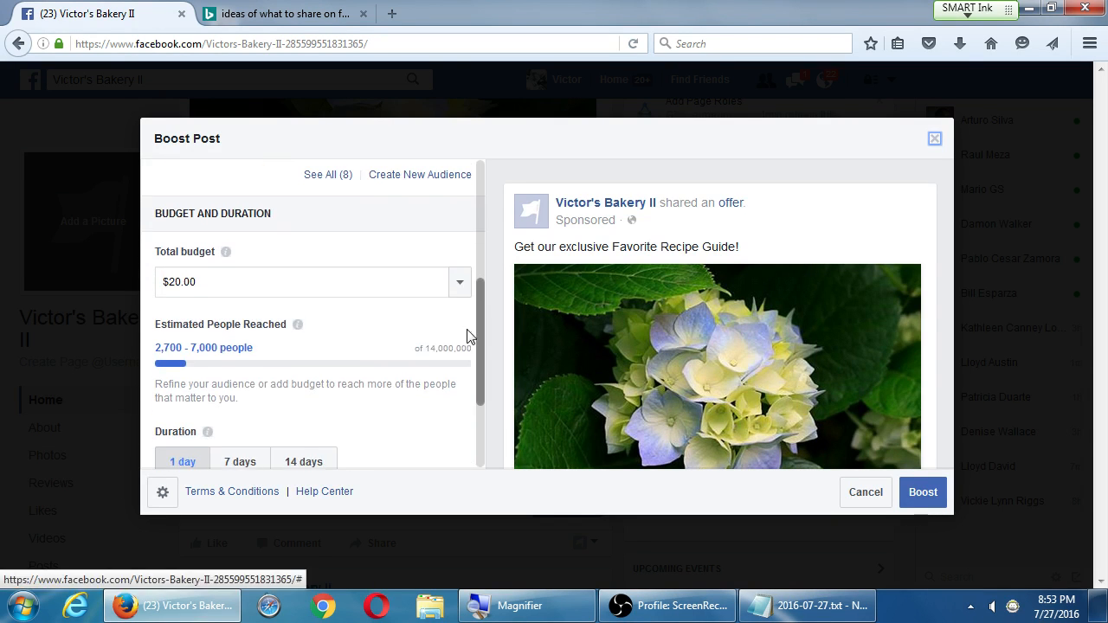
Choose a custom total budget of 1, dropping estimated reach to 140–360 people
left_click(460, 281)
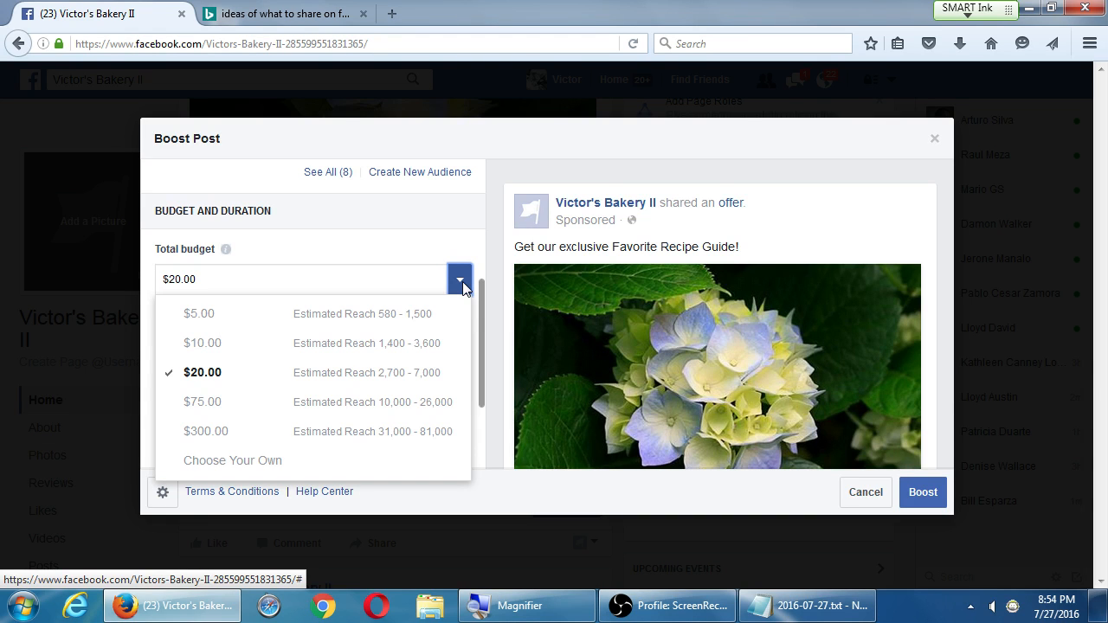
mouse_move(309, 431)
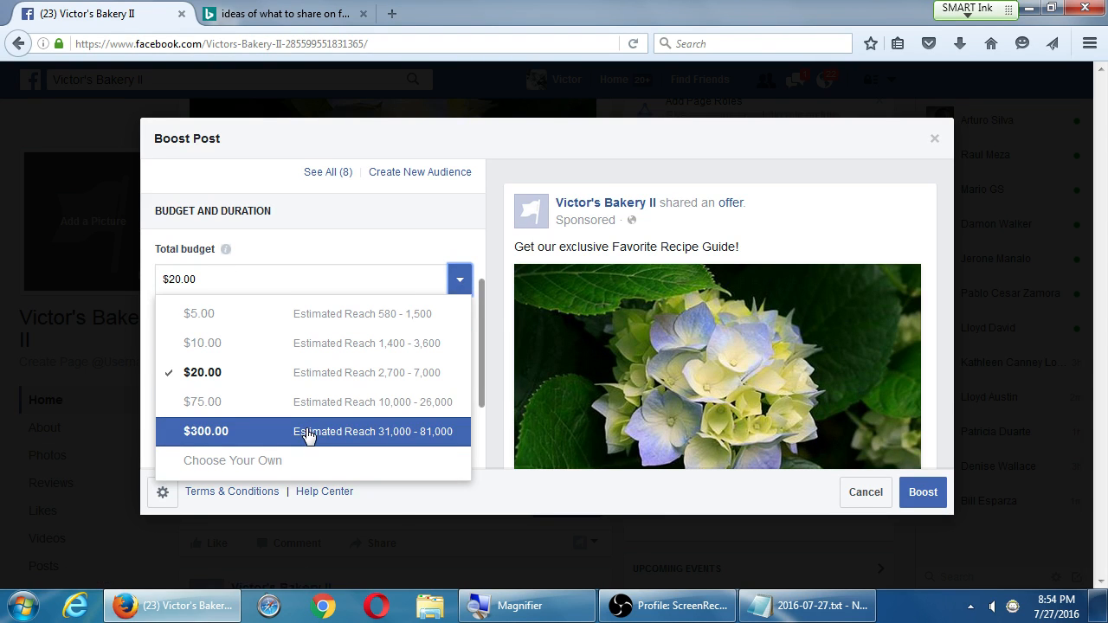
mouse_move(277, 313)
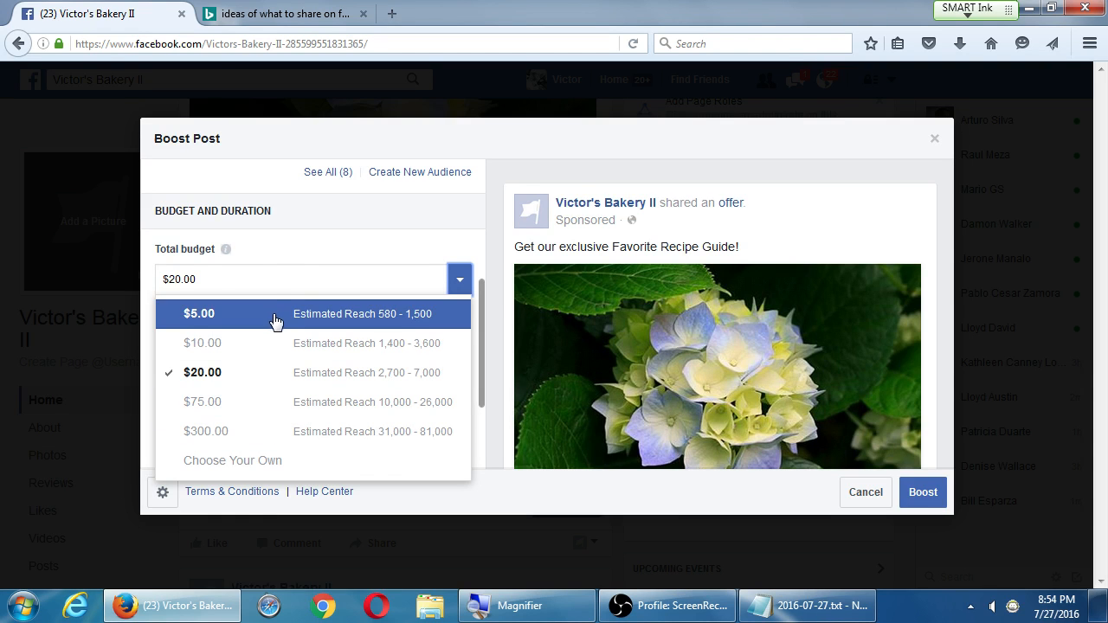
mouse_move(256, 459)
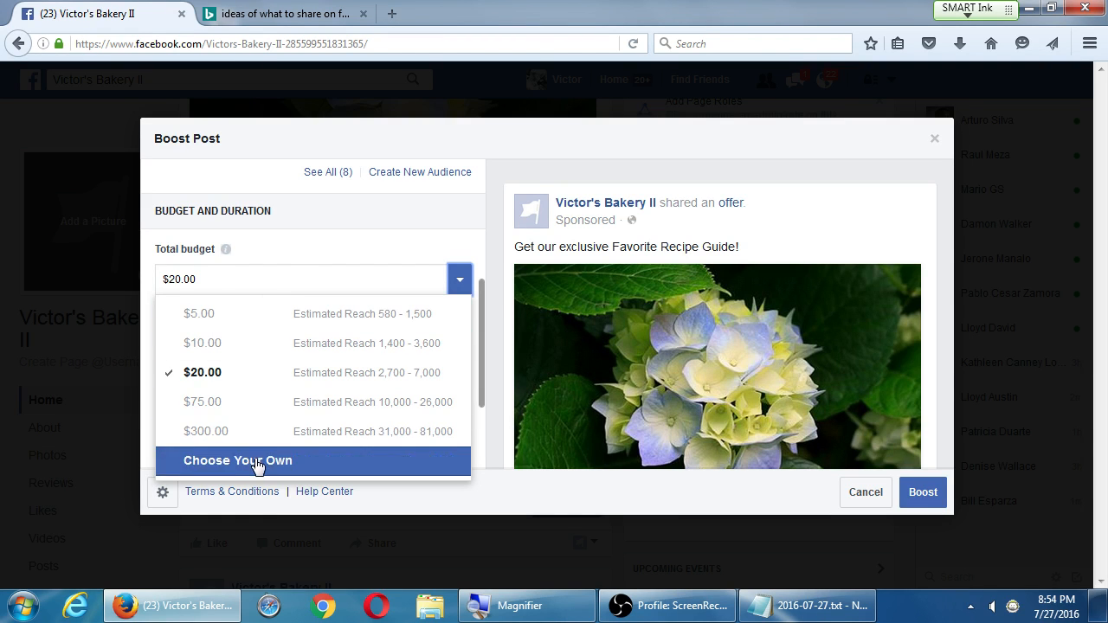
left_click(238, 460)
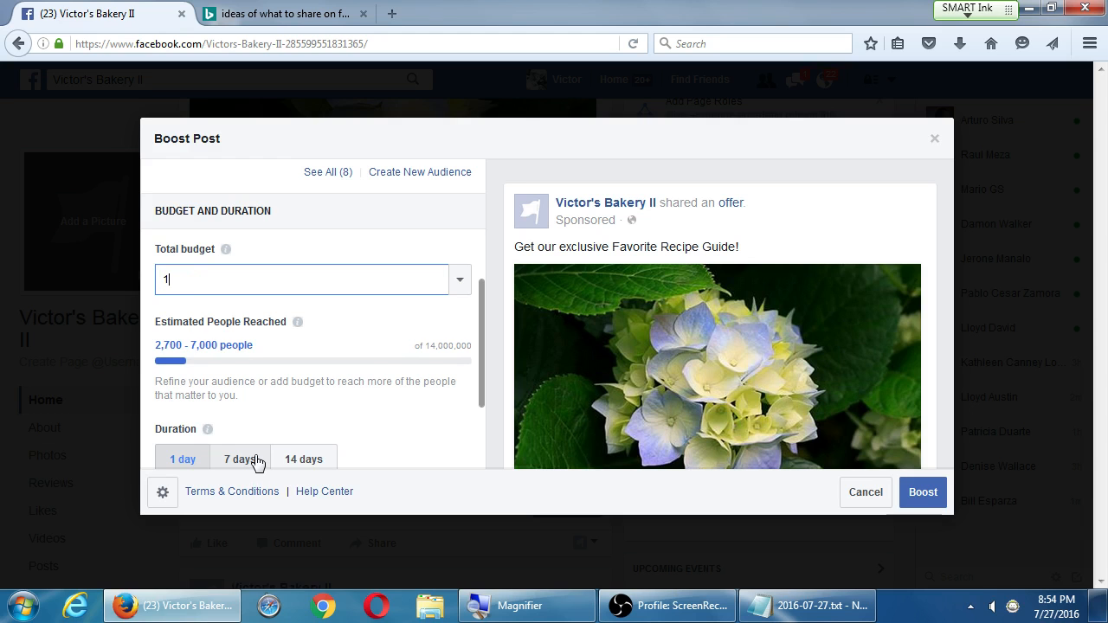
left_click(182, 458)
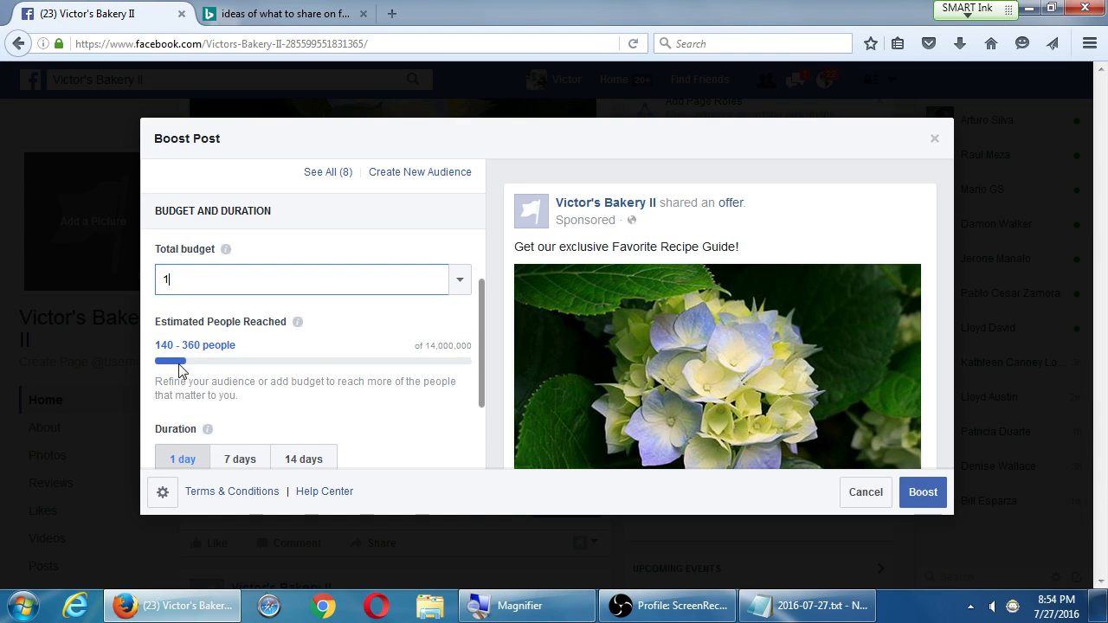
mouse_move(160, 372)
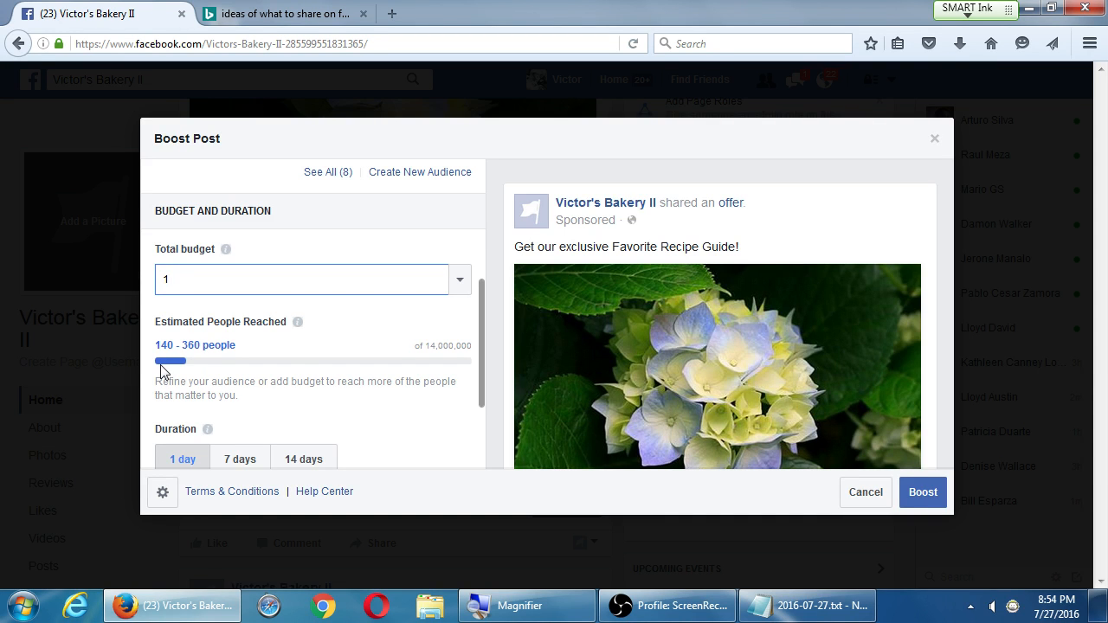
Select the Total budget field holding 1 to edit the amount
left_click(303, 279)
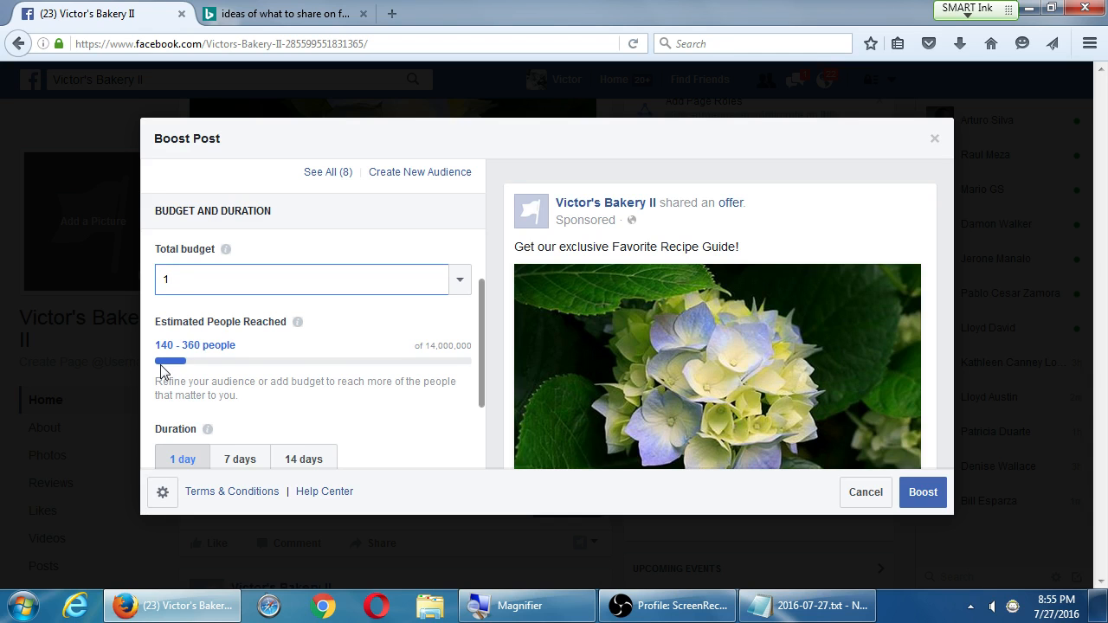
left_click(301, 278)
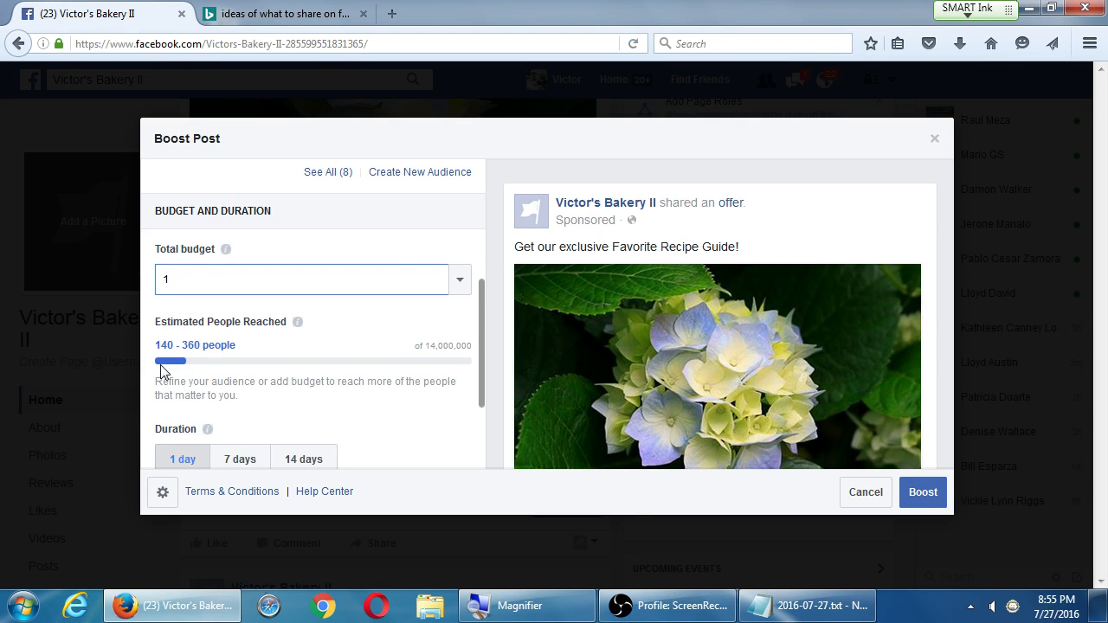
left_click(303, 278)
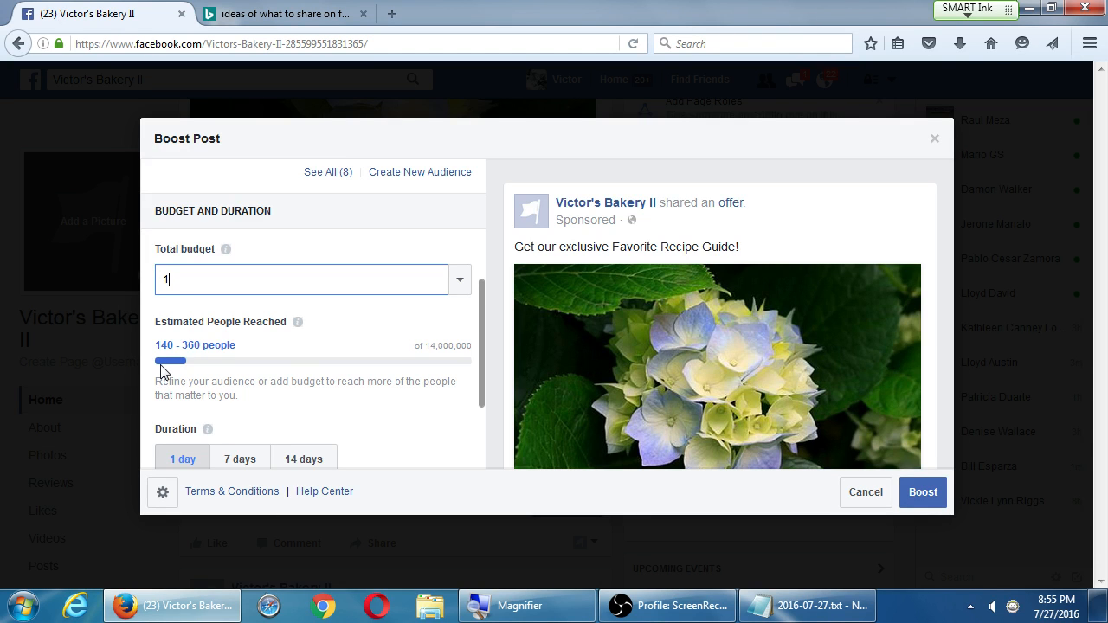
mouse_move(223, 297)
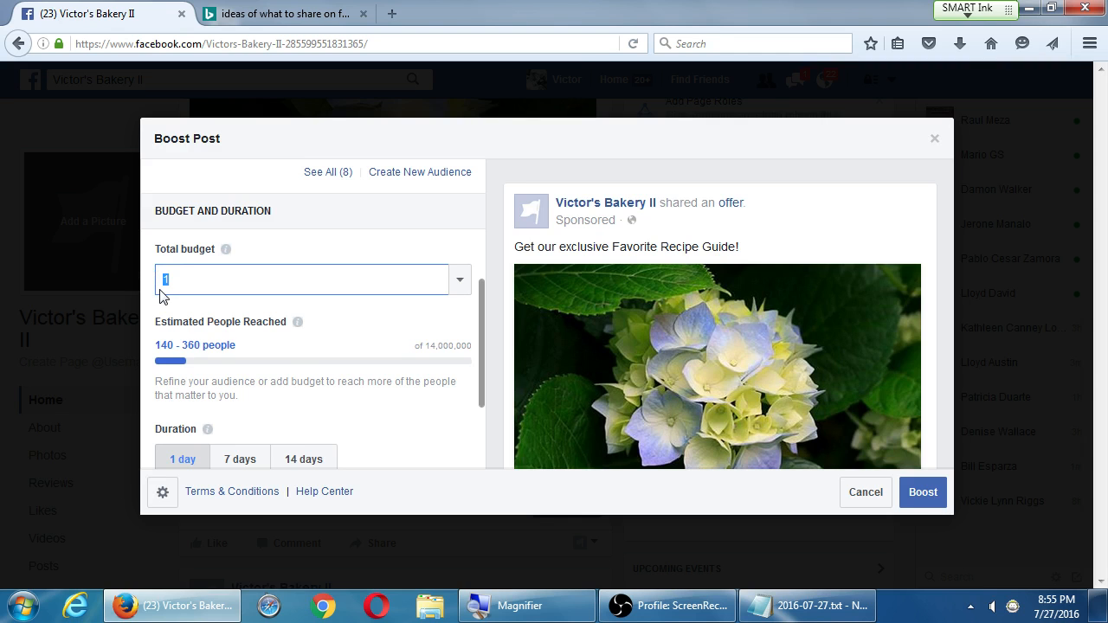
Raise the budget to 10 (1,400–3,600 reach) and run the boost for 7 days until Aug 3
type("0")
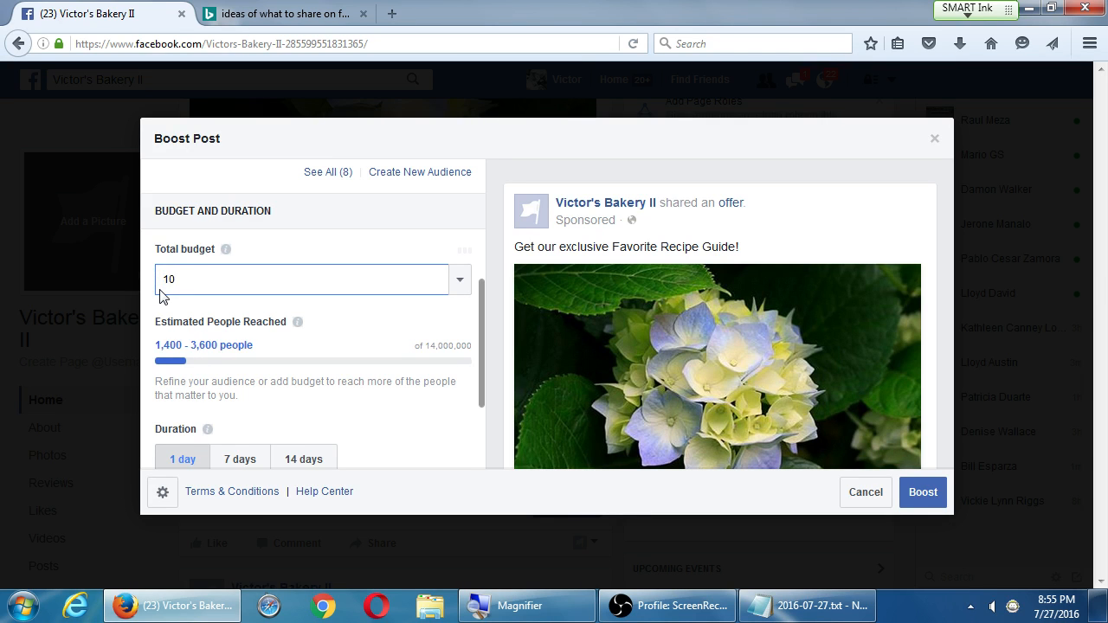
scroll("down", 3)
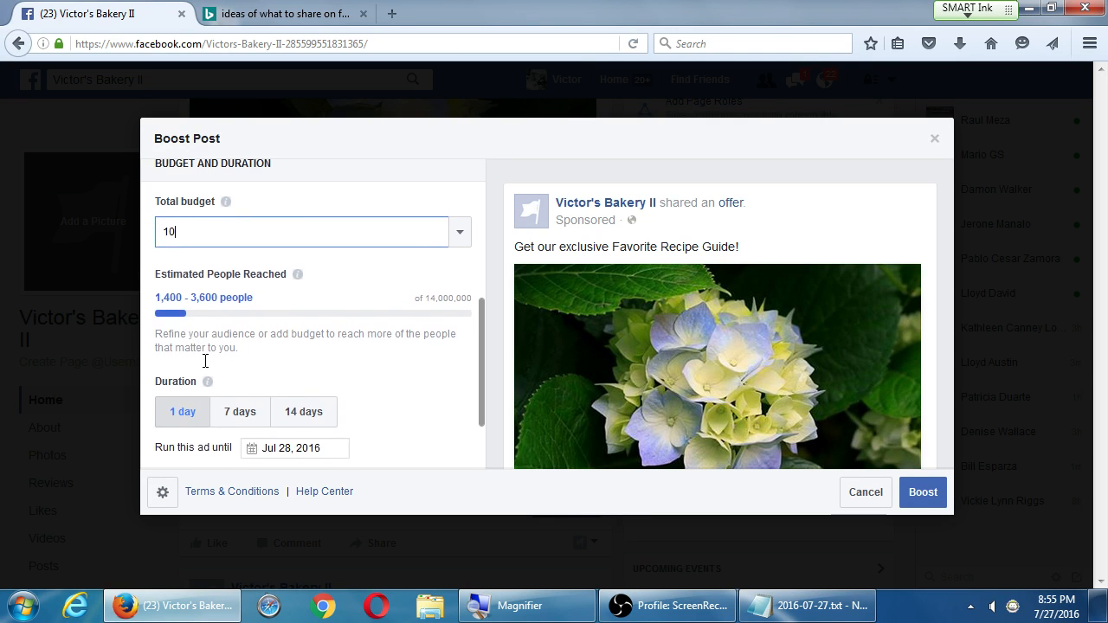
scroll("down", 3)
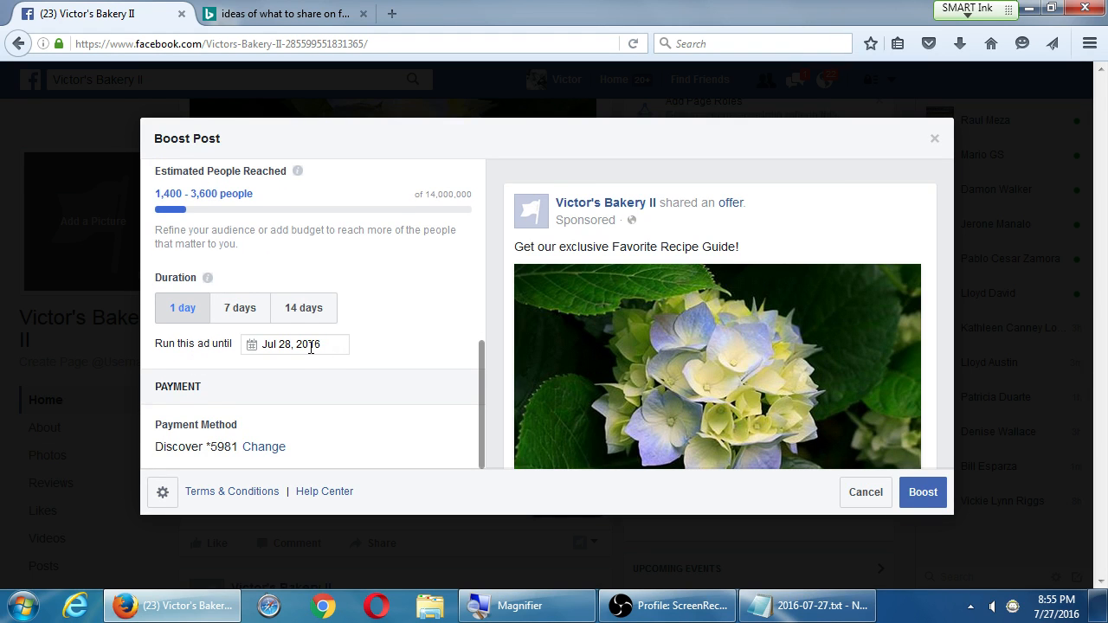
left_click(240, 308)
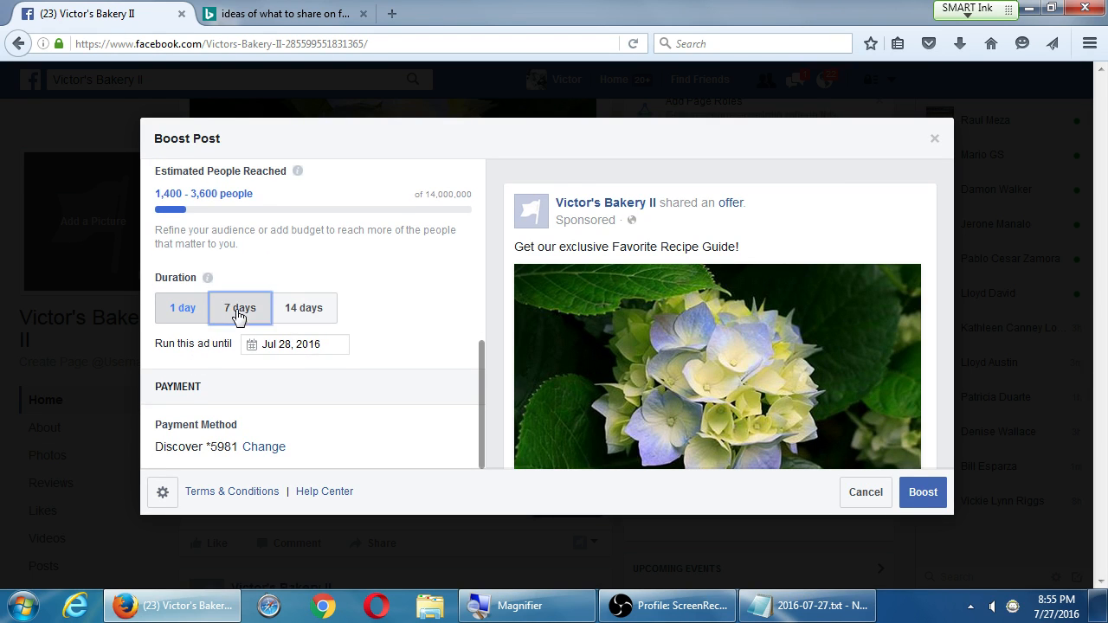
left_click(240, 308)
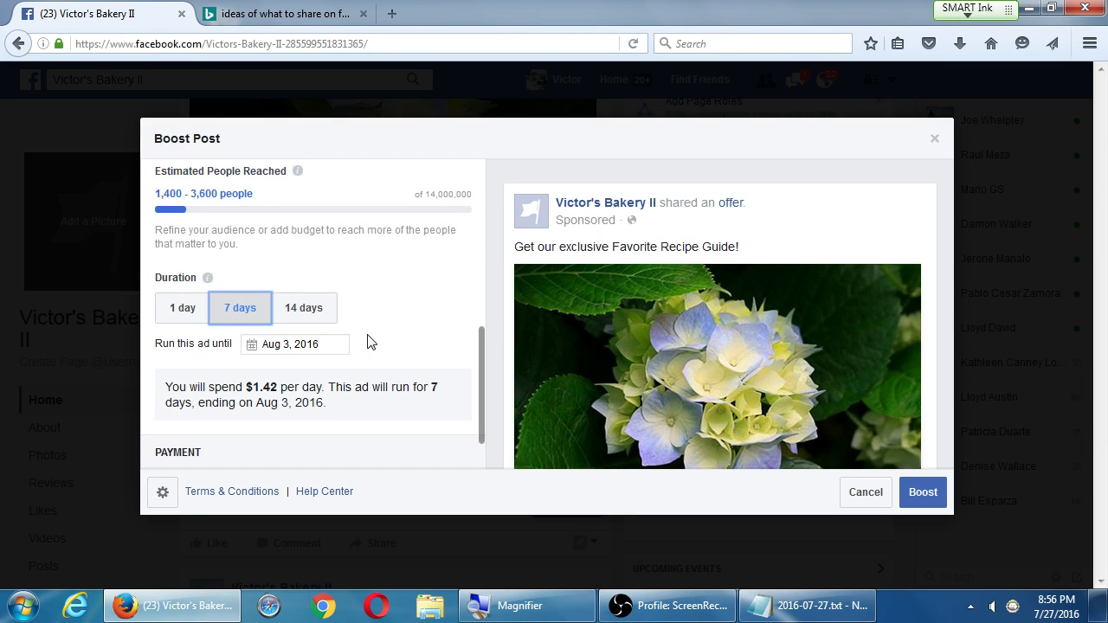
scroll("down", 3)
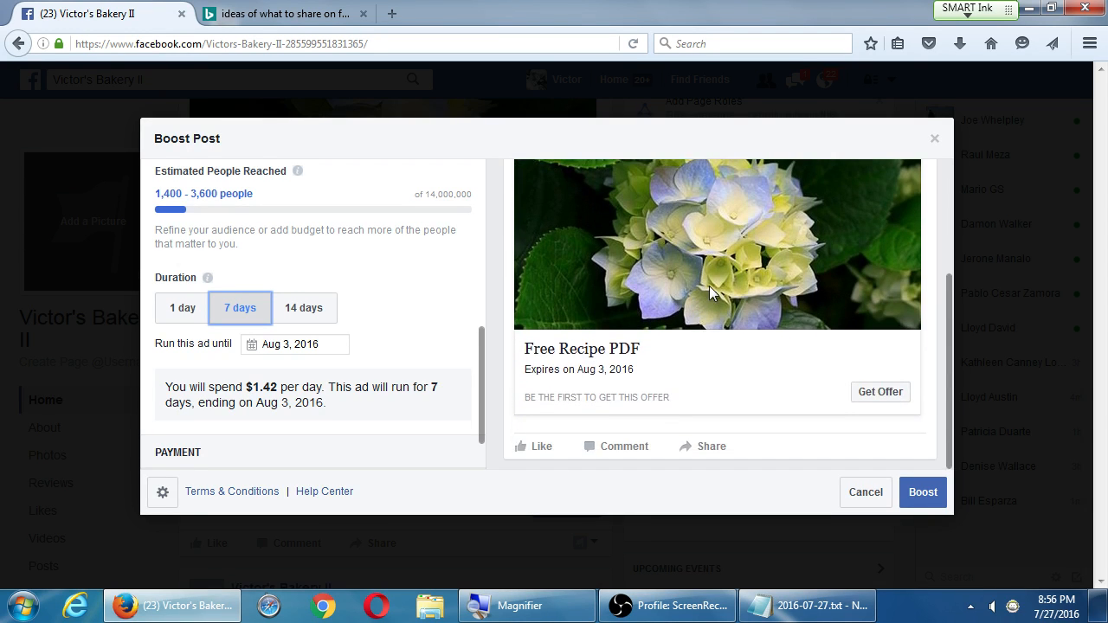
mouse_move(891, 406)
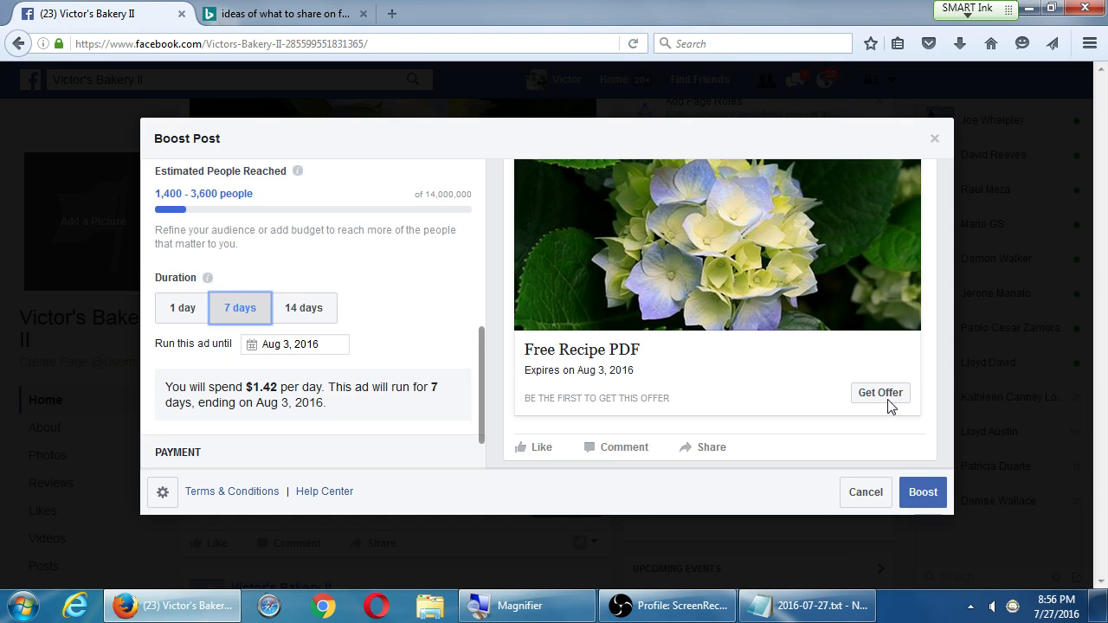
mouse_move(550, 376)
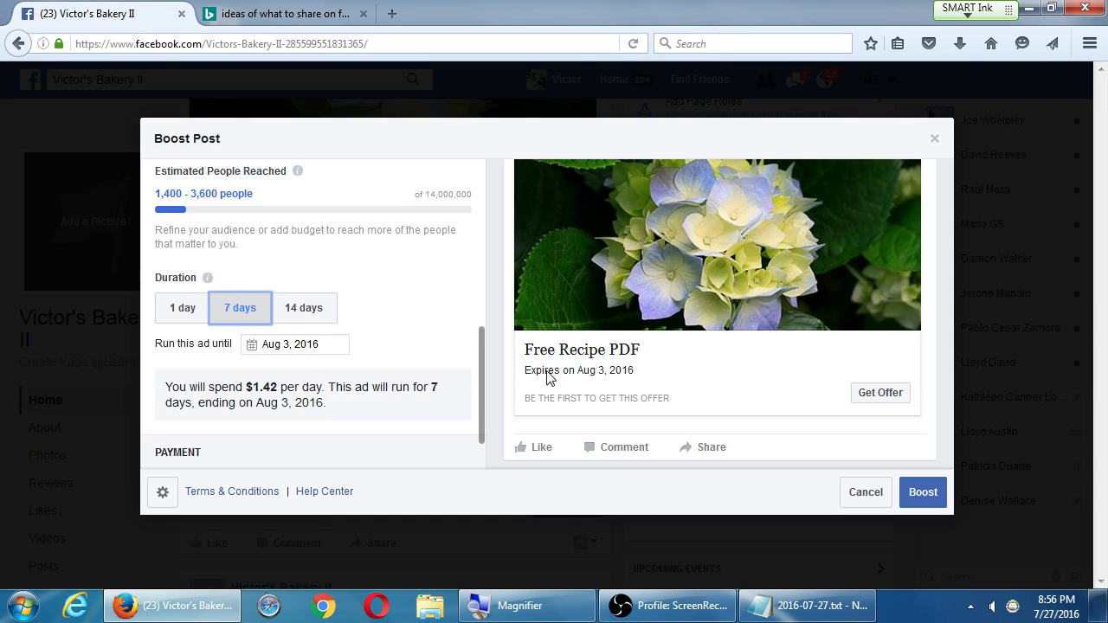
scroll("down", 3)
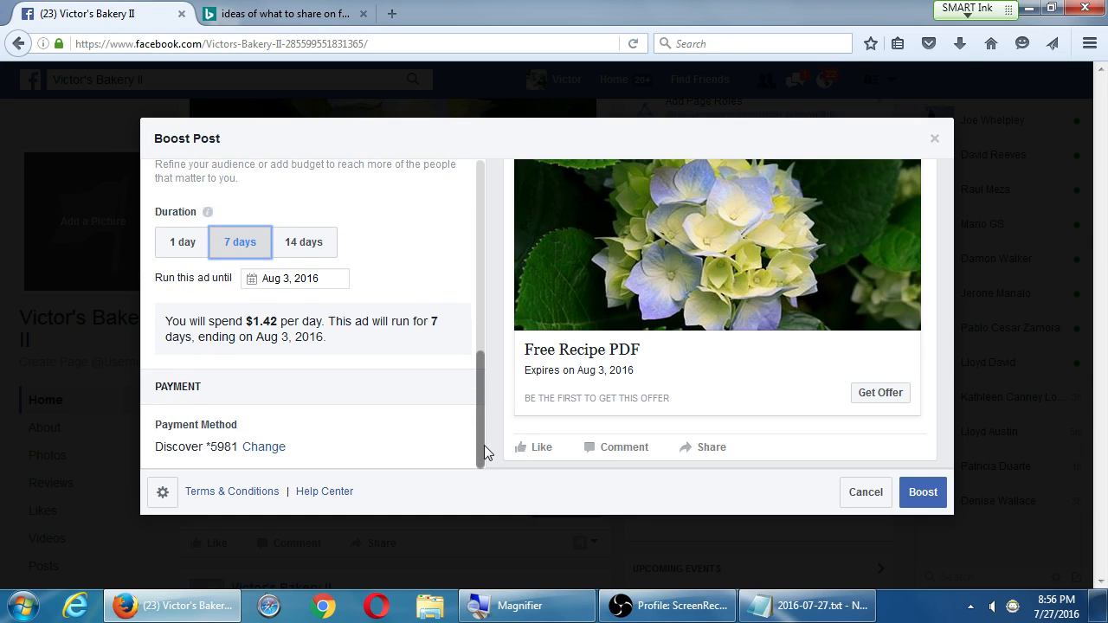
scroll("up", 3)
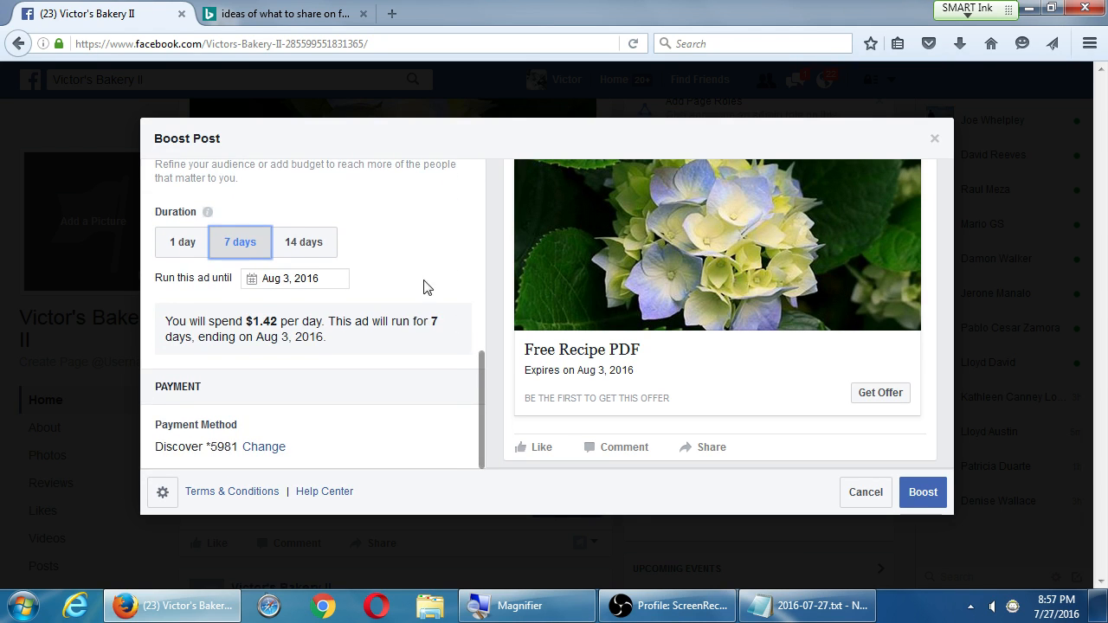
mouse_move(432, 284)
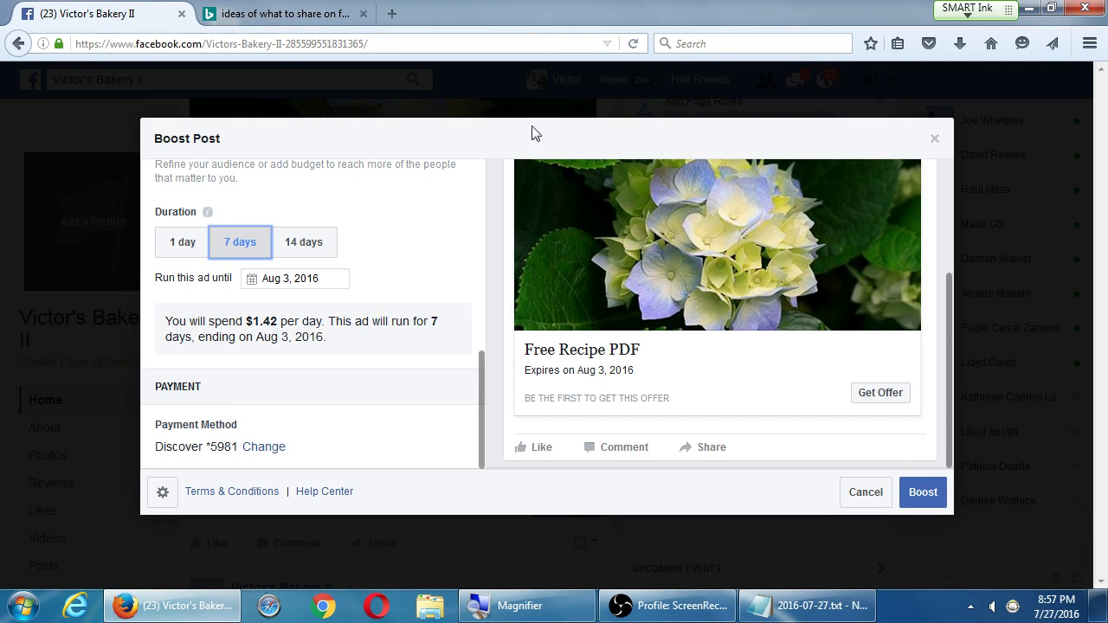
scroll("up", 3)
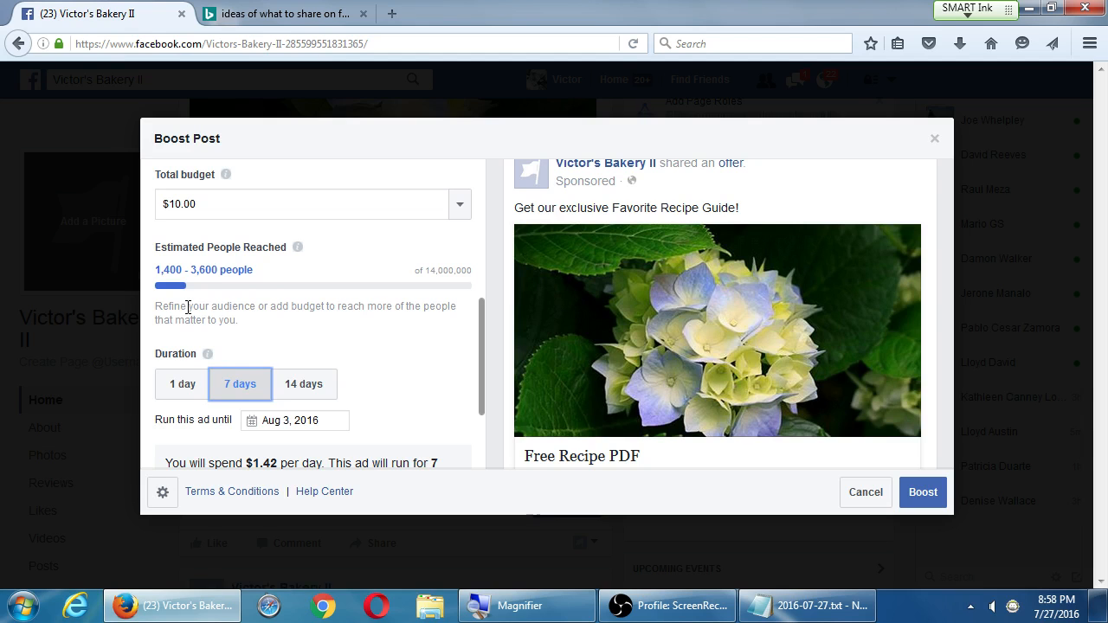
mouse_move(303, 383)
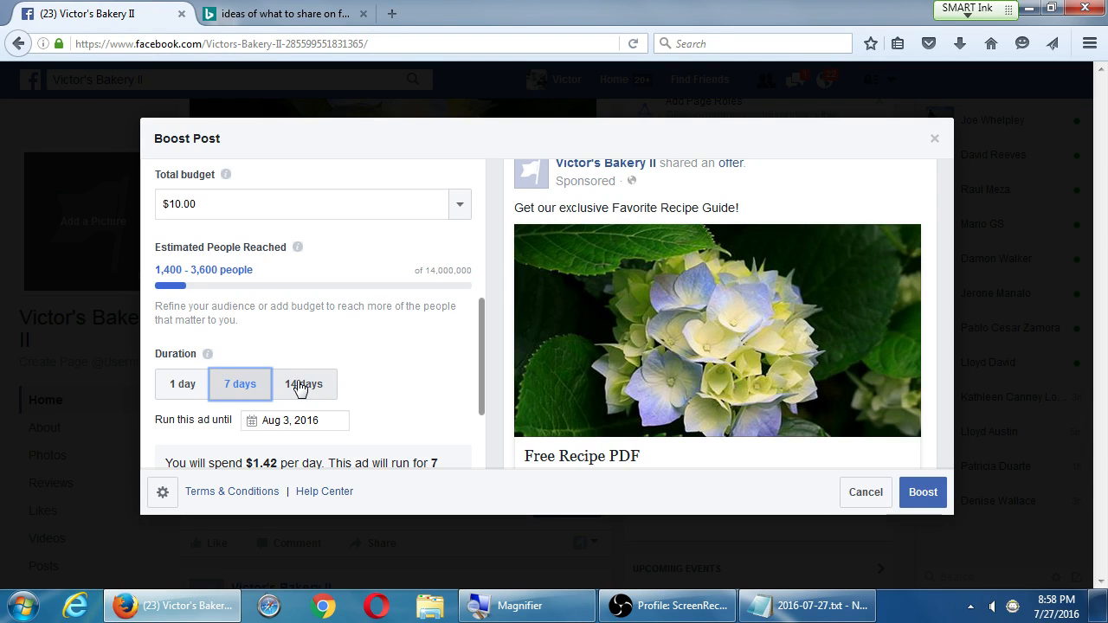
mouse_move(317, 367)
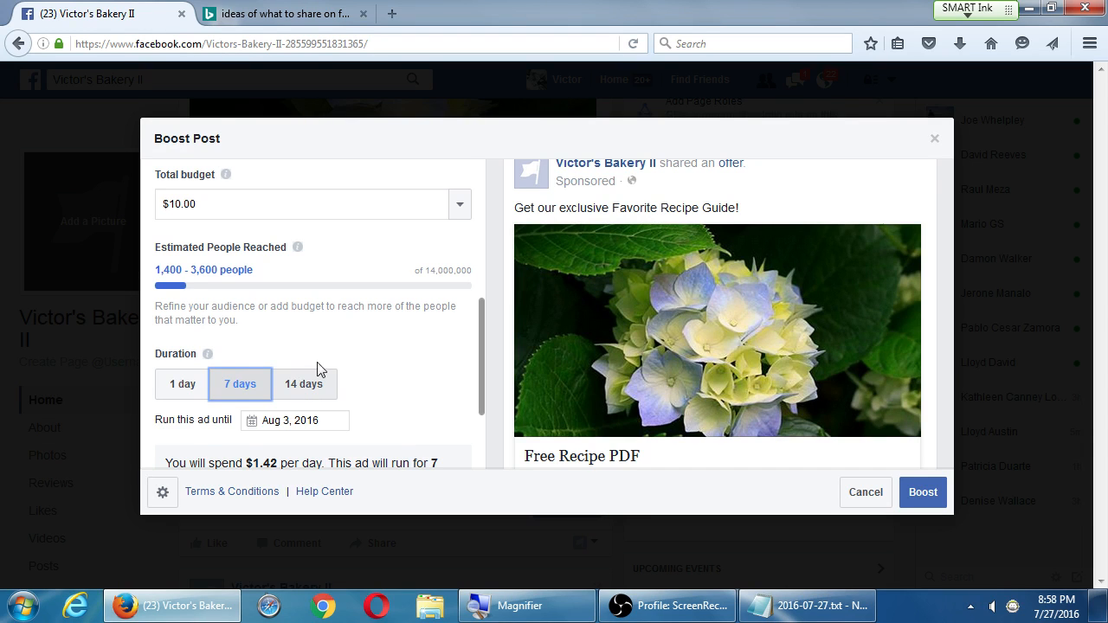
scroll("up", 3)
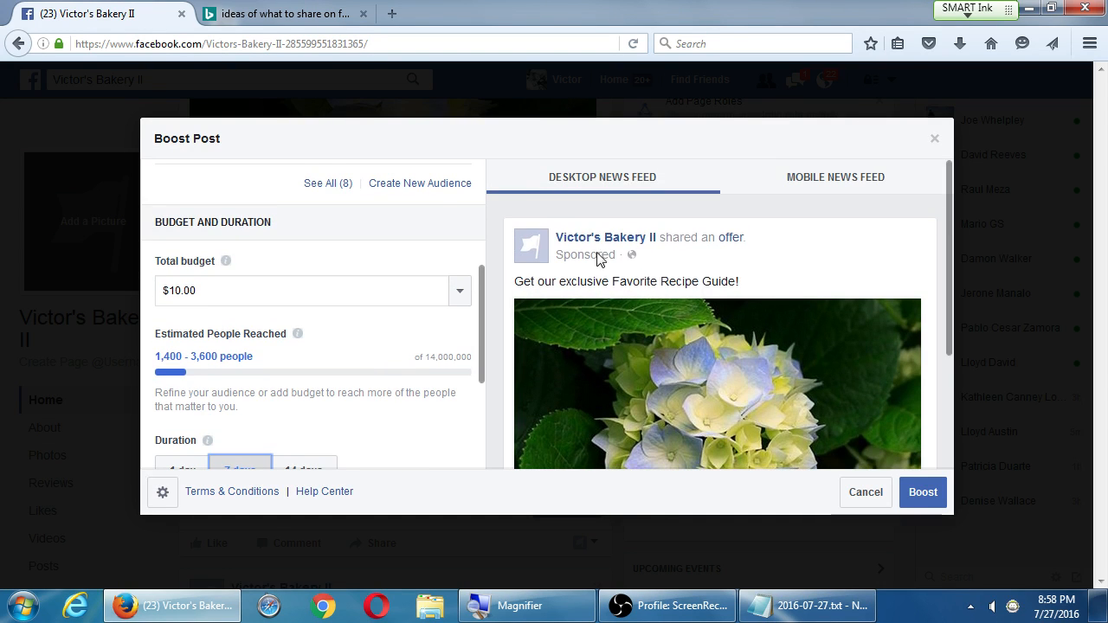
mouse_move(595, 266)
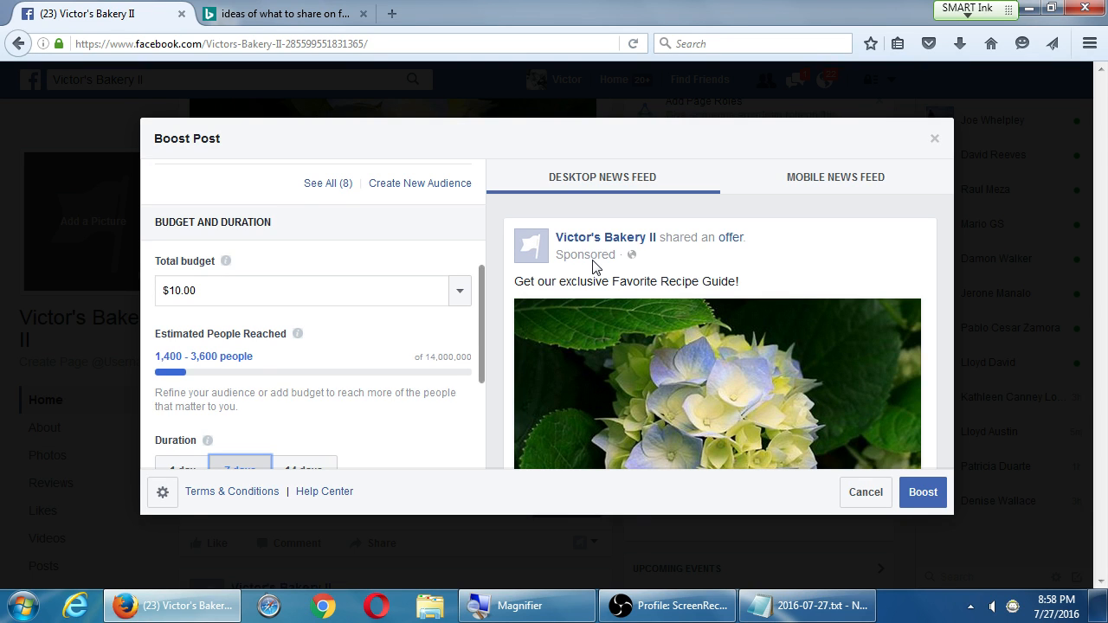
mouse_move(509, 298)
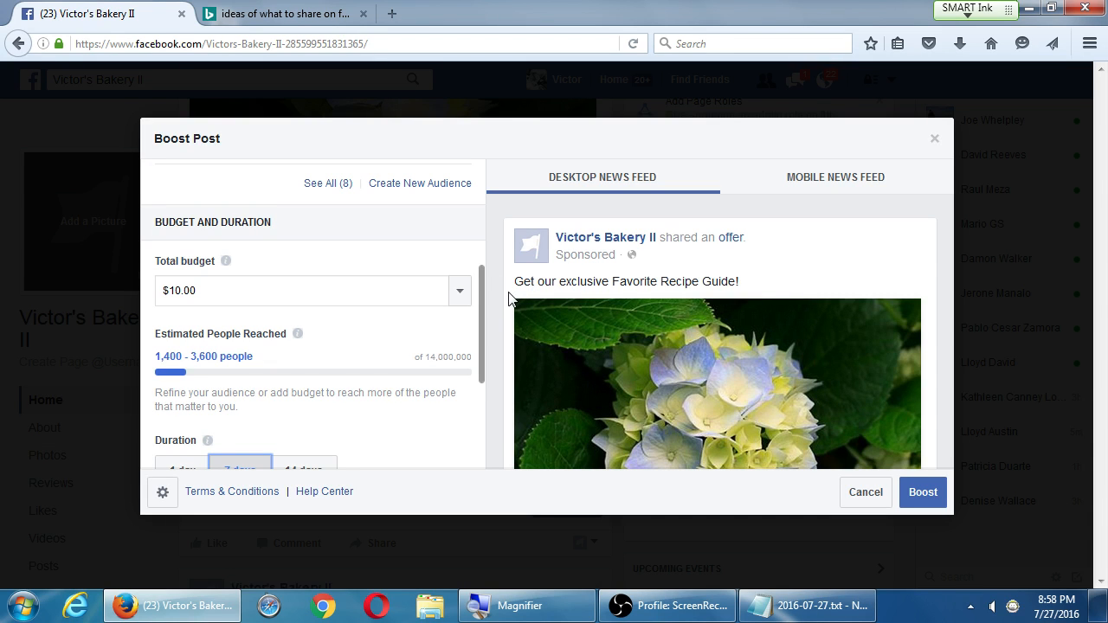
mouse_move(459, 291)
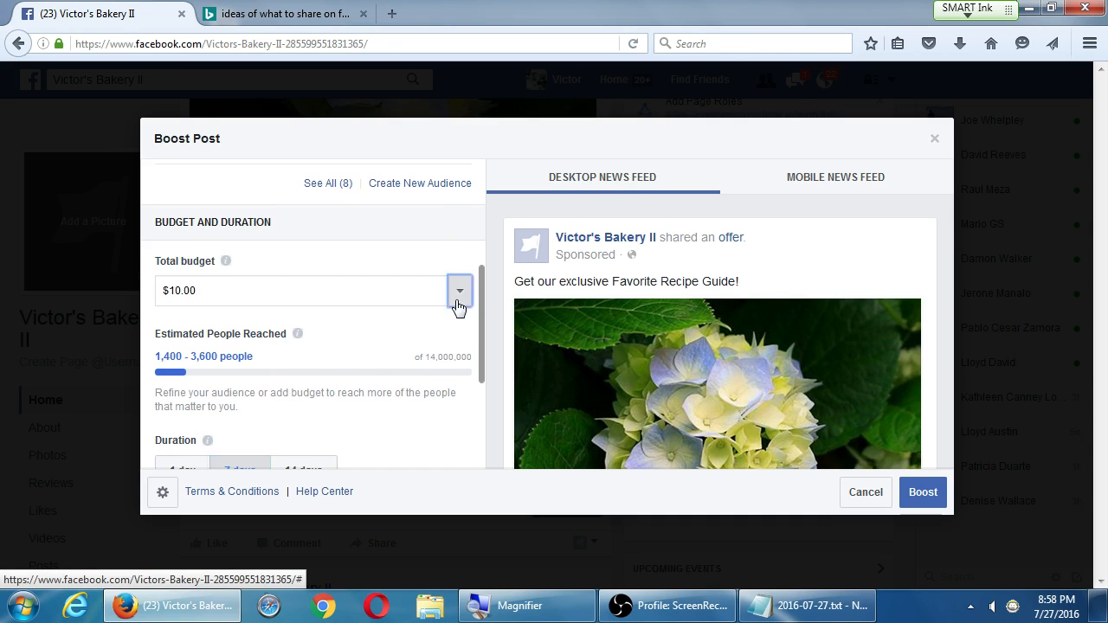
Show the $10–$300 preset budget amounts with reach, then bring the notes document forward
left_click(460, 290)
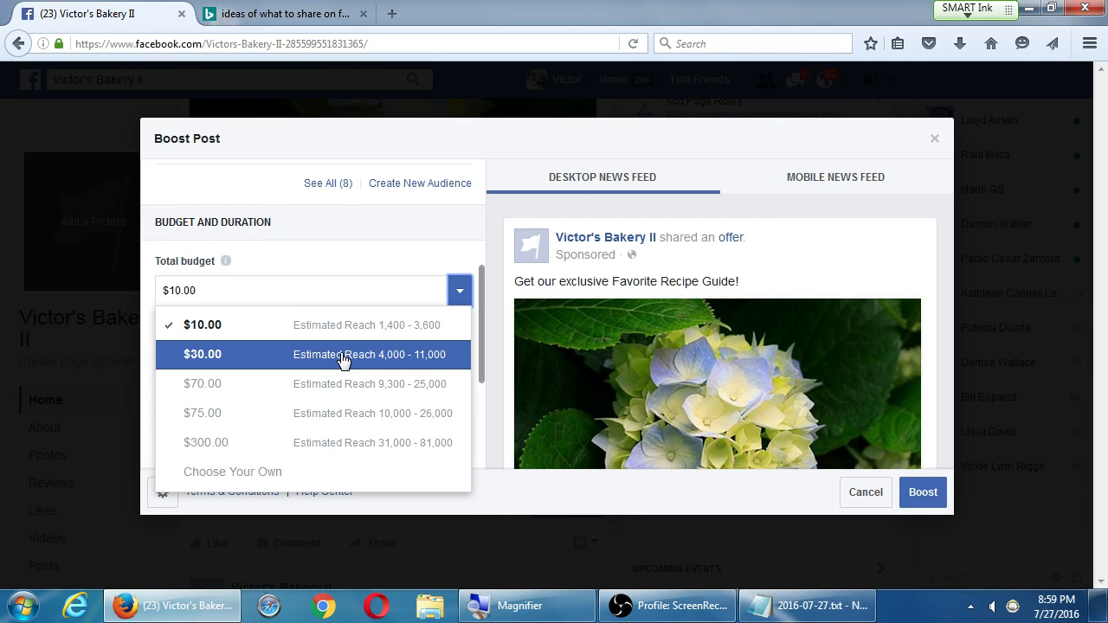
left_click(809, 605)
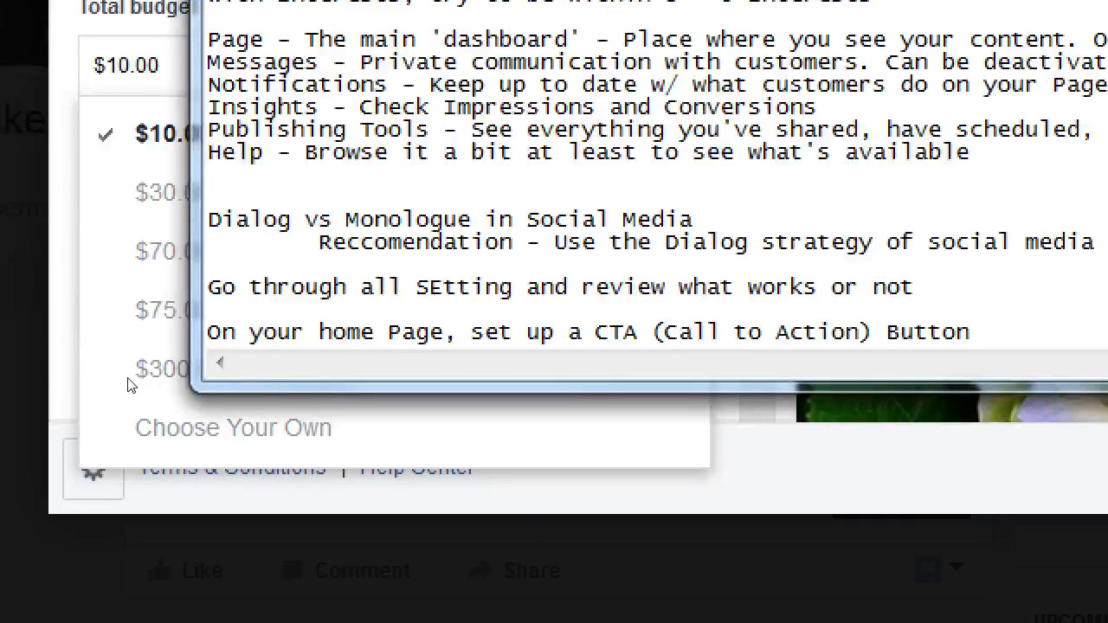
Write the 'Boosting Post Strategy' heading and 'Start with some budget ($30), Boost a post for a week'
type("B")
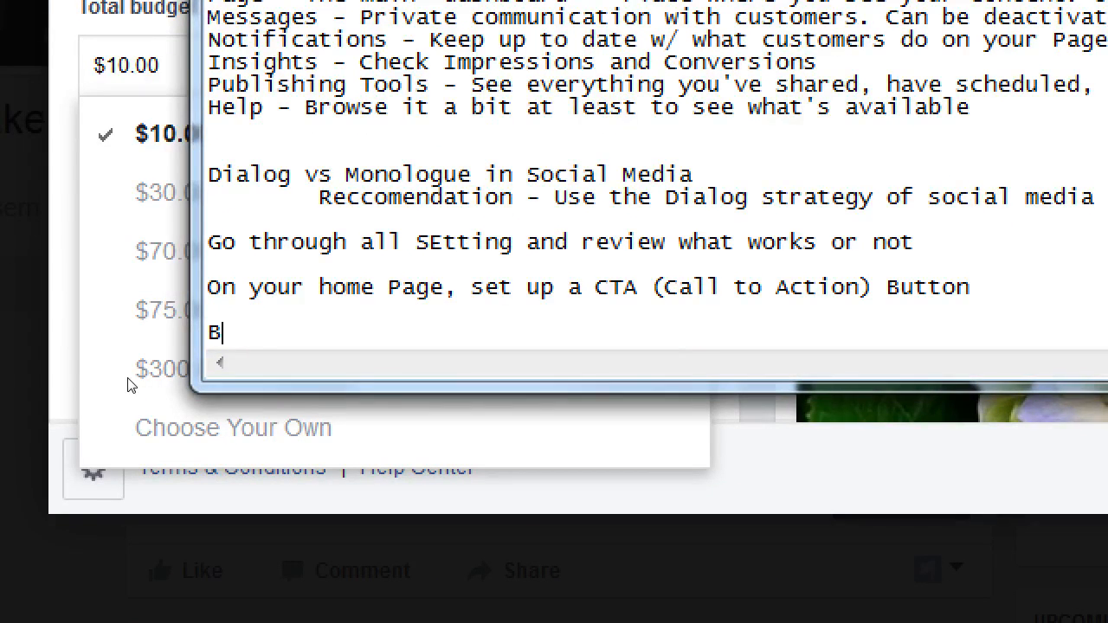
type("oosin")
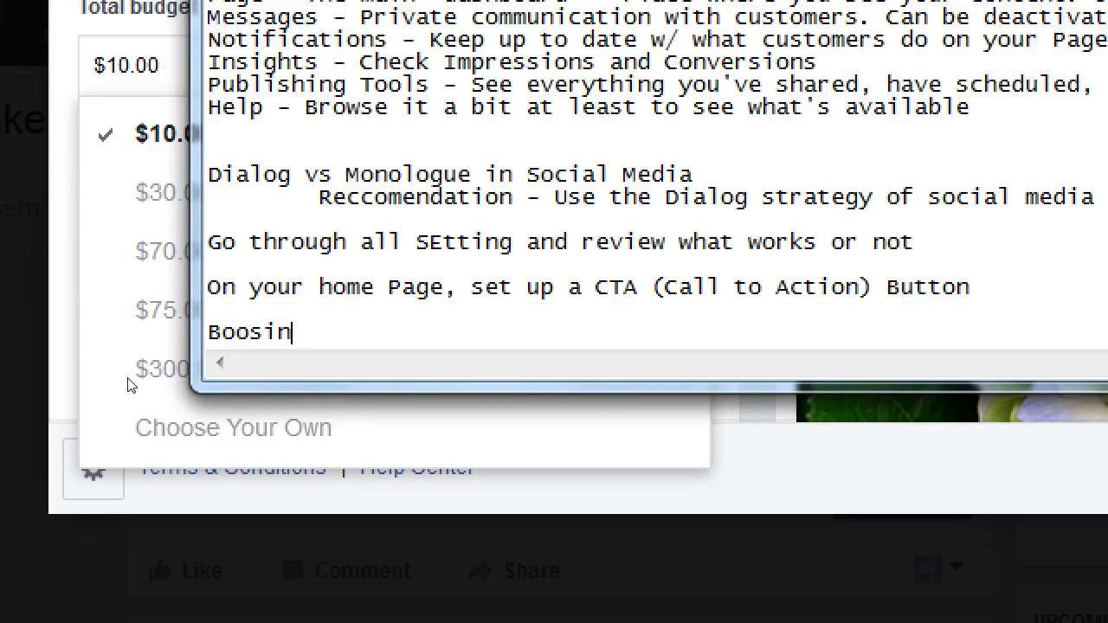
type("ting Post")
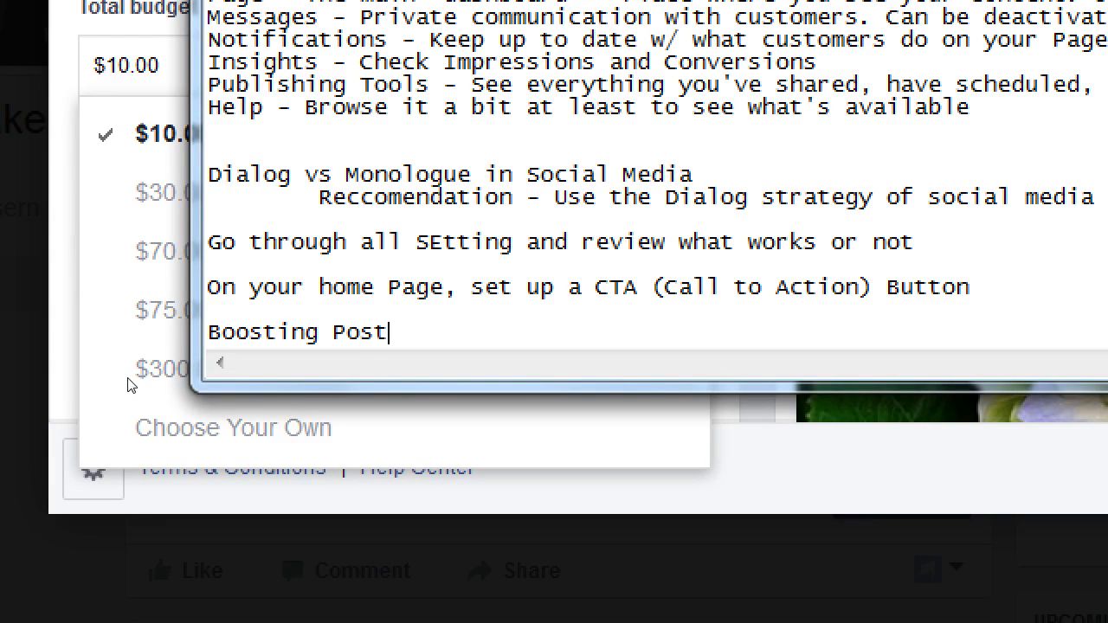
type("Strategy")
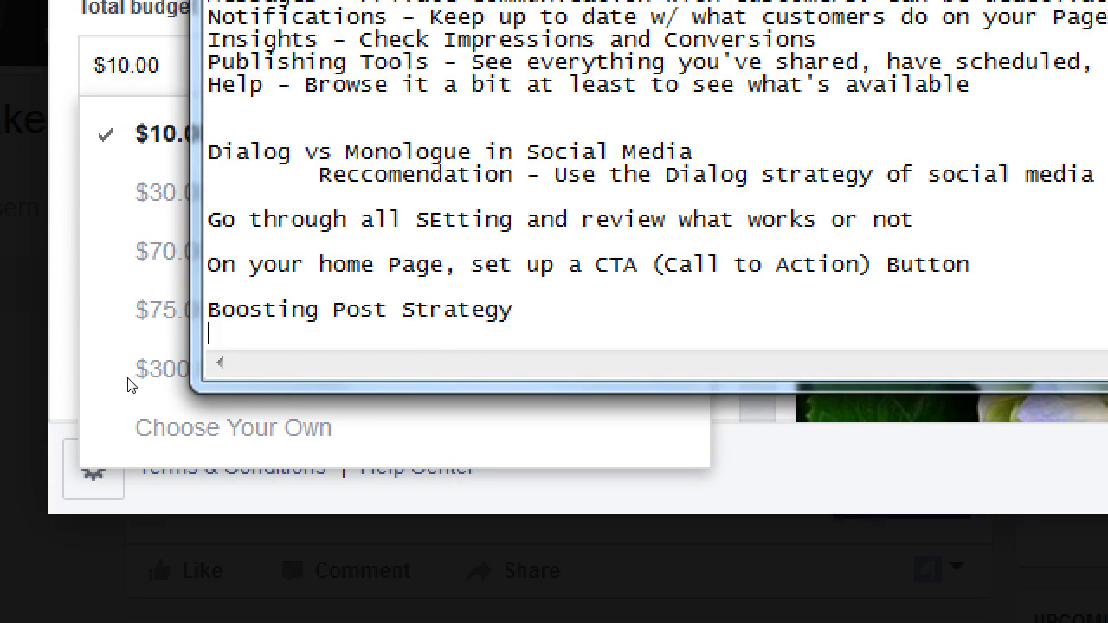
type("Start with some")
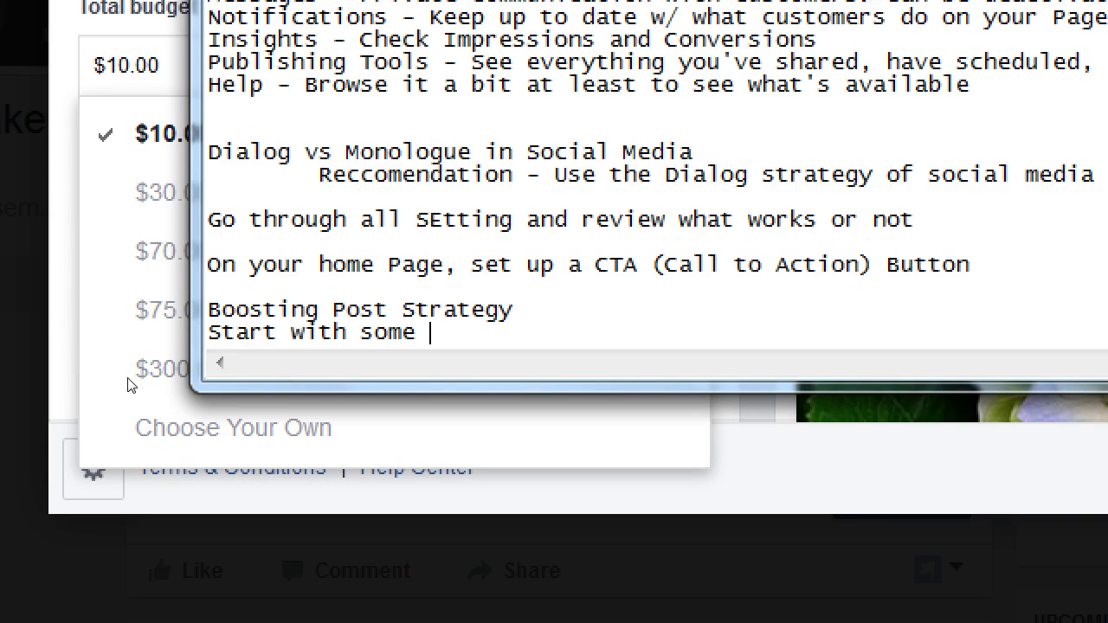
type("reasonable budg")
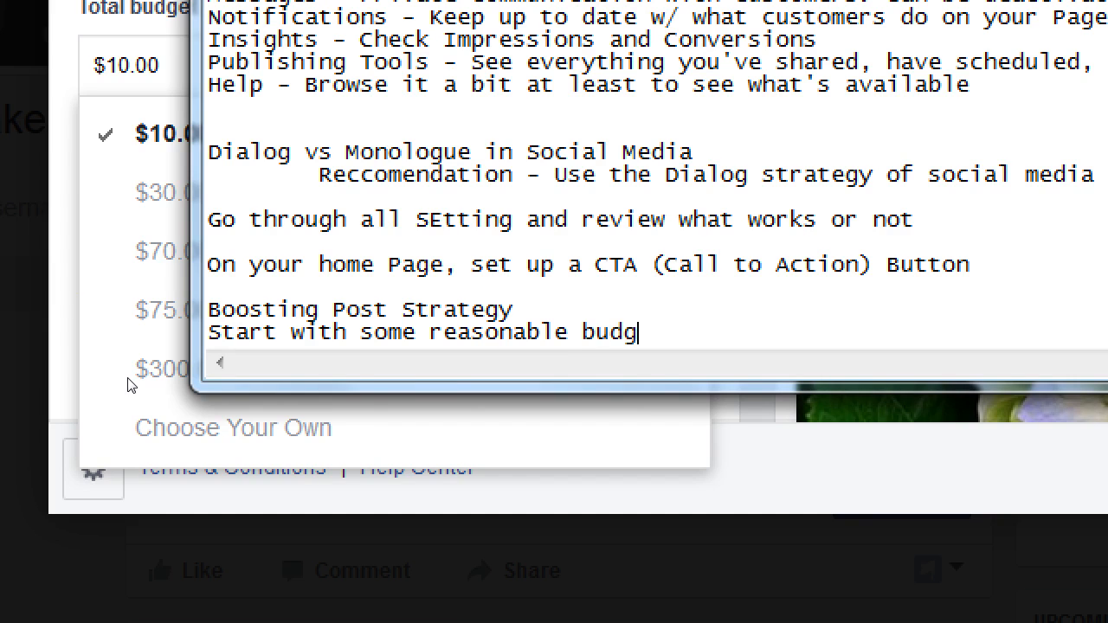
type("et ($30")
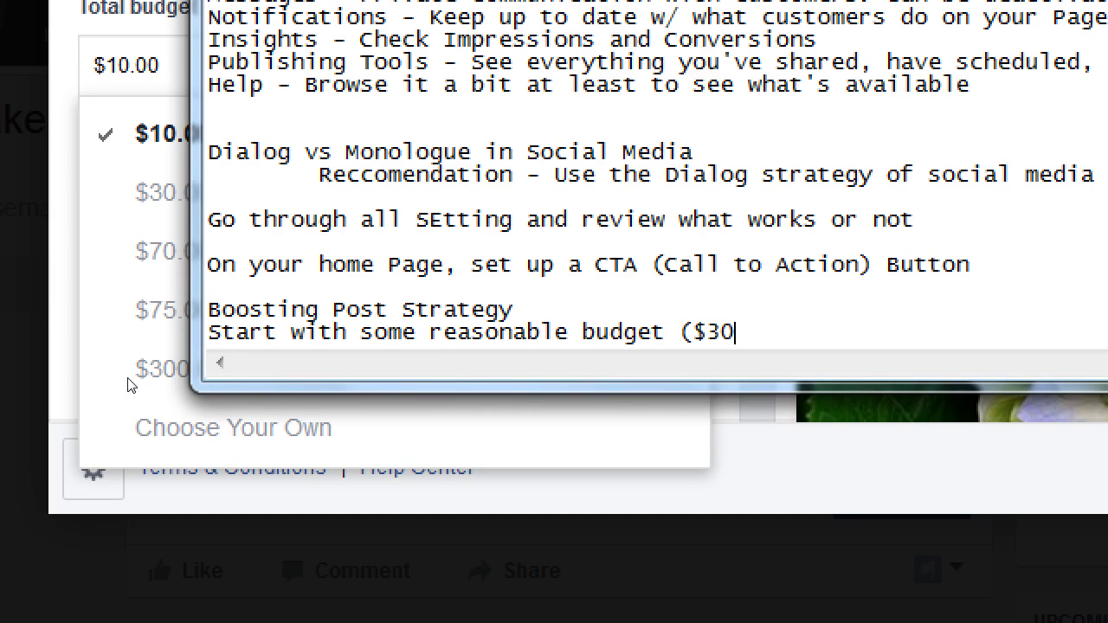
type(", O")
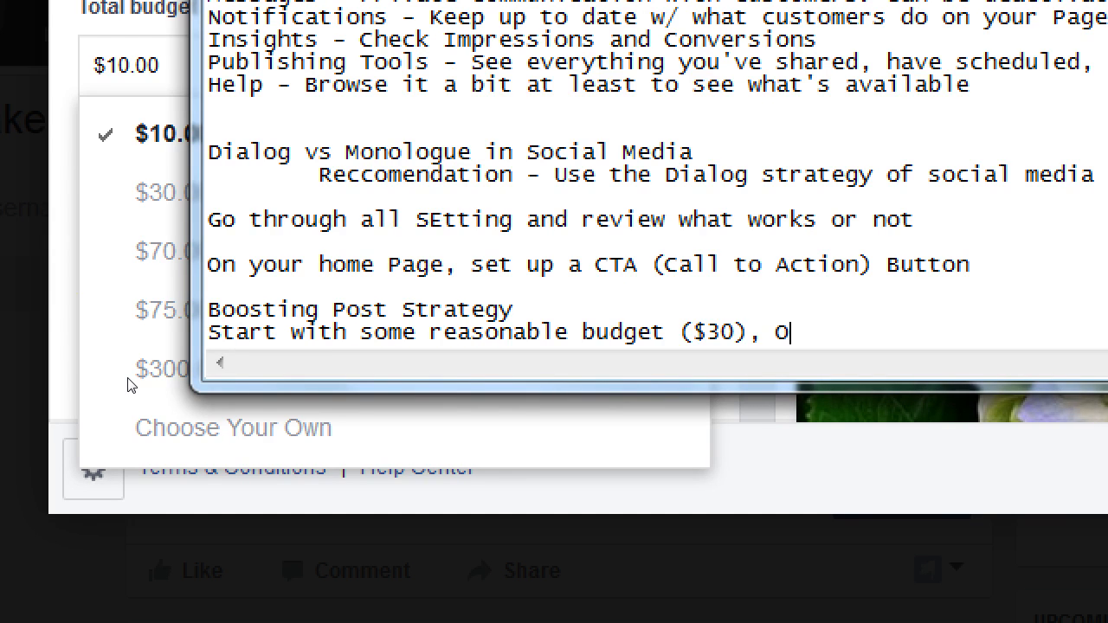
type("bo")
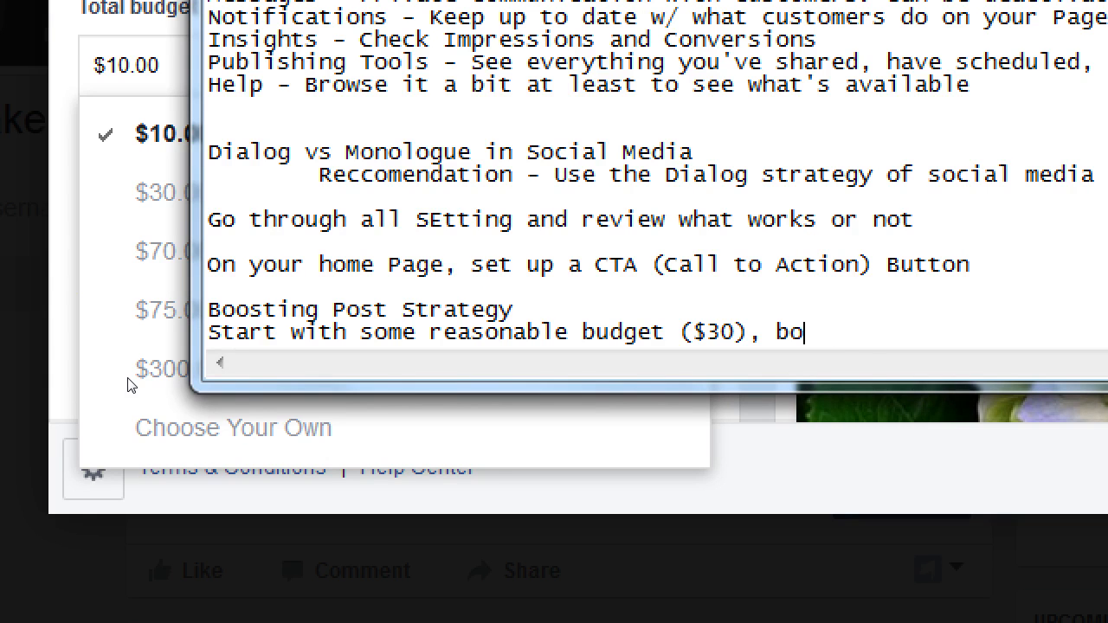
type("ost for a week")
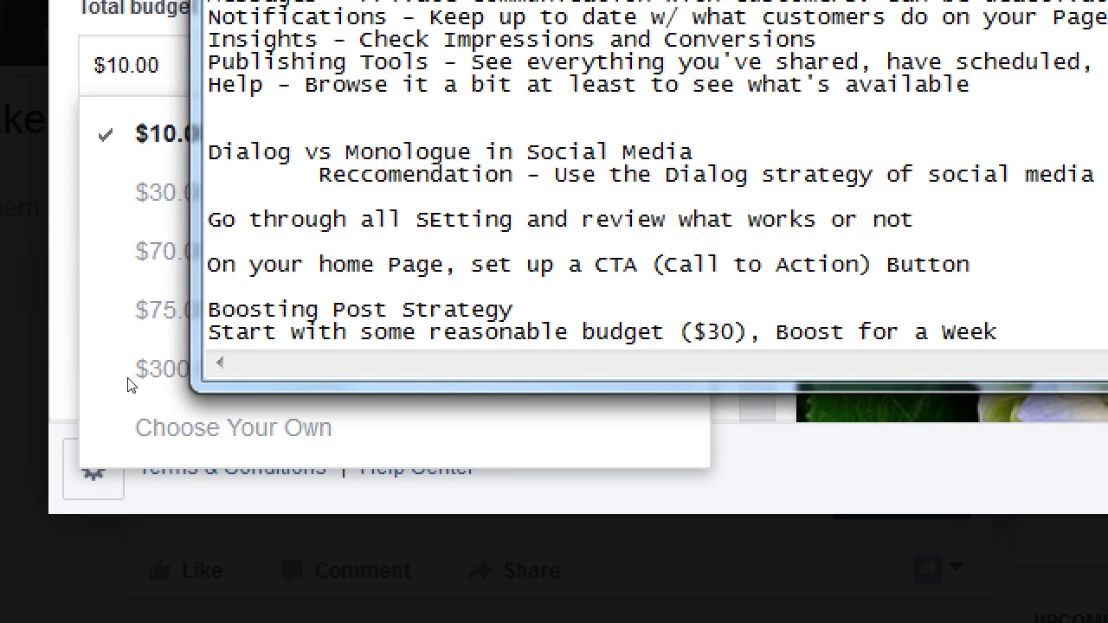
left_click(995, 332)
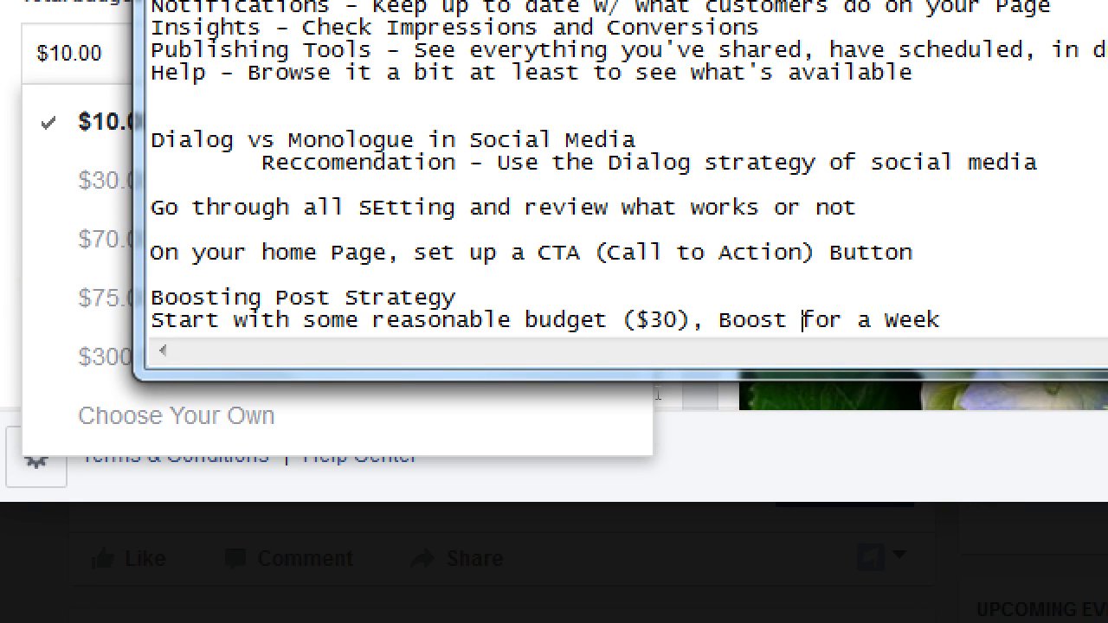
type("a post")
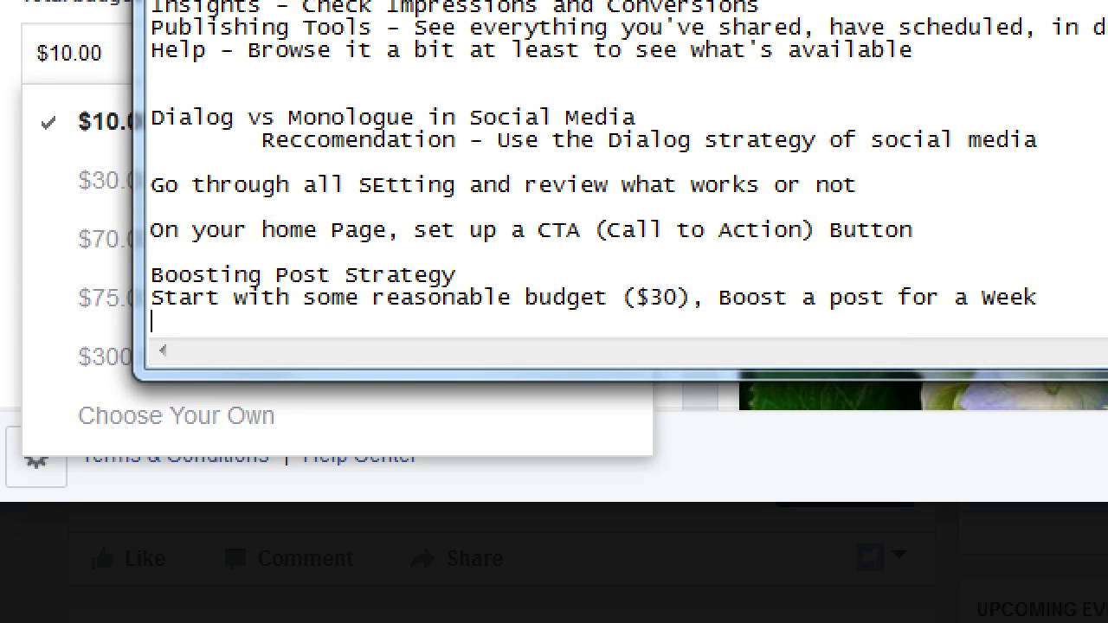
Add 'Check your Insights to see success' and 'Two weeks later, Boost a different Post'
type("Check your Insi")
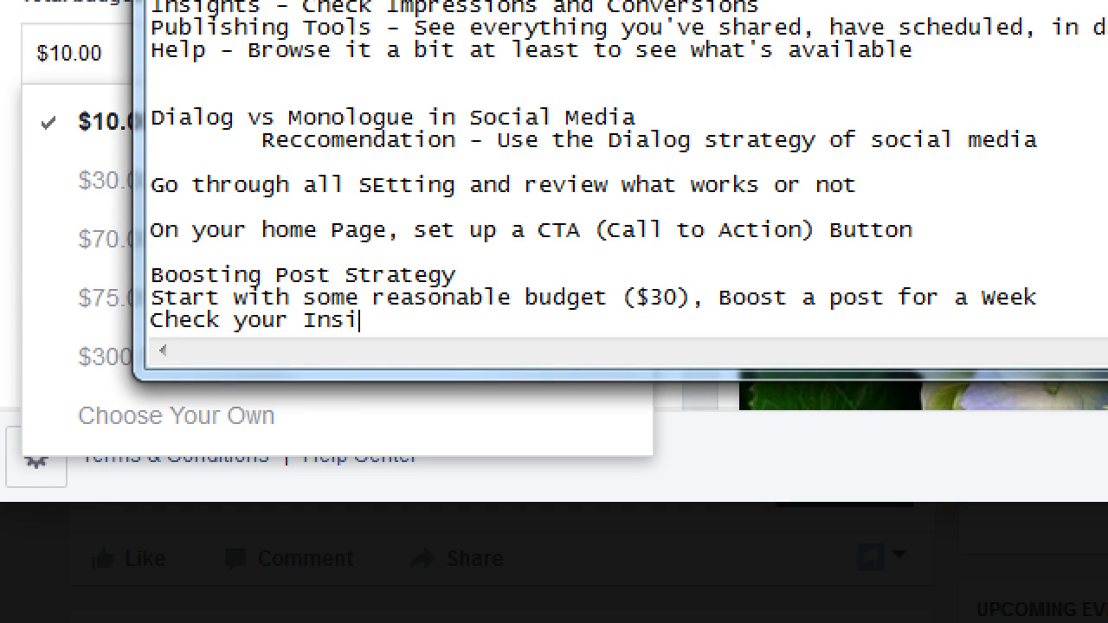
type("ghts to ch")
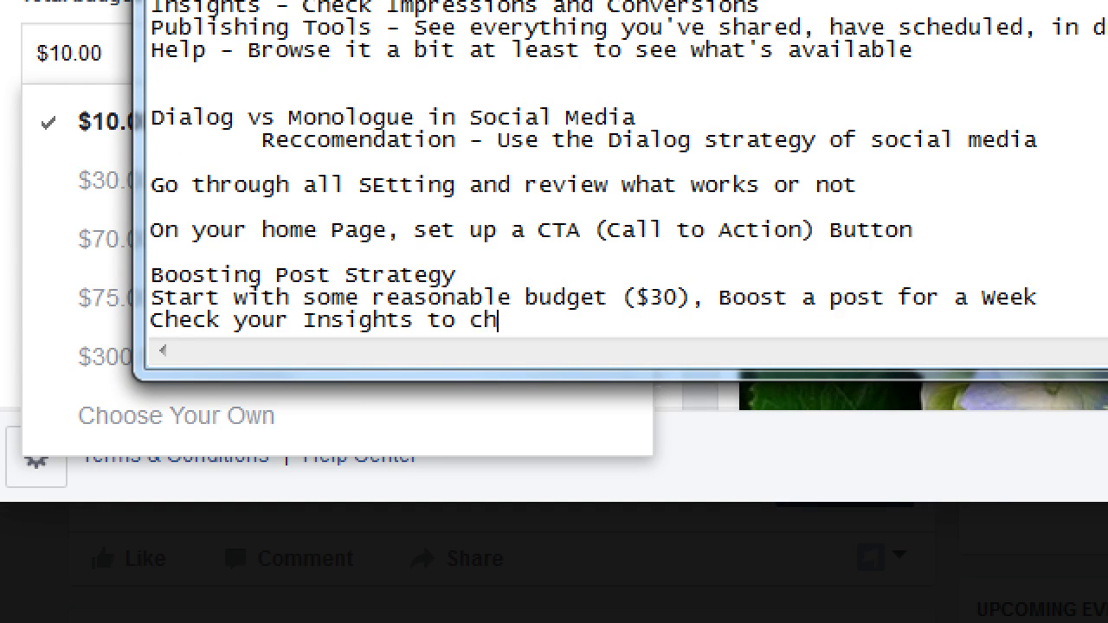
type("ee s")
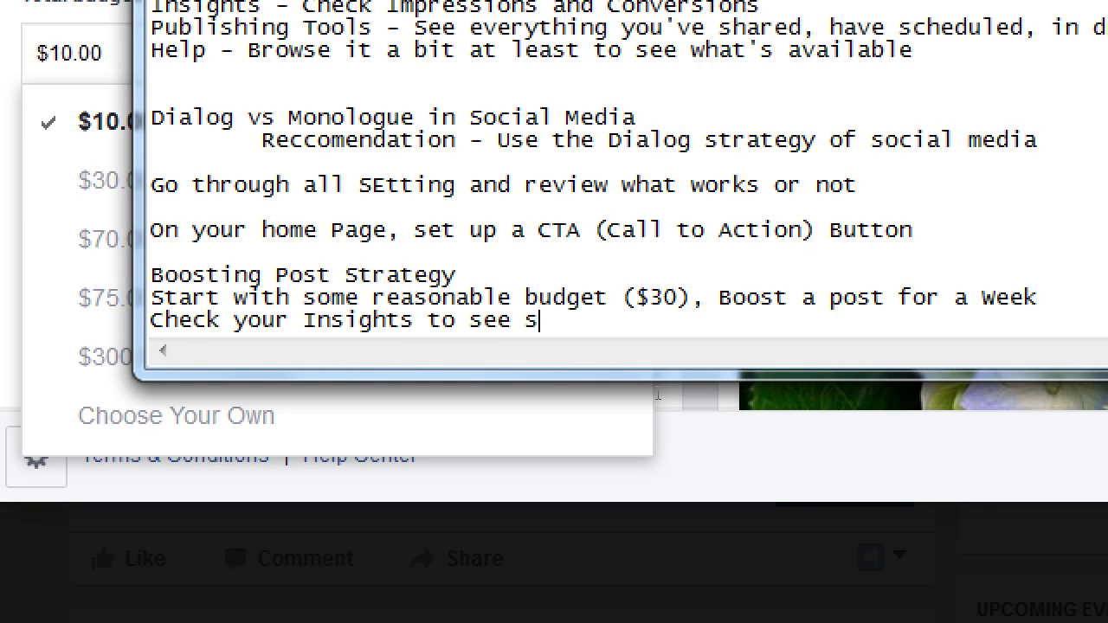
type("uccess")
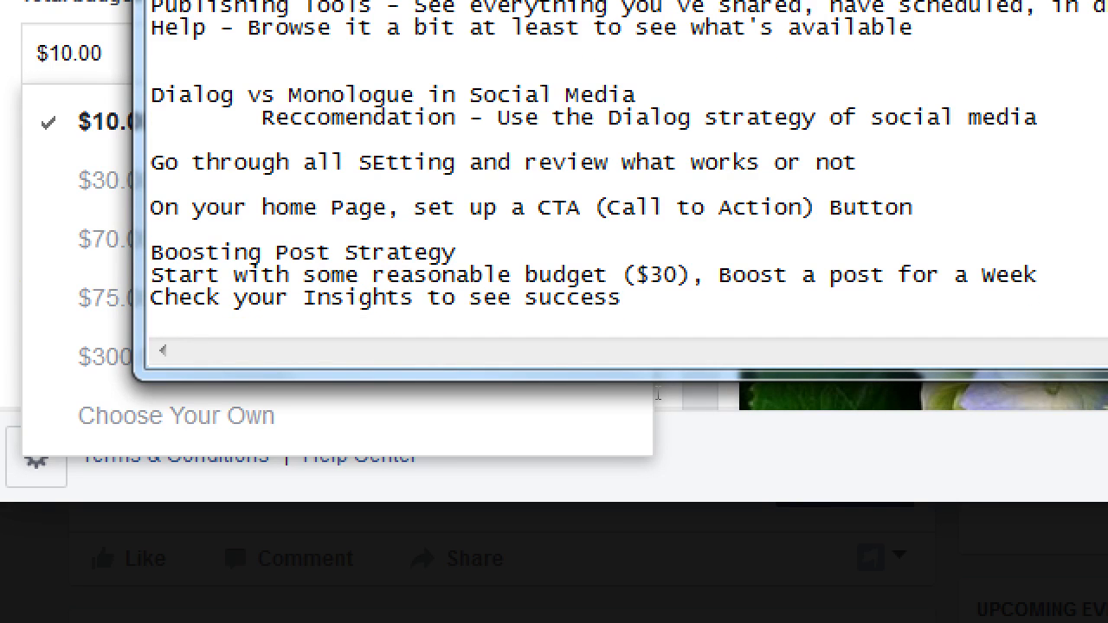
type("Tw")
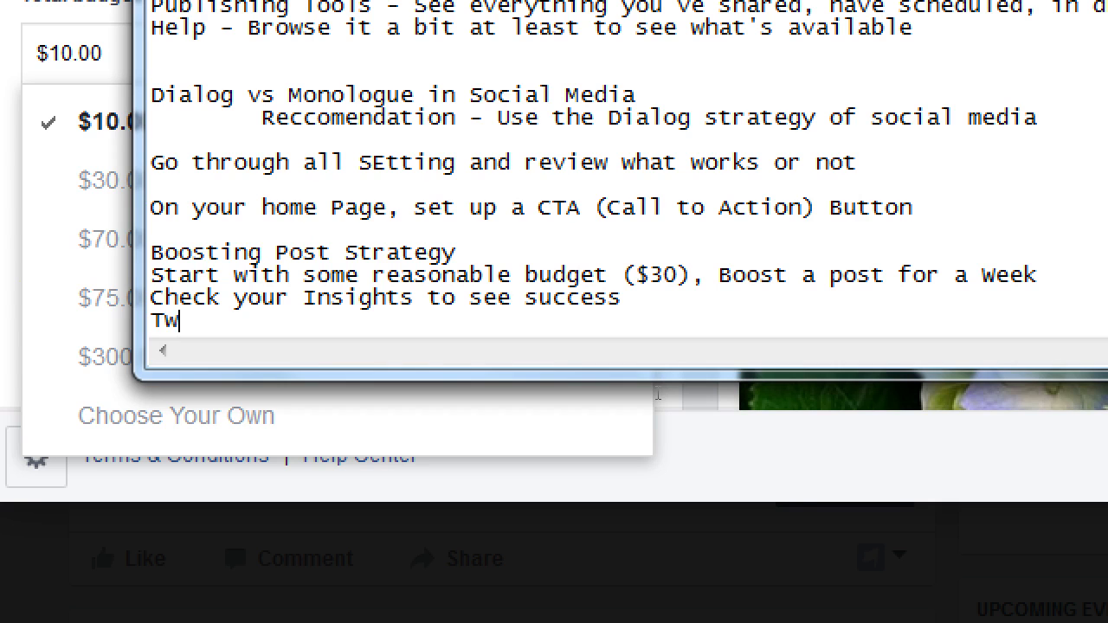
type("o wwe")
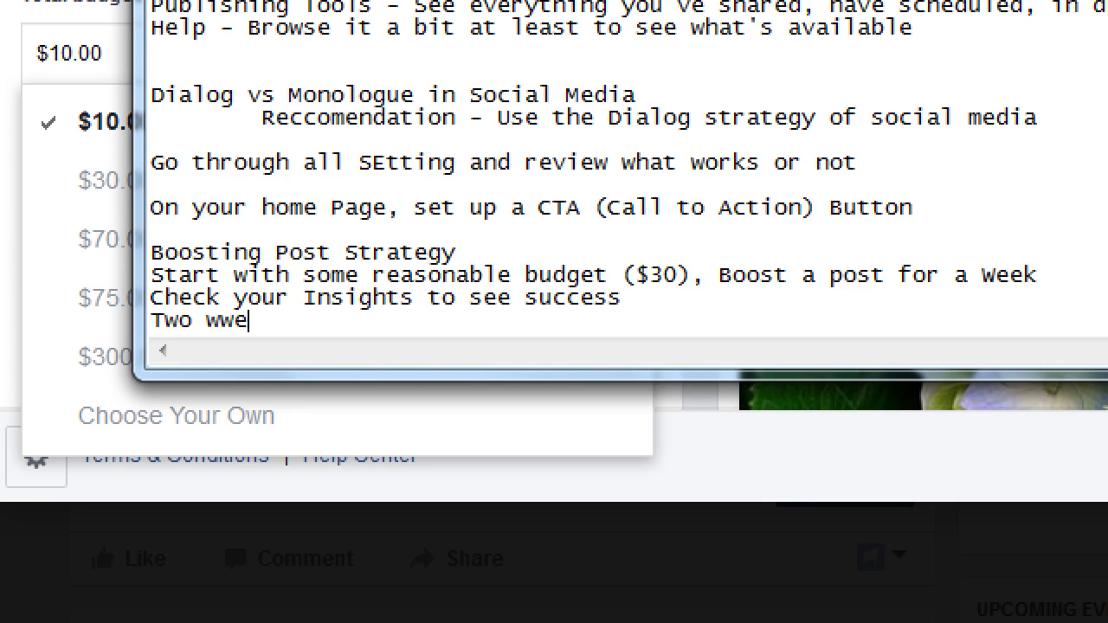
type("eks later")
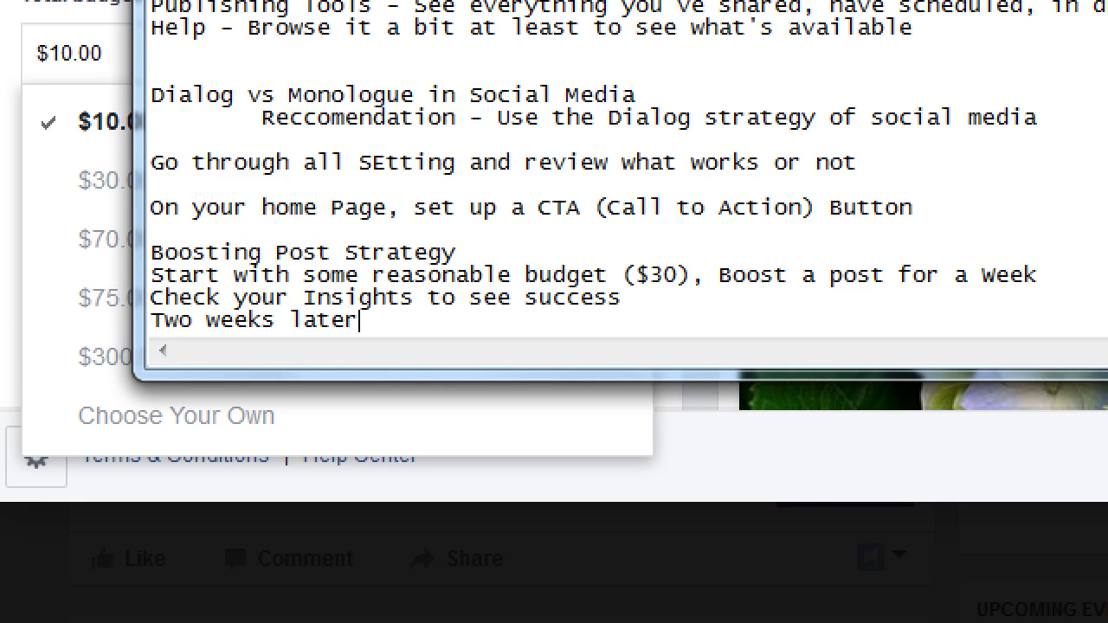
type(", Boost ga")
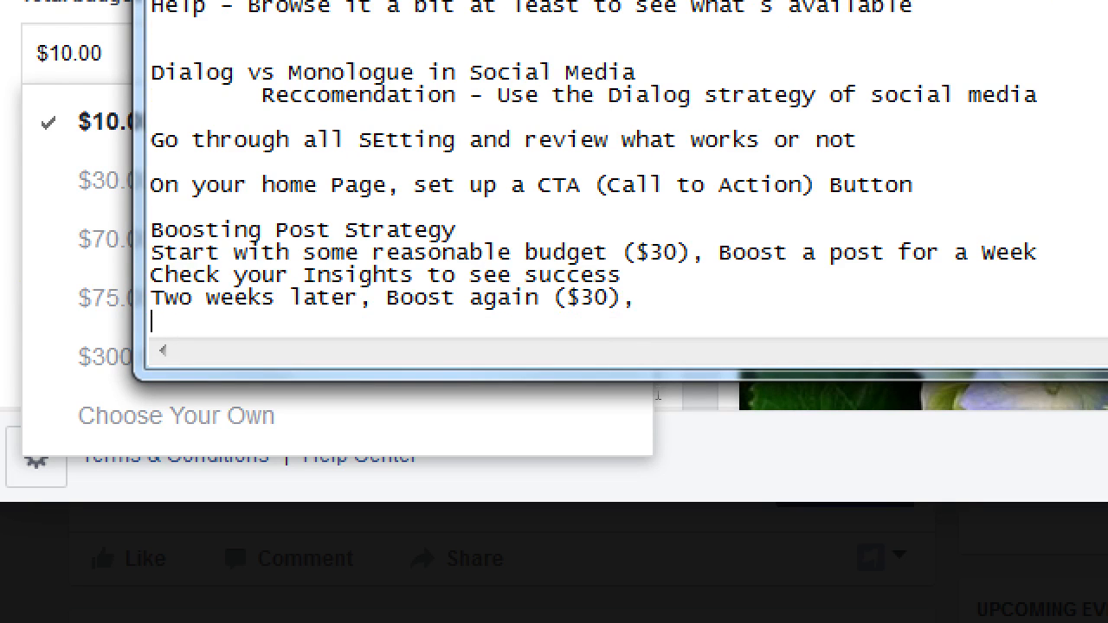
type("Check nis")
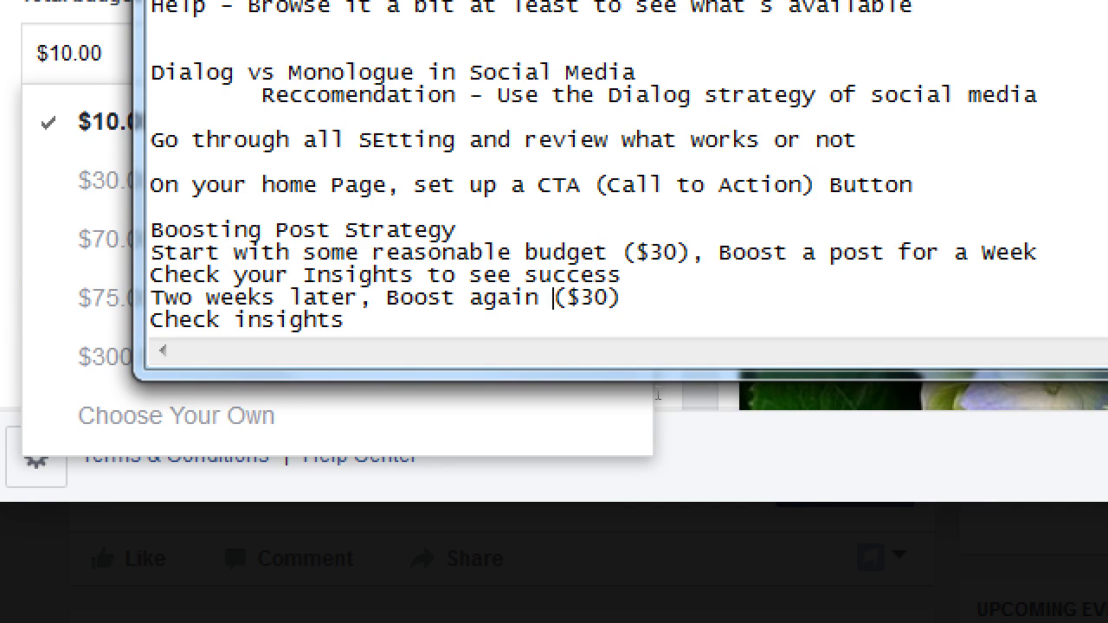
type("a different Pa")
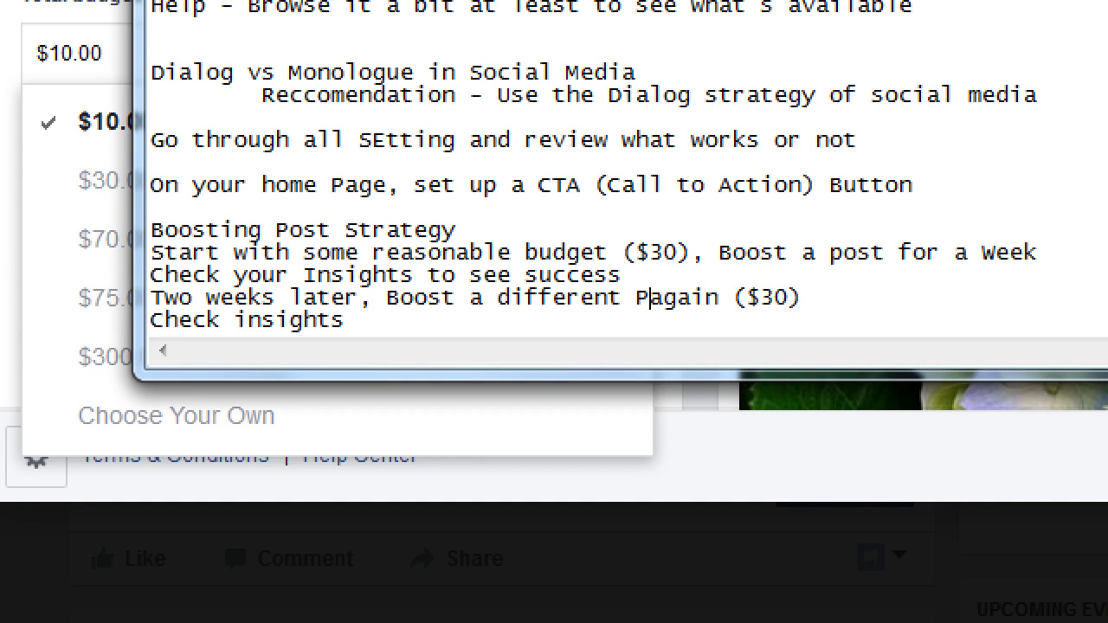
type("ost,")
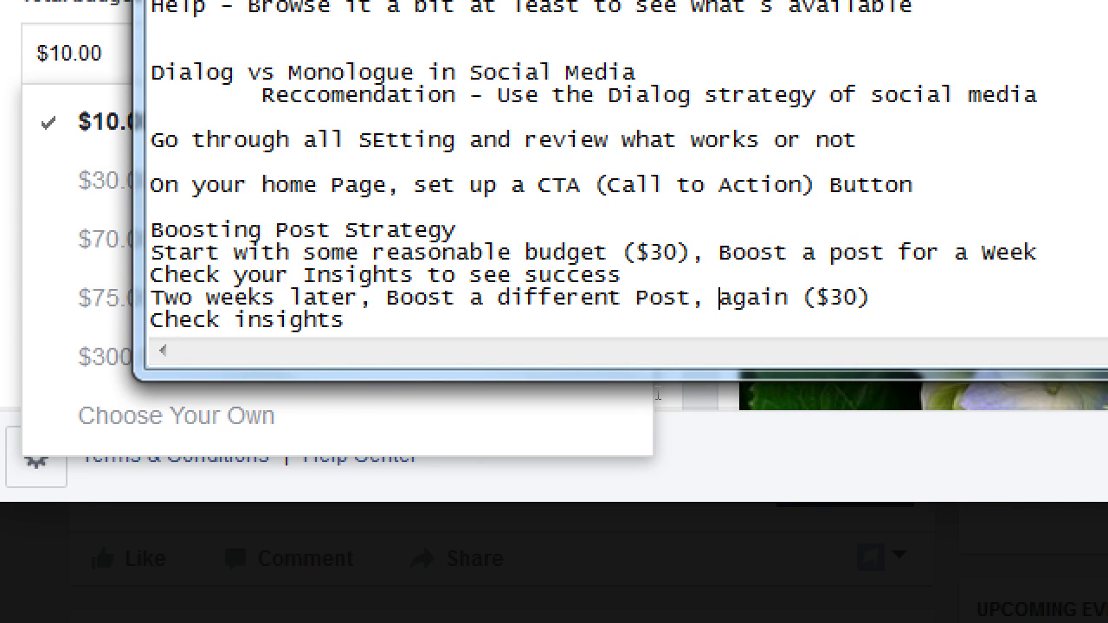
Add 'Start with a Wide Audience' and 'Fine-tune the Audience' lines to the strategy notes
left_click(622, 275)
type("S")
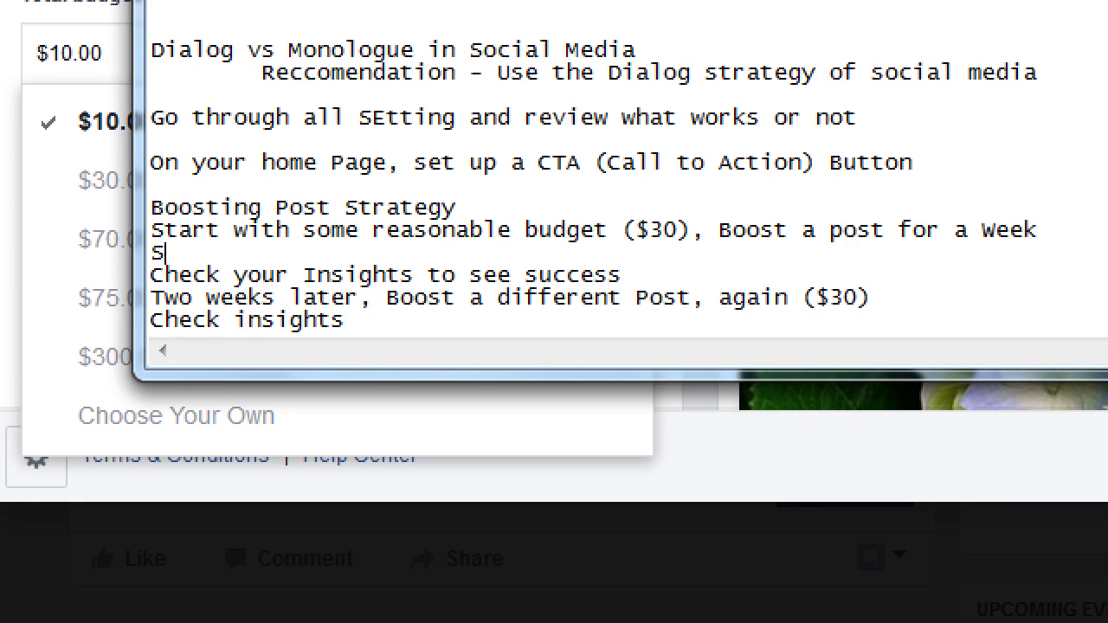
type("tart with a Wi")
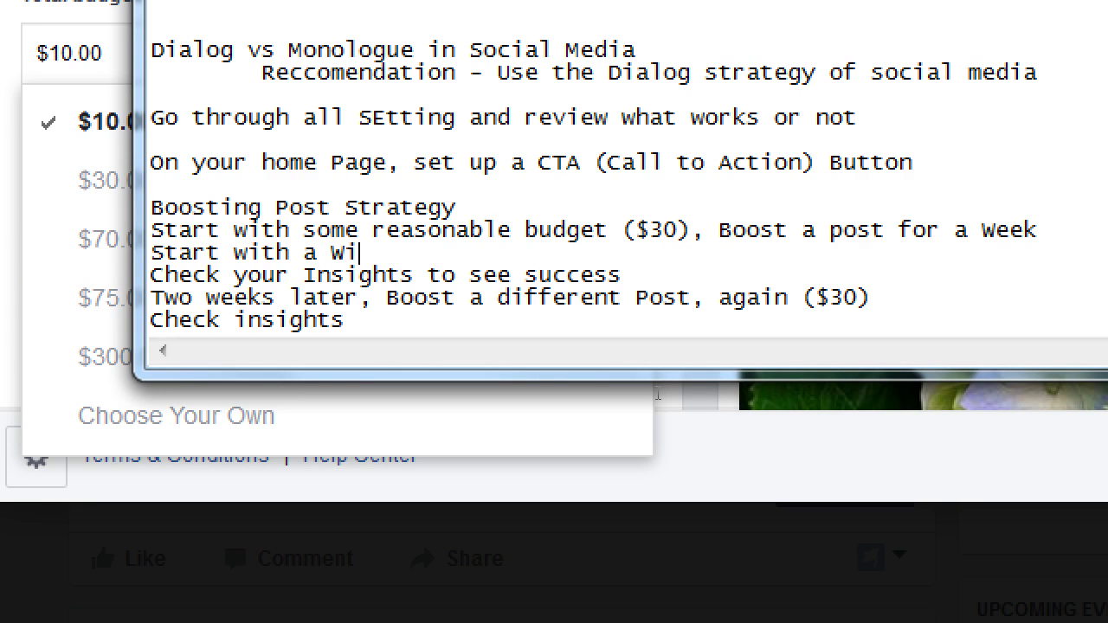
type("de Audience")
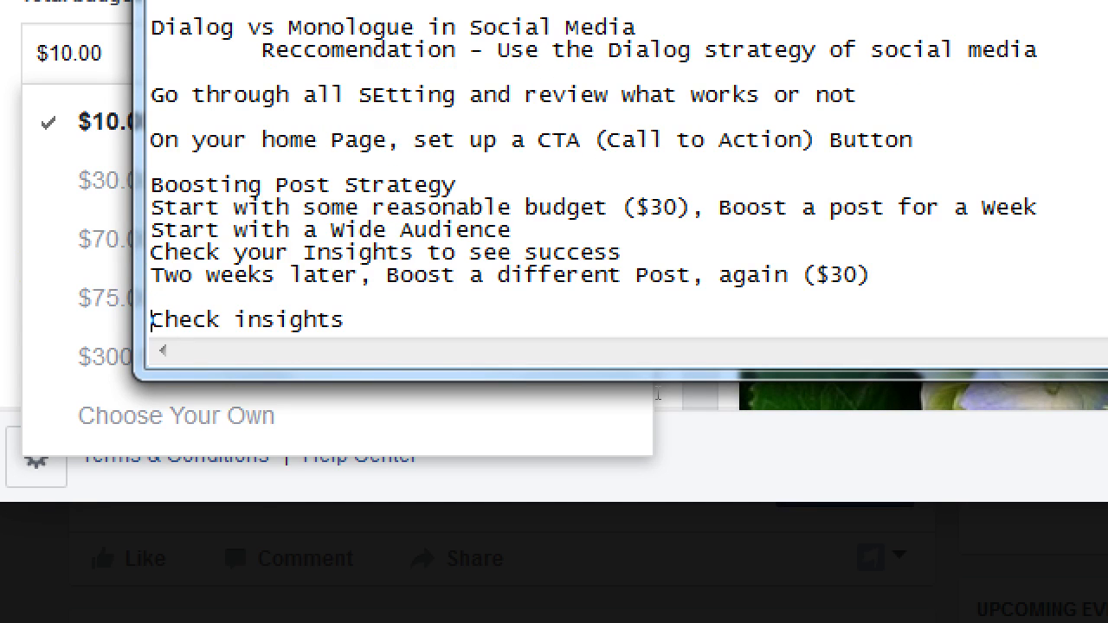
type("Fine-tune")
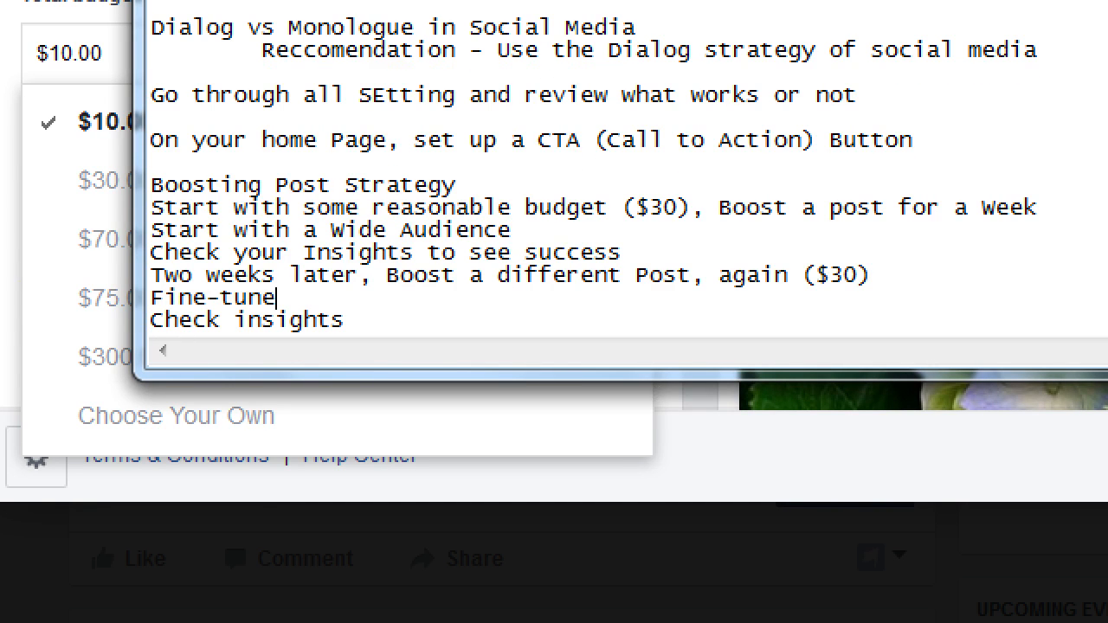
type("the Aud")
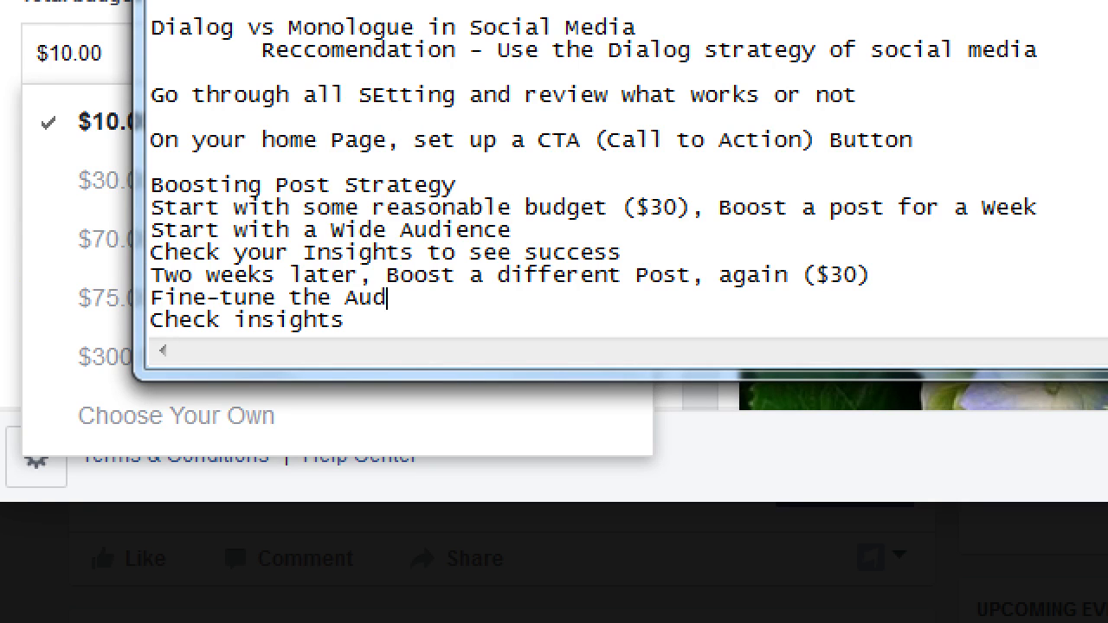
type("ience")
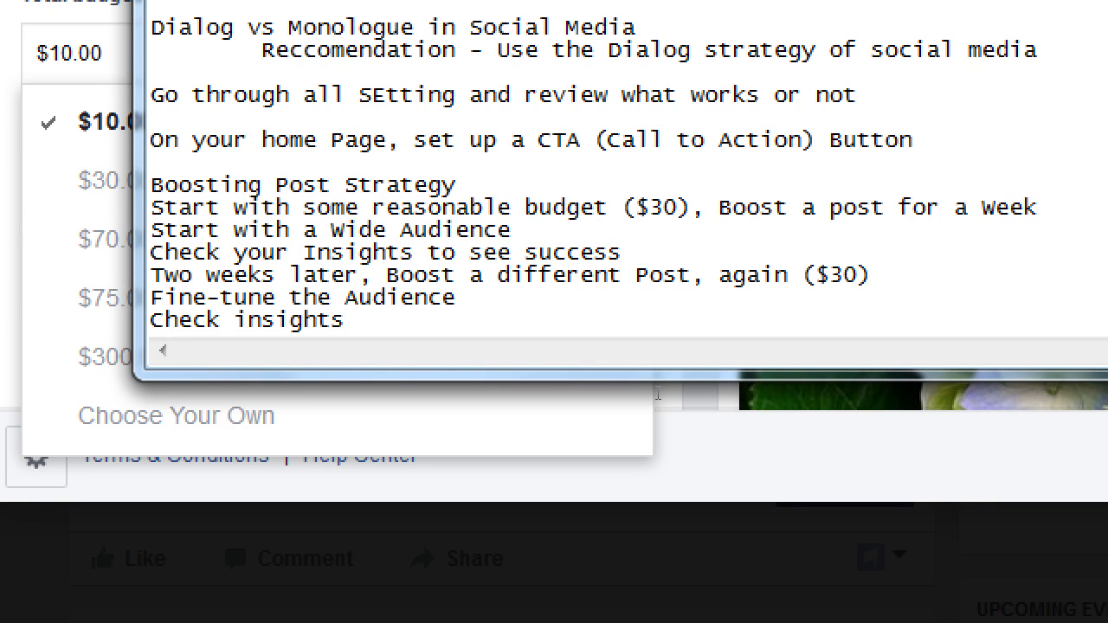
Return to the Boost Post dialog and scroll the Audience panel to the saved audiences list
left_click(344, 319)
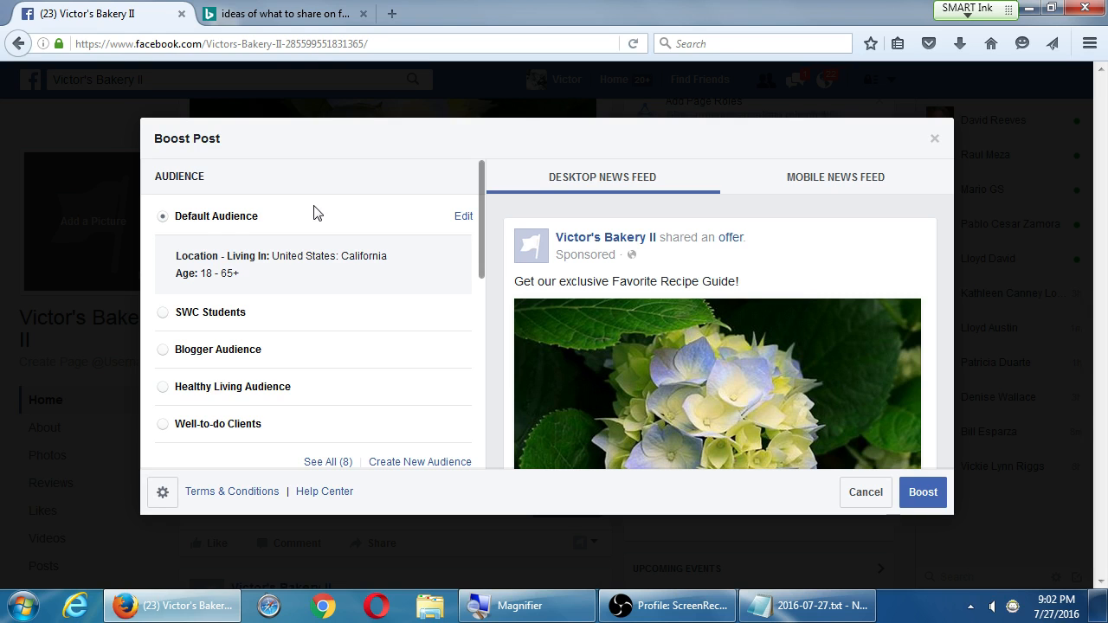
mouse_move(260, 185)
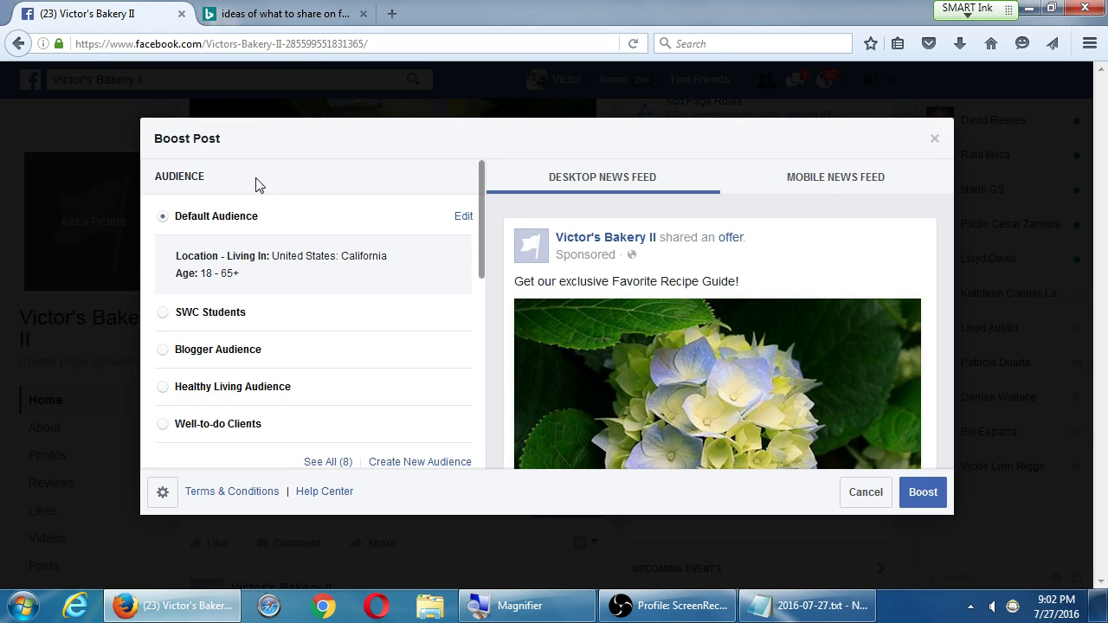
mouse_move(872, 259)
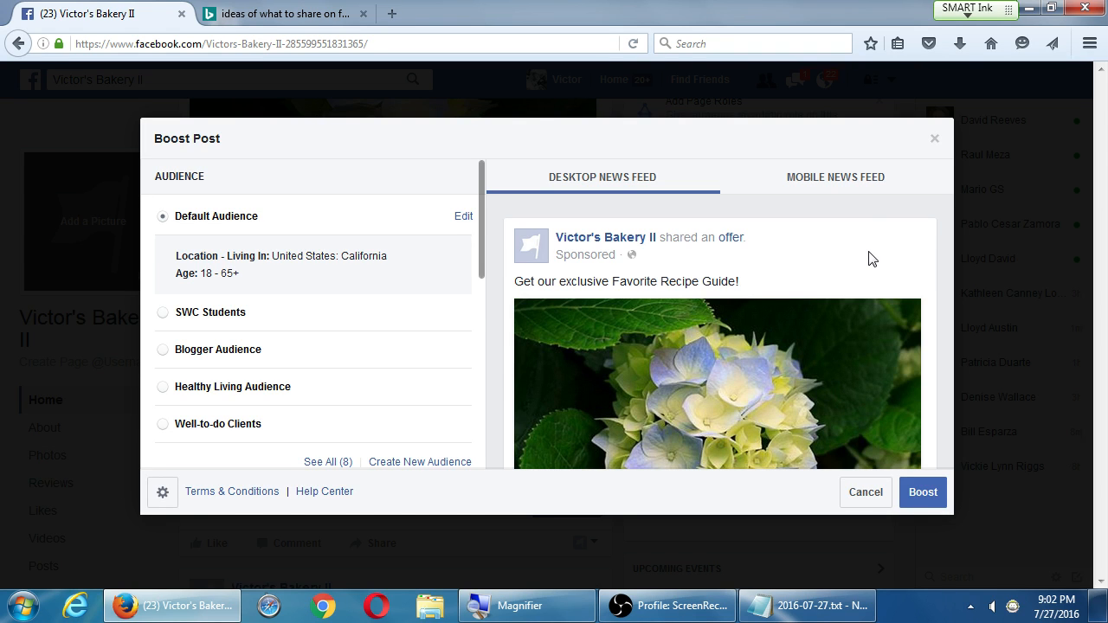
mouse_move(613, 302)
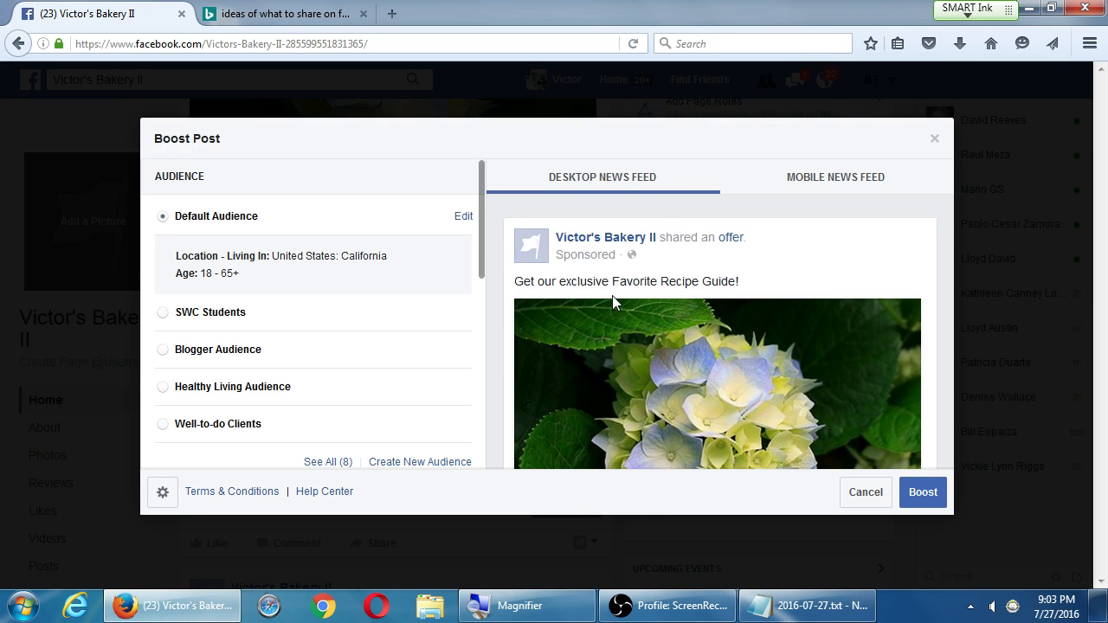
mouse_move(594, 260)
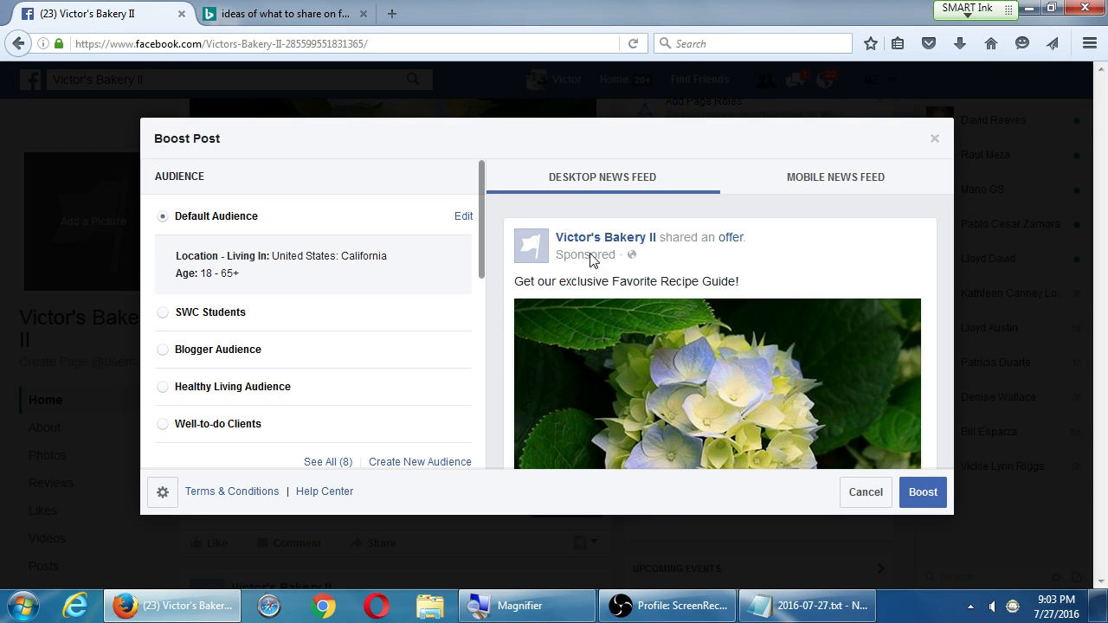
scroll("down", 3)
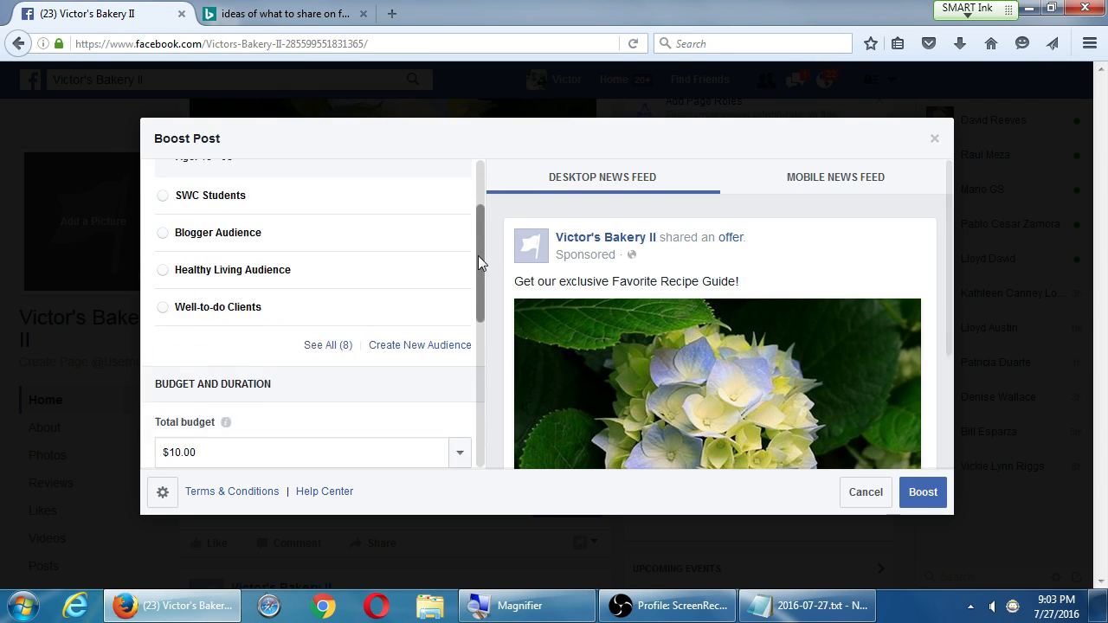
scroll("down", 3)
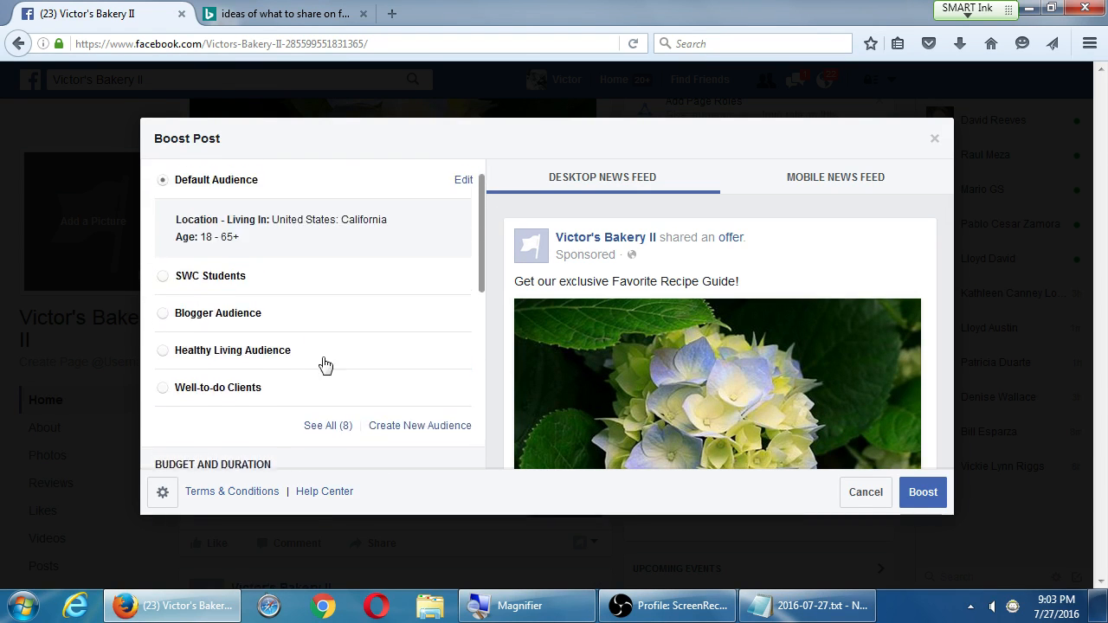
scroll("down", 3)
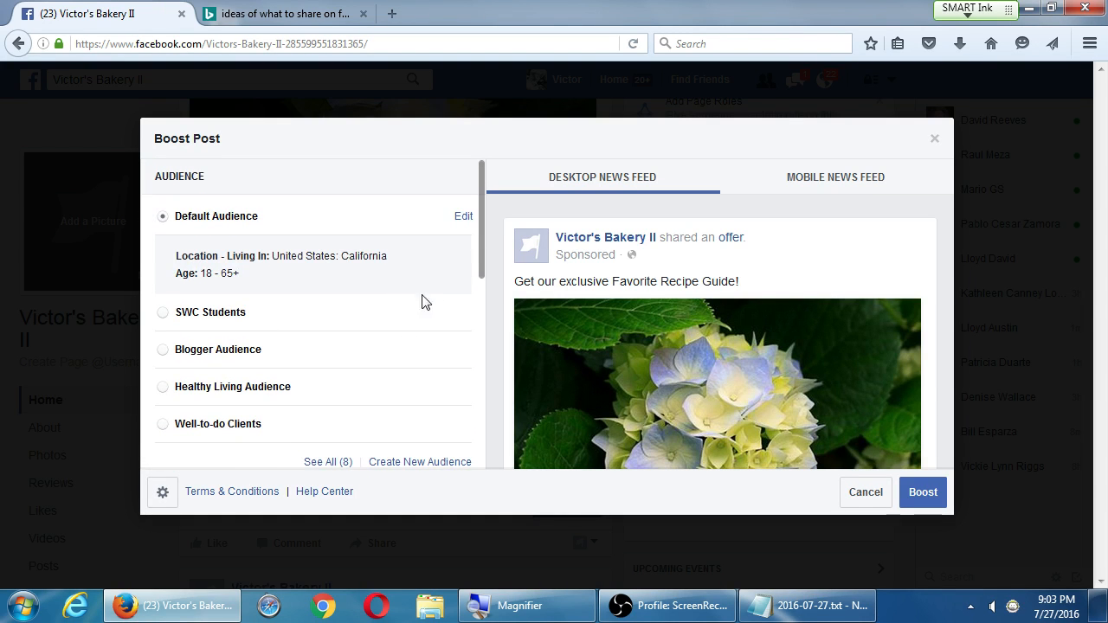
mouse_move(450, 280)
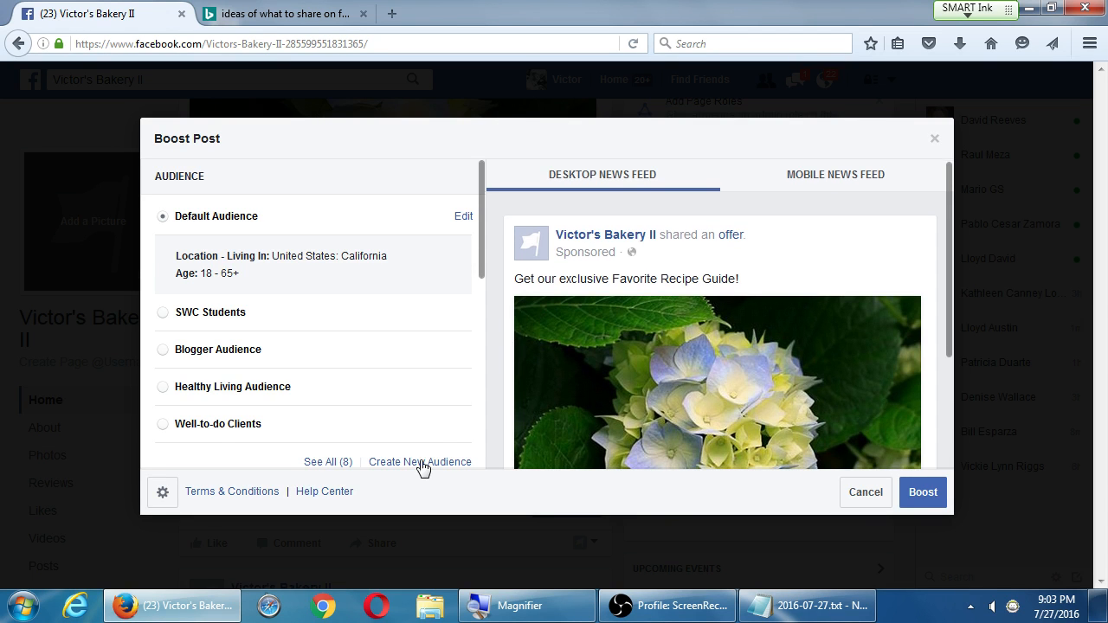
Start a new audience and name it 'Organic Food Lovers'
left_click(419, 462)
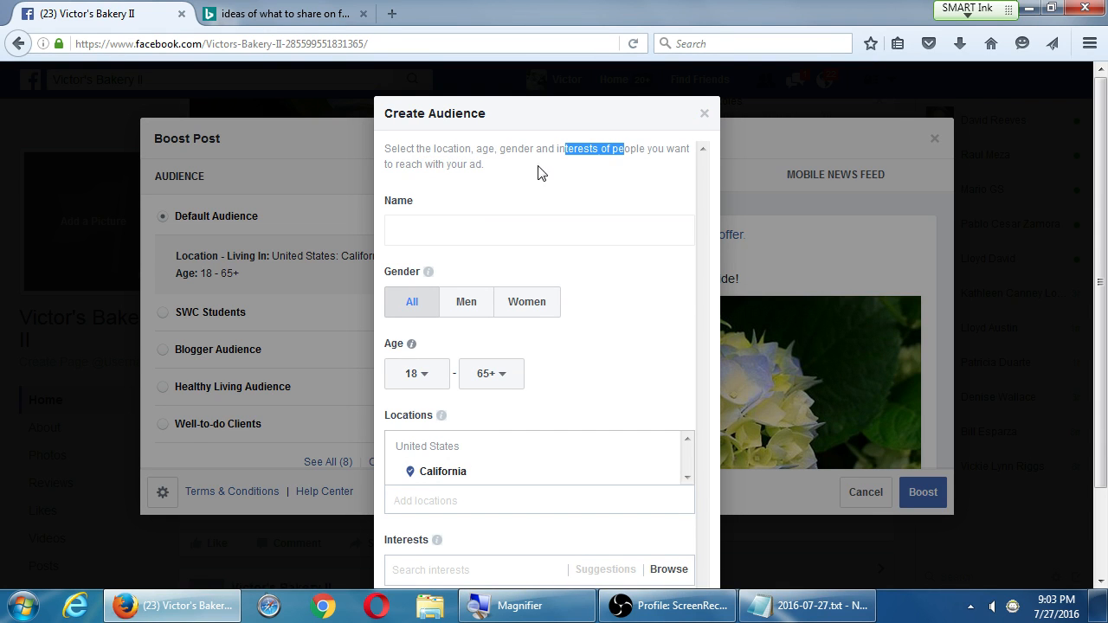
left_click(539, 229)
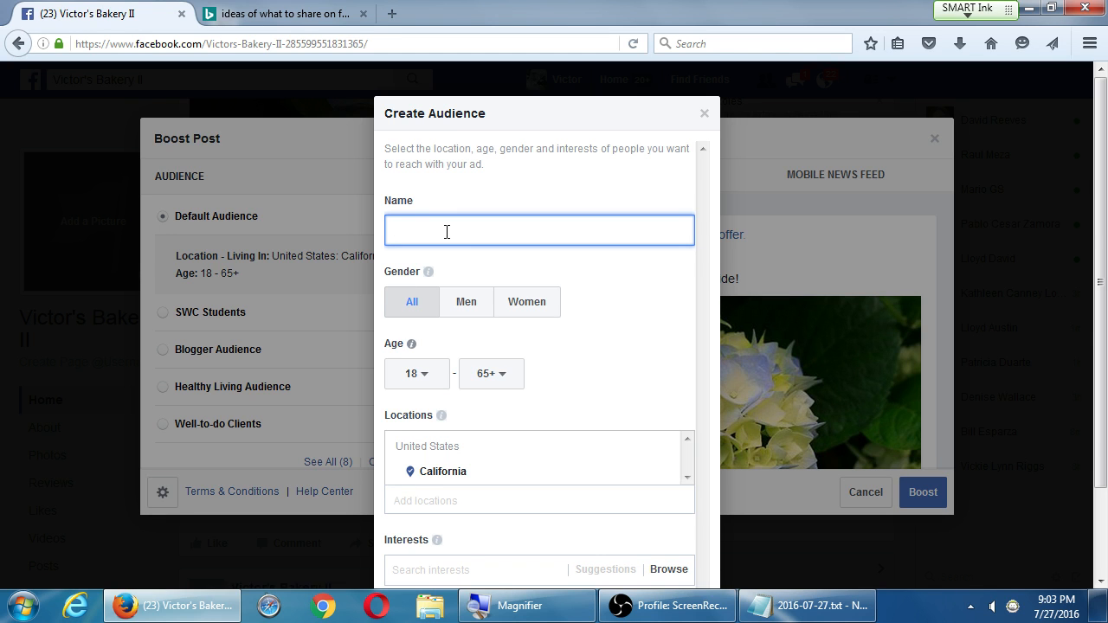
type("Ora")
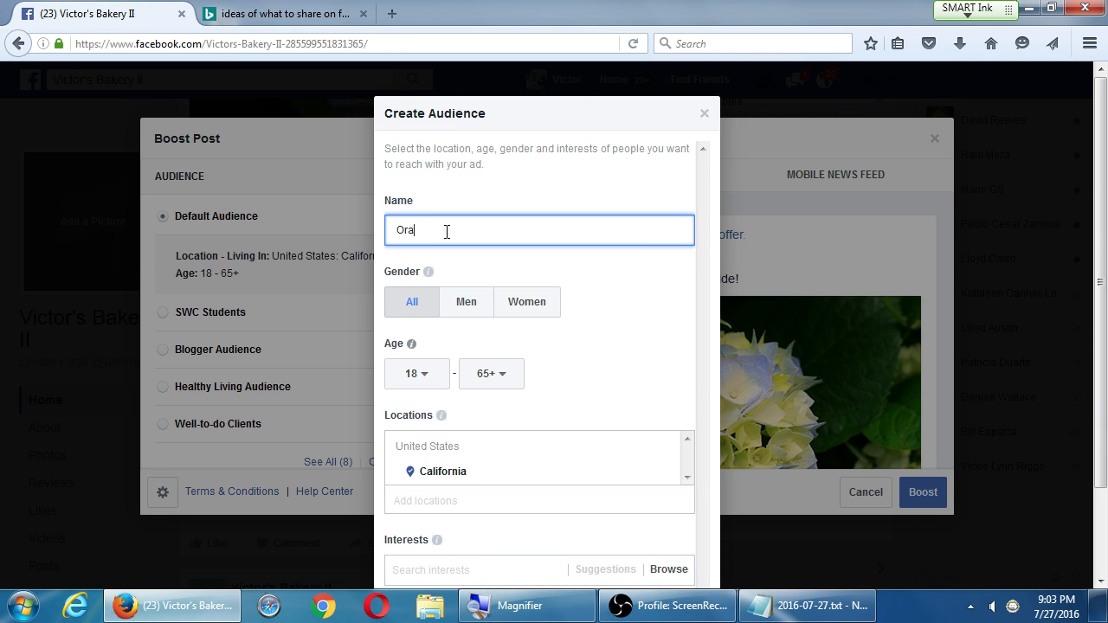
type("g")
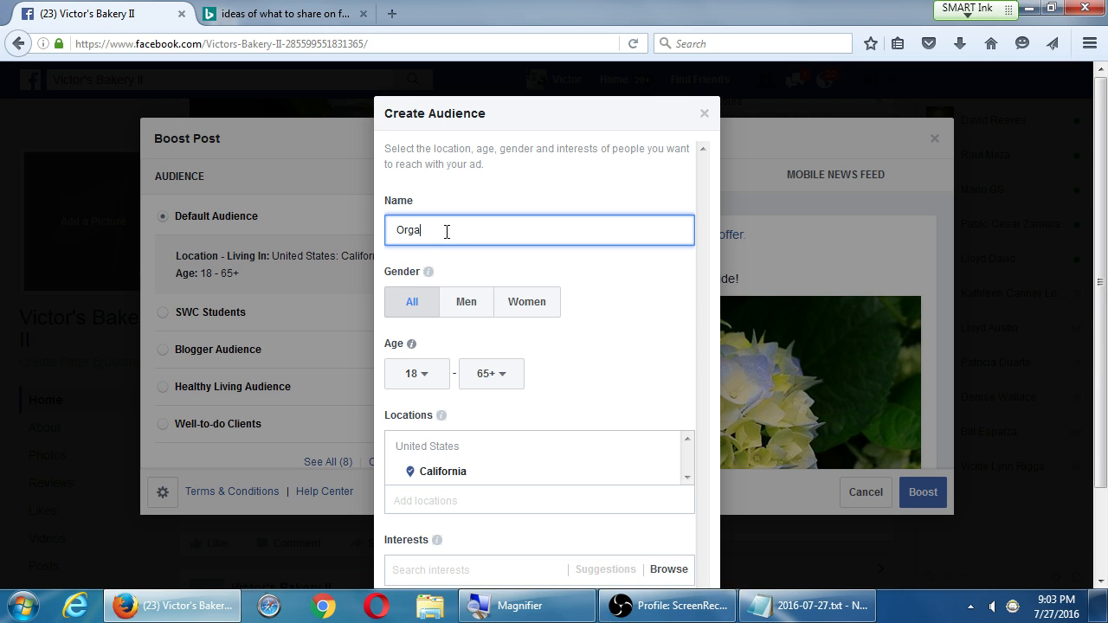
type("nic Foo")
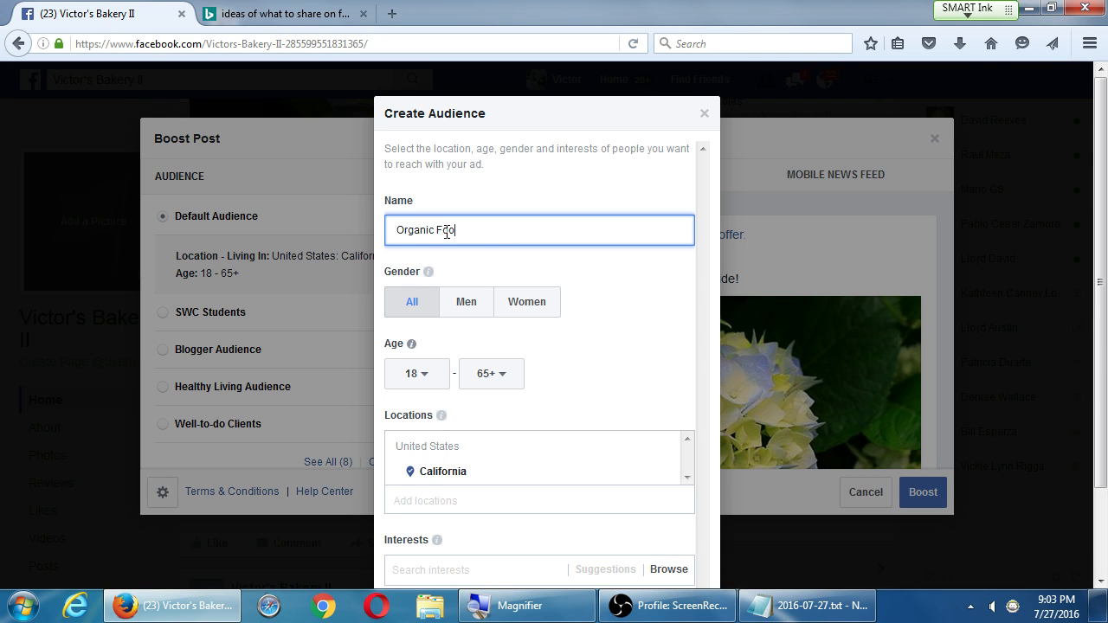
type("d Lovers")
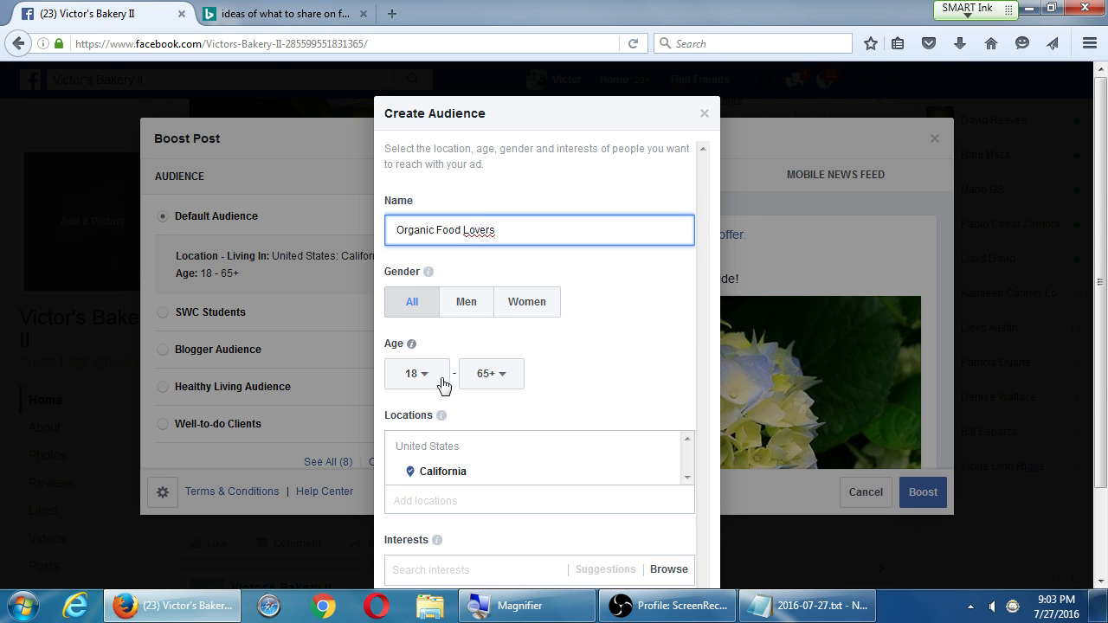
Set the audience's minimum age to 35, keeping California as the location
left_click(417, 373)
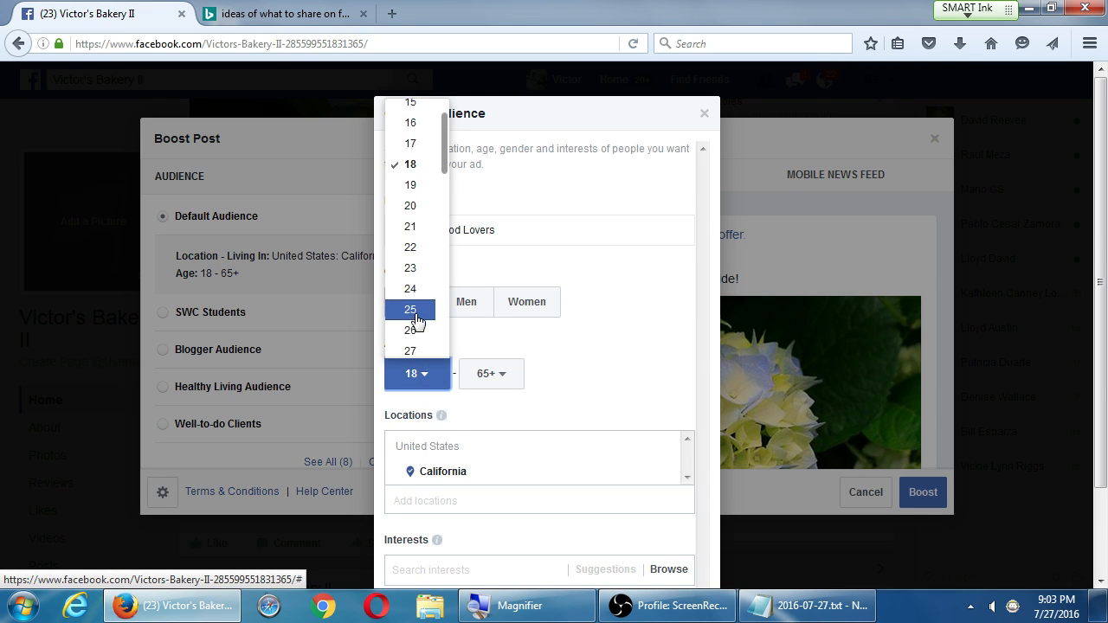
scroll("down", 3)
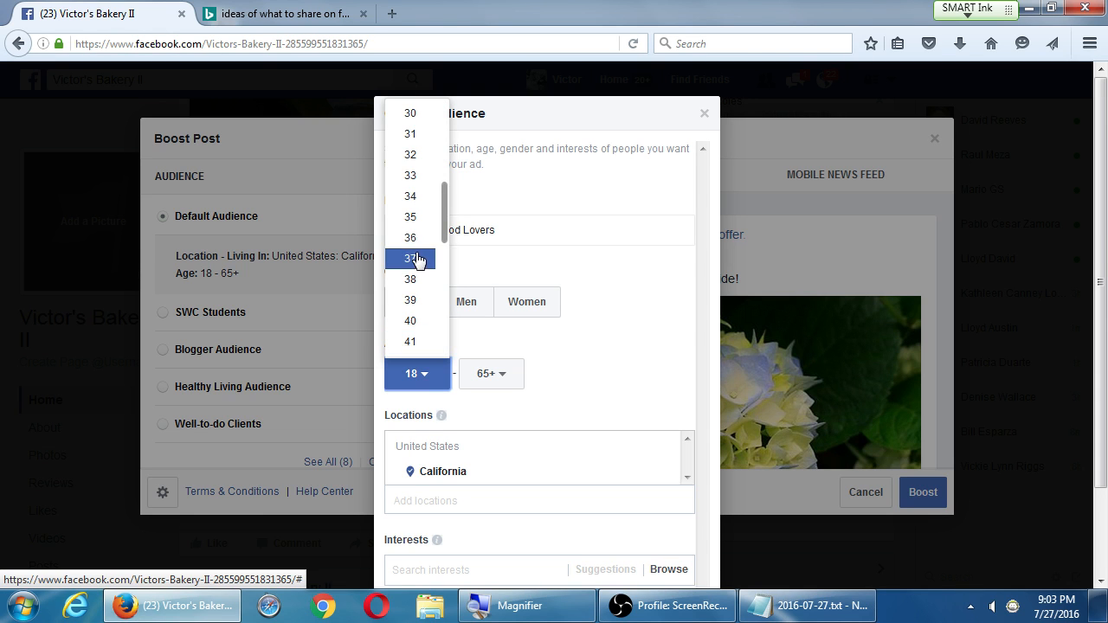
left_click(409, 217)
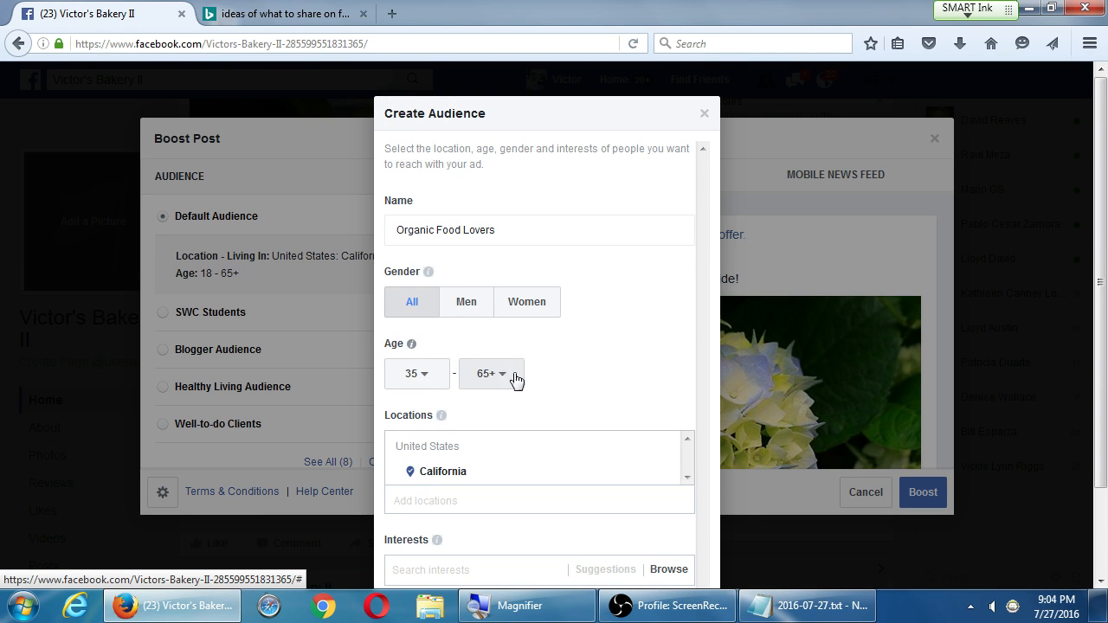
scroll("down", 3)
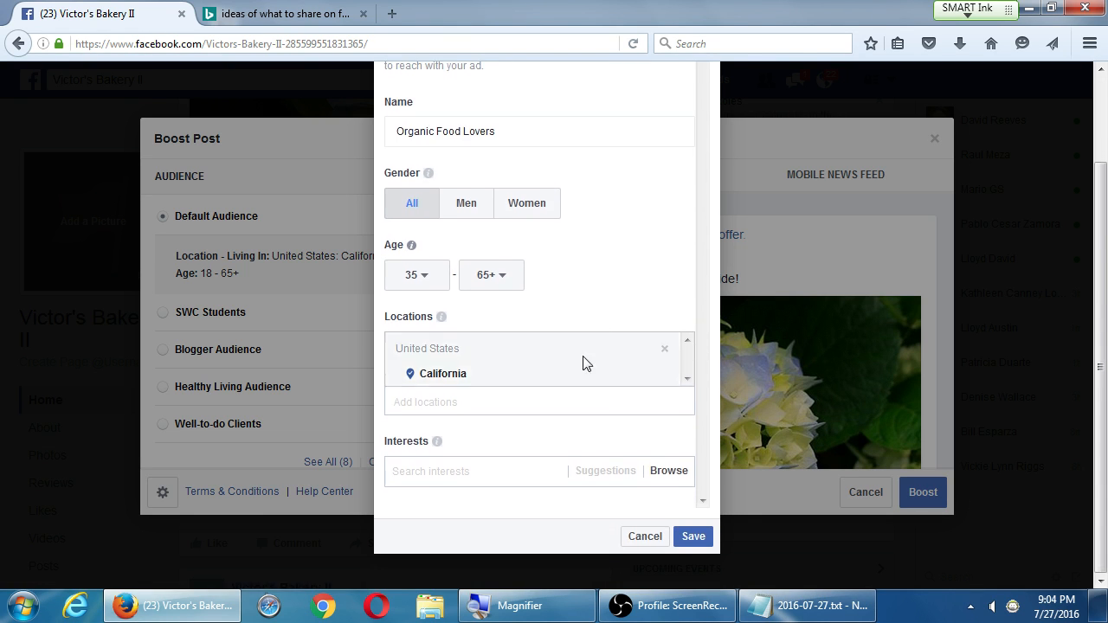
mouse_move(616, 358)
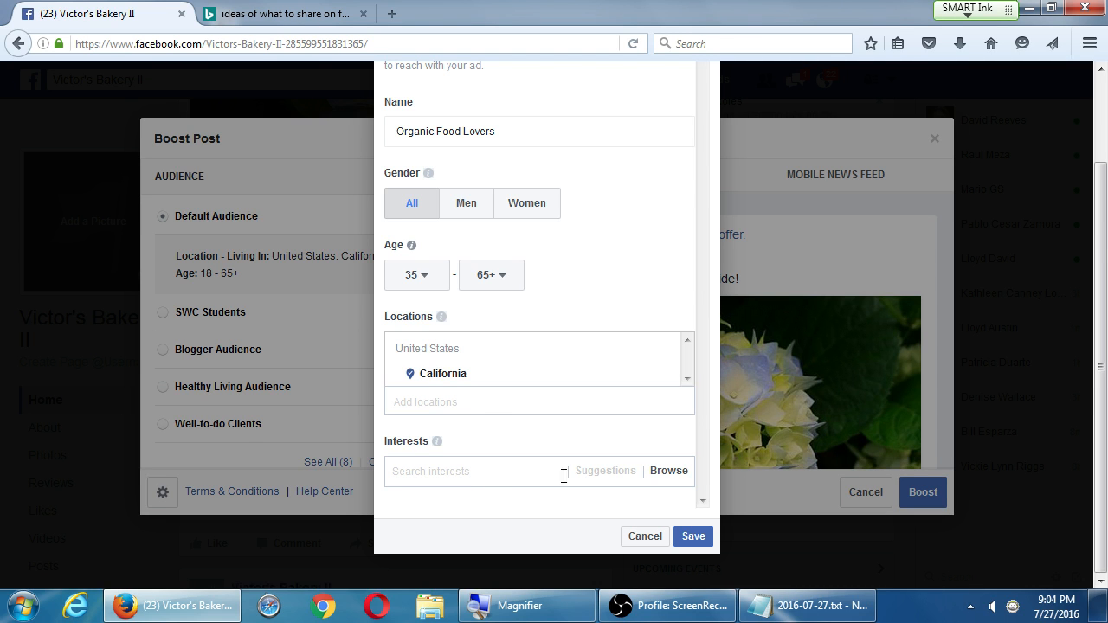
mouse_move(502, 473)
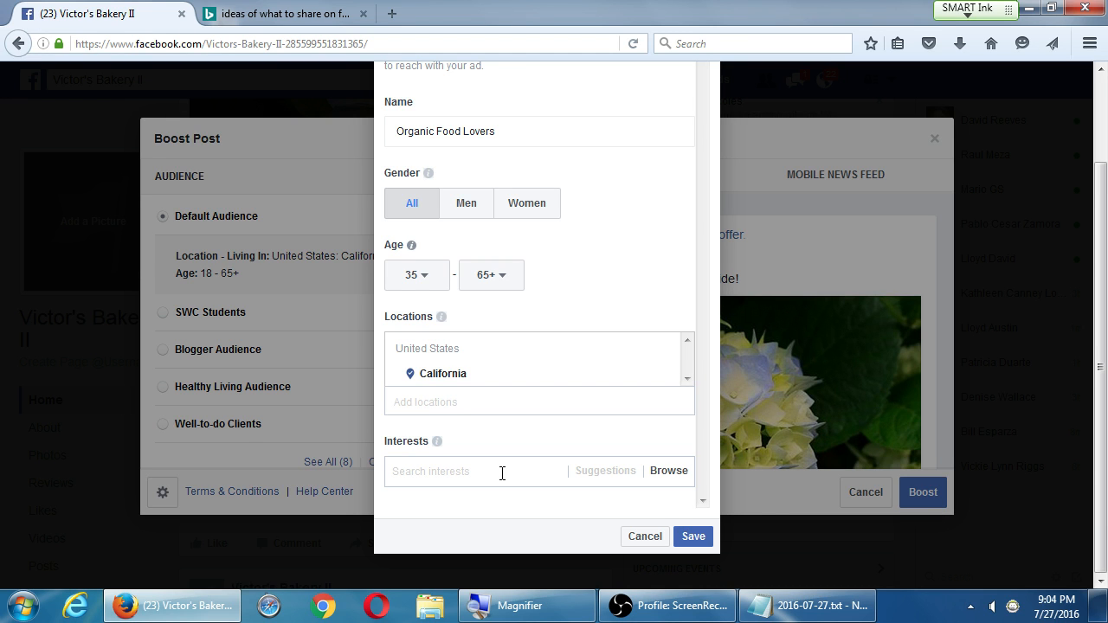
type("walking dead")
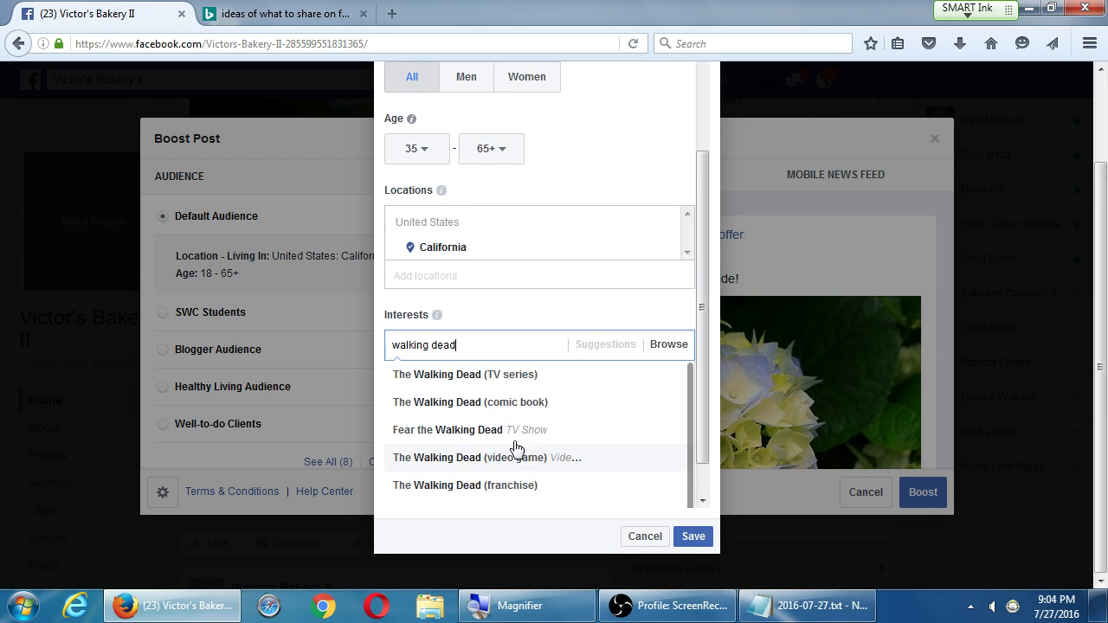
mouse_move(536, 386)
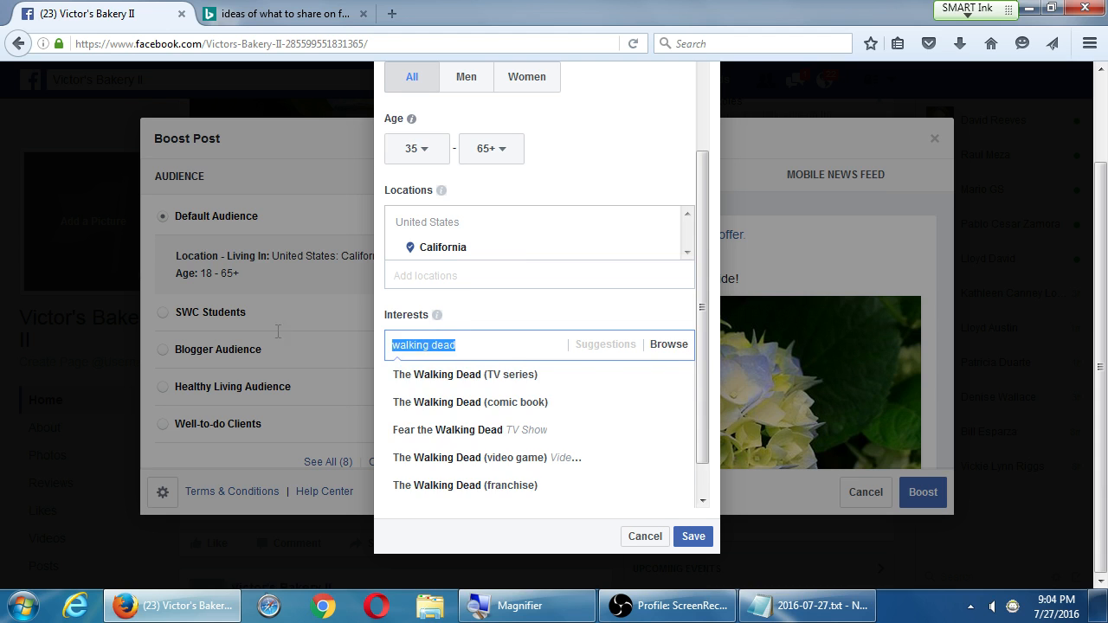
type("sassy s")
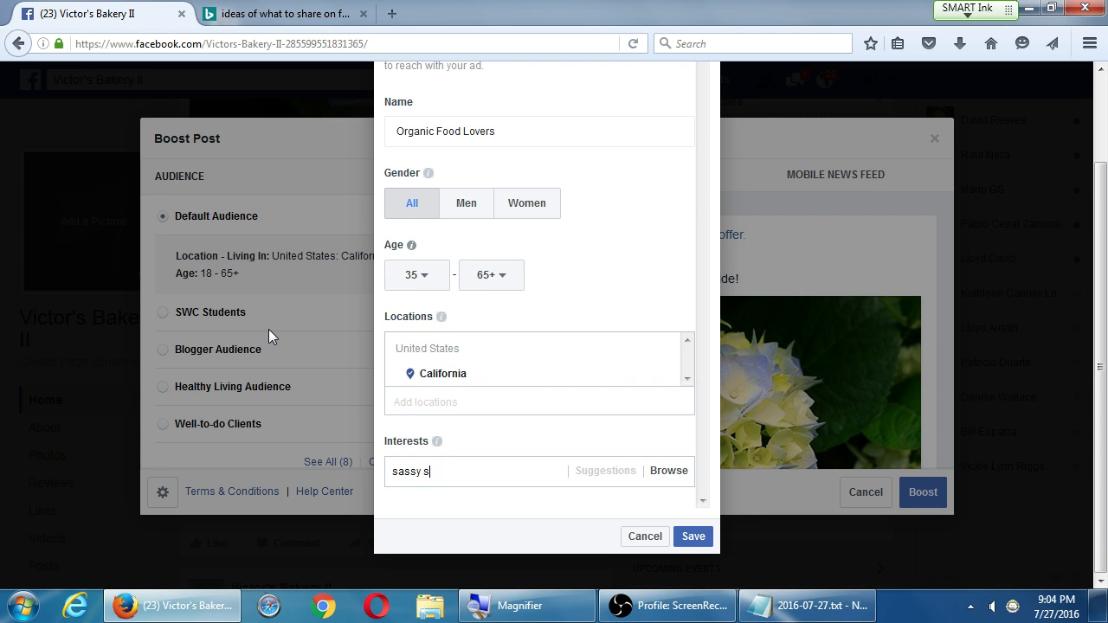
key("BackSpace")
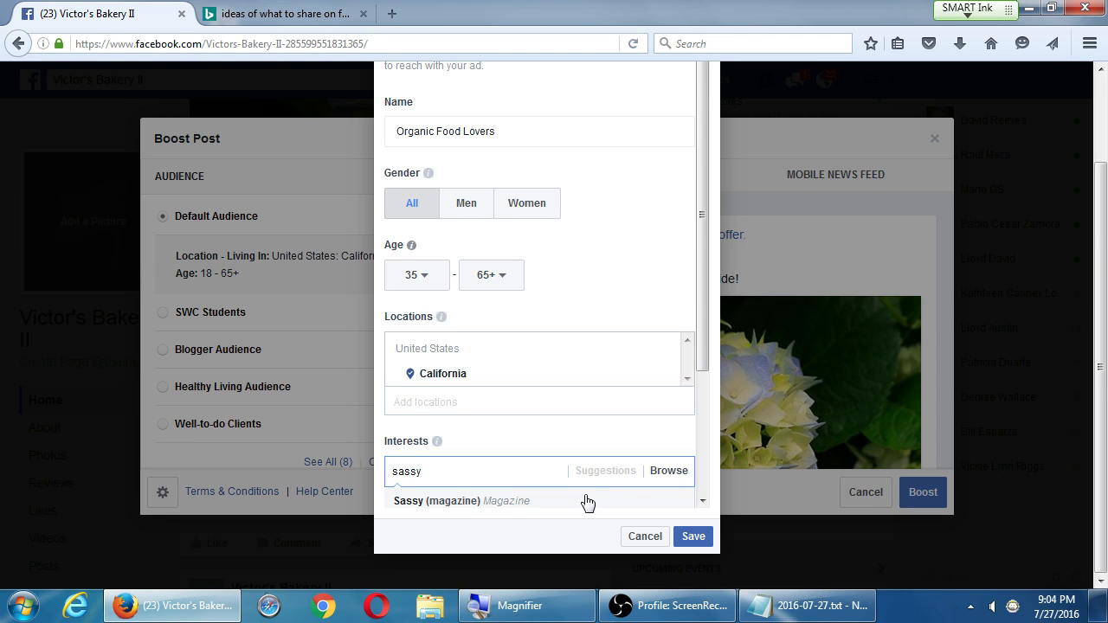
scroll("down", 3)
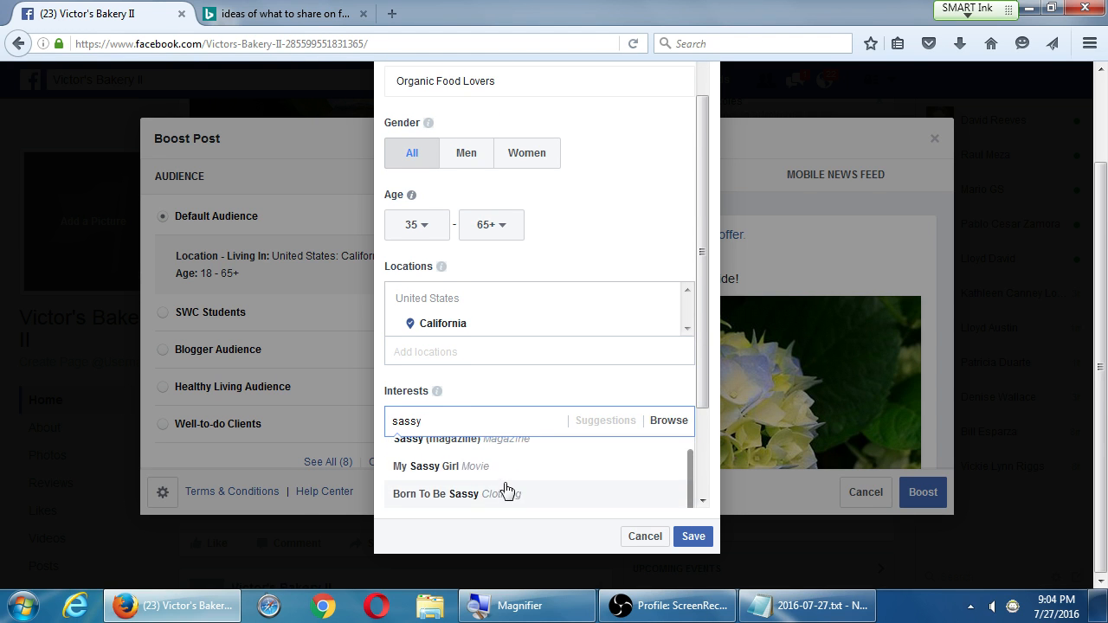
left_click(459, 439)
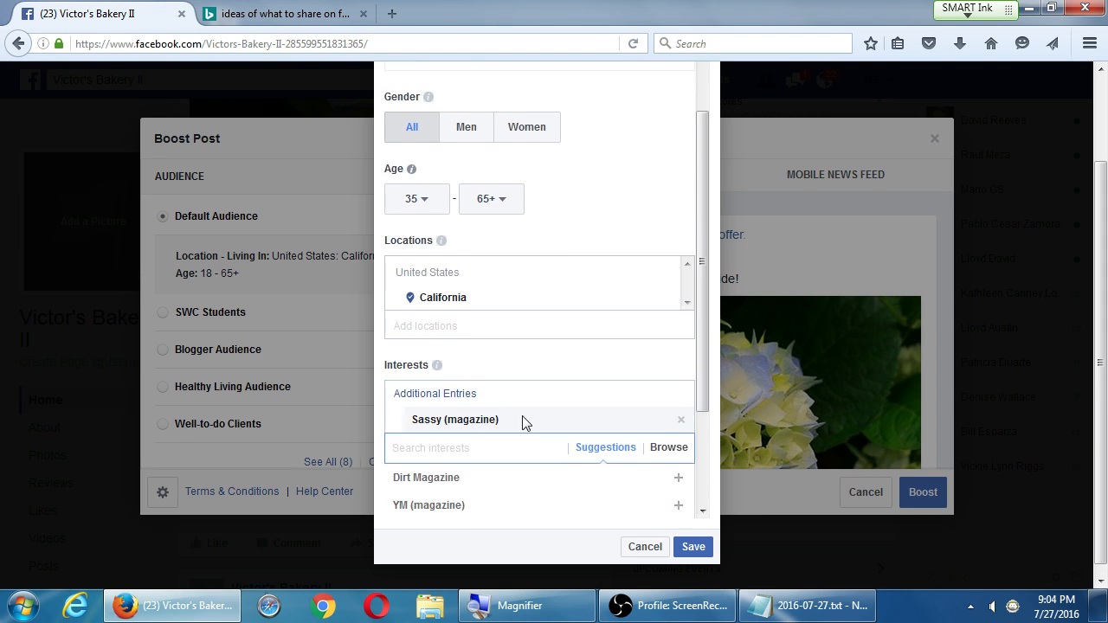
mouse_move(546, 373)
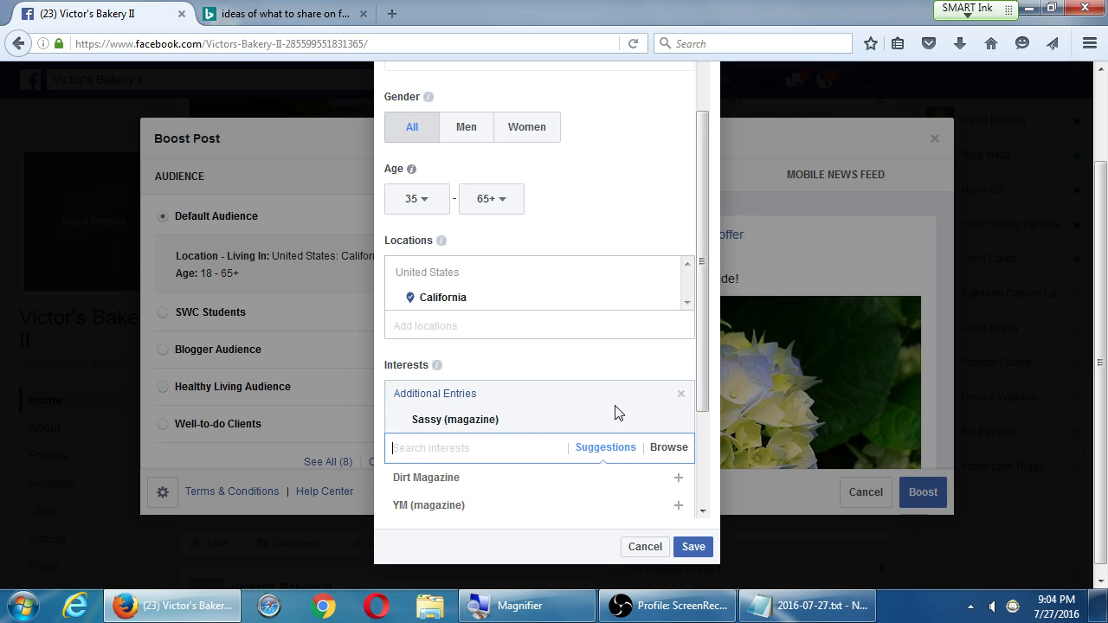
left_click(668, 447)
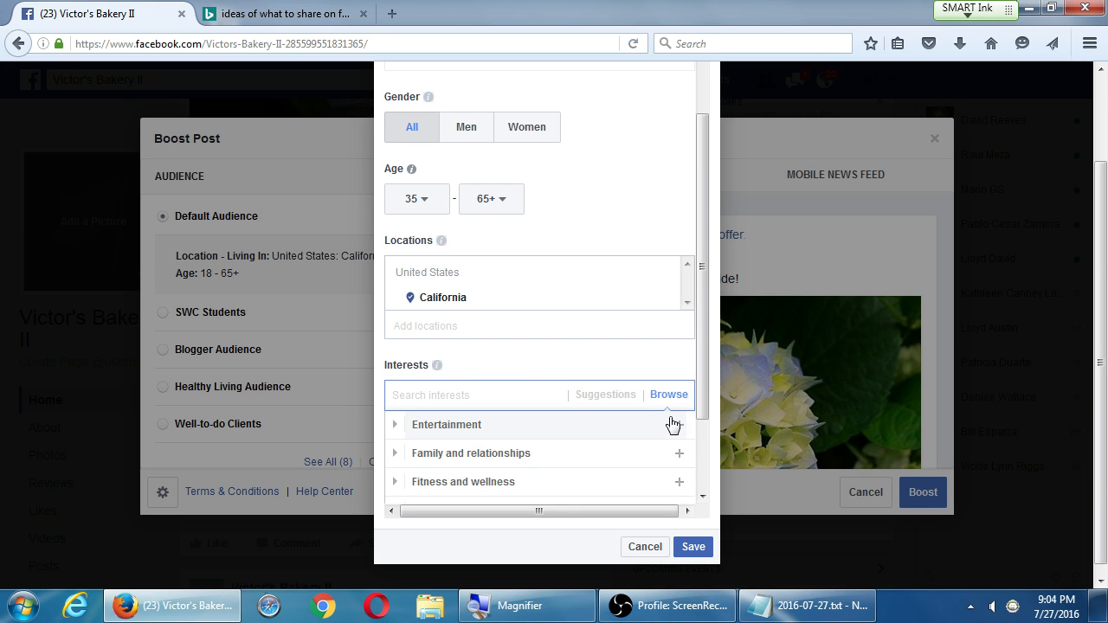
scroll("up", 3)
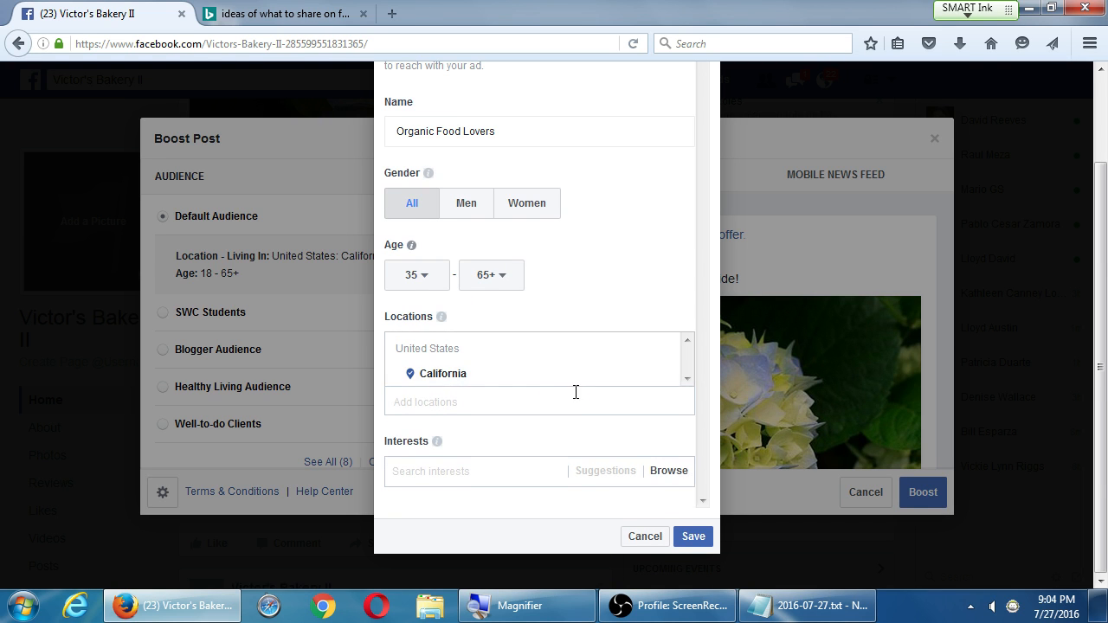
mouse_move(597, 429)
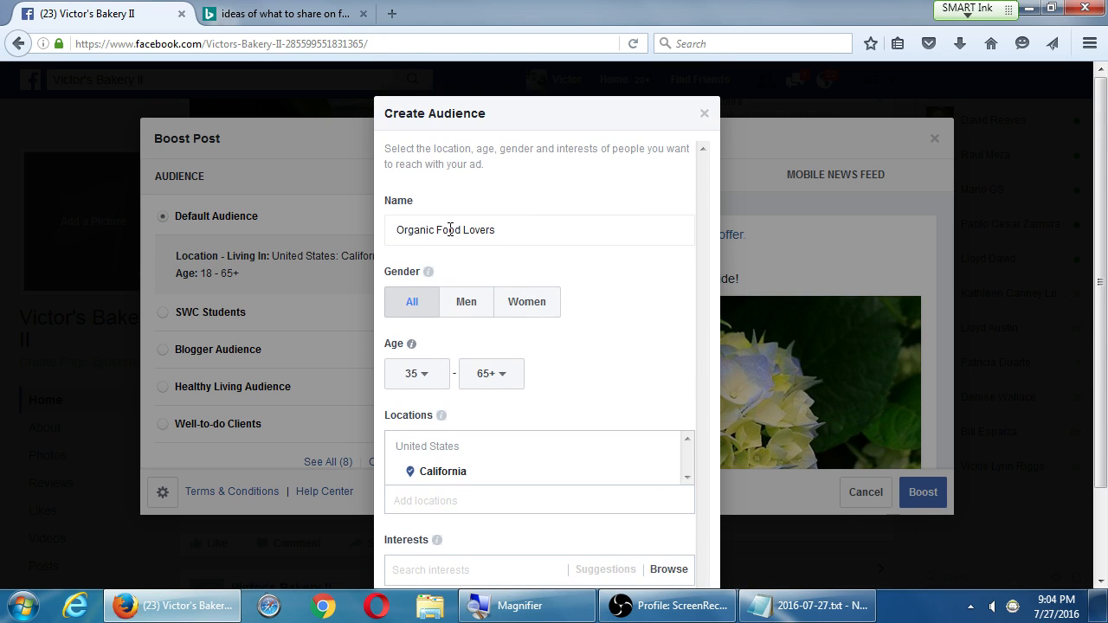
scroll("down", 3)
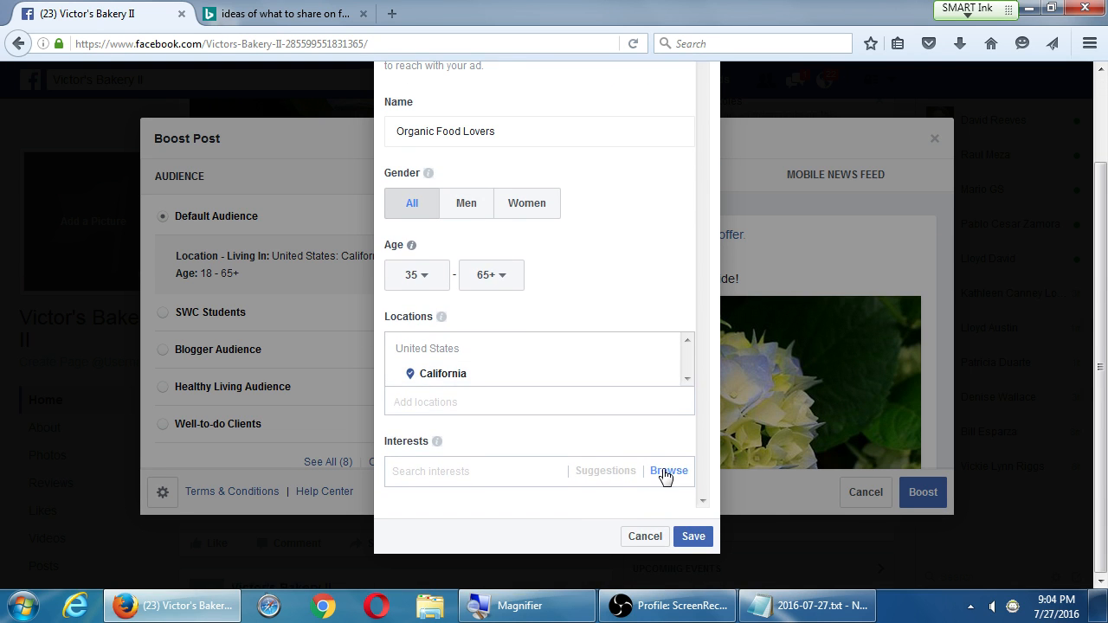
Add Vegetarianism and Organic food as interests for the audience
left_click(808, 605)
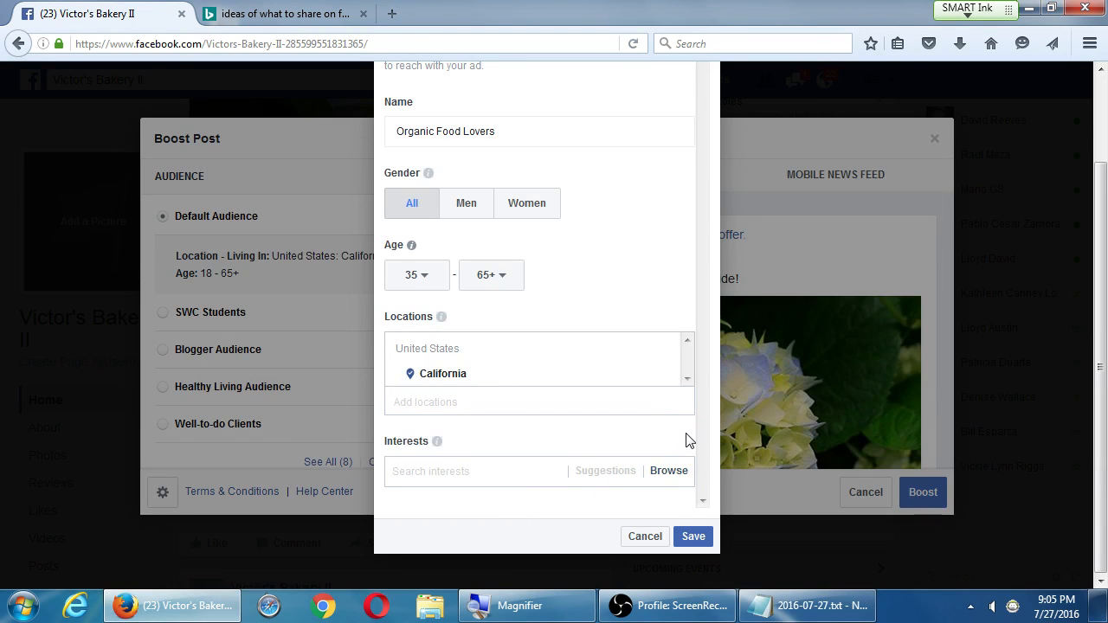
left_click(668, 470)
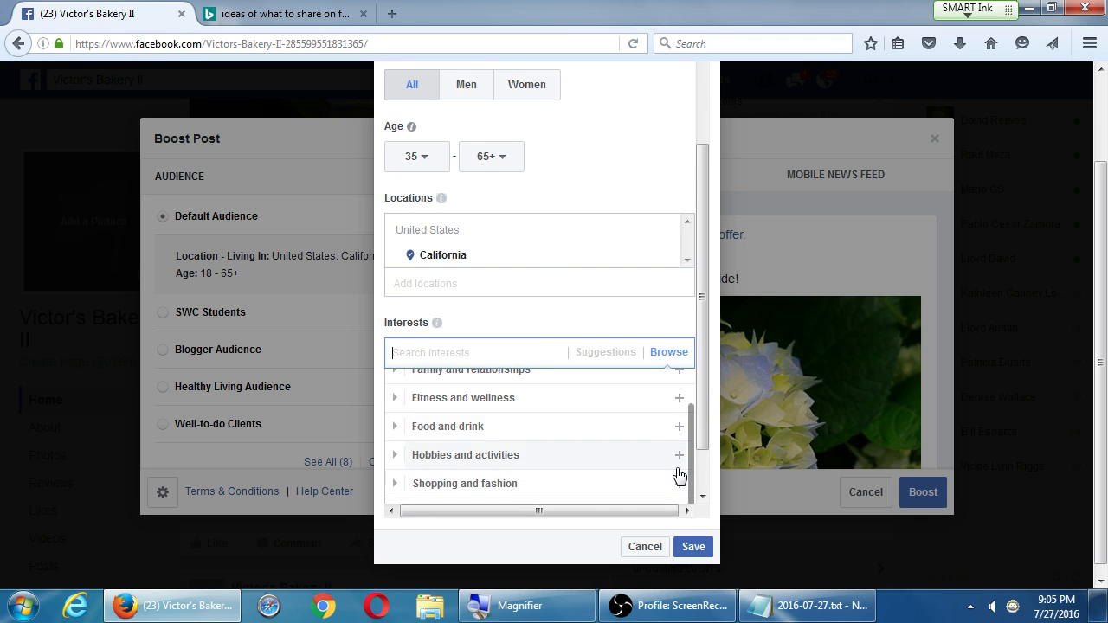
mouse_move(662, 431)
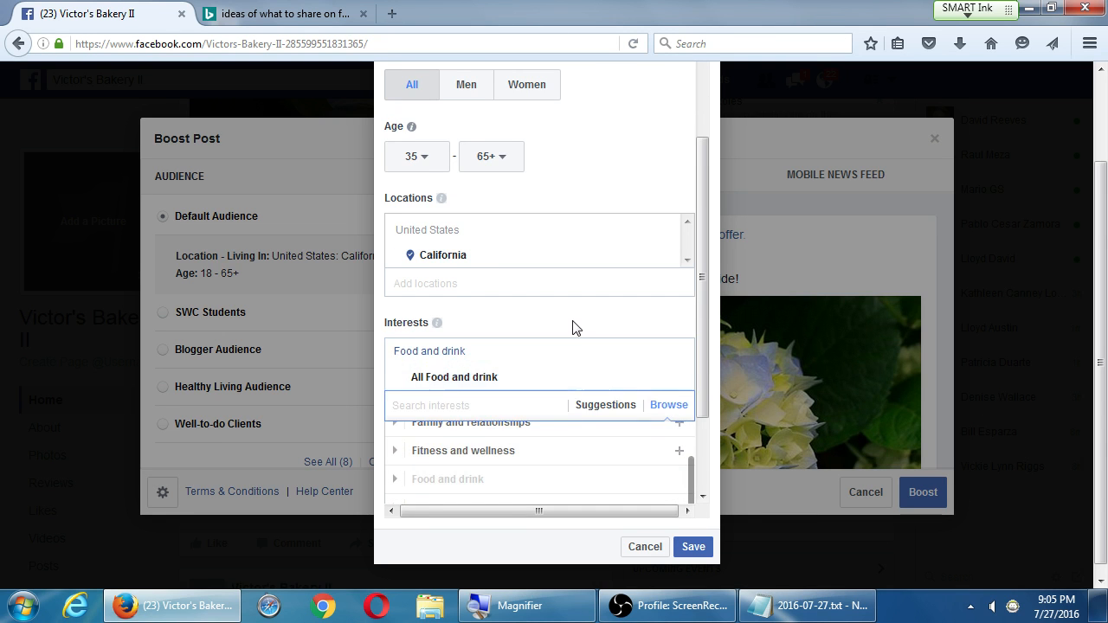
scroll("up", 3)
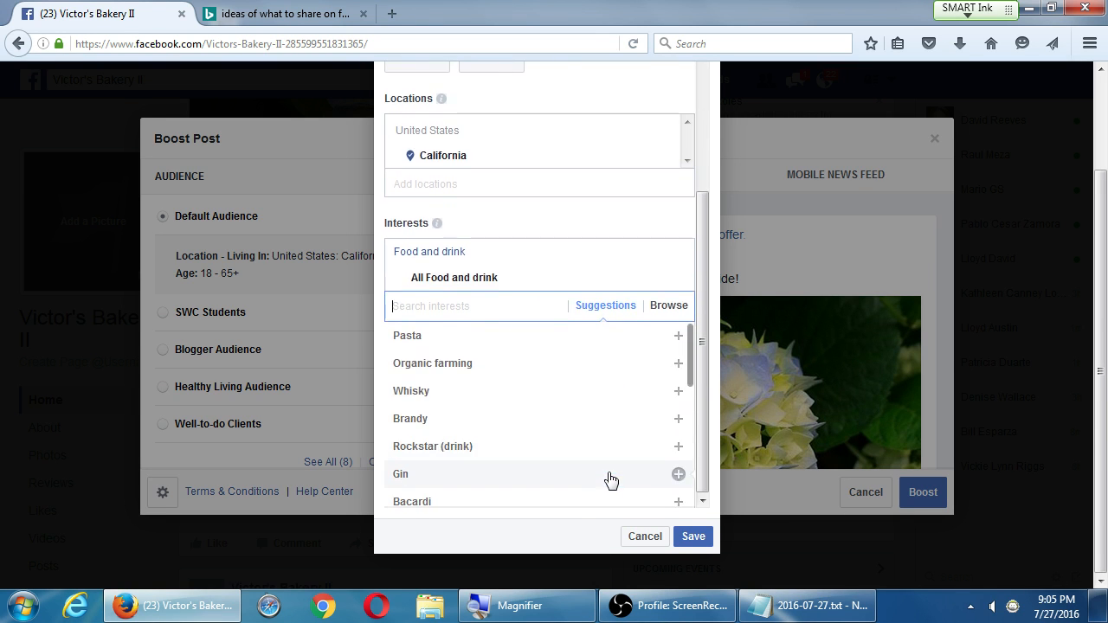
scroll("down", 3)
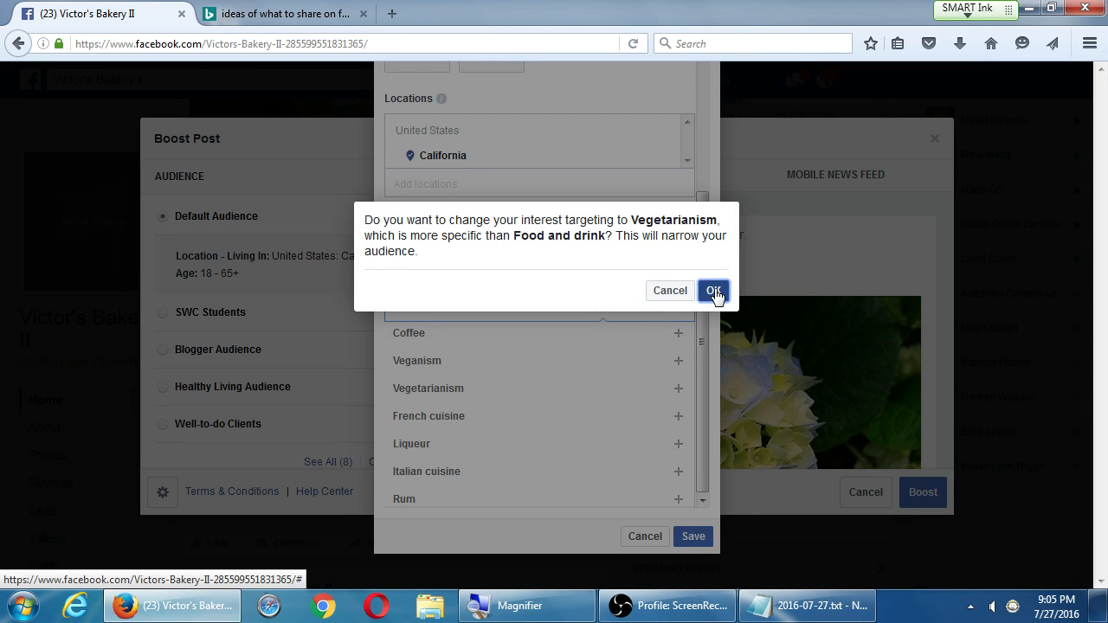
left_click(712, 290)
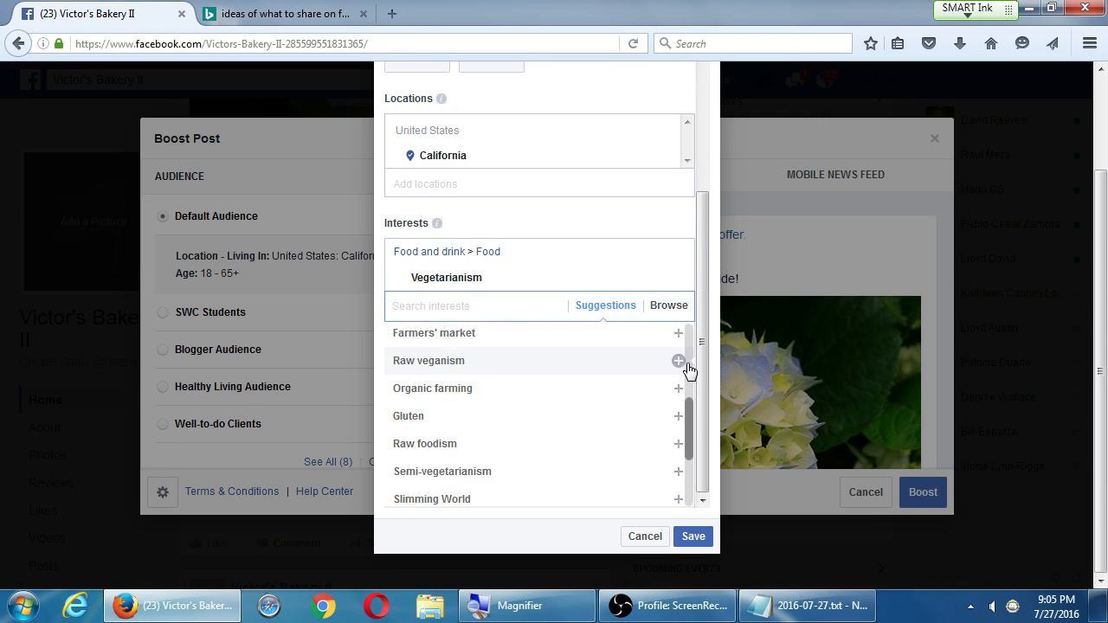
scroll("down", 3)
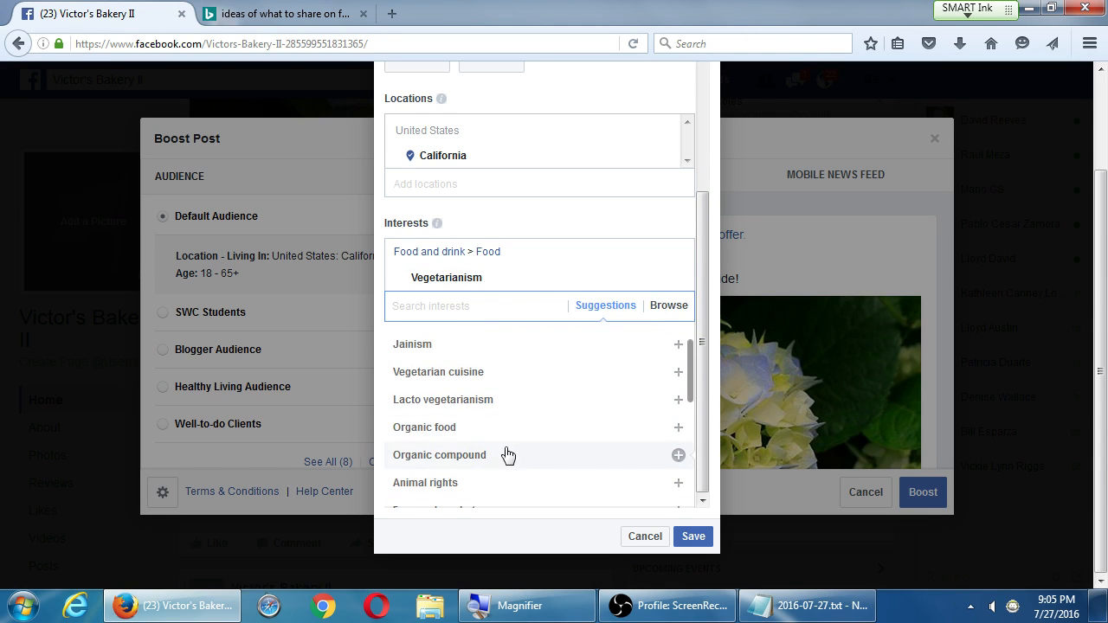
left_click(679, 426)
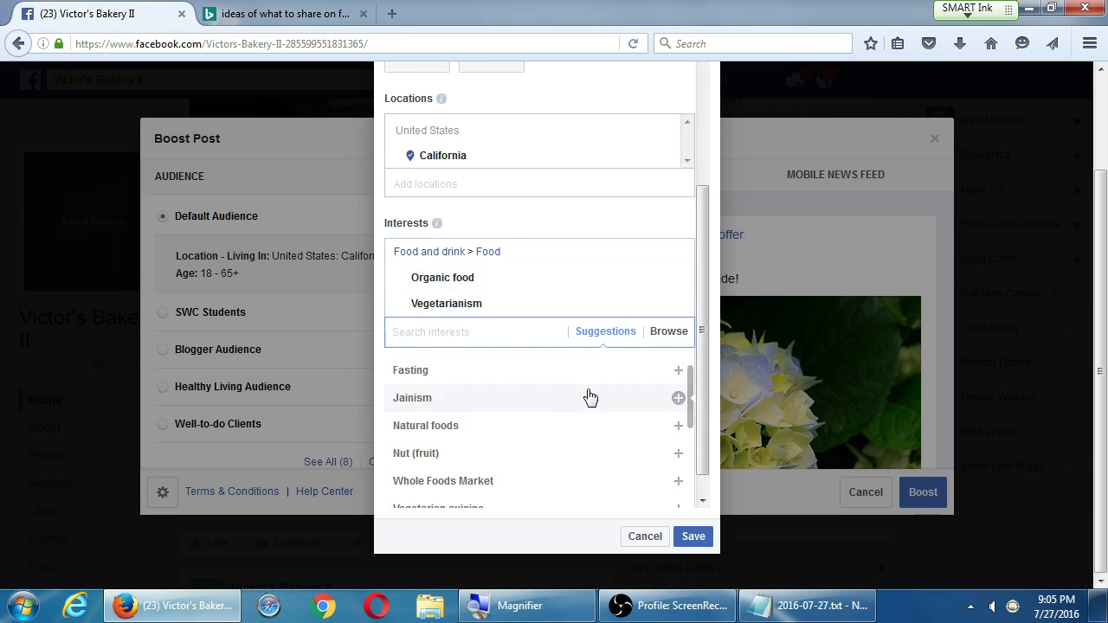
Save the Organic Food Lovers audience and return to the Boost Post audiences
scroll("up", 3)
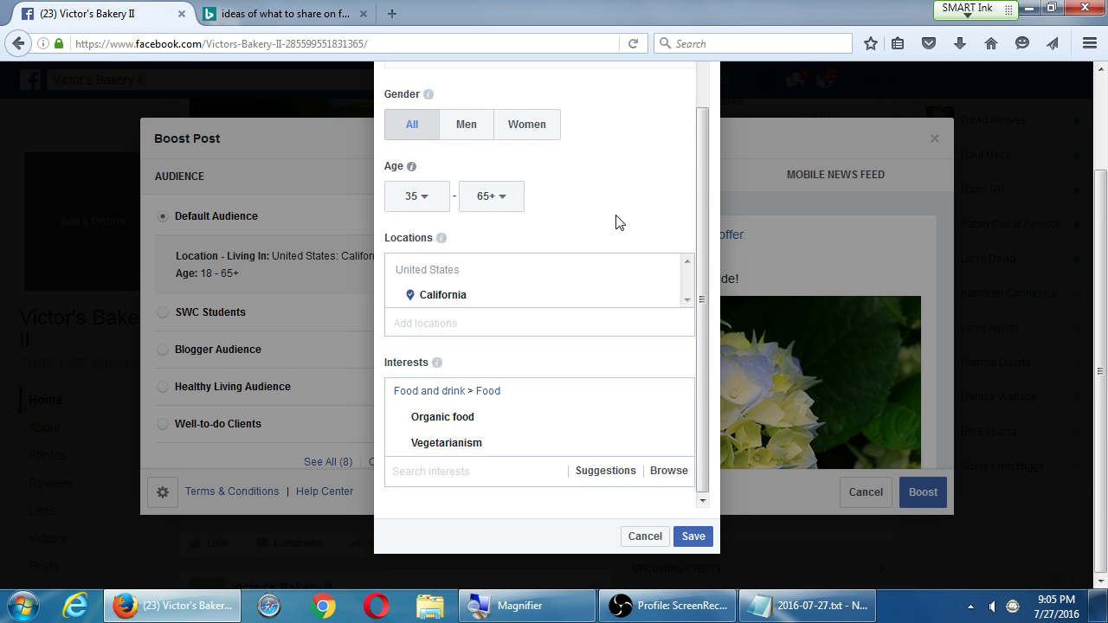
scroll("up", 3)
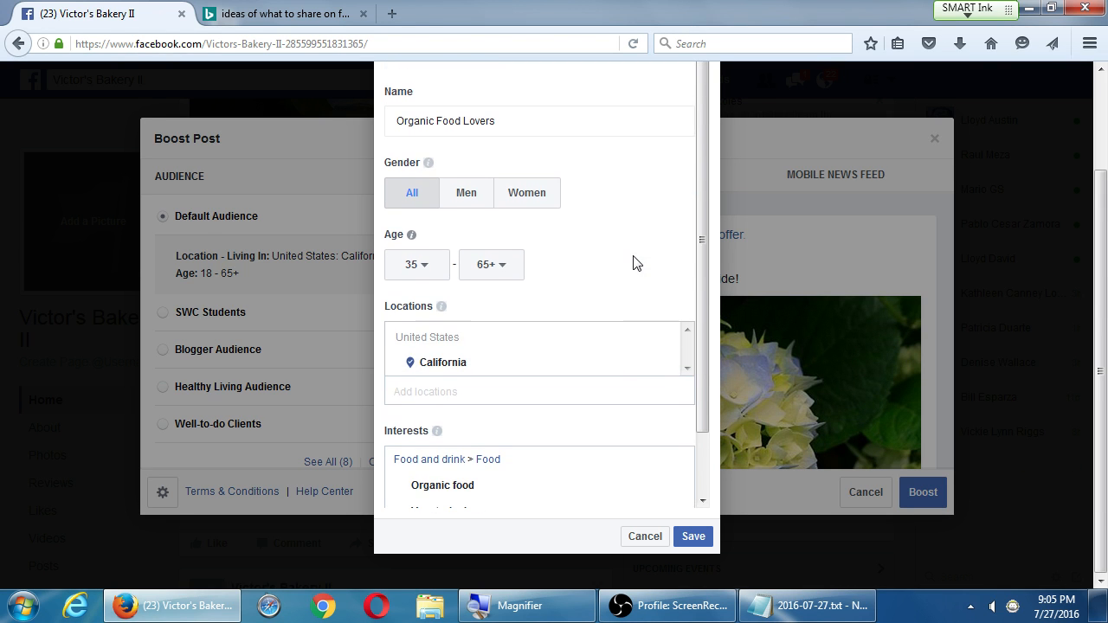
mouse_move(510, 215)
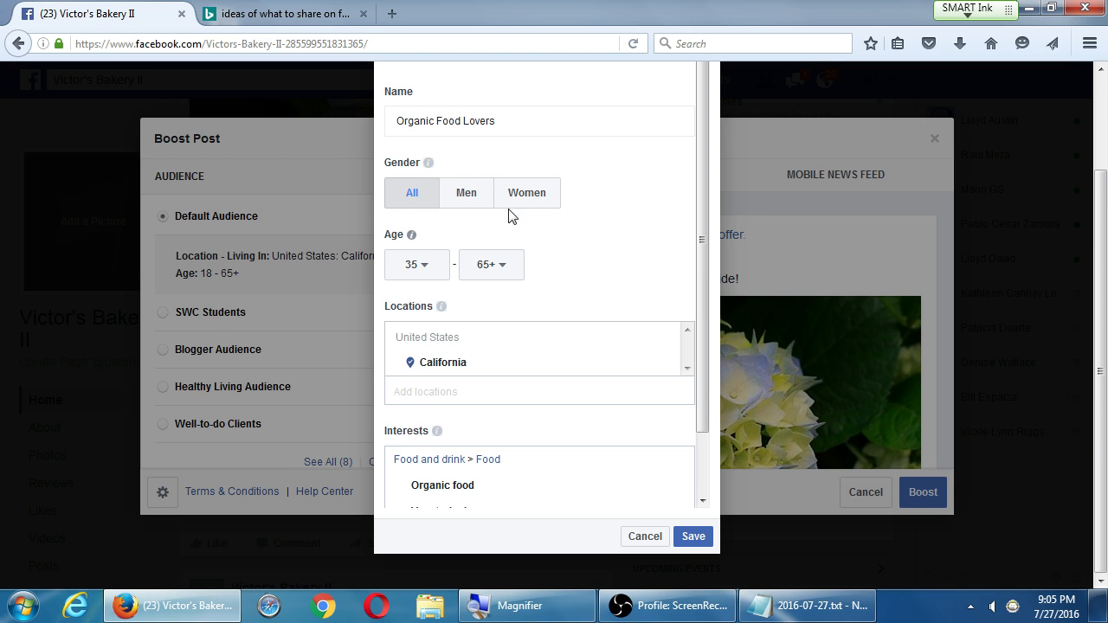
scroll("down", 3)
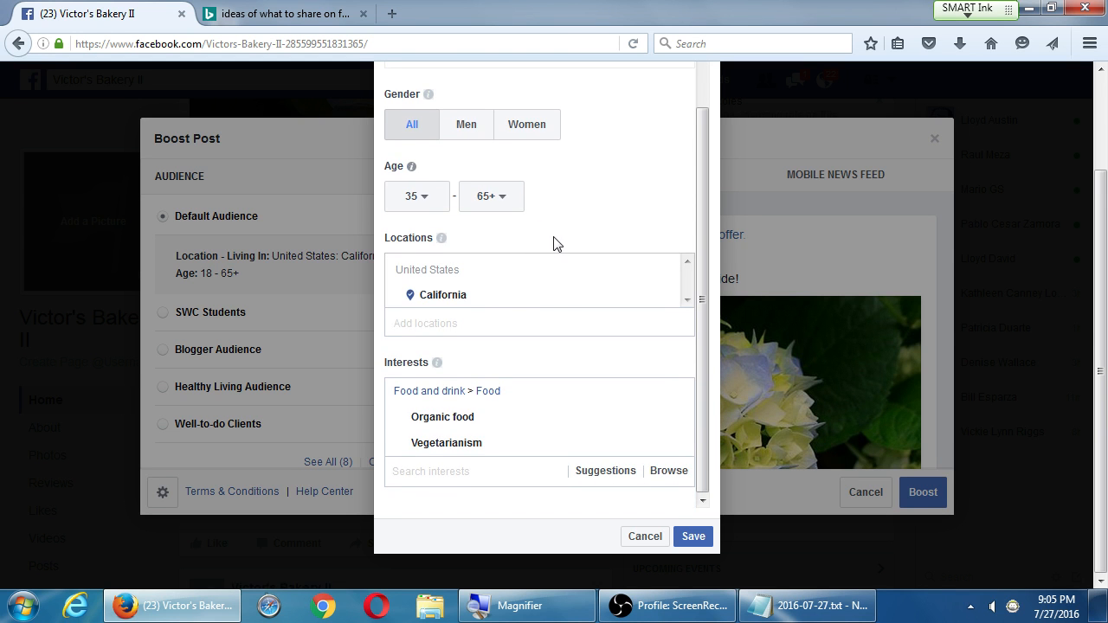
left_click(692, 535)
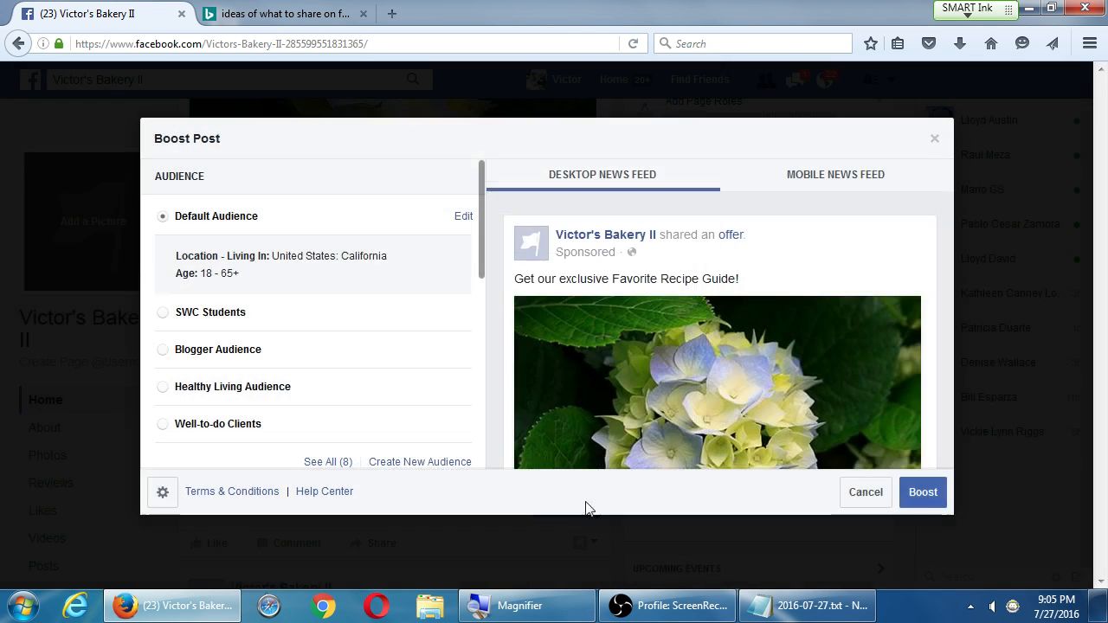
Select the Organic Food Lovers audience and try a custom total budget amount
left_click(163, 364)
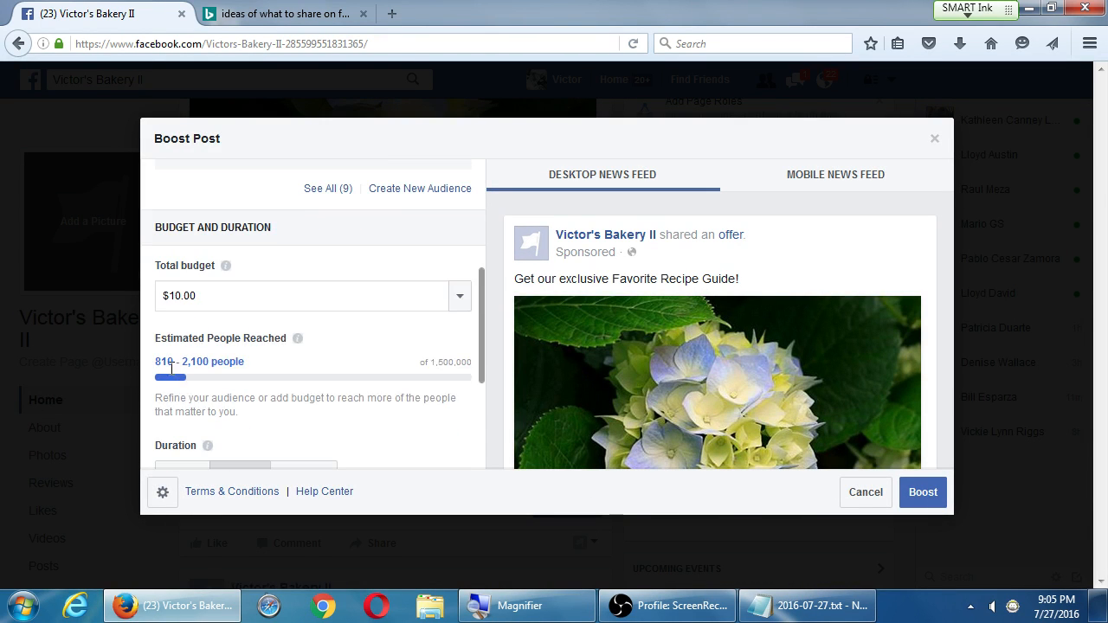
left_click(459, 295)
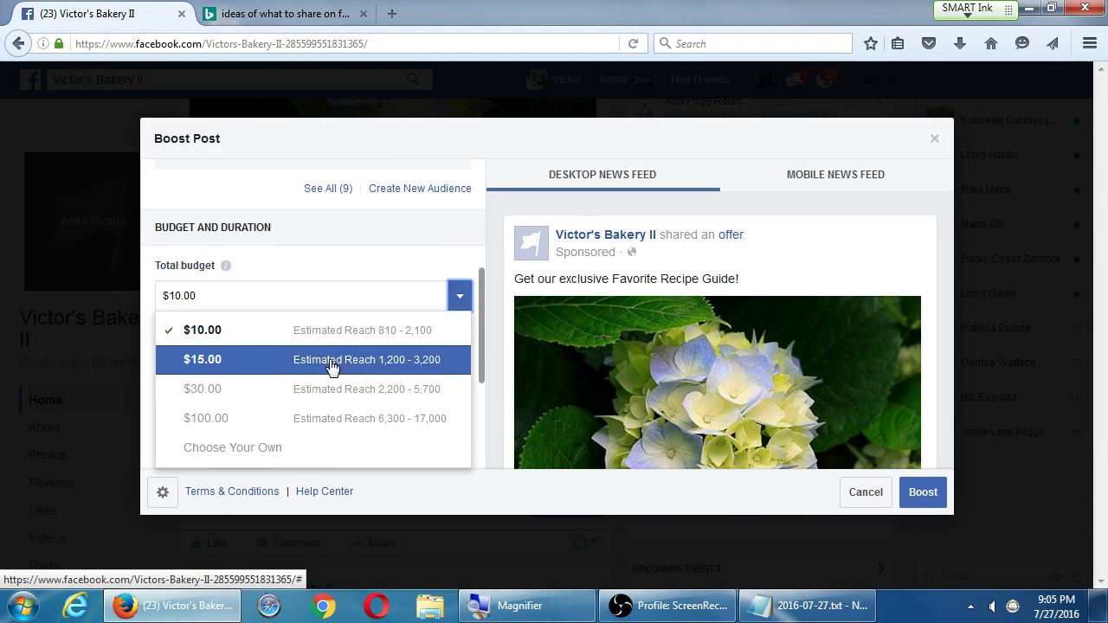
left_click(202, 329)
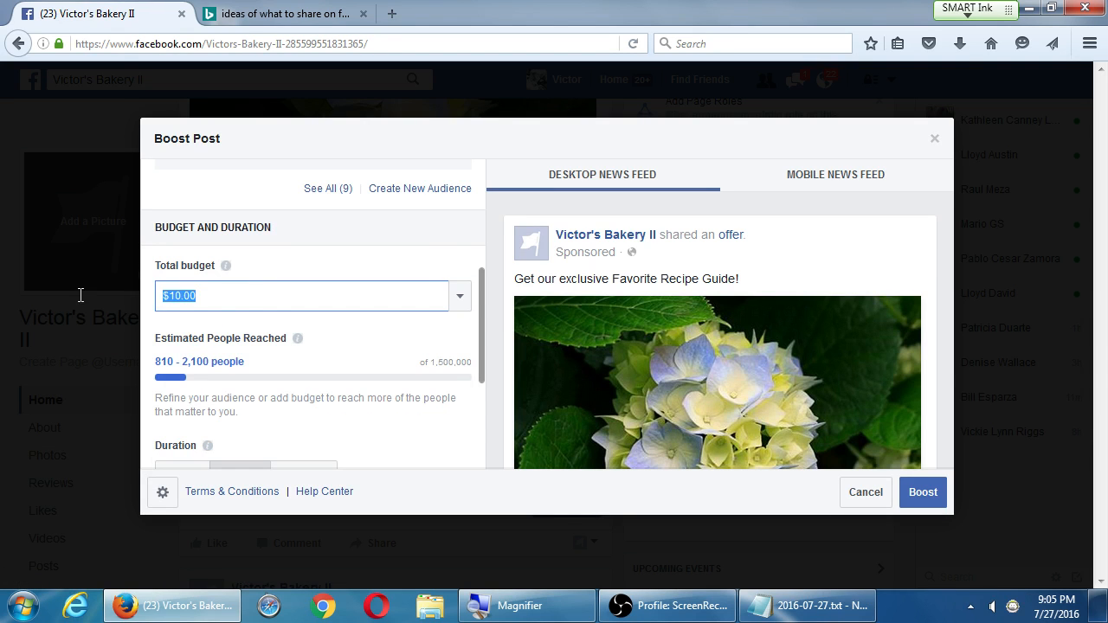
type("203")
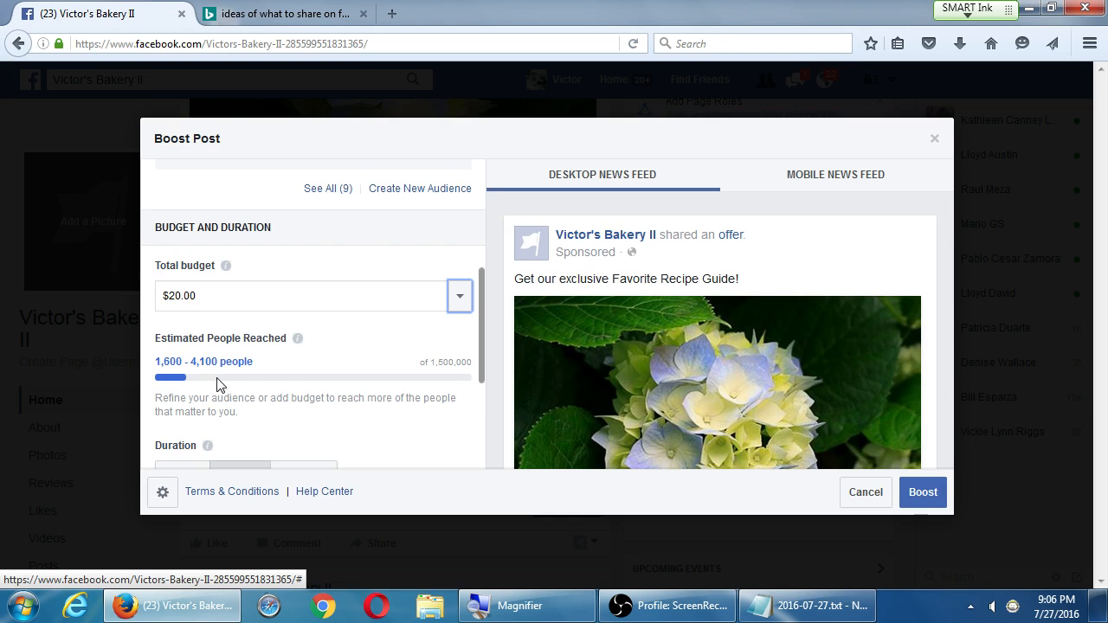
Set the boost's total budget to the preset $30.00
left_click(459, 295)
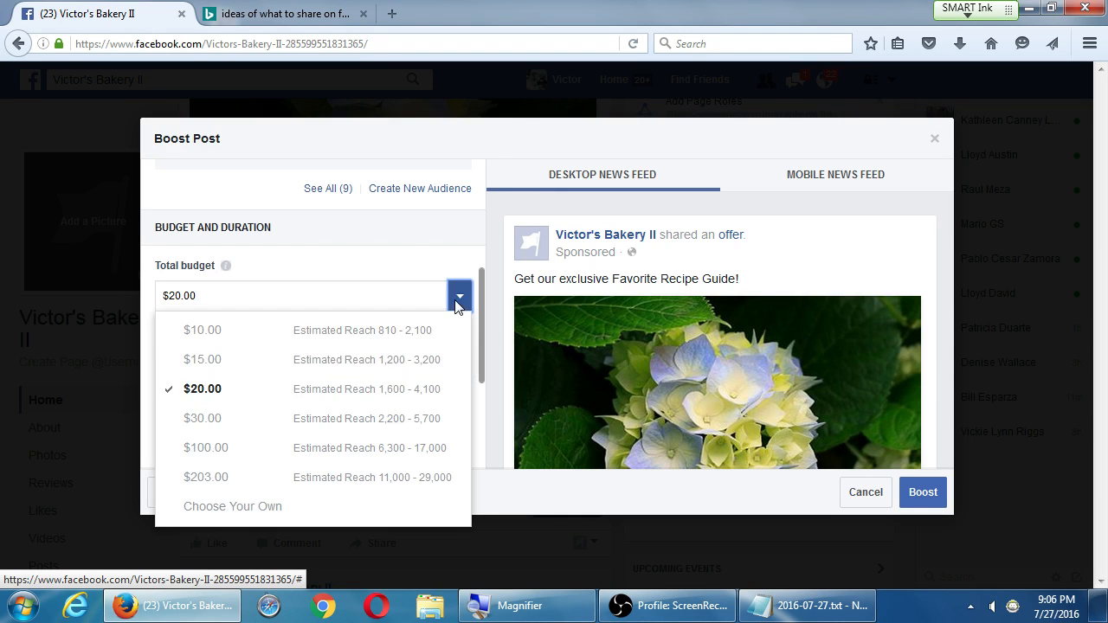
left_click(202, 418)
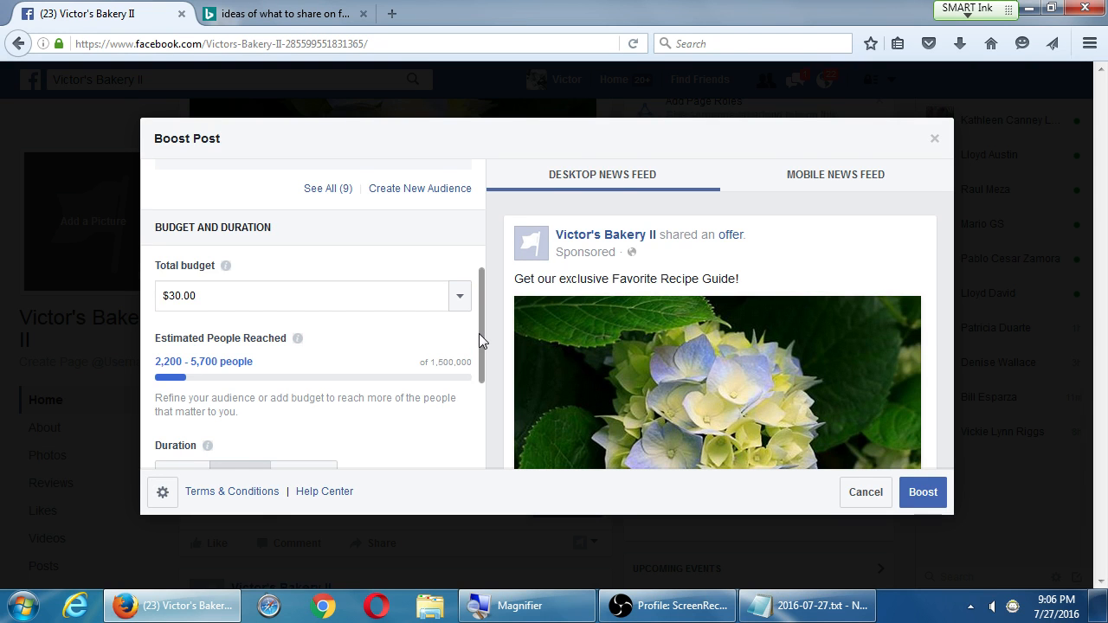
scroll("up", 3)
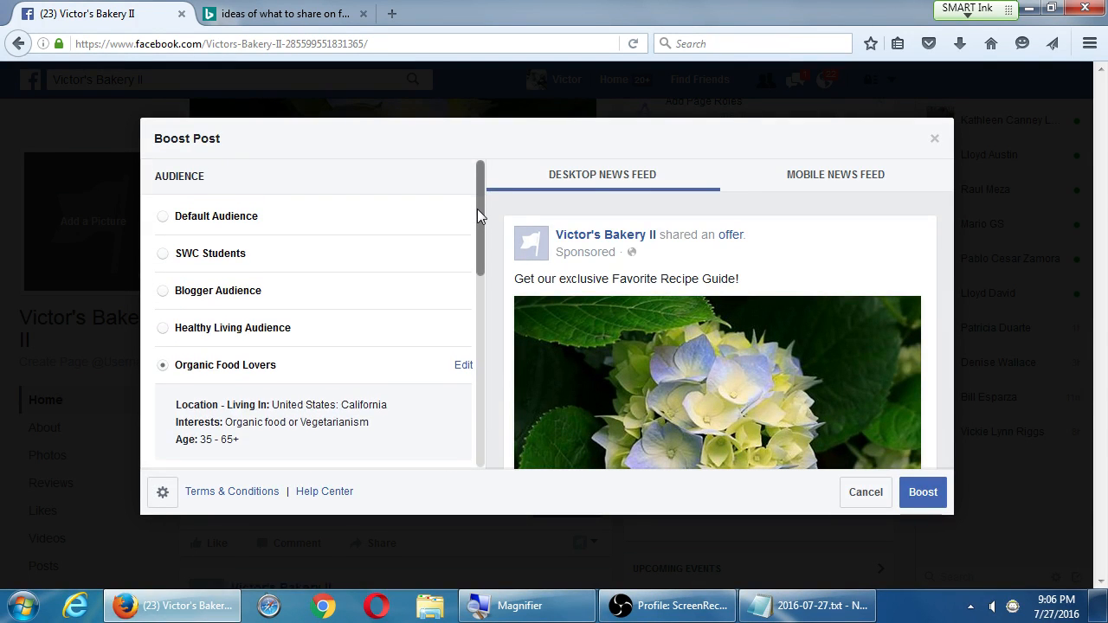
left_click(805, 605)
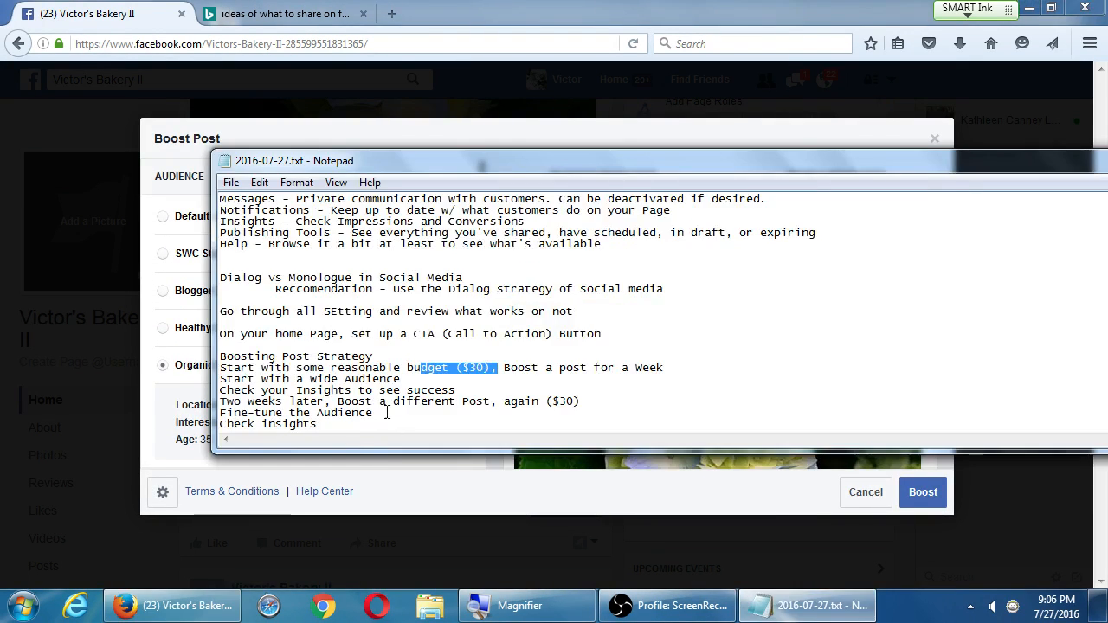
left_click(433, 367)
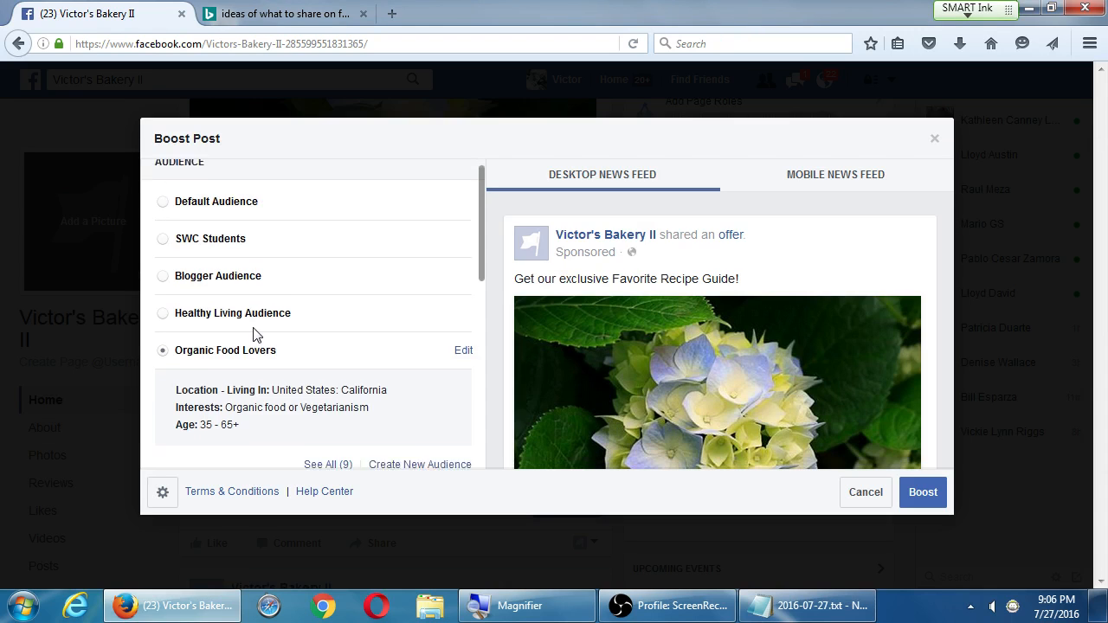
scroll("down", 3)
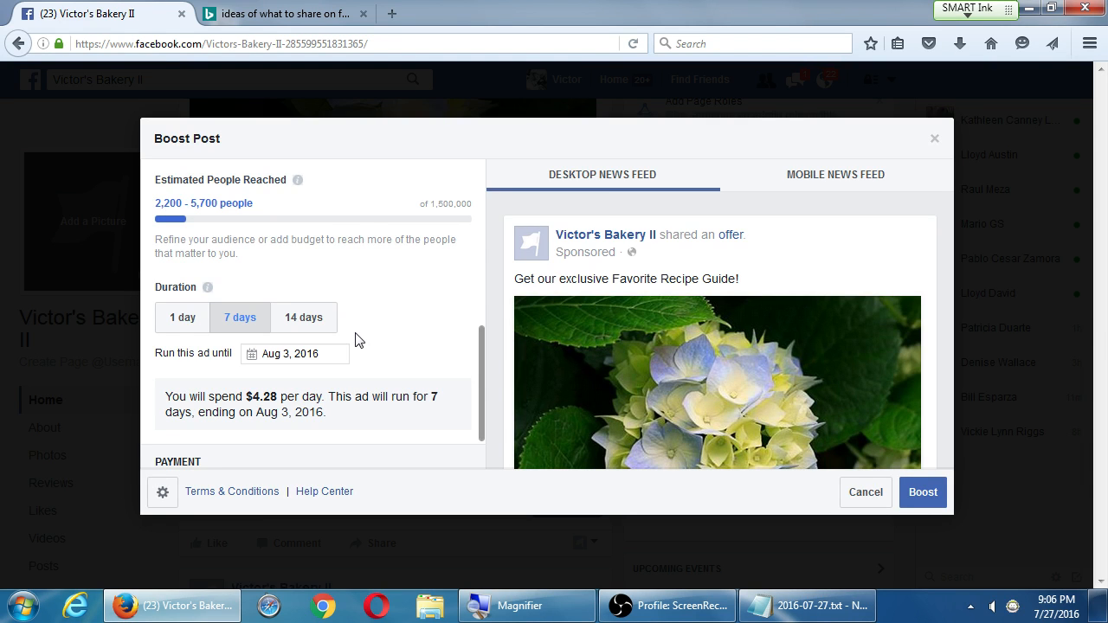
scroll("down", 3)
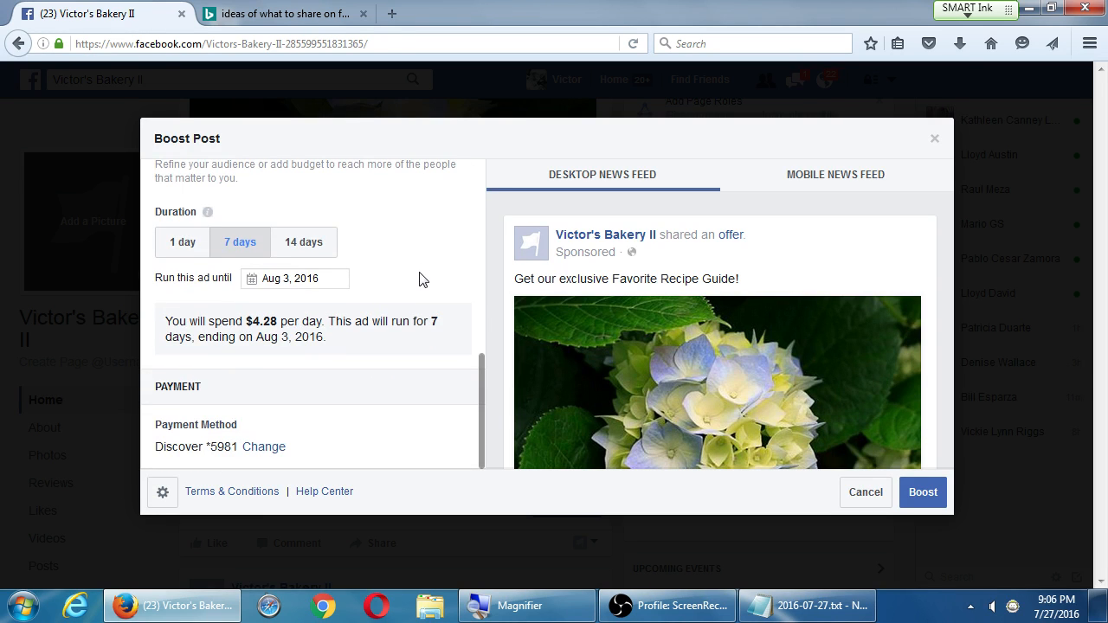
scroll("up", 3)
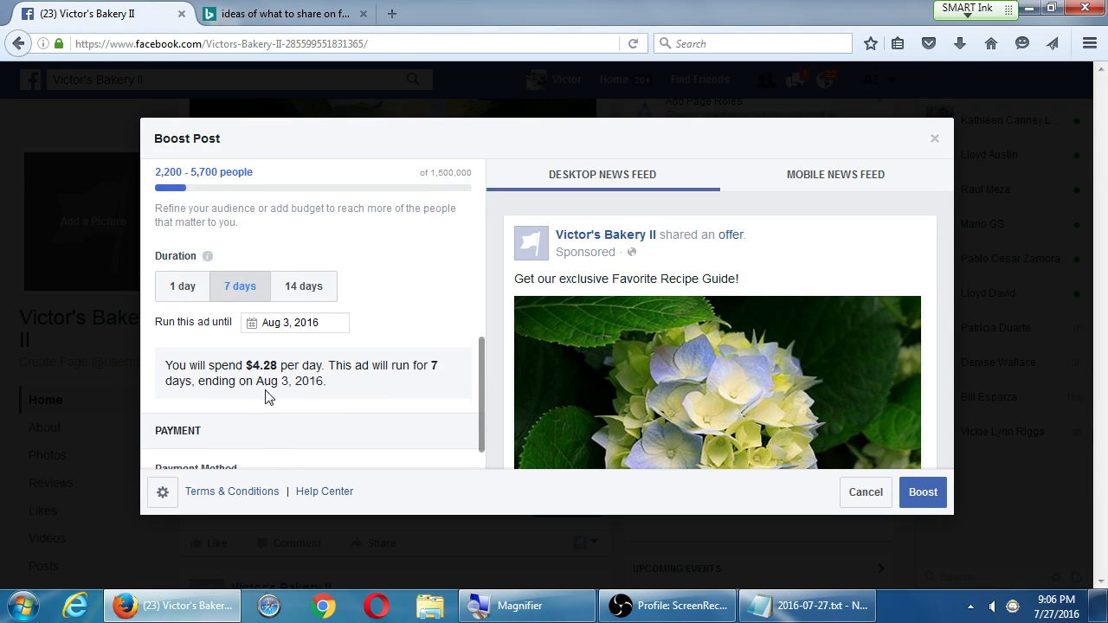
mouse_move(294, 365)
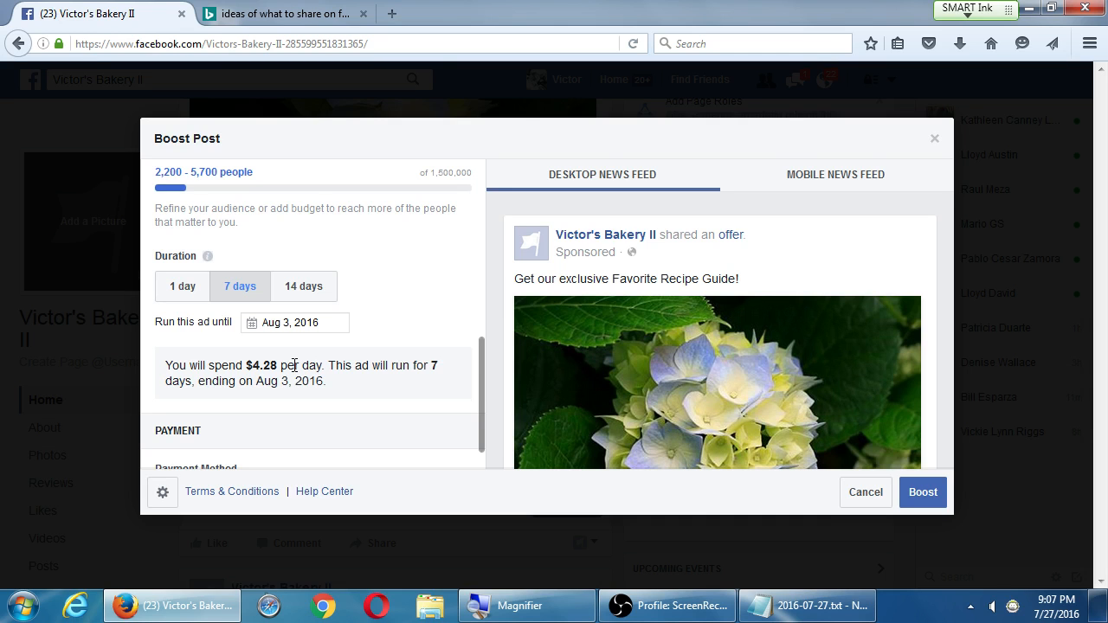
mouse_move(264, 491)
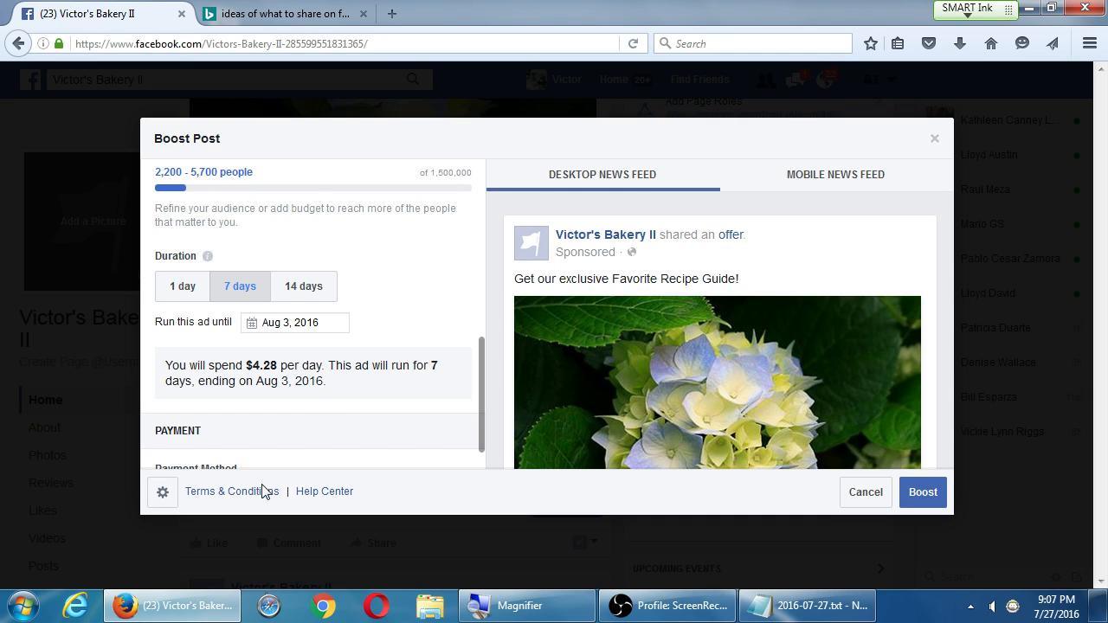
scroll("up", 3)
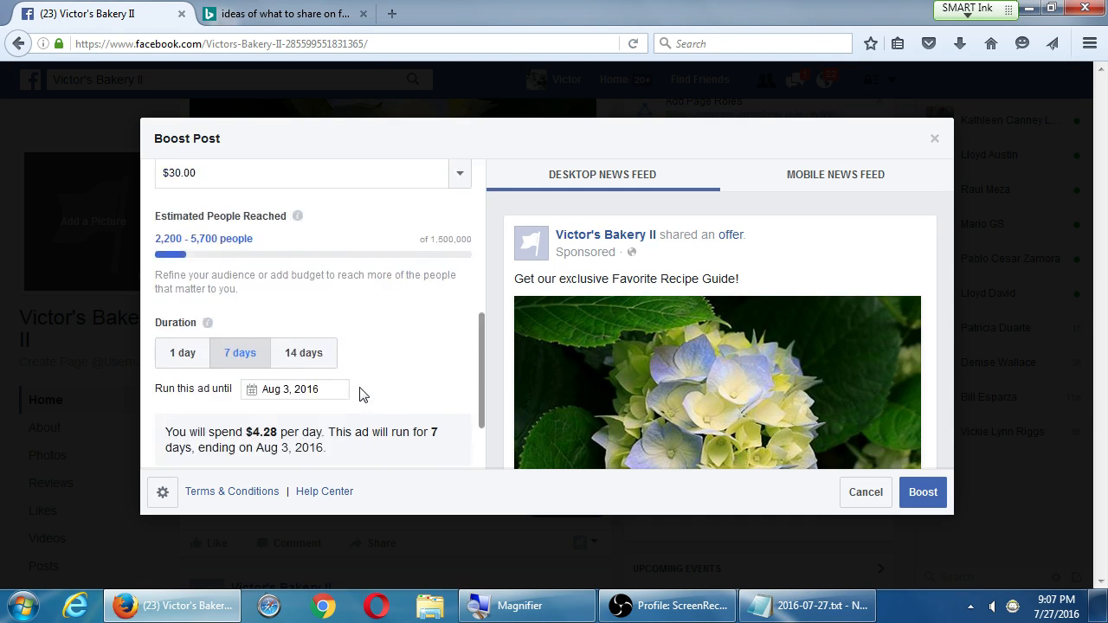
scroll("up", 3)
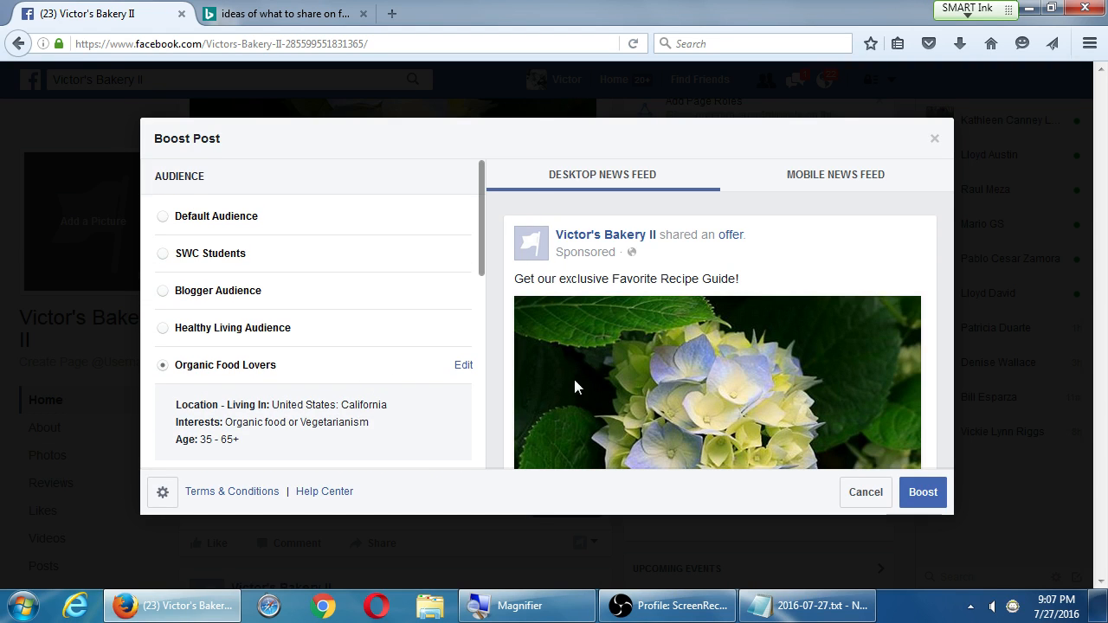
mouse_move(632, 436)
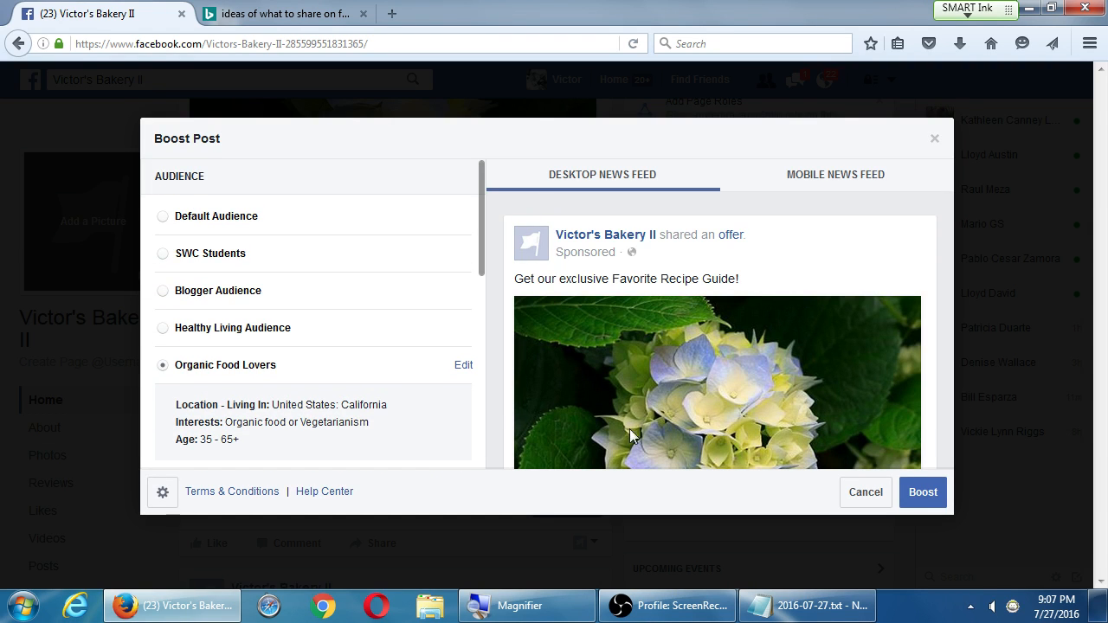
mouse_move(614, 457)
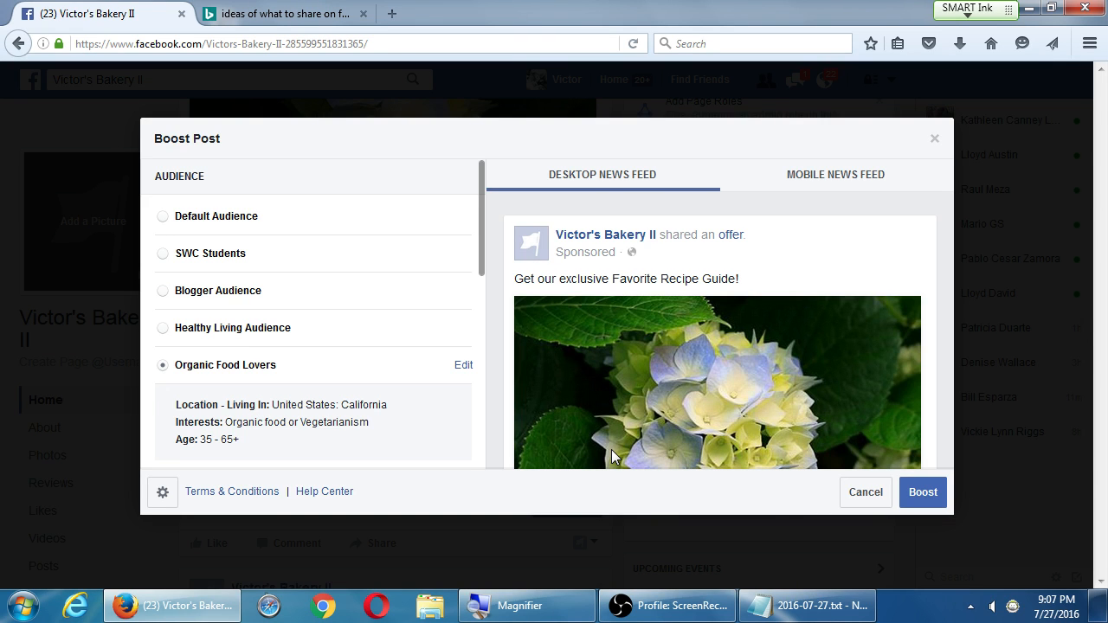
scroll("down", 3)
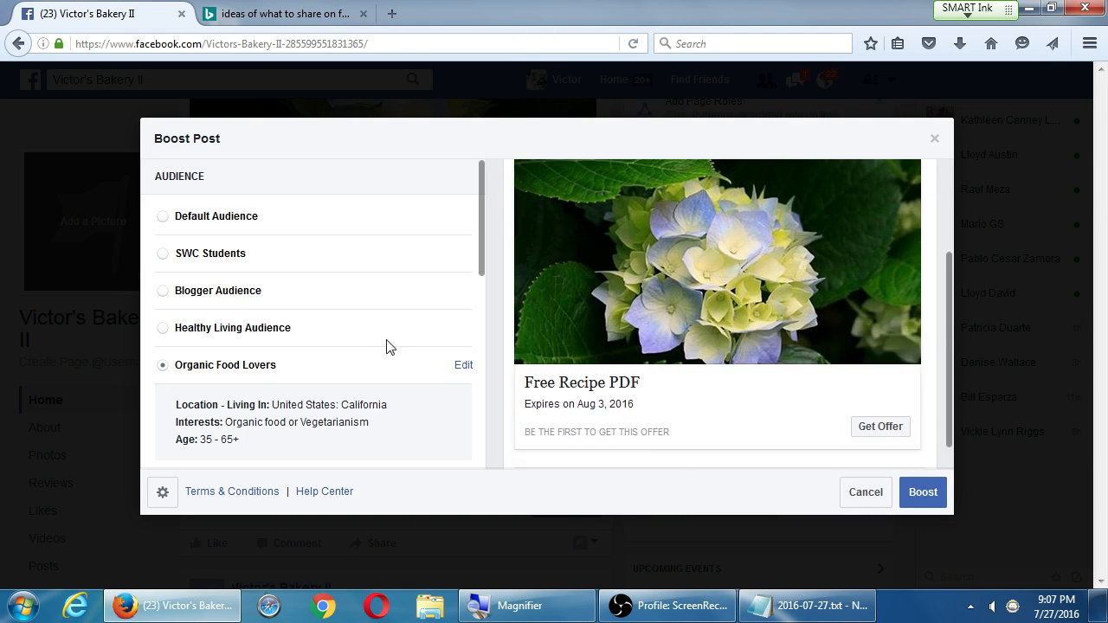
scroll("down", 3)
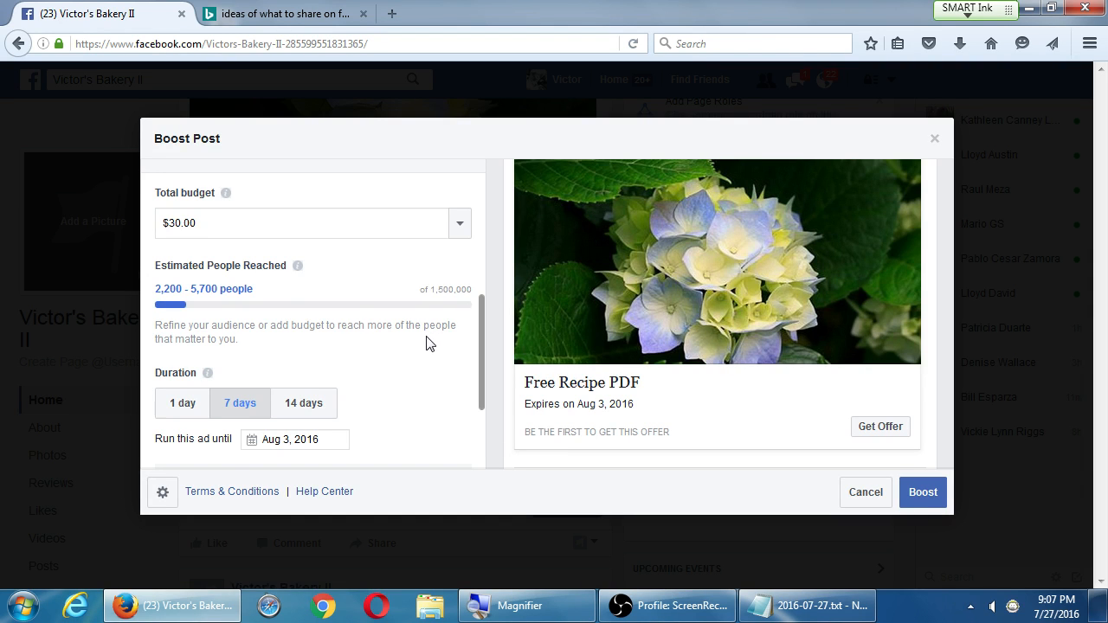
scroll("down", 3)
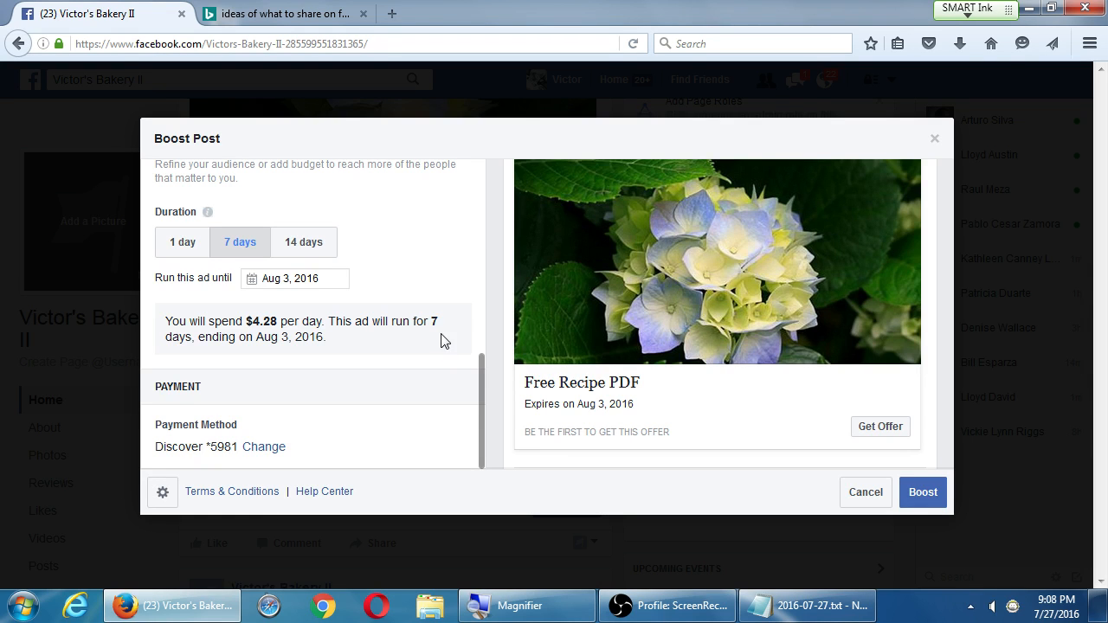
mouse_move(846, 397)
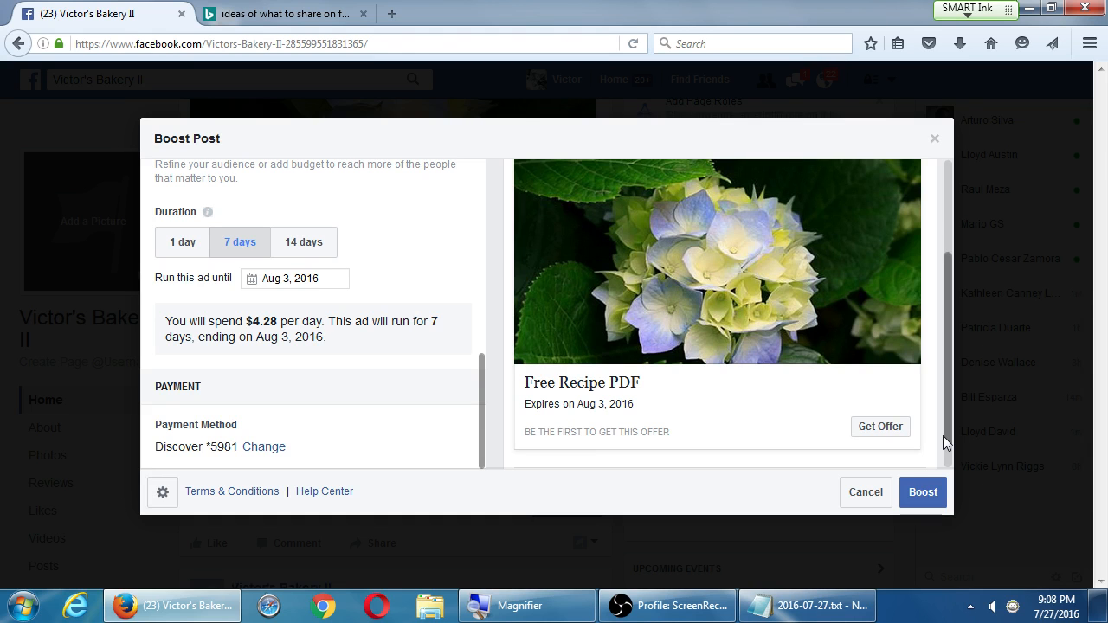
Cancel the boost, confirm discarding it, and return to the Notepad notes
left_click(864, 491)
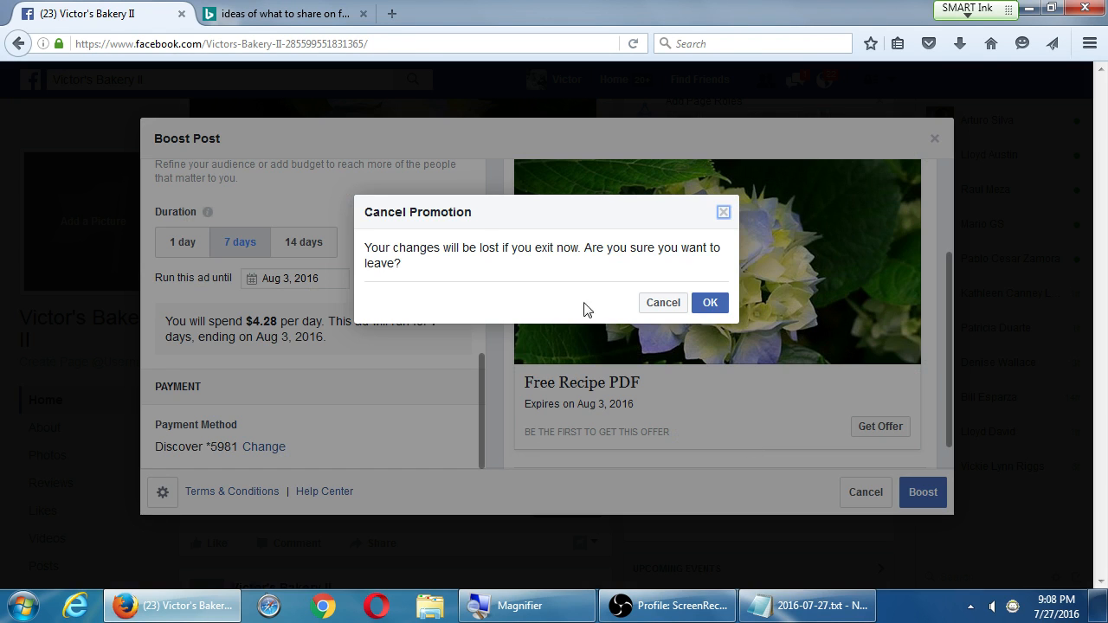
left_click(708, 302)
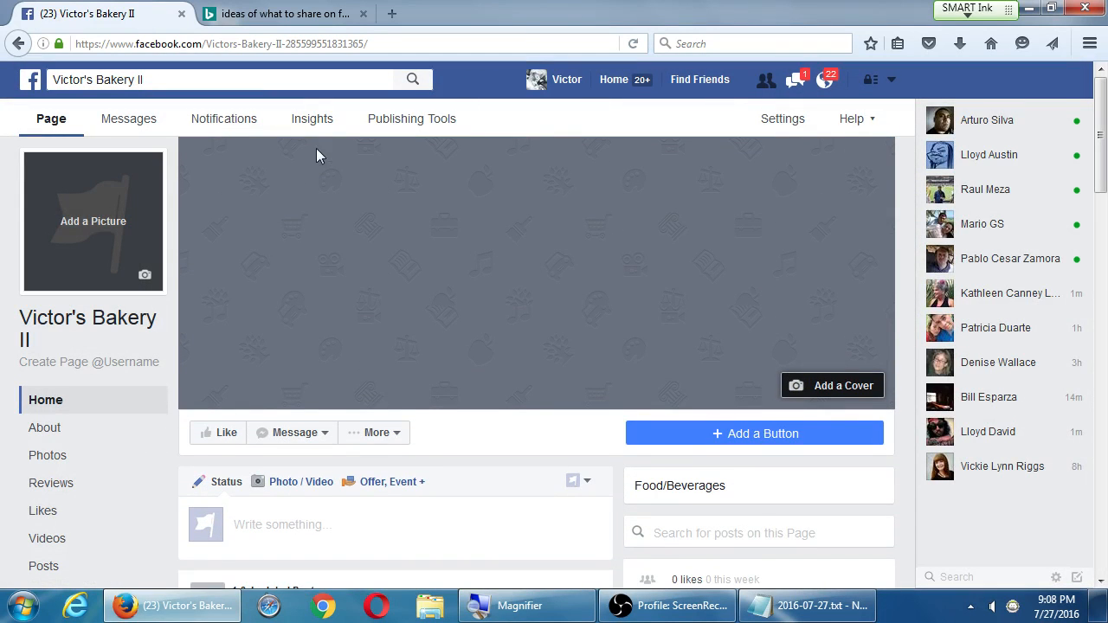
mouse_move(311, 119)
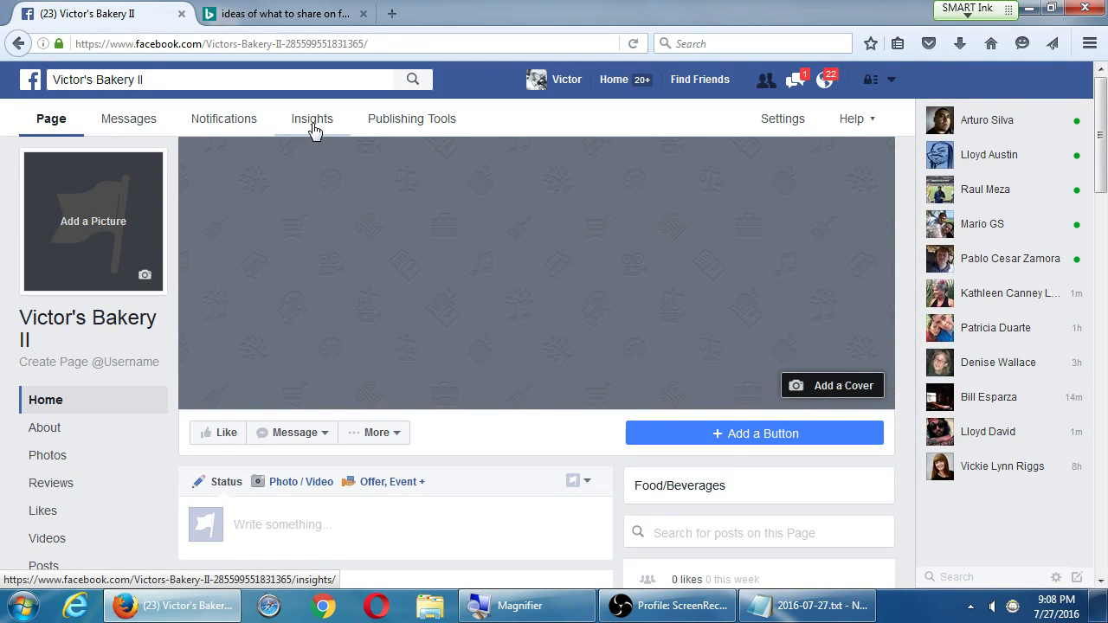
mouse_move(300, 130)
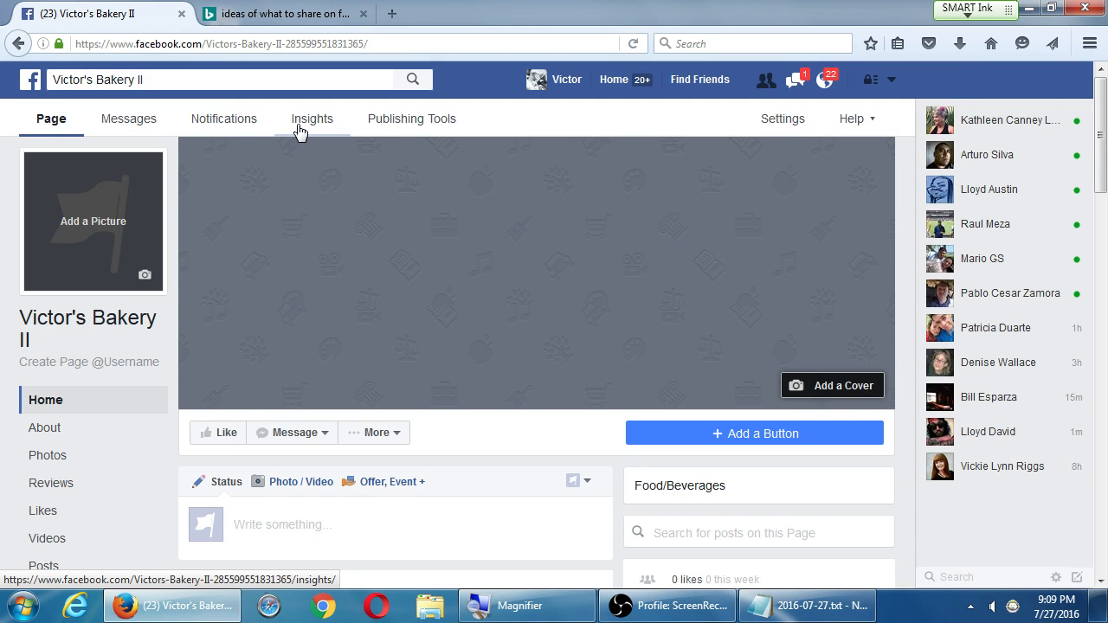
left_click(805, 605)
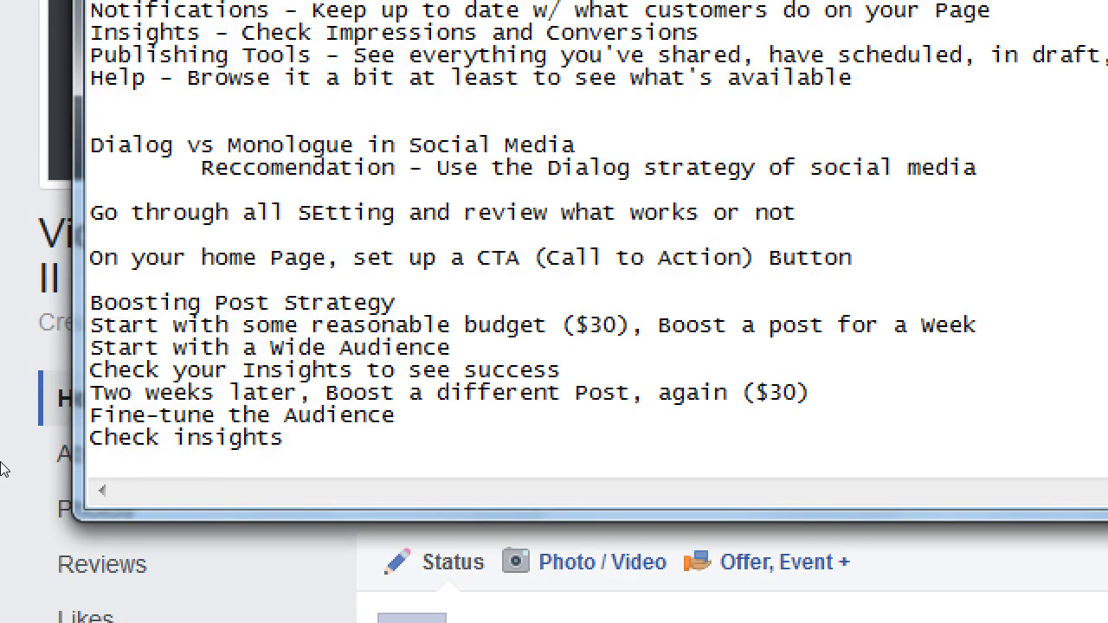
Add the note 'If you're sending people to your site, set up Google Analytics/Bing Webmaster'
type("If you'r")
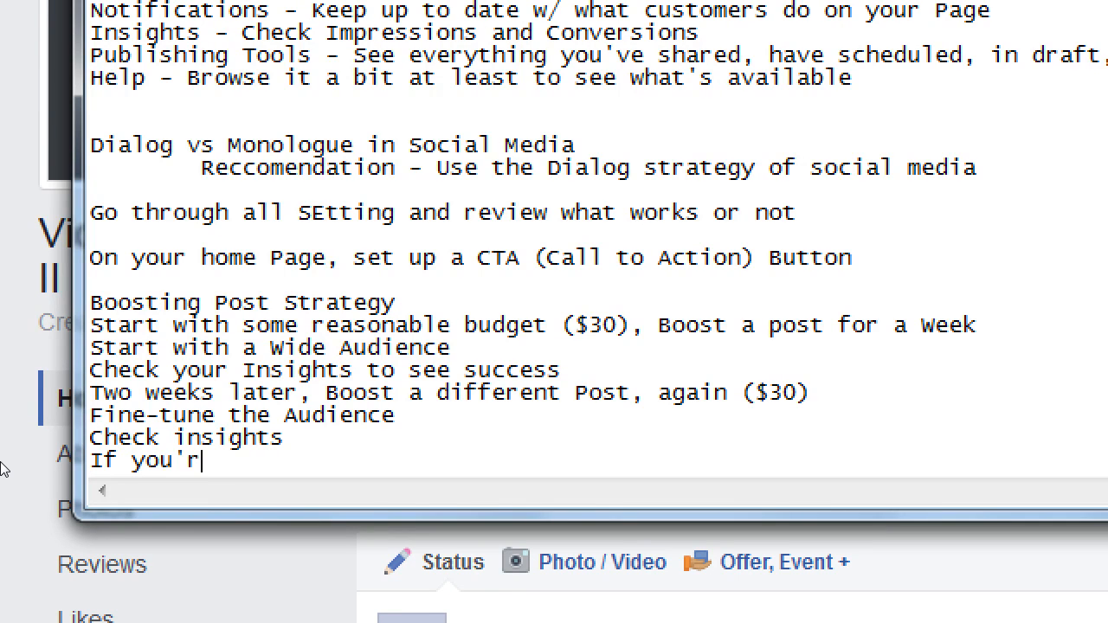
type("e sending people to yo")
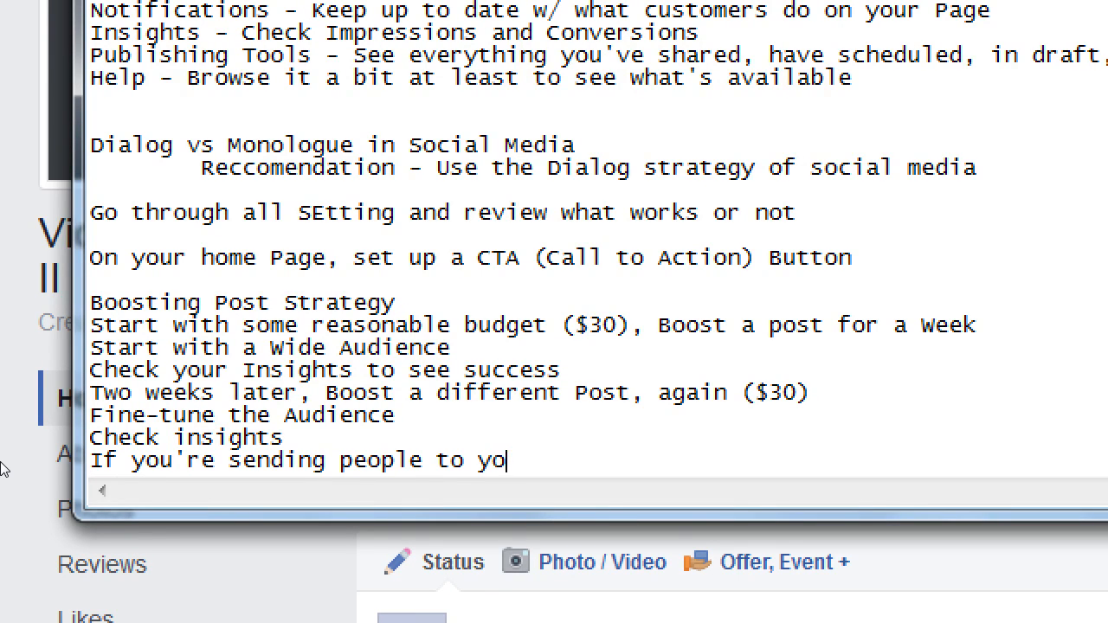
type("ur site,")
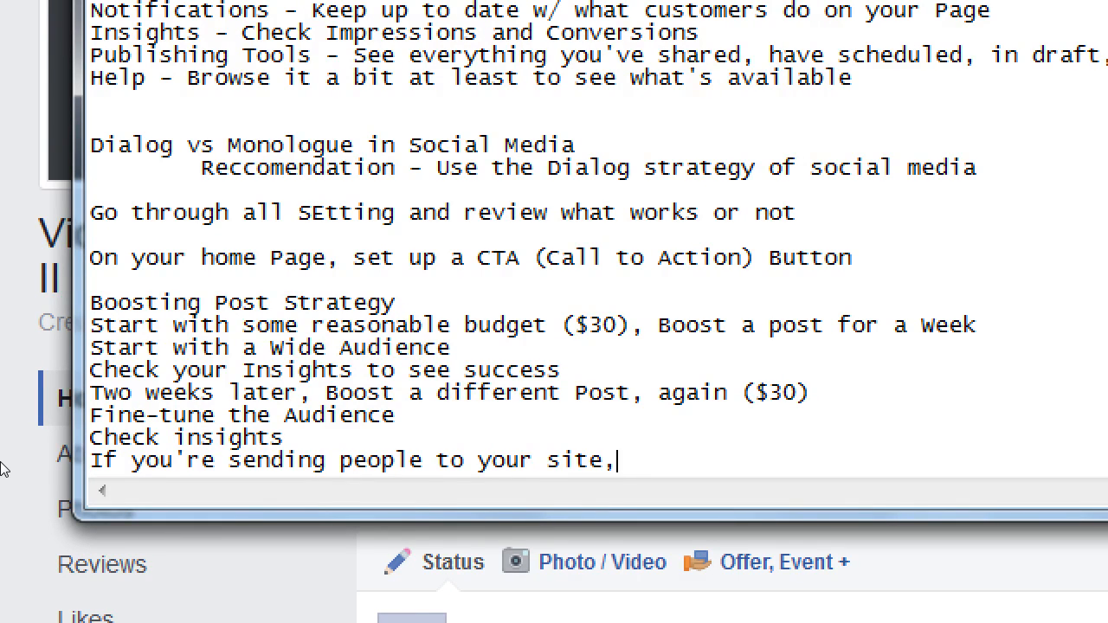
type("set up Goog")
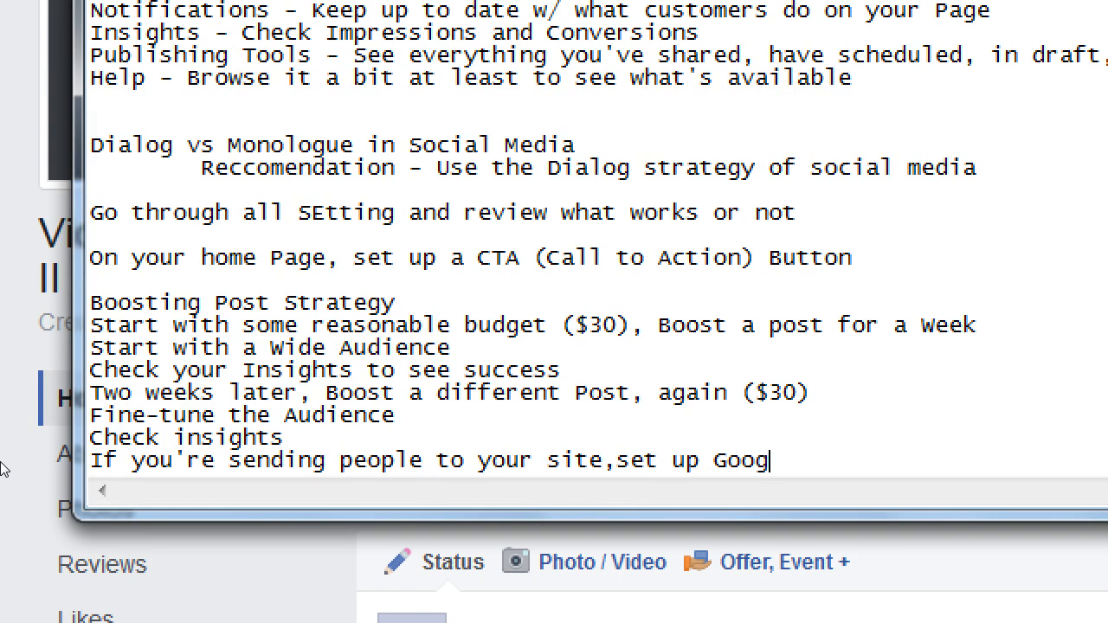
type("le Analytics")
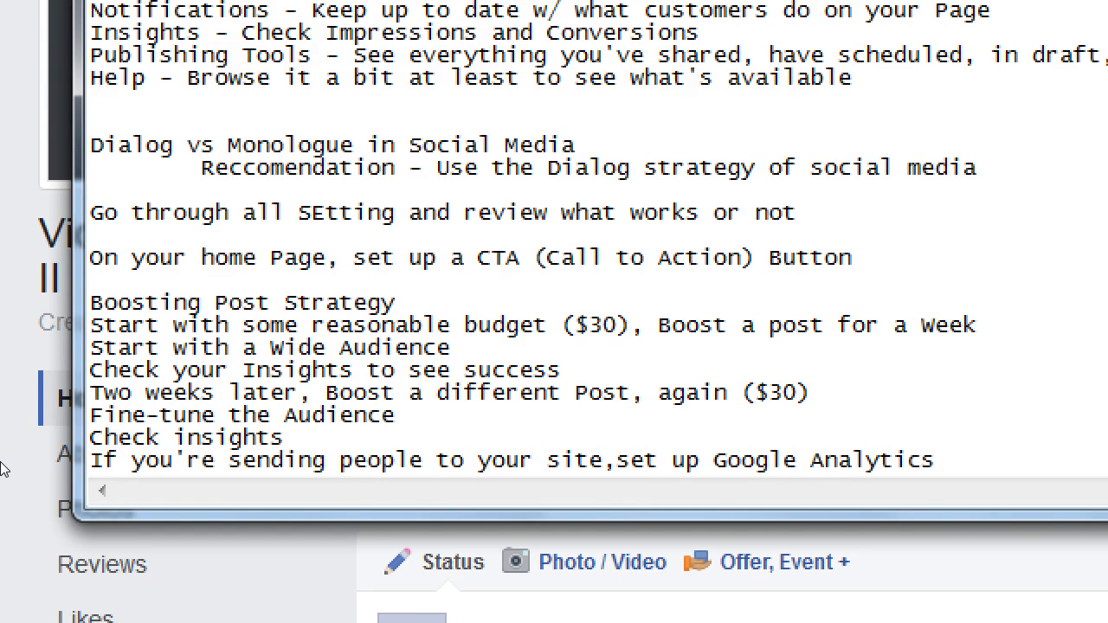
type("/Bing Web")
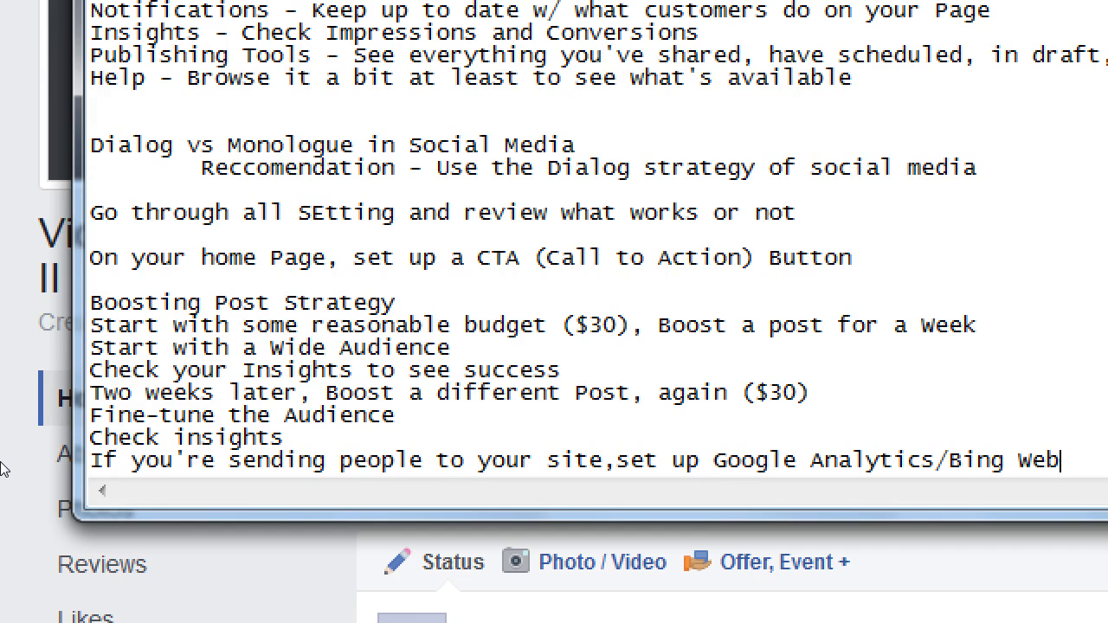
type("master")
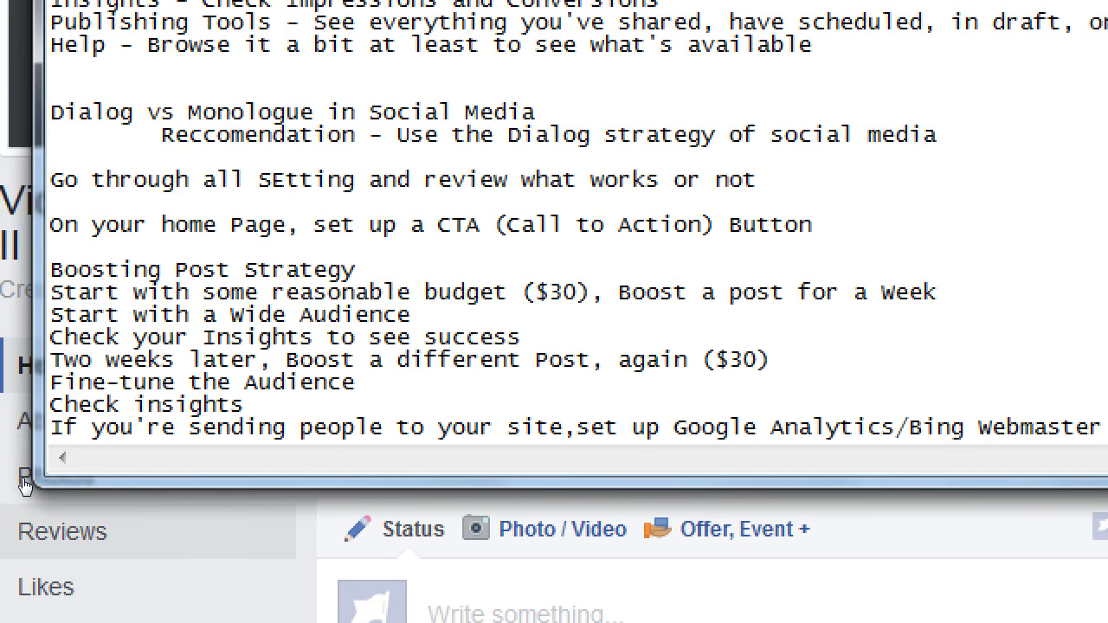
Add the explanation 'To track what's happening on your site.' and return to the Facebook Page
type("To tr")
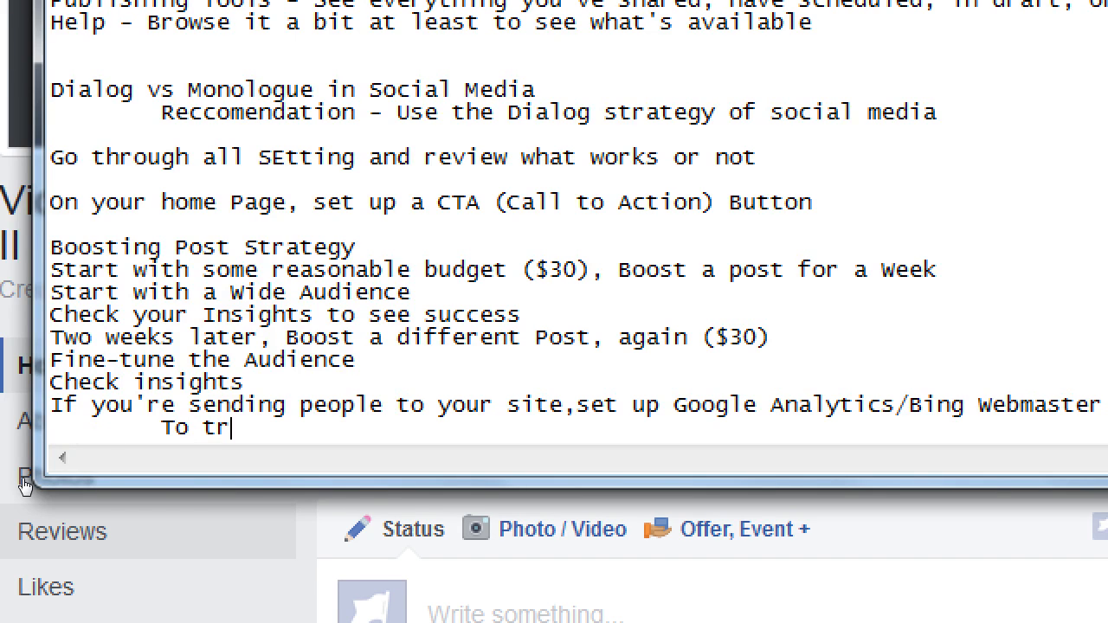
type("ack what's hap")
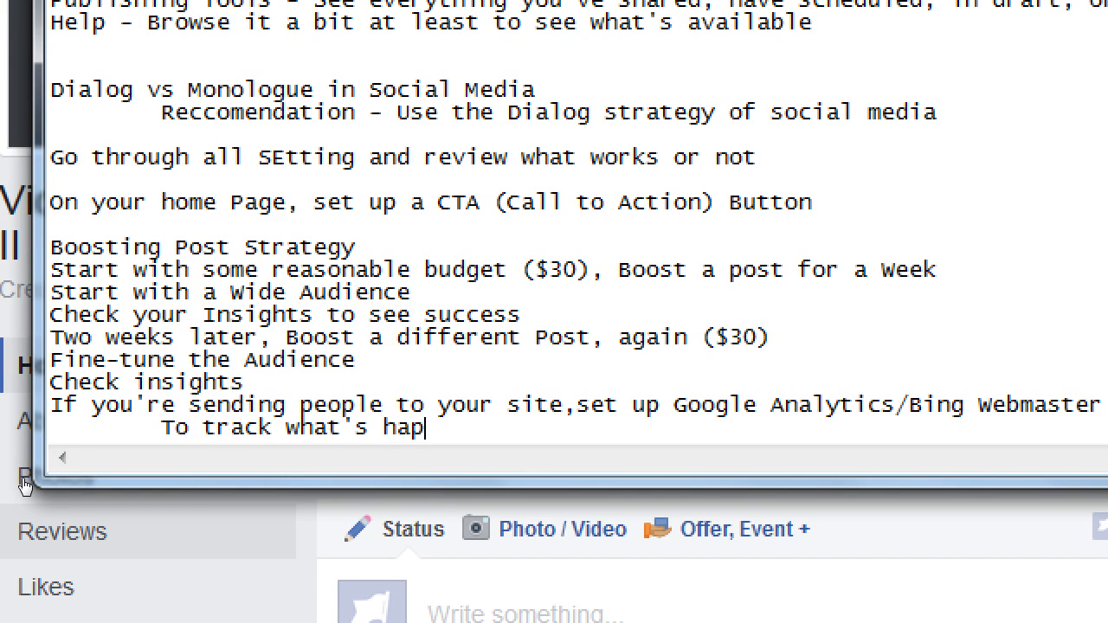
type("pening on your site")
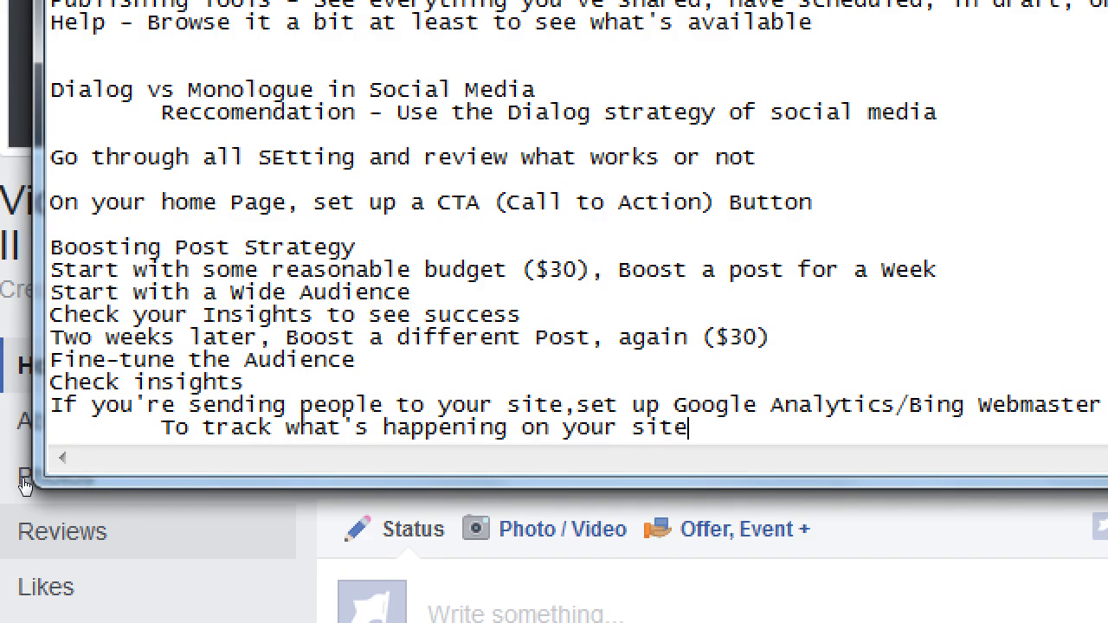
type(".")
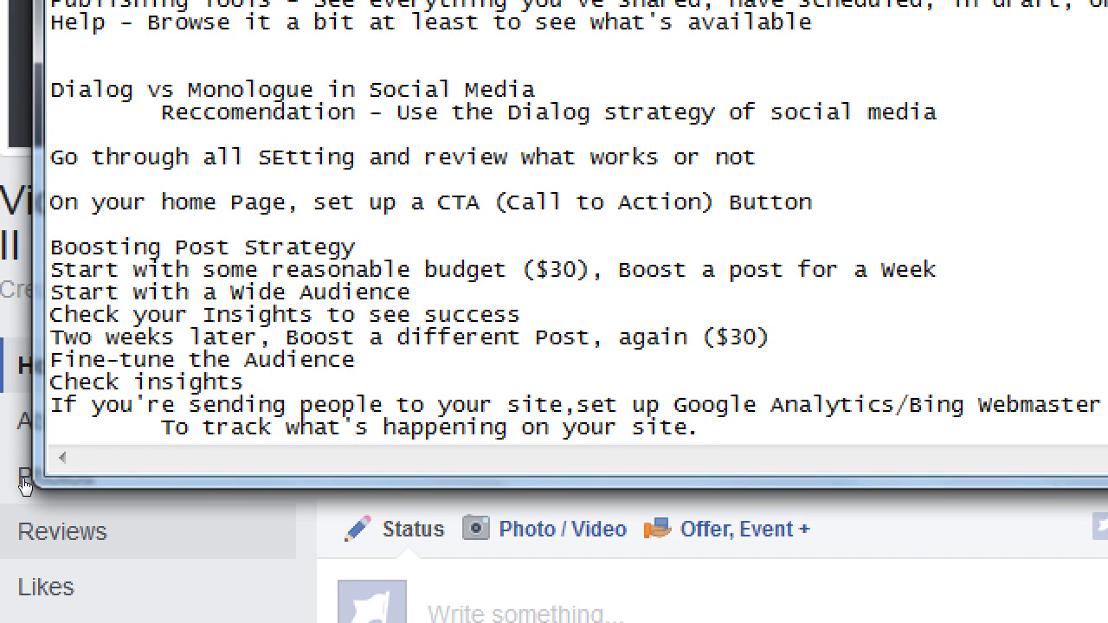
left_click(700, 426)
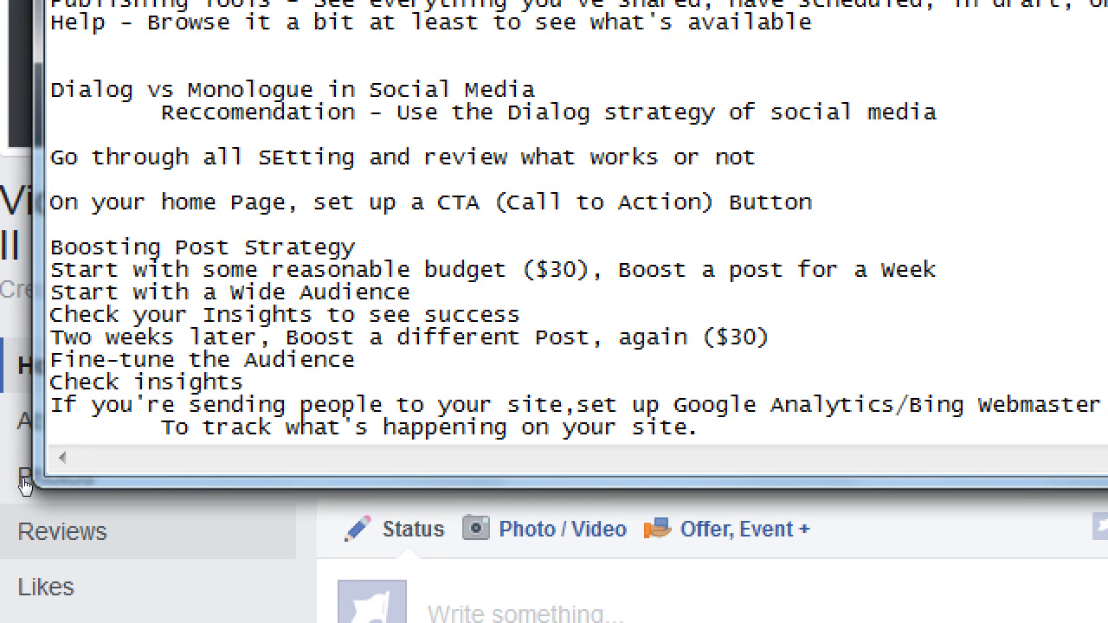
left_click(701, 426)
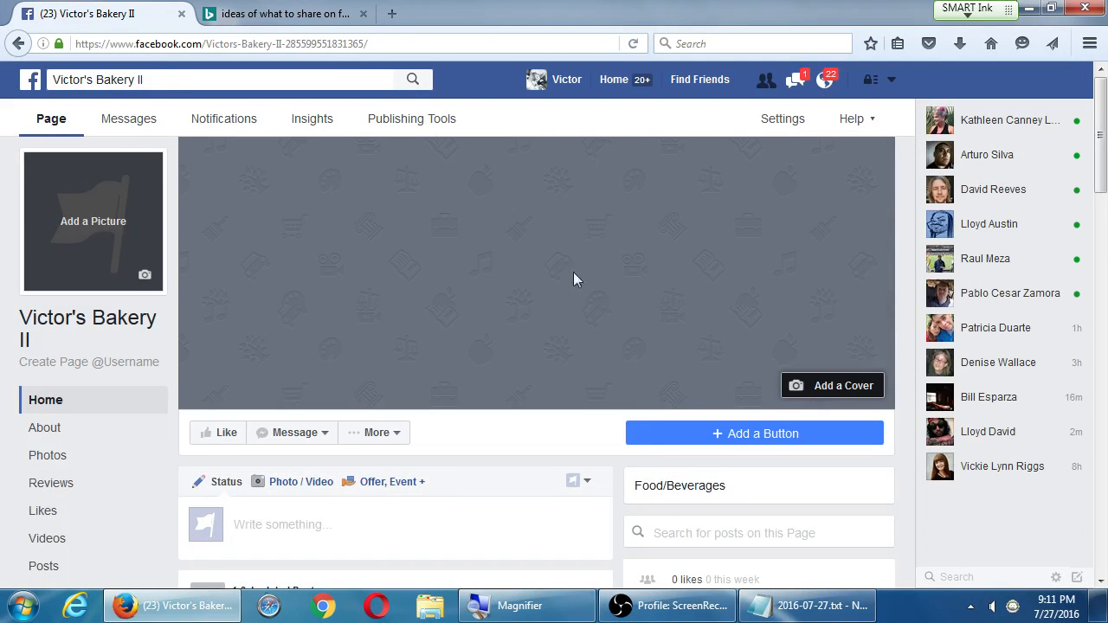
Scroll past the recipe offer post and bring up the Page's Promote menu
scroll("down", 3)
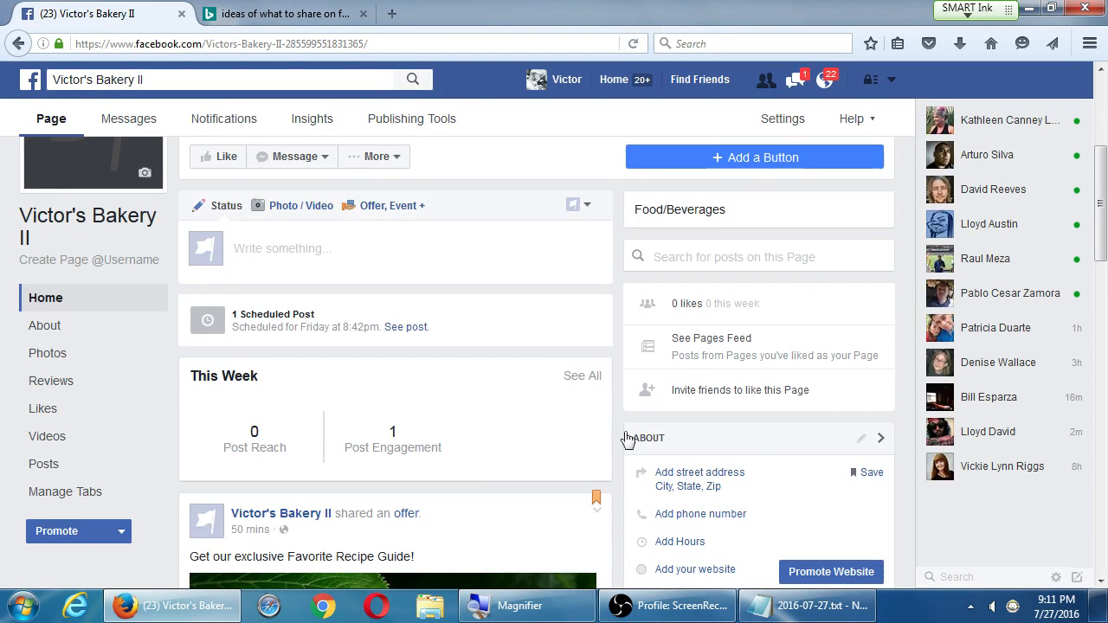
scroll("down", 3)
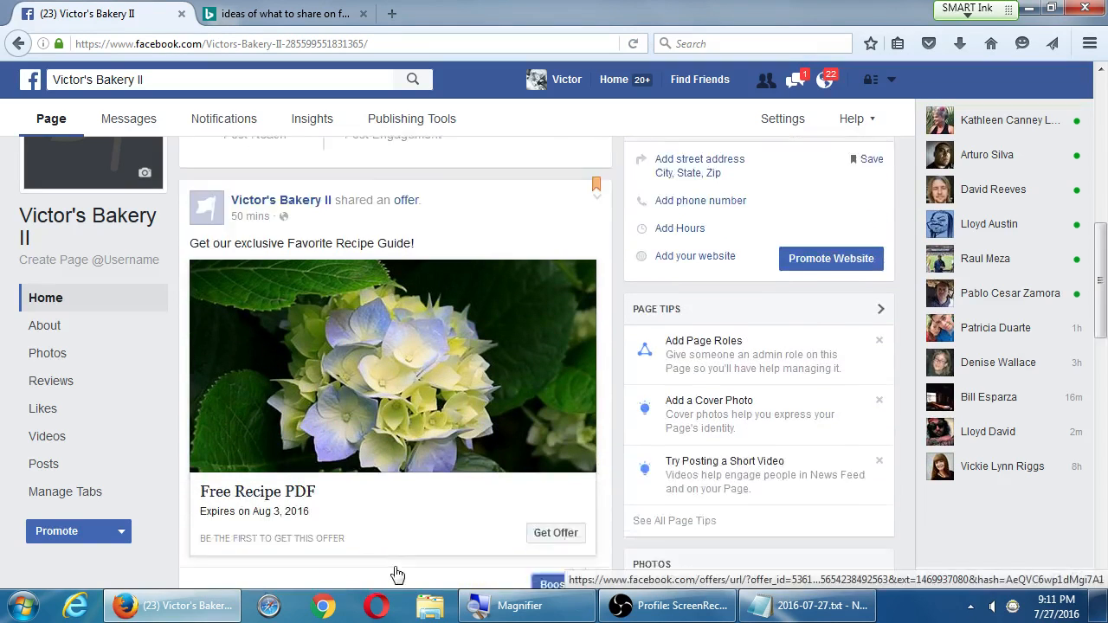
scroll("down", 3)
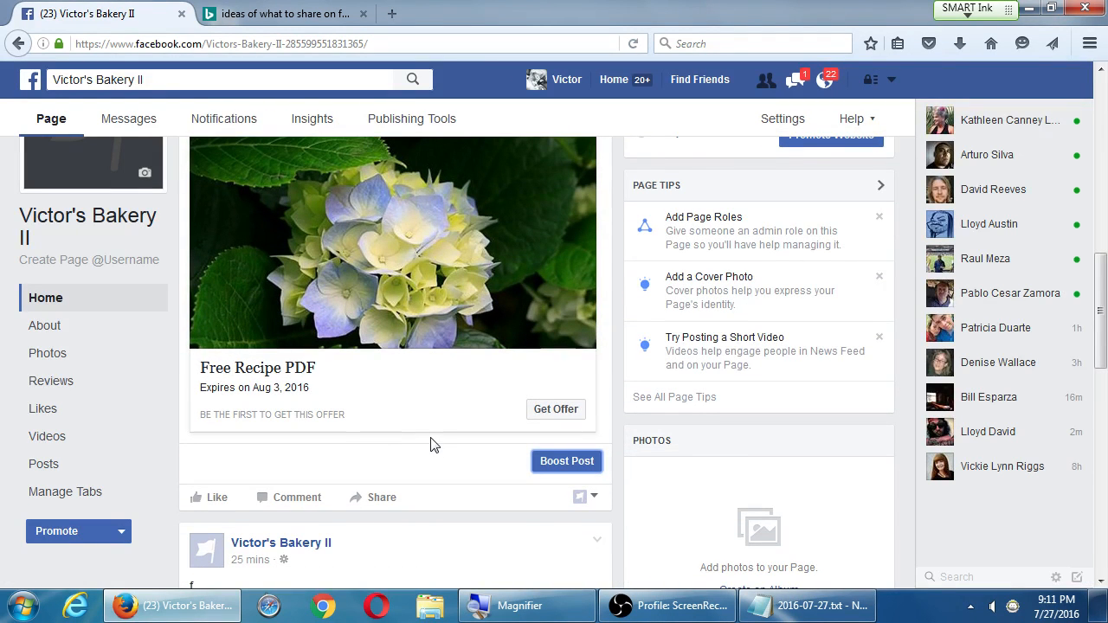
mouse_move(566, 461)
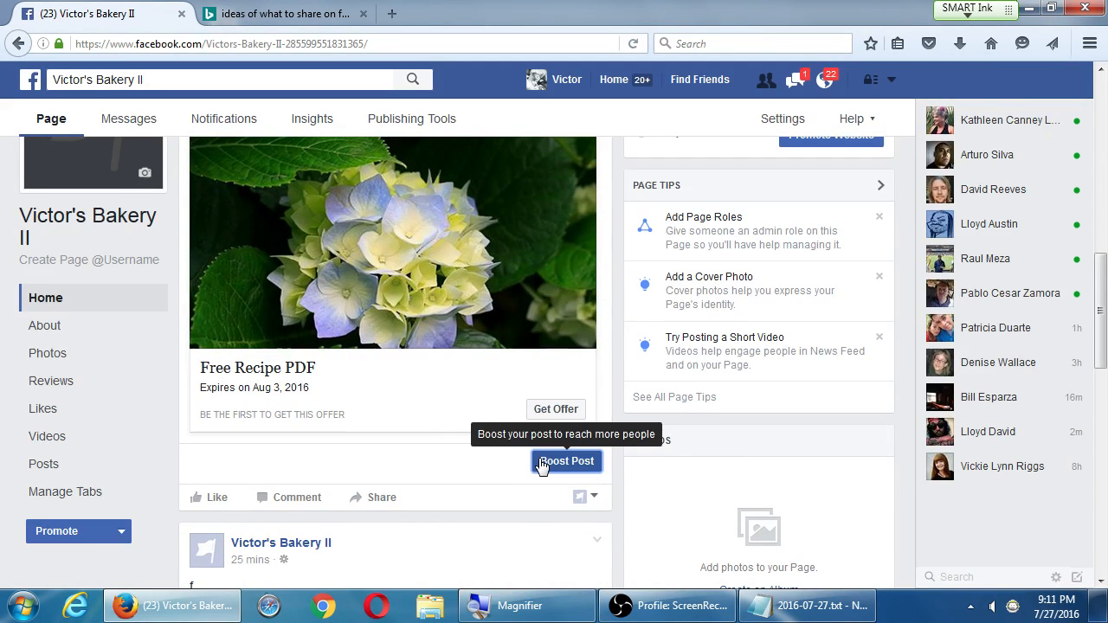
mouse_move(171, 465)
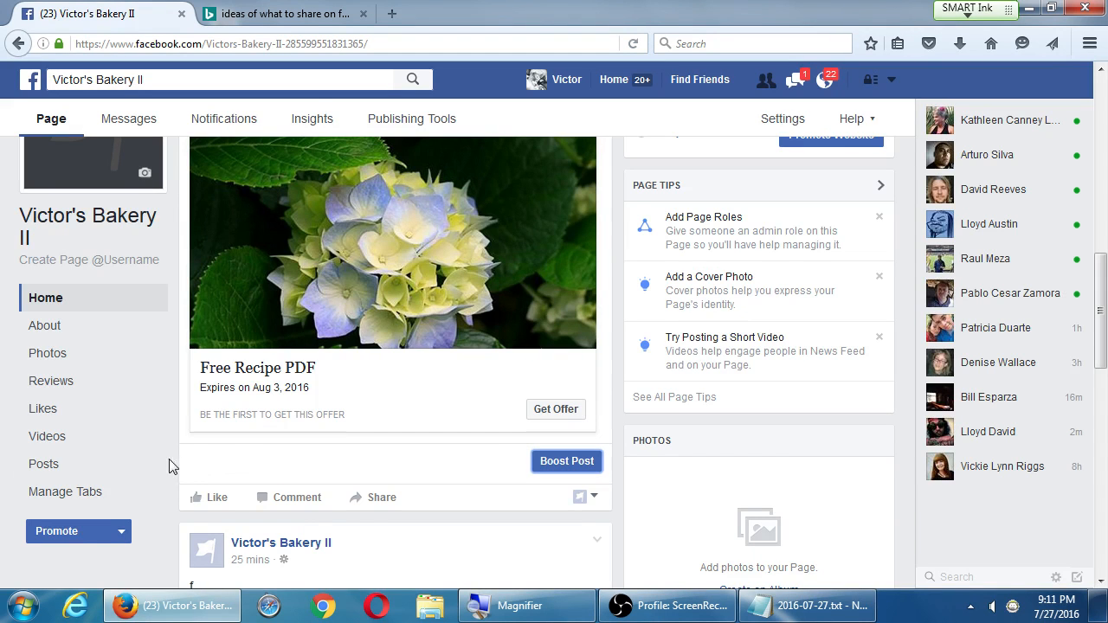
mouse_move(43, 463)
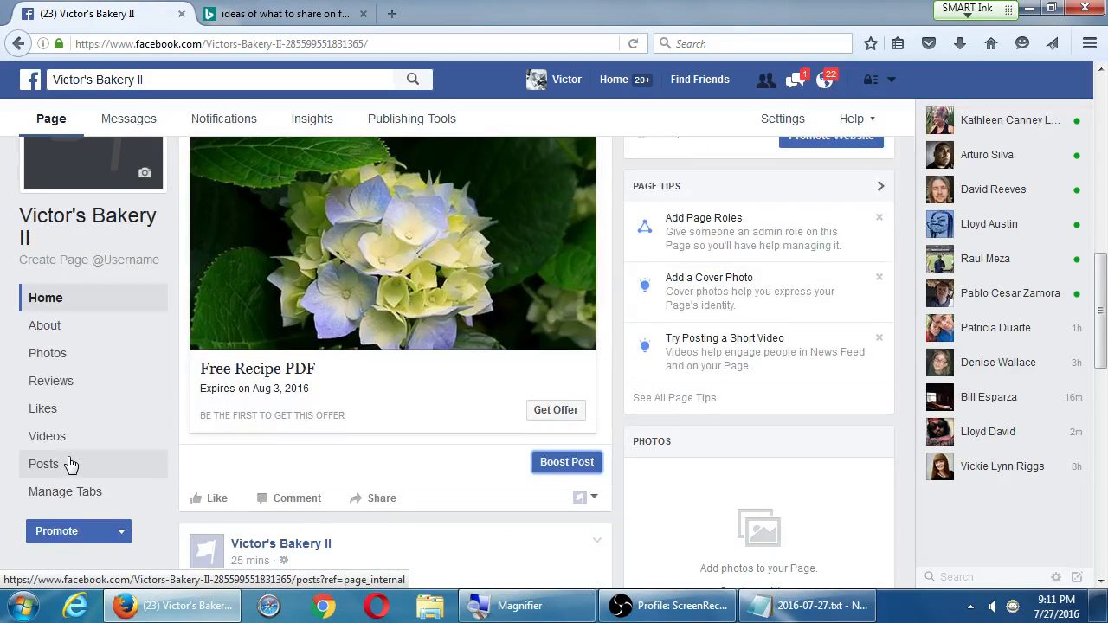
left_click(123, 531)
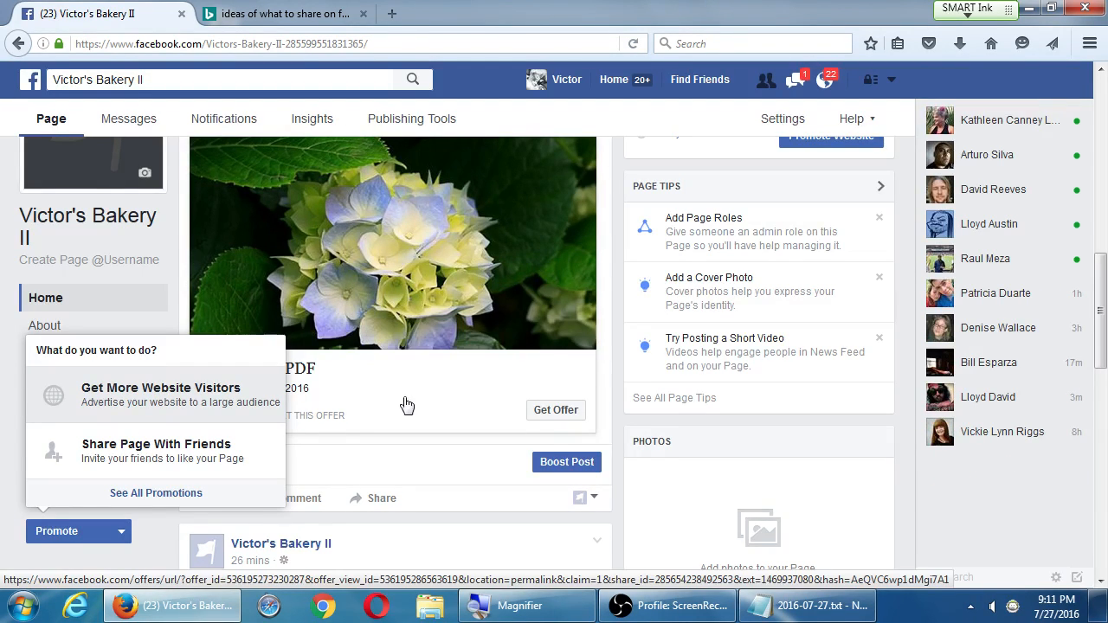
mouse_move(546, 483)
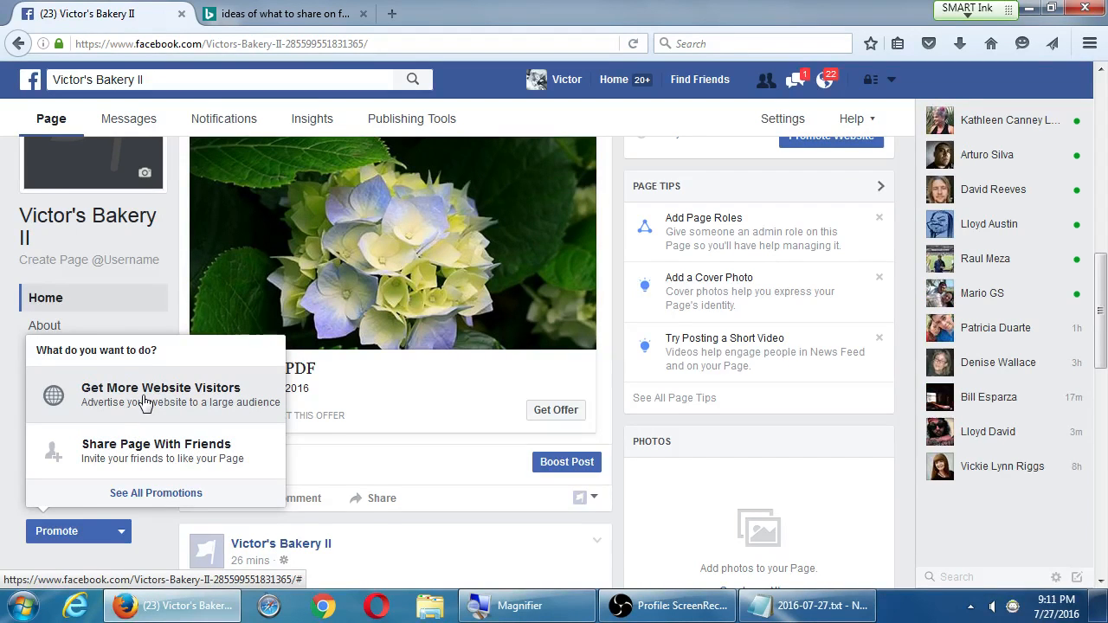
left_click(161, 388)
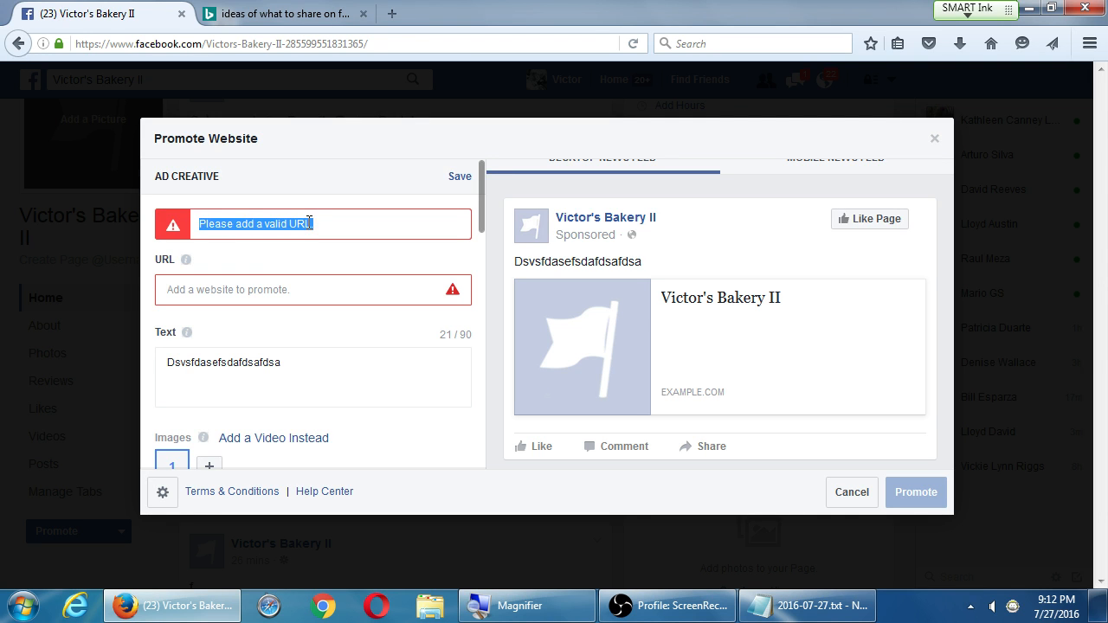
mouse_move(327, 228)
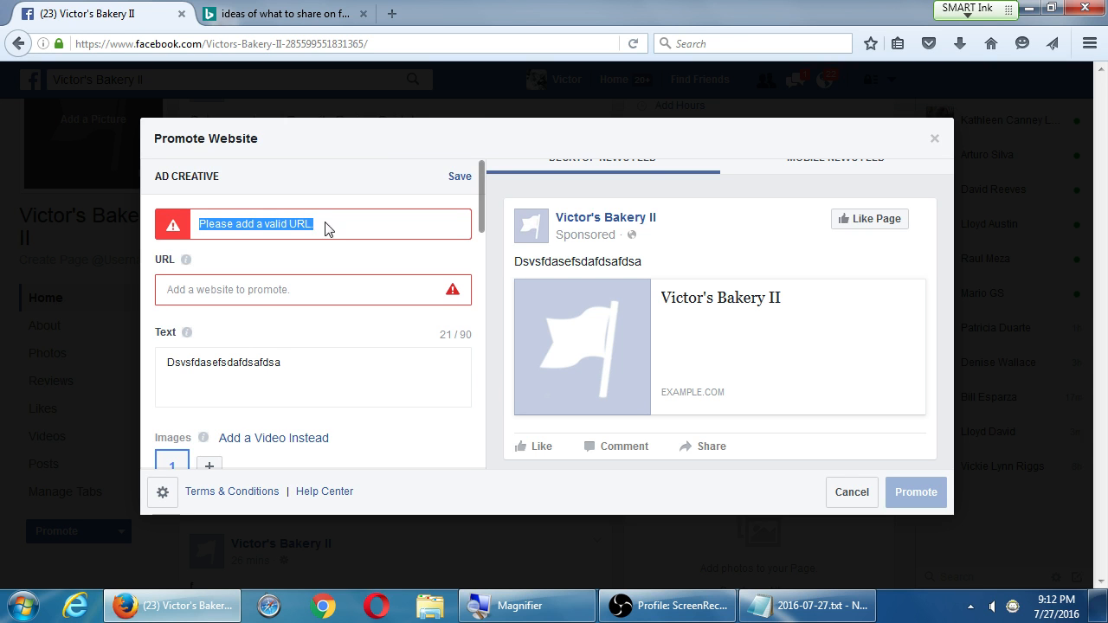
left_click(312, 290)
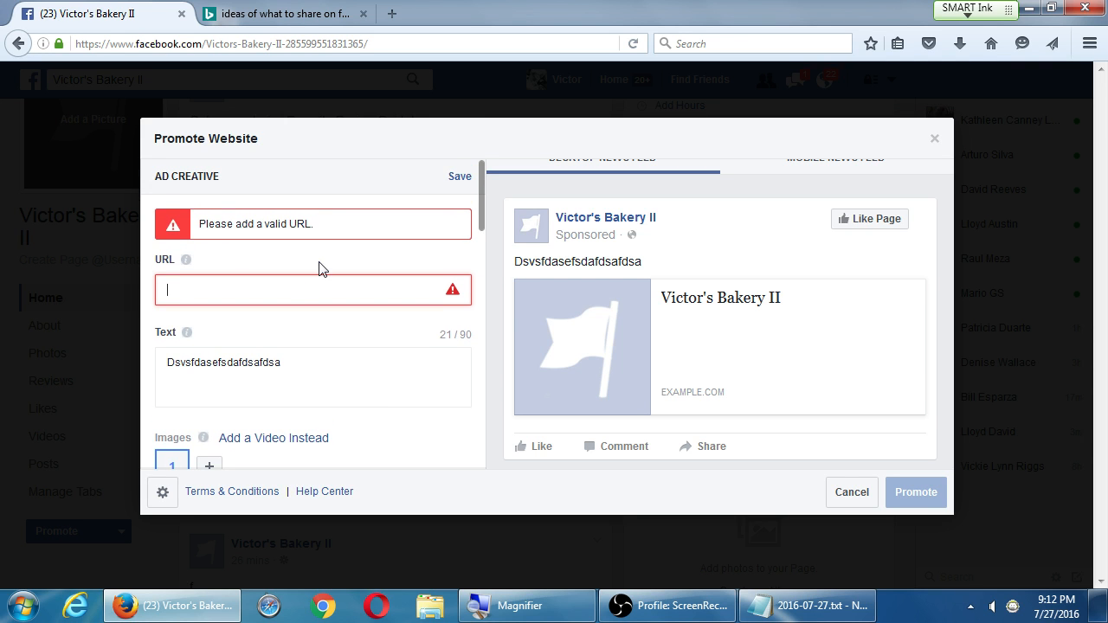
type("http://victor.com/")
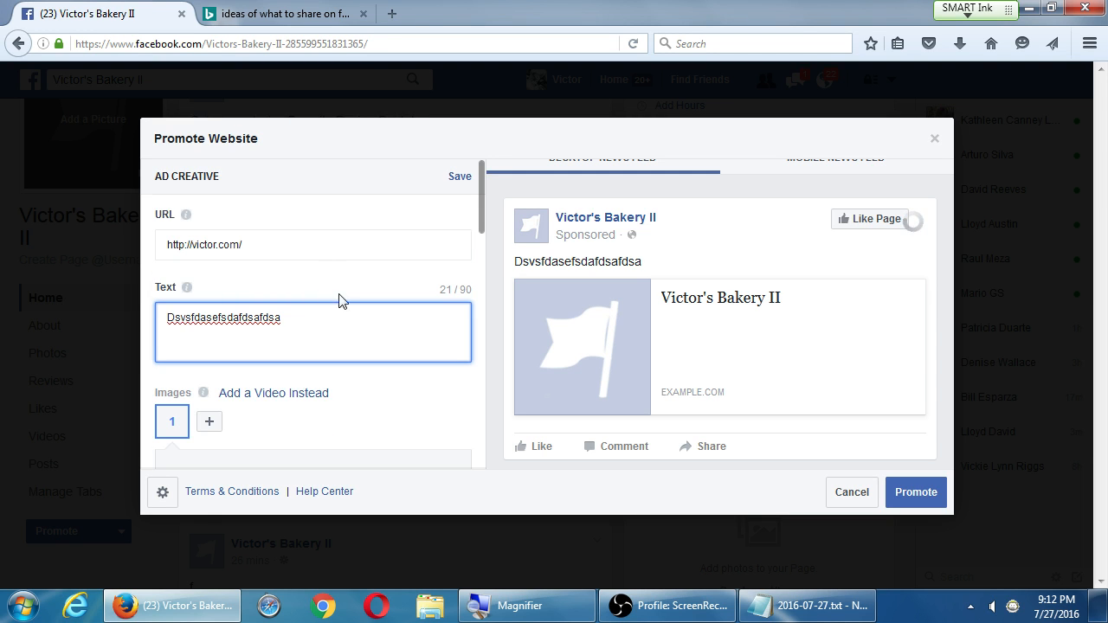
type("asdfasffsad sadf")
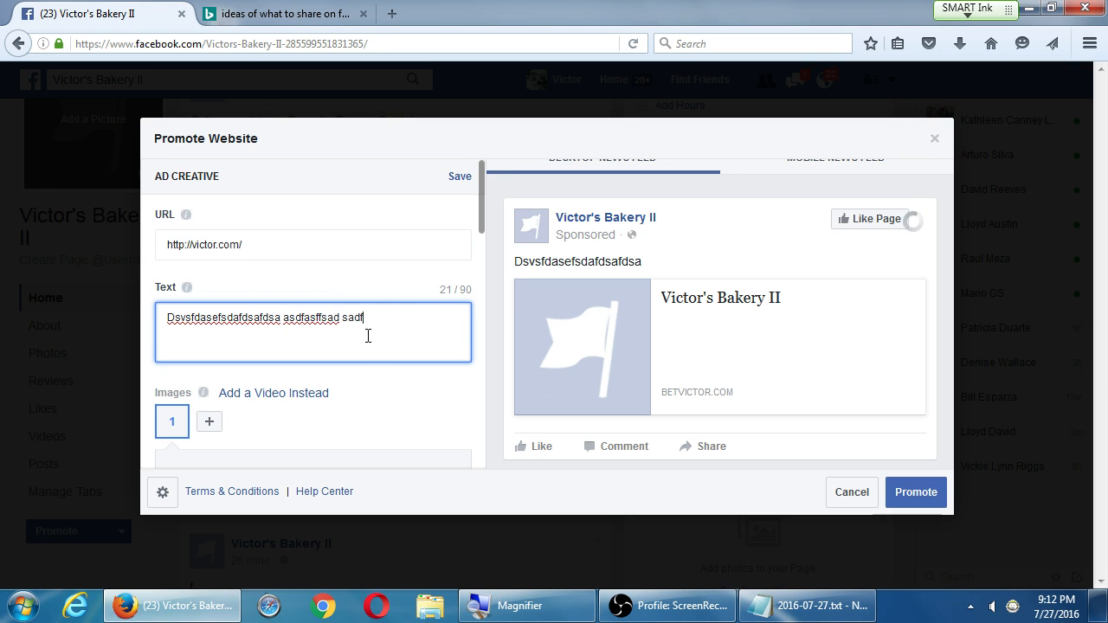
scroll("down", 3)
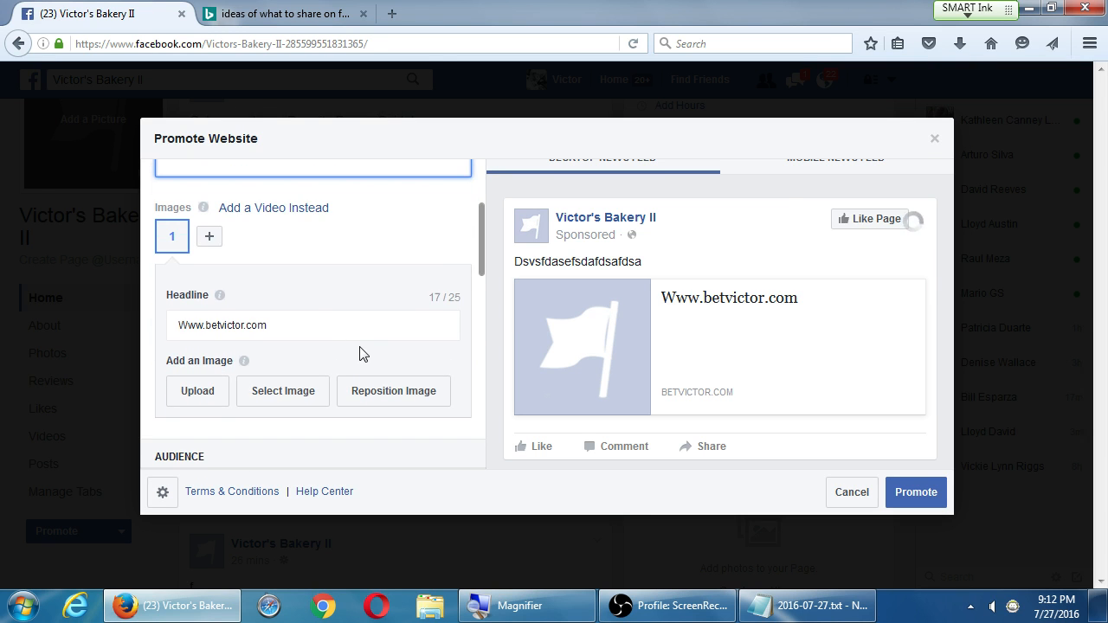
type("asdfasffsad sadf")
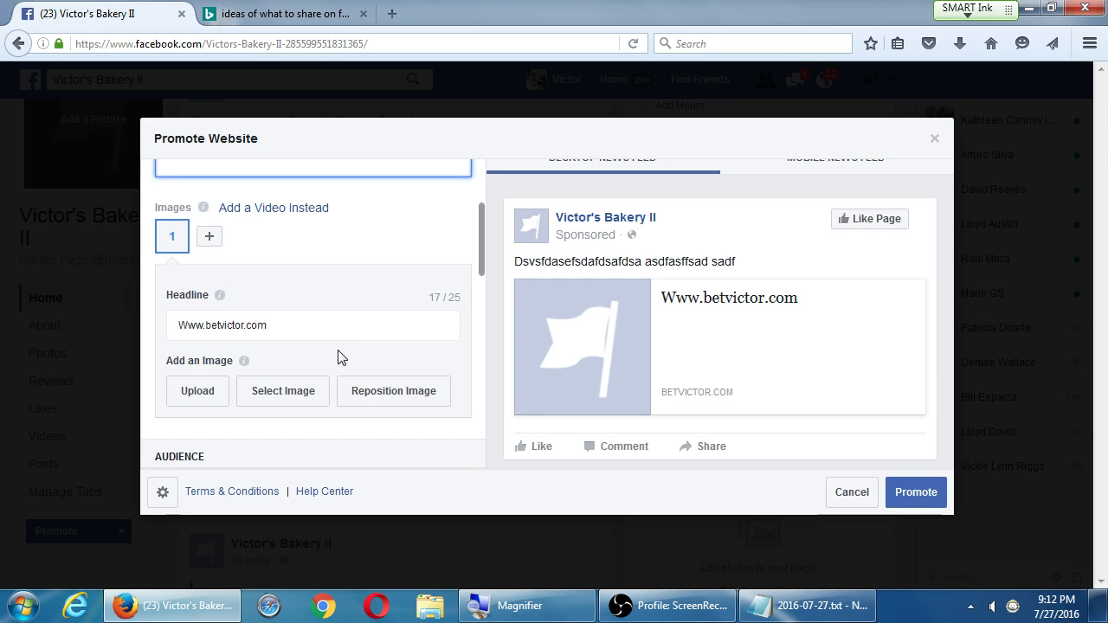
scroll("down", 3)
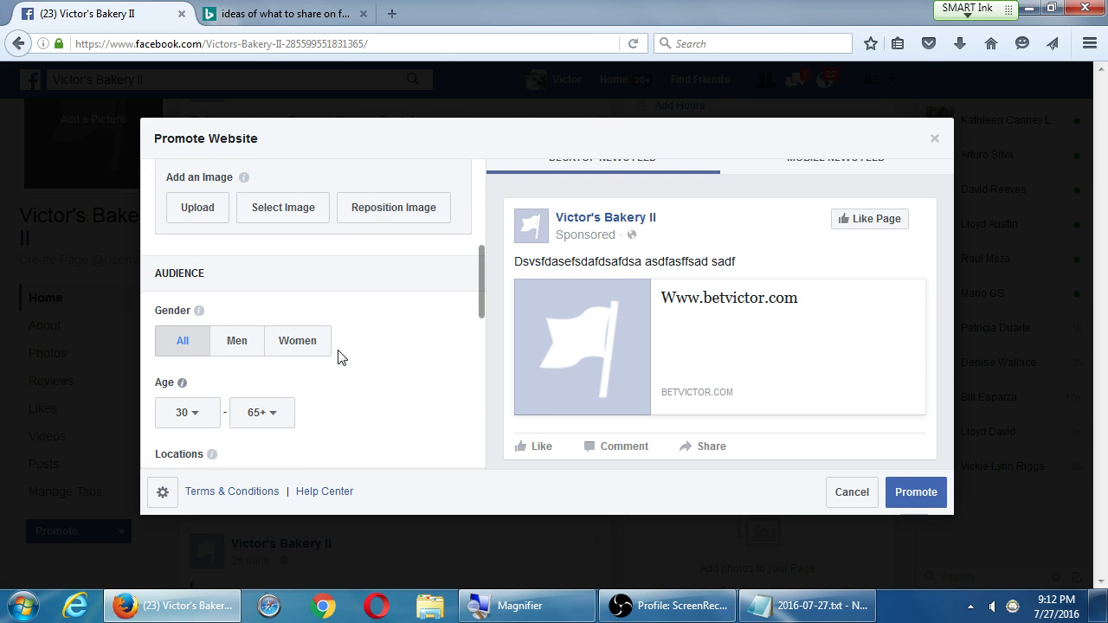
scroll("down", 3)
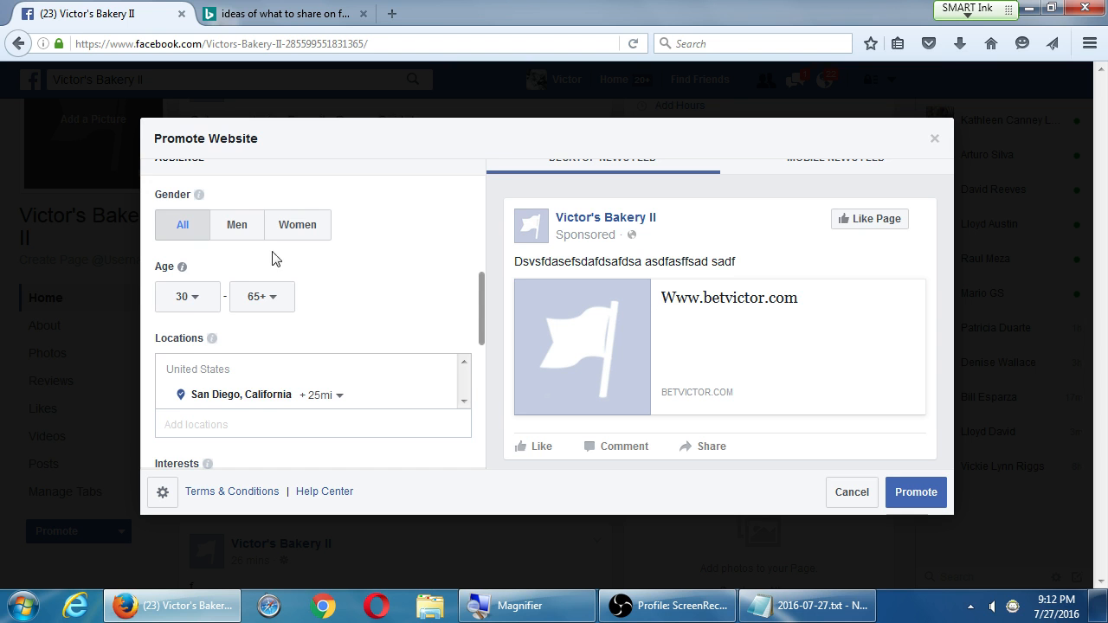
scroll("down", 3)
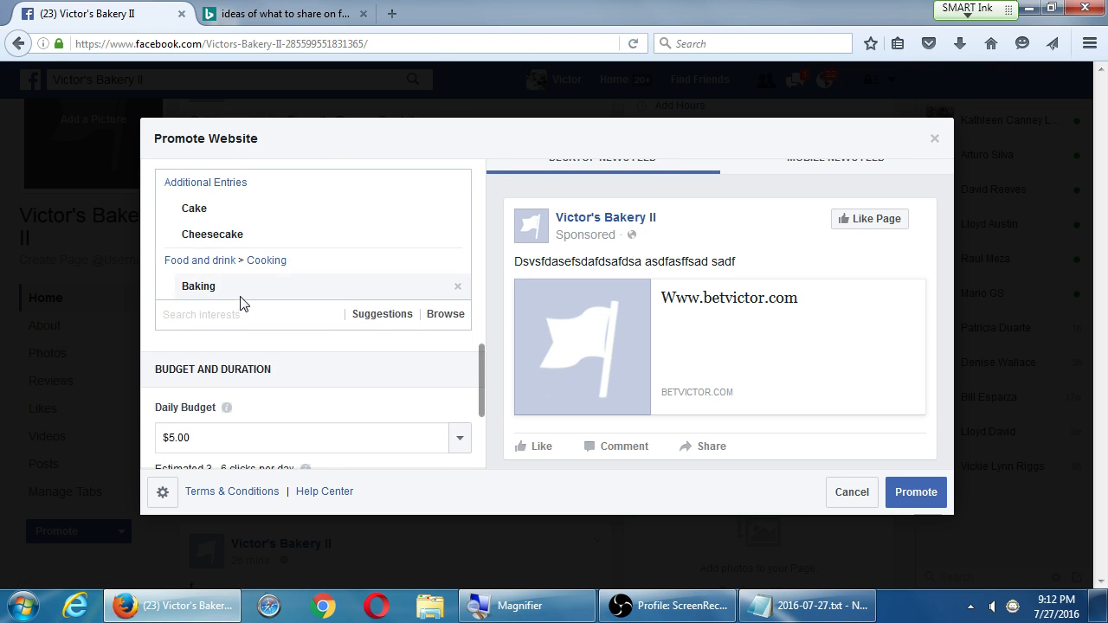
scroll("down", 3)
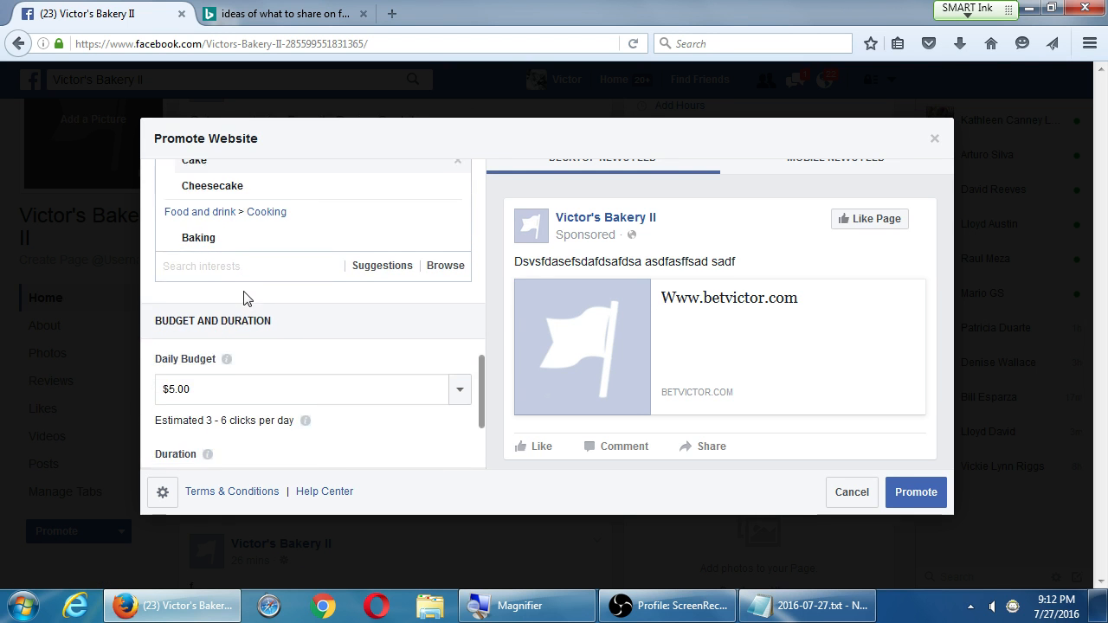
scroll("down", 3)
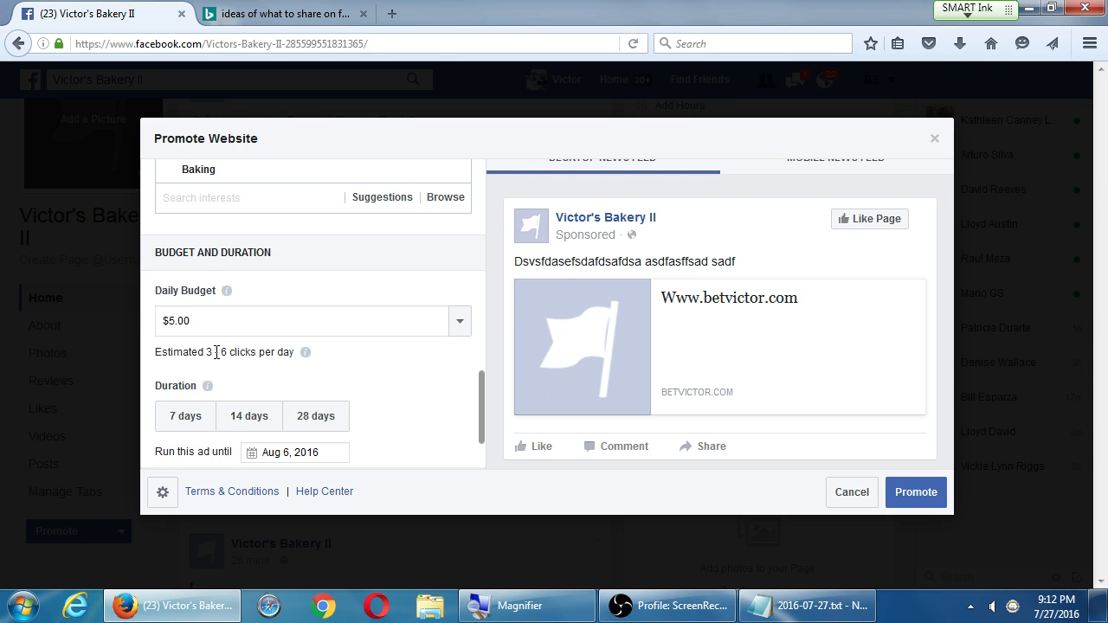
mouse_move(346, 337)
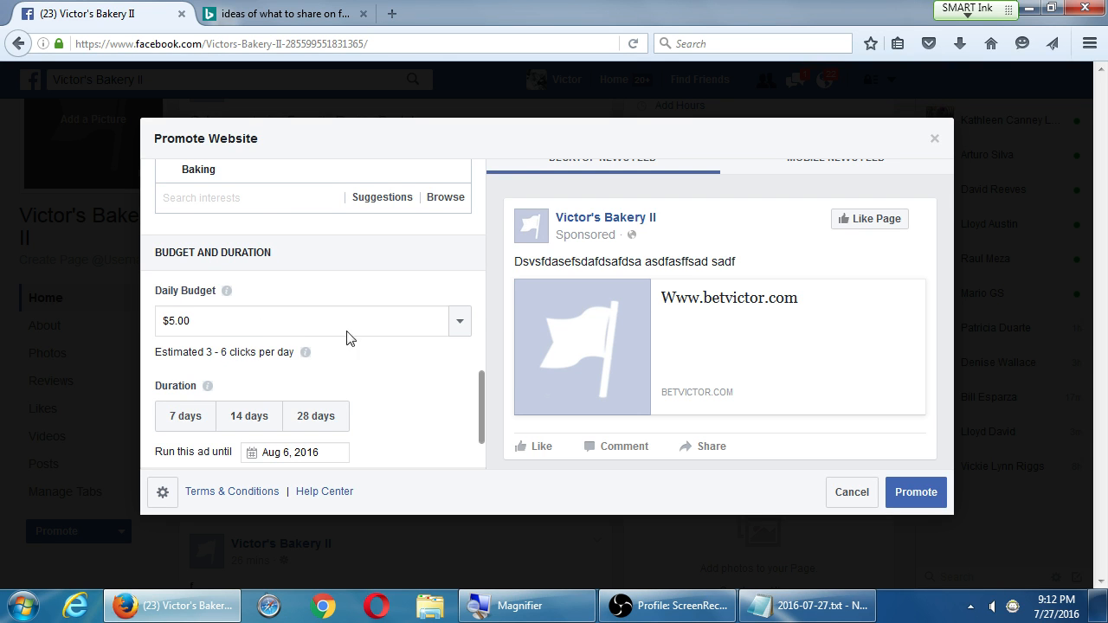
mouse_move(467, 291)
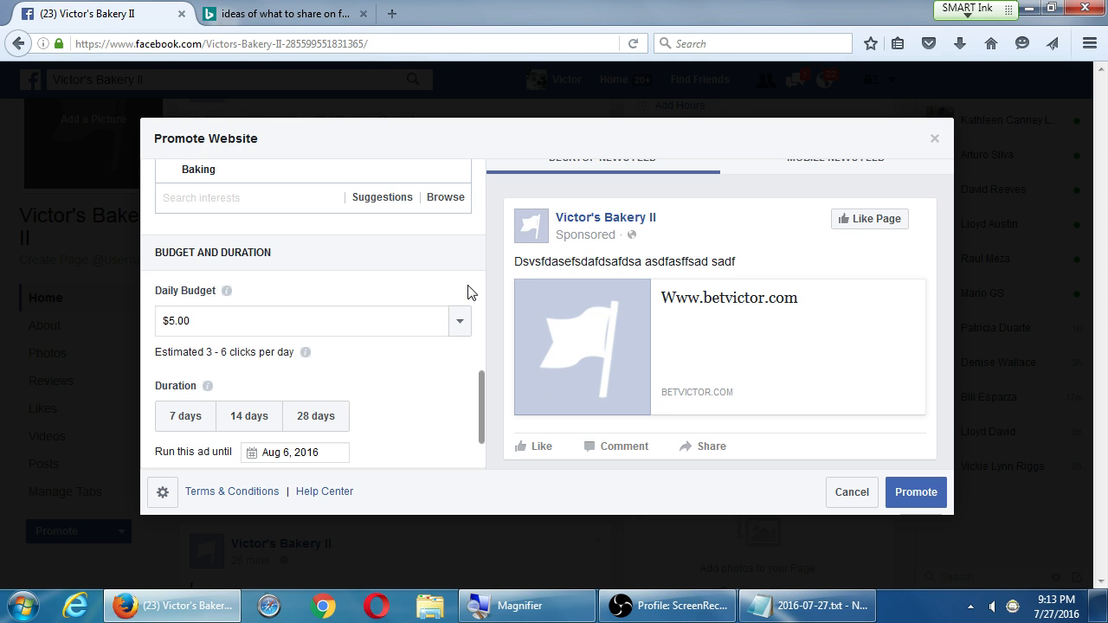
scroll("down", 3)
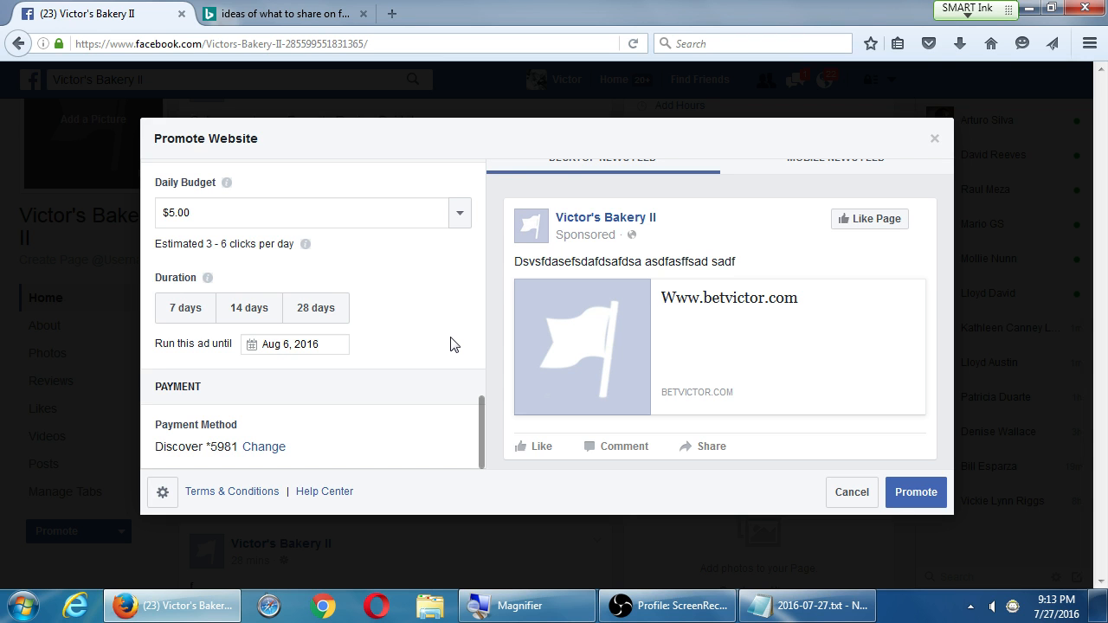
mouse_move(461, 300)
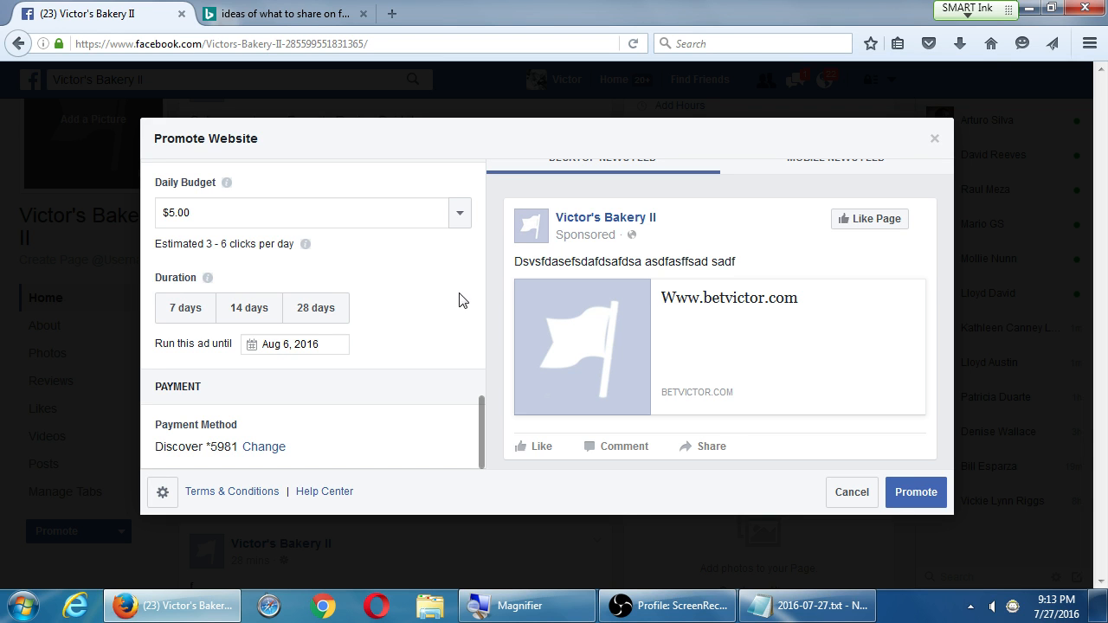
Cancel the website promotion, confirm discarding it, and choose See All Promotions
left_click(851, 492)
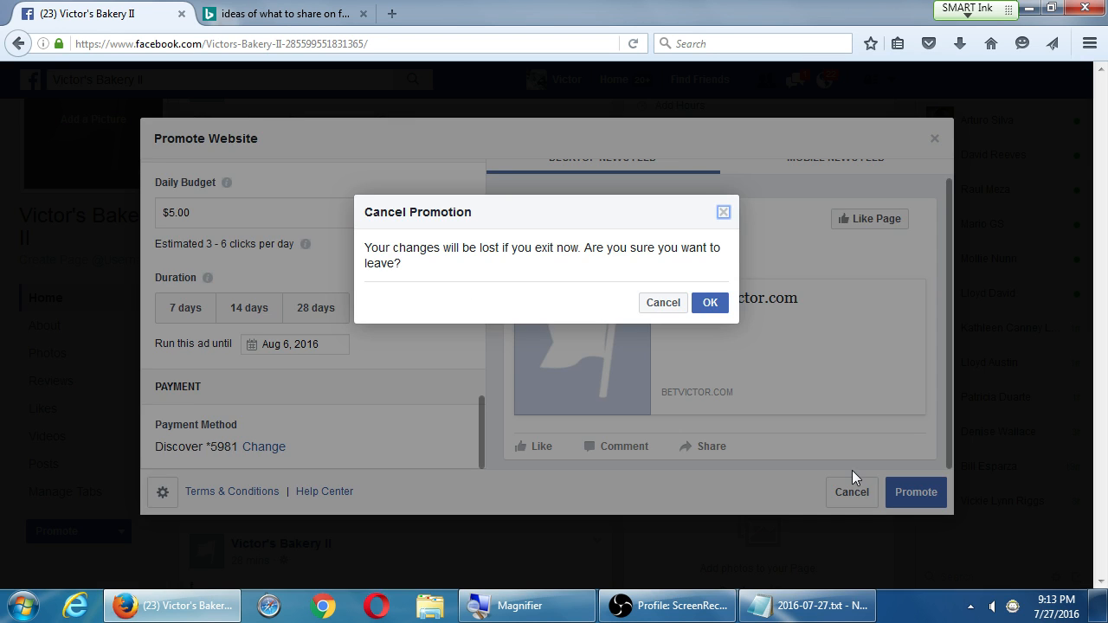
left_click(709, 302)
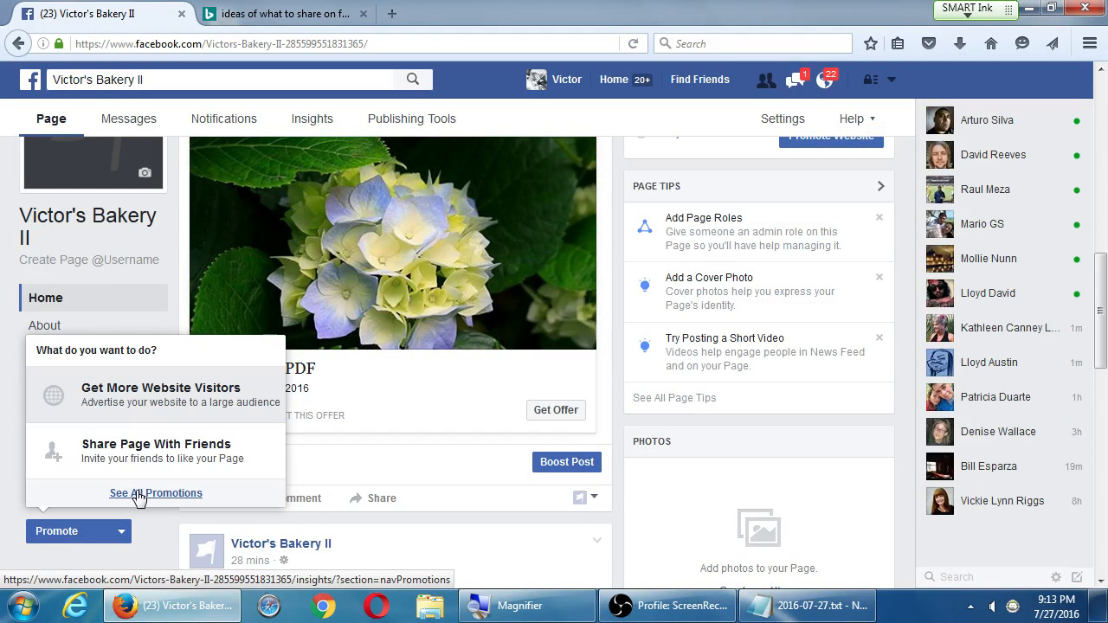
left_click(155, 492)
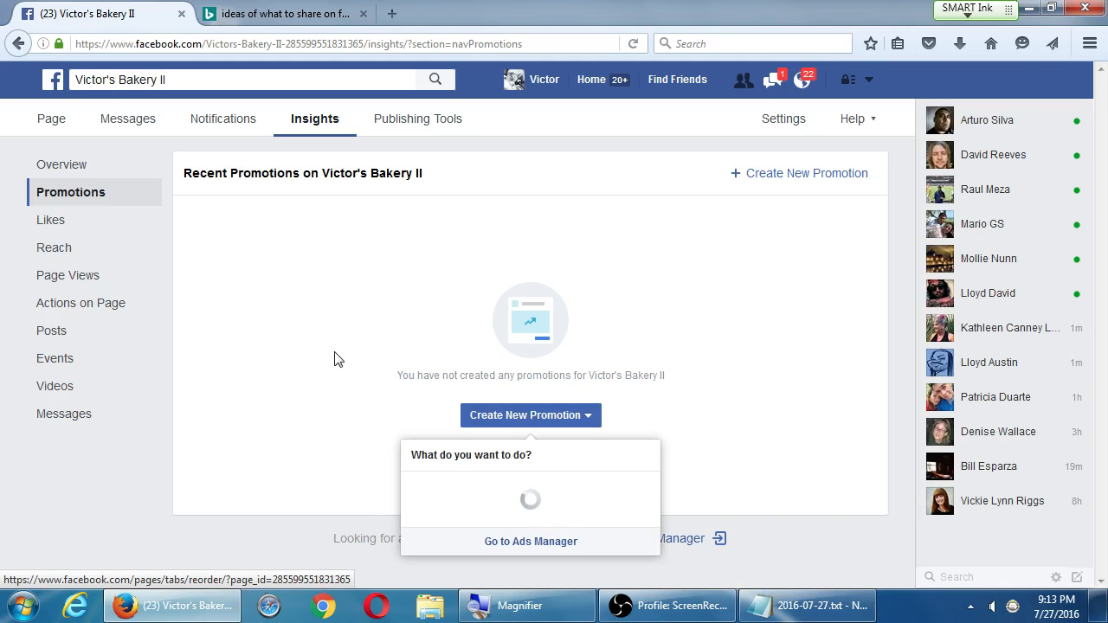
mouse_move(352, 359)
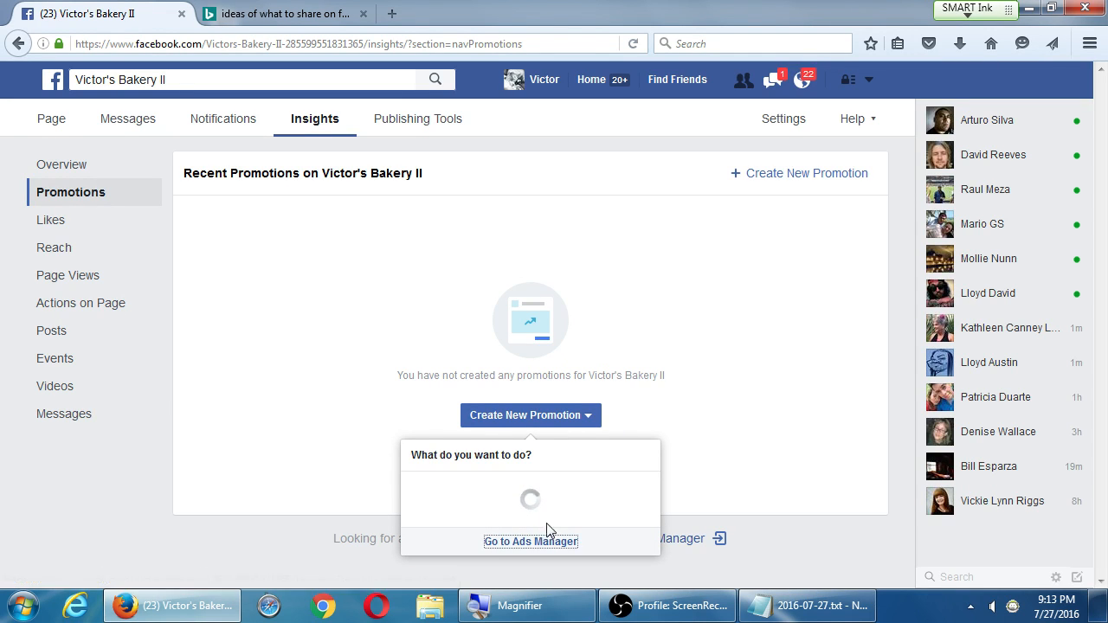
Dismiss the promotion choices to reach Insights > Promotions, showing none created
left_click(529, 414)
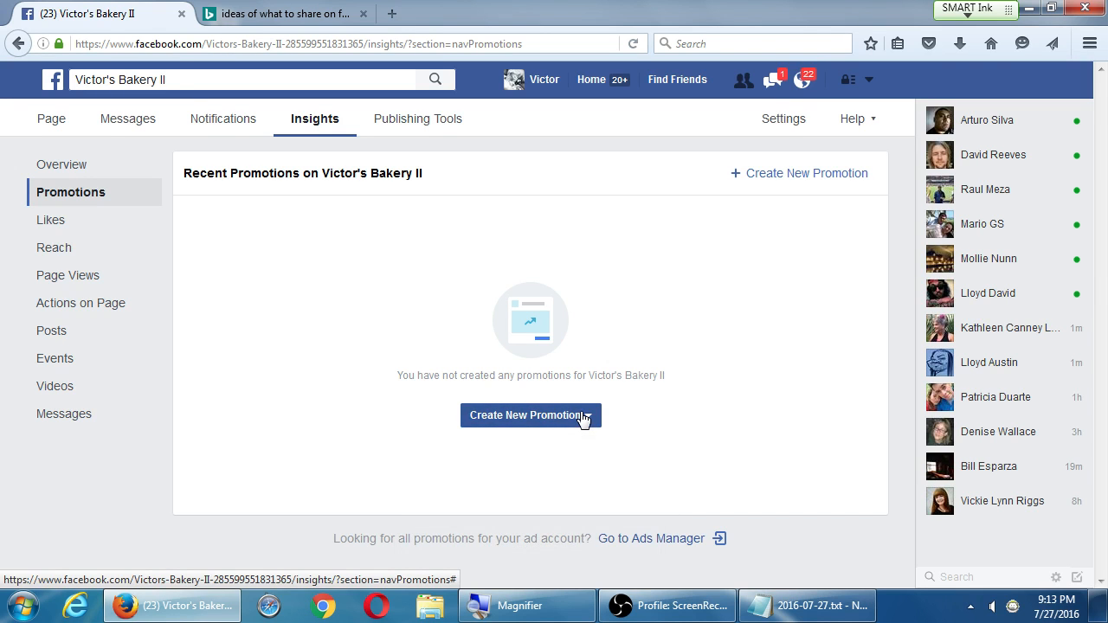
left_click(529, 416)
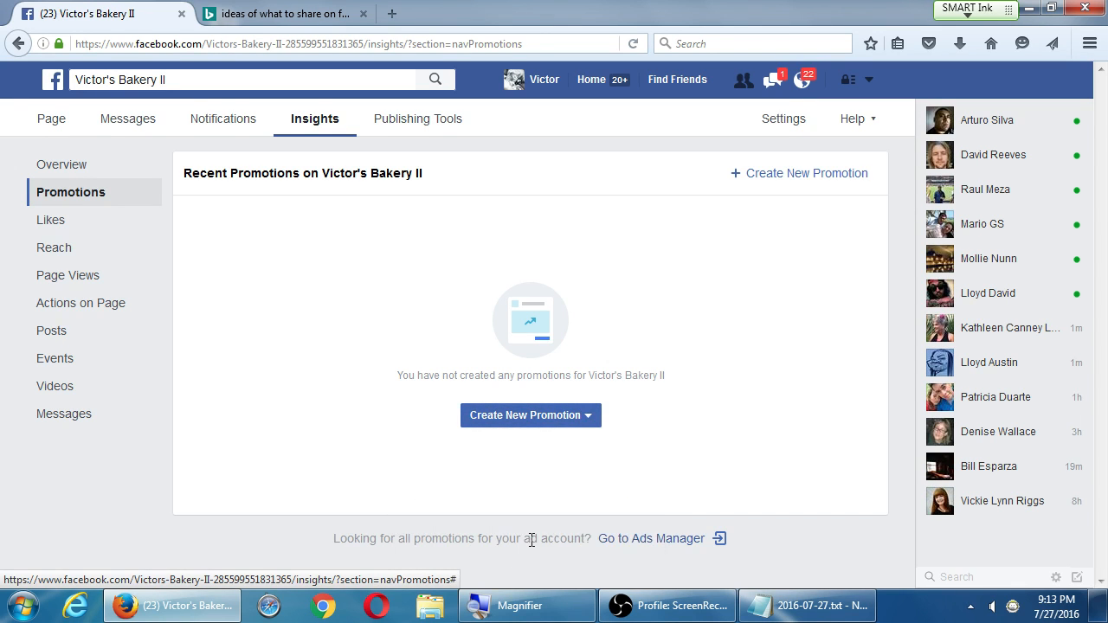
mouse_move(539, 527)
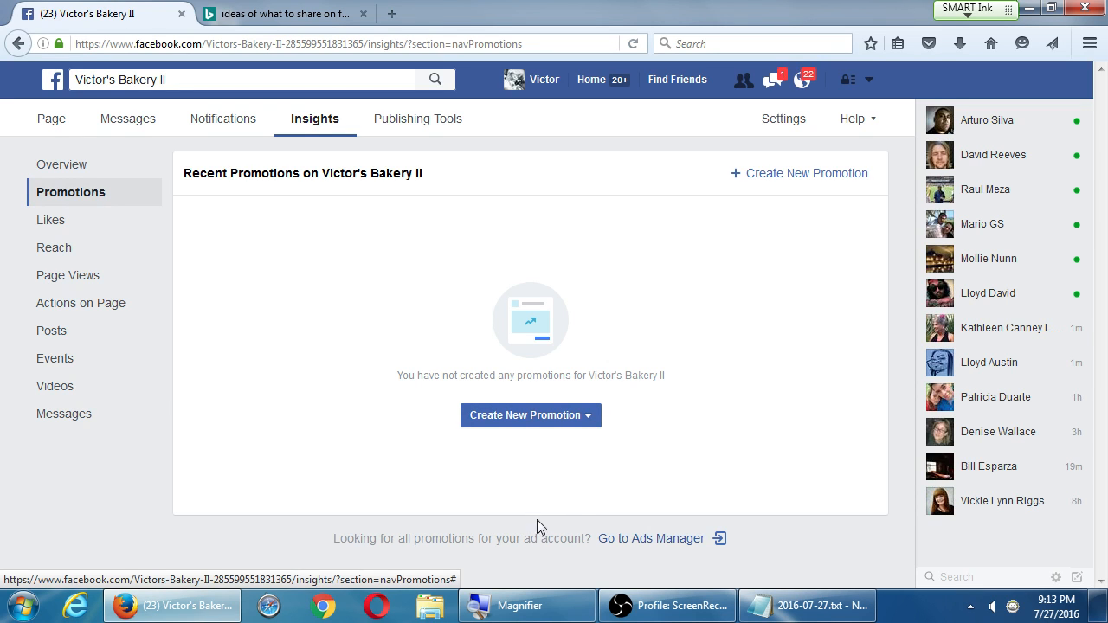
left_click(798, 173)
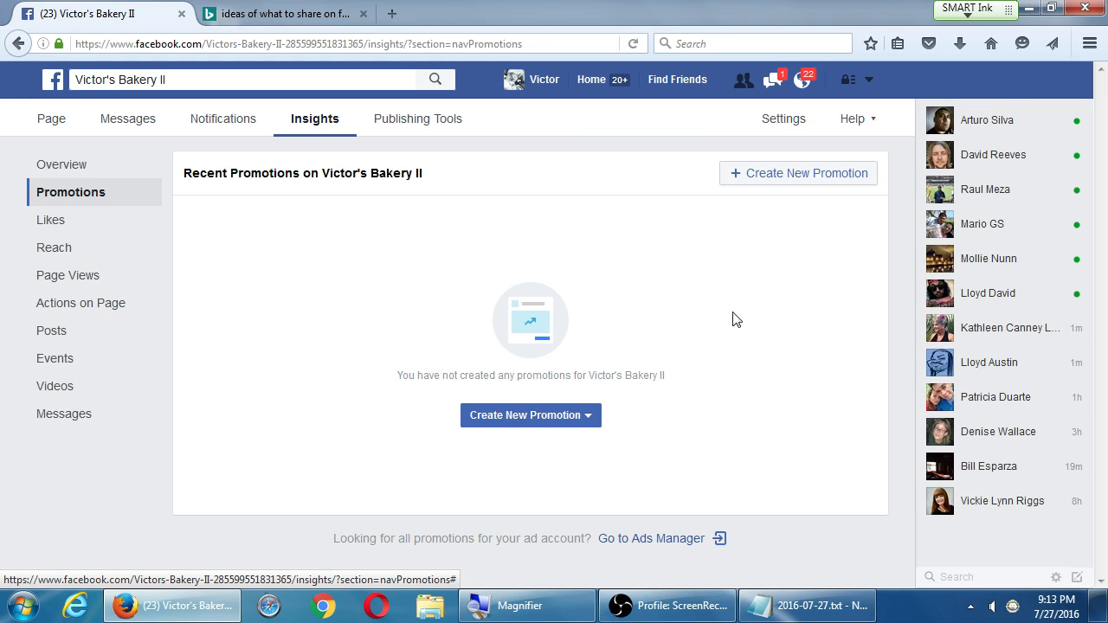
left_click(529, 414)
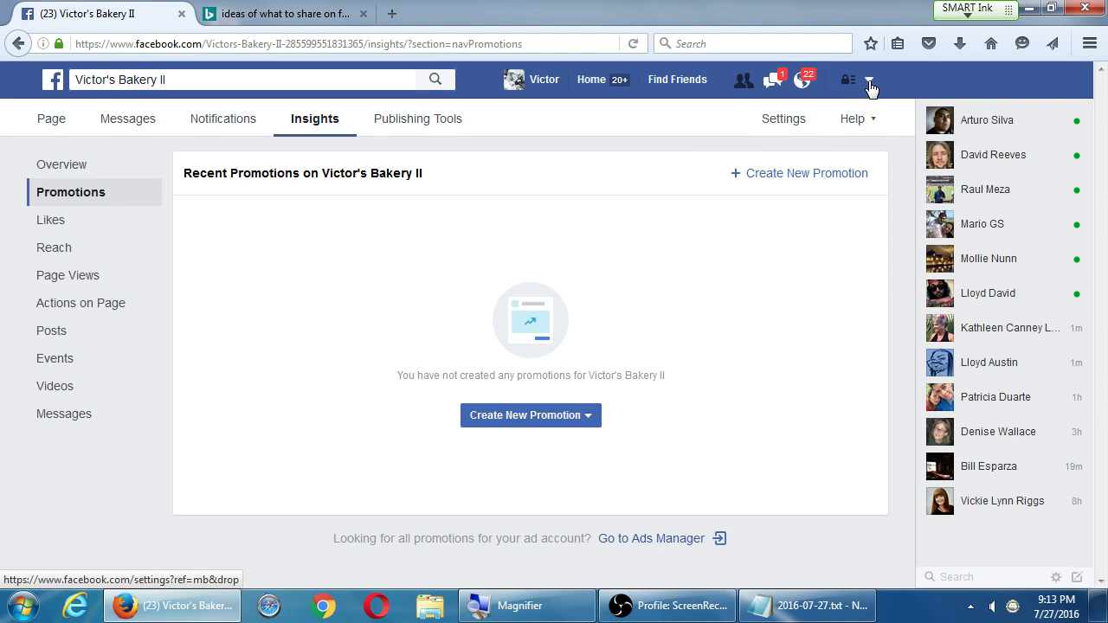
Choose Create Ads from the account menu to start a new campaign in Ads Manager
left_click(871, 80)
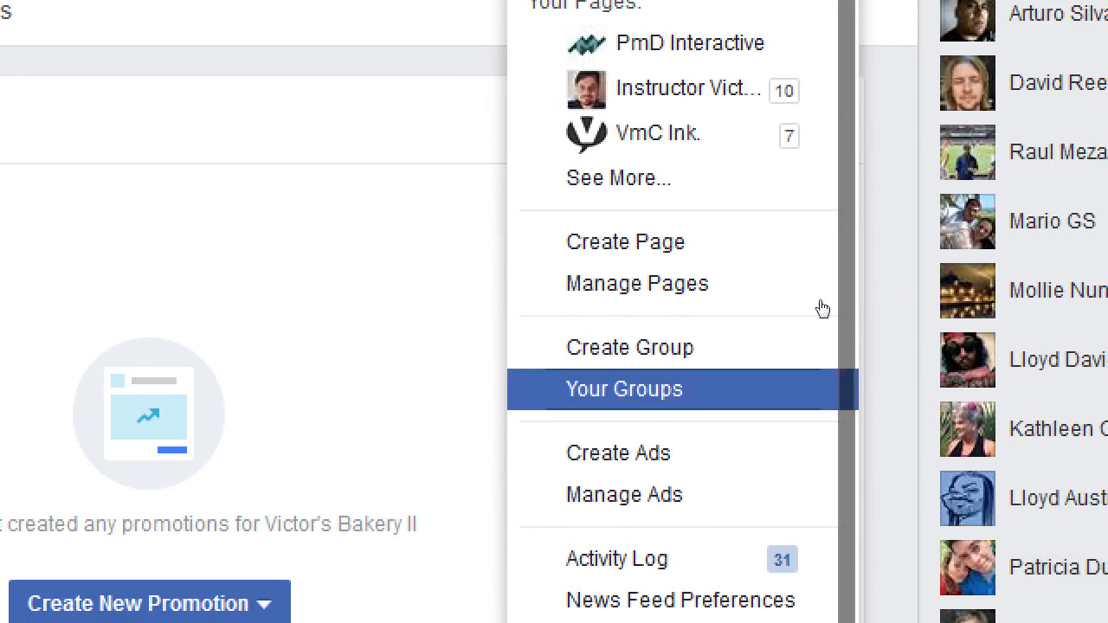
mouse_move(807, 339)
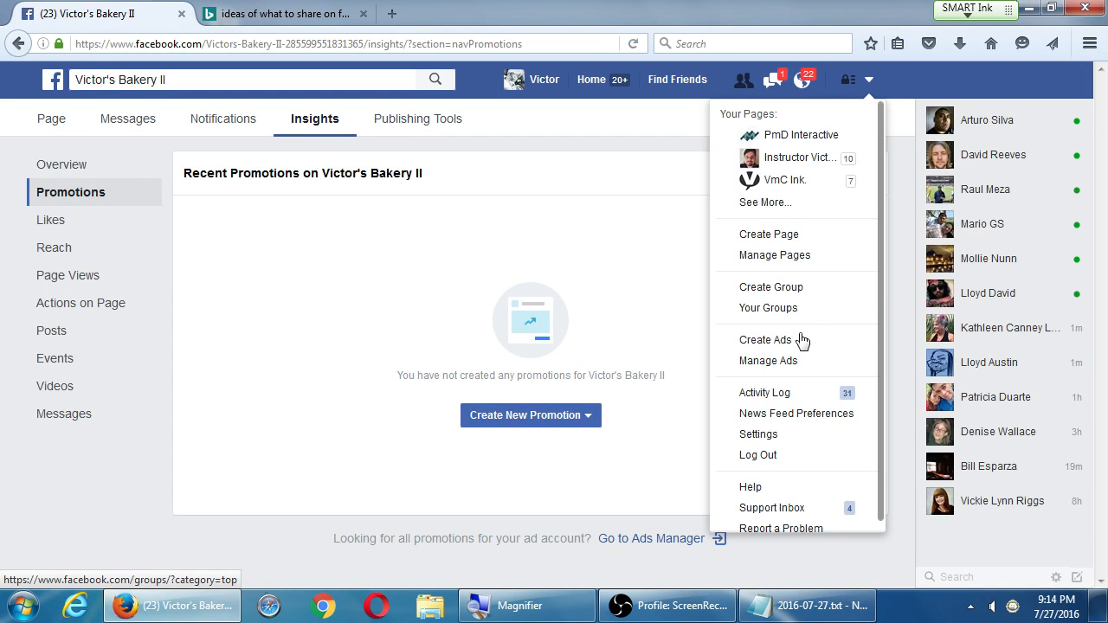
left_click(765, 339)
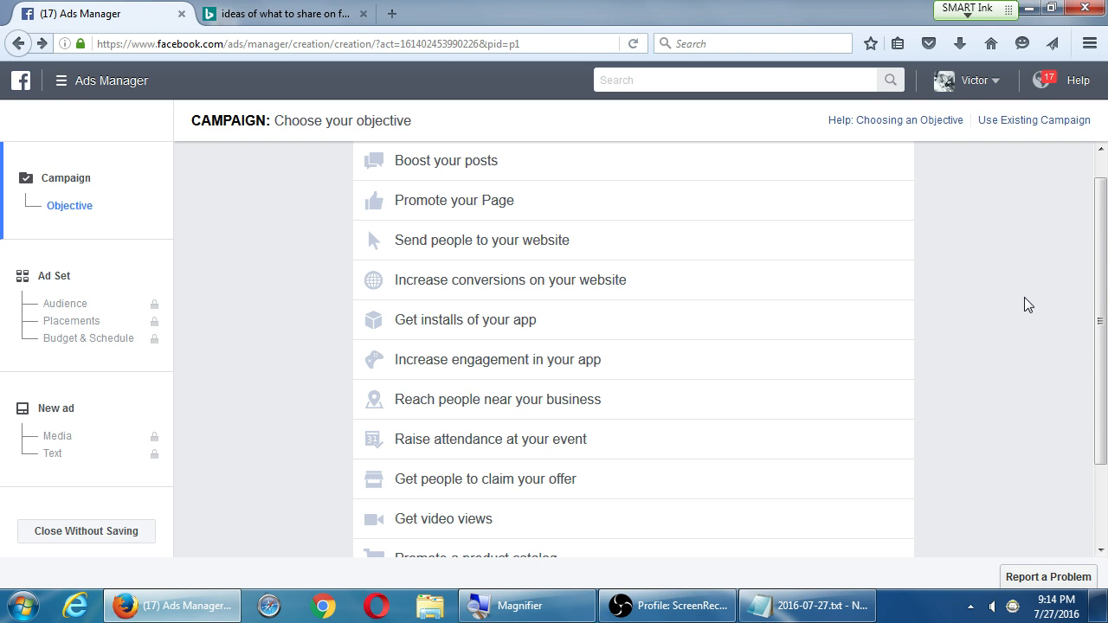
mouse_move(552, 260)
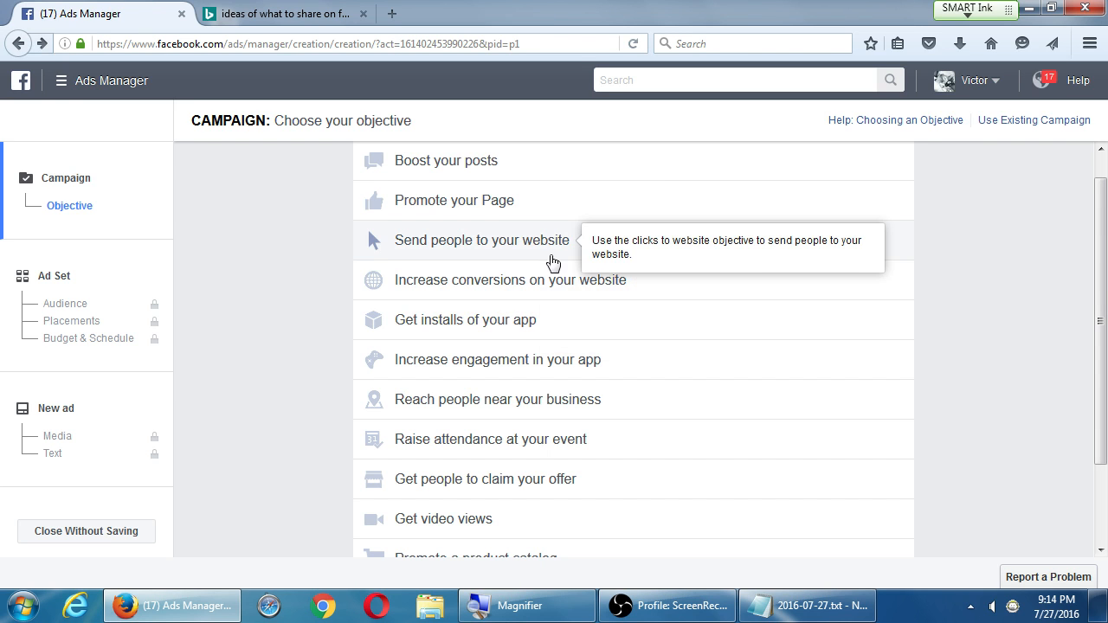
mouse_move(524, 295)
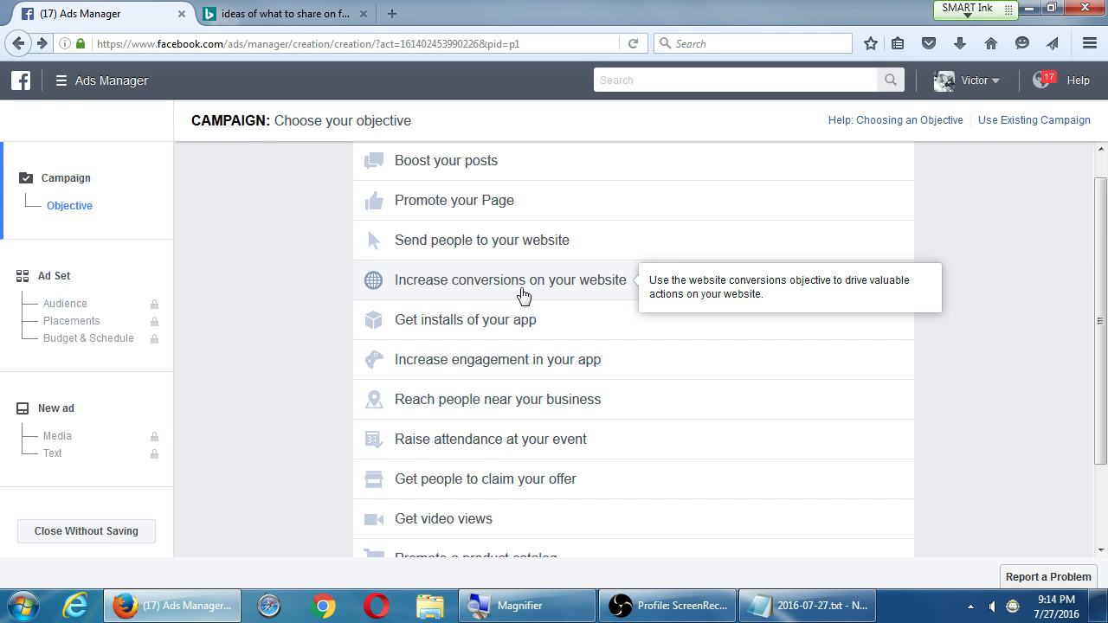
Choose 'Increase conversions on your website' as the objective and continue to the ad set
left_click(510, 280)
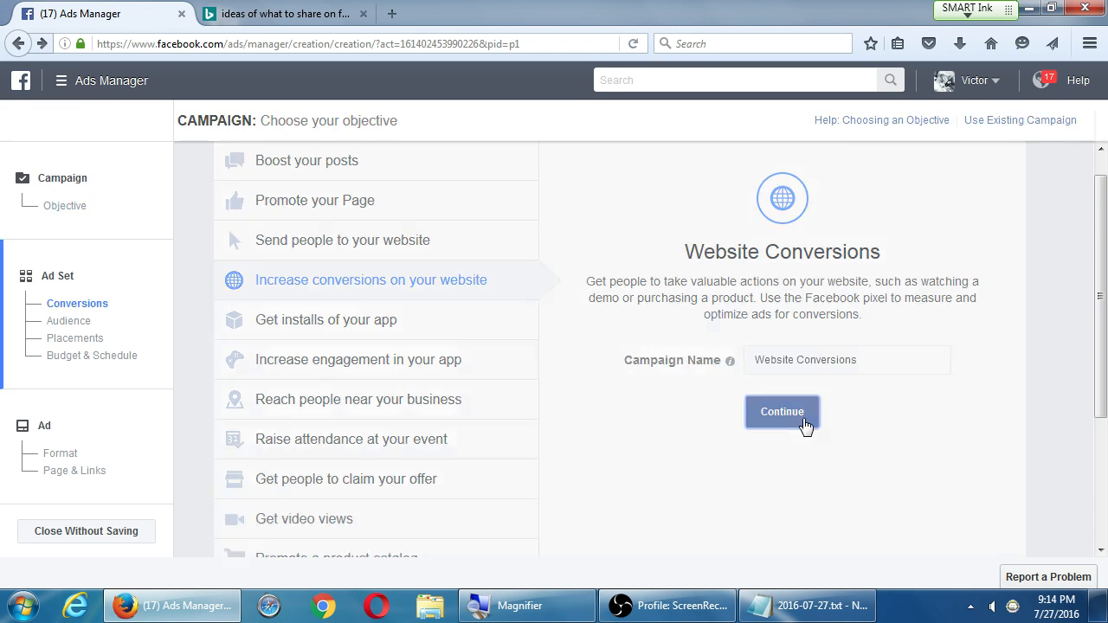
left_click(781, 411)
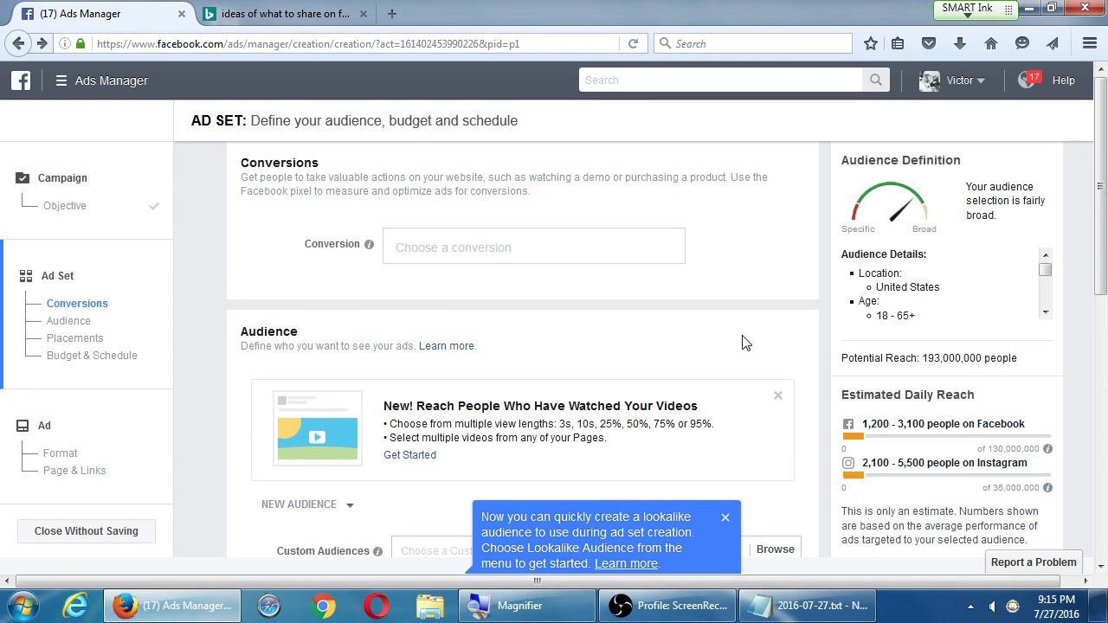
scroll("down", 3)
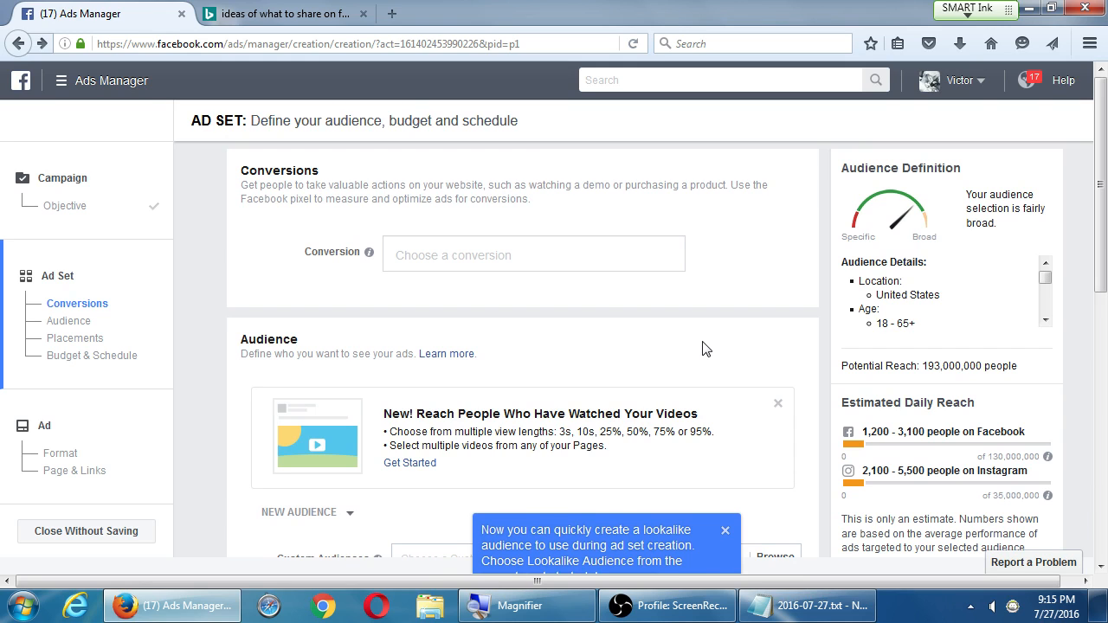
mouse_move(353, 333)
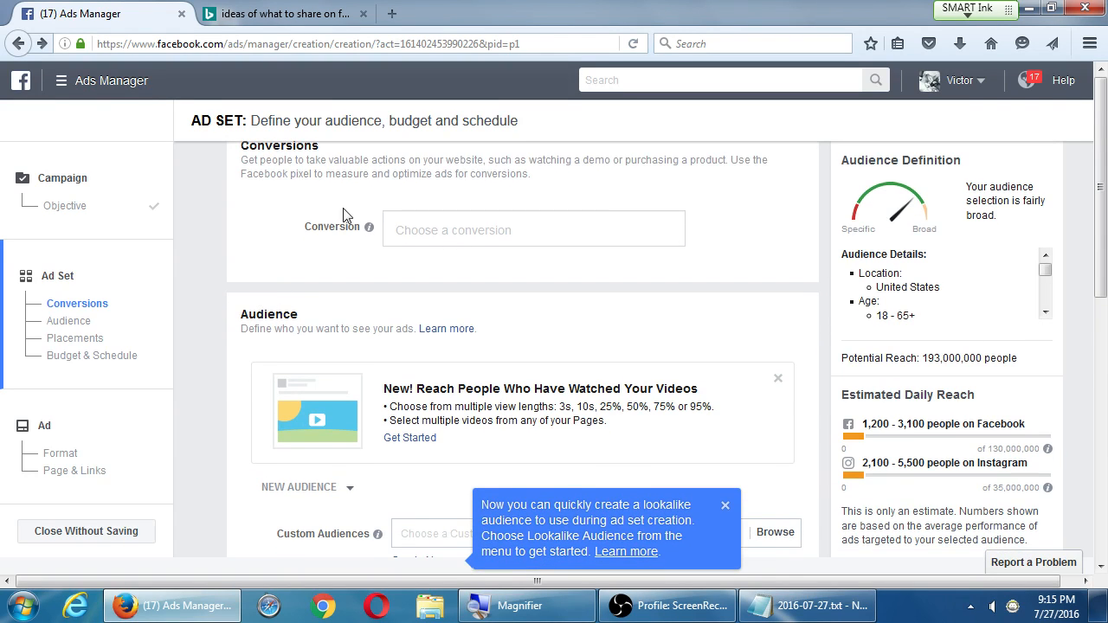
mouse_move(367, 226)
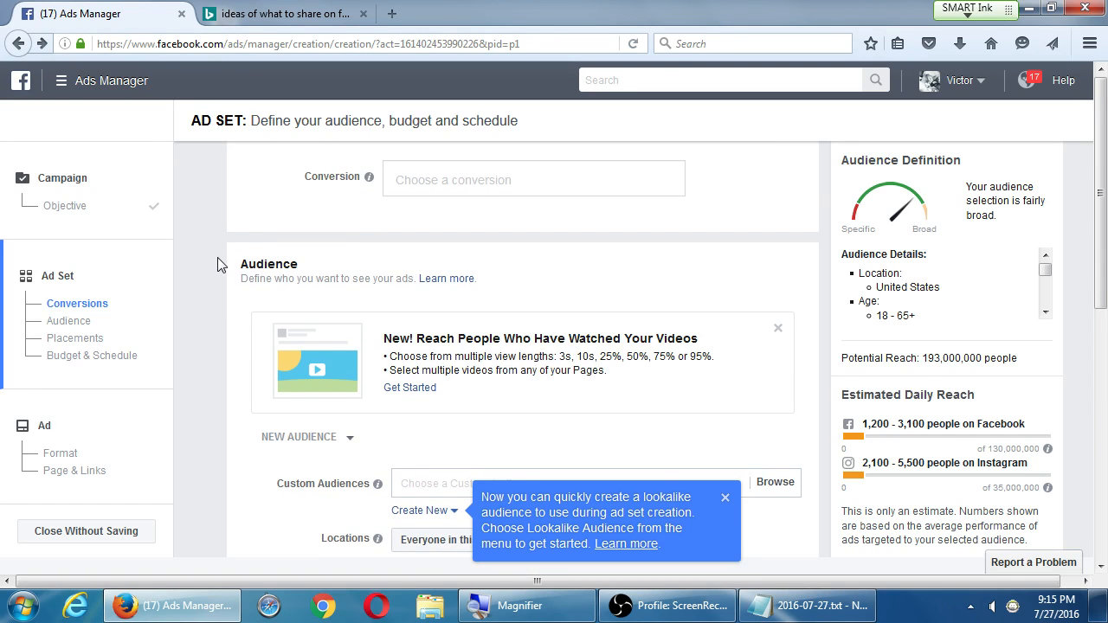
scroll("down", 3)
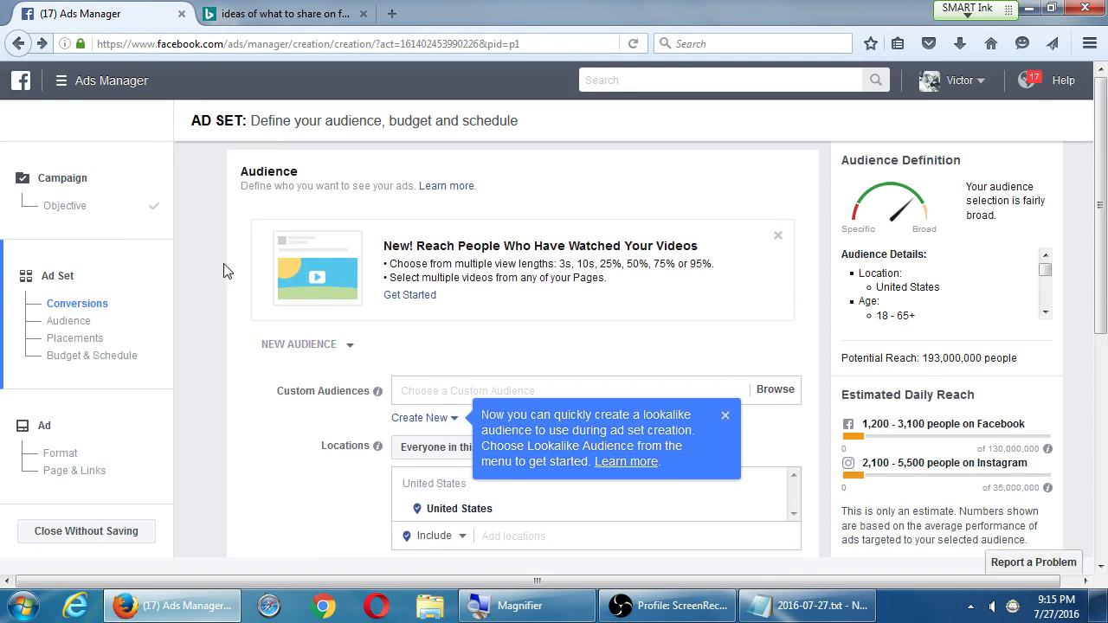
scroll("down", 3)
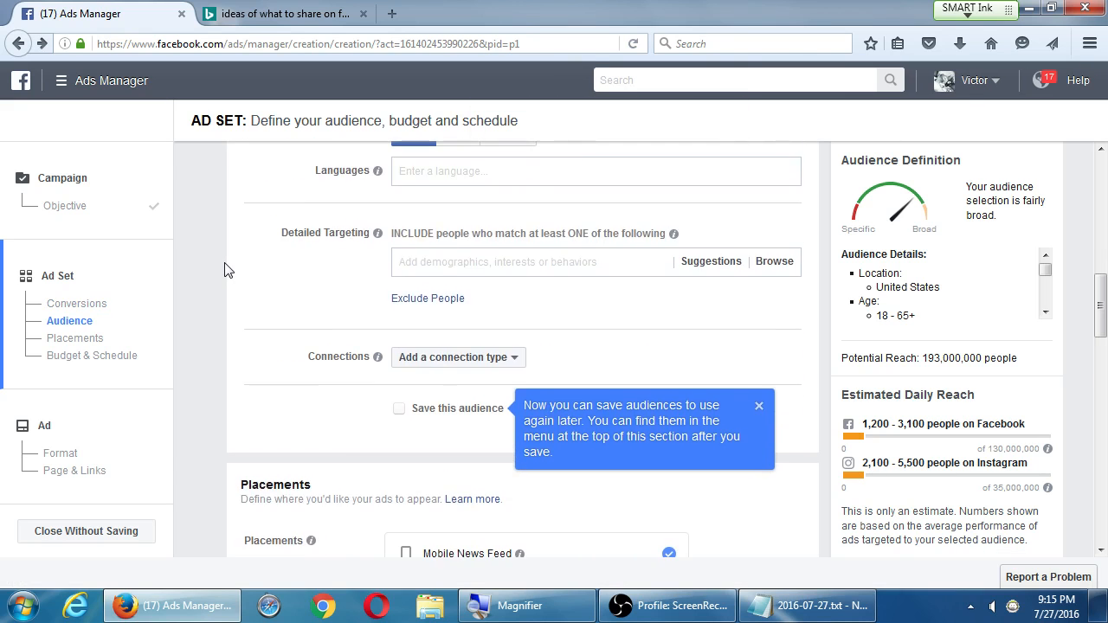
scroll("down", 3)
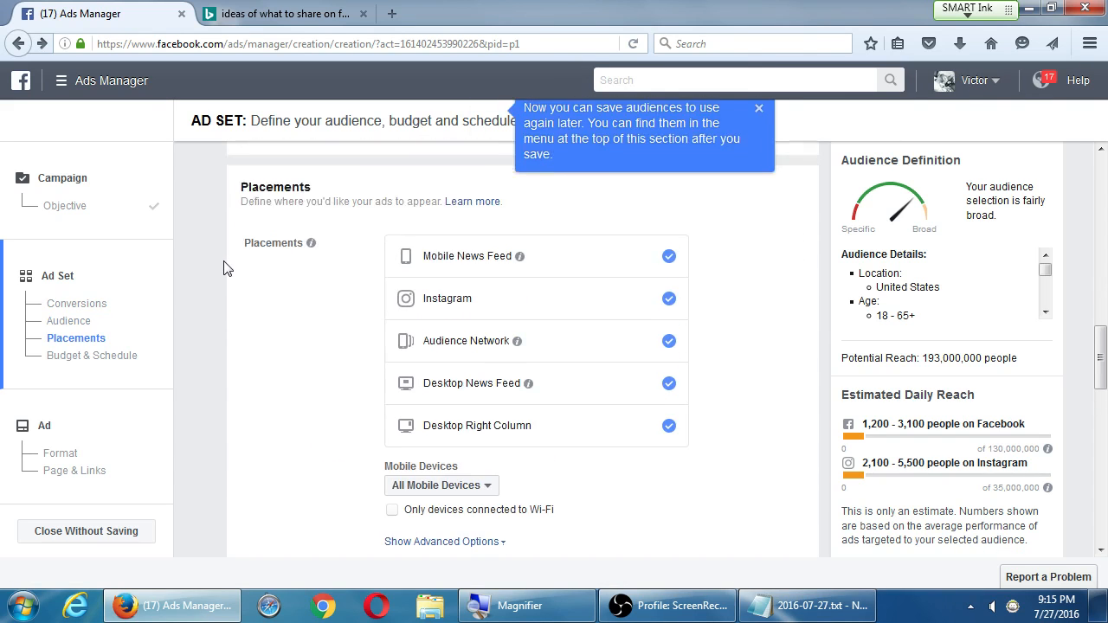
mouse_move(281, 203)
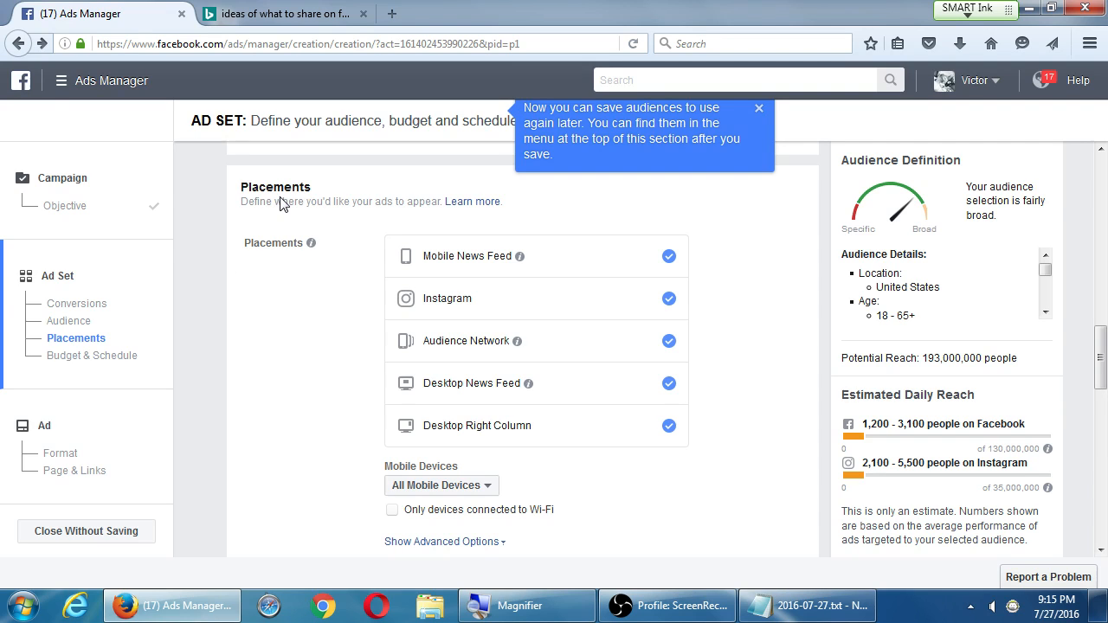
mouse_move(482, 316)
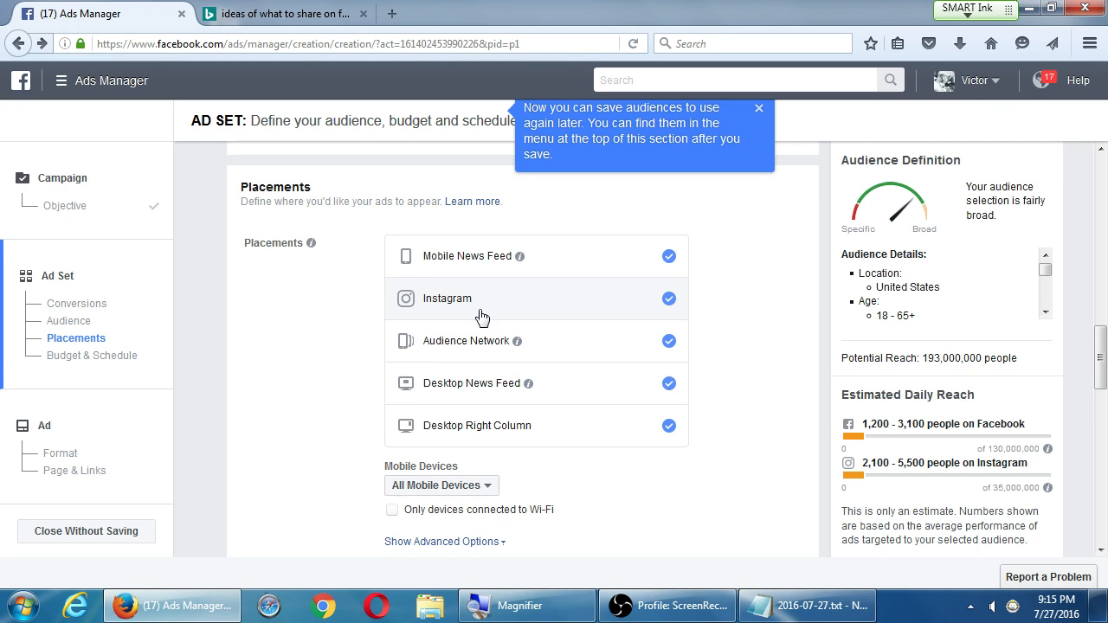
Target iOS devices only and restrict delivery to devices connected to Wi-Fi
left_click(440, 485)
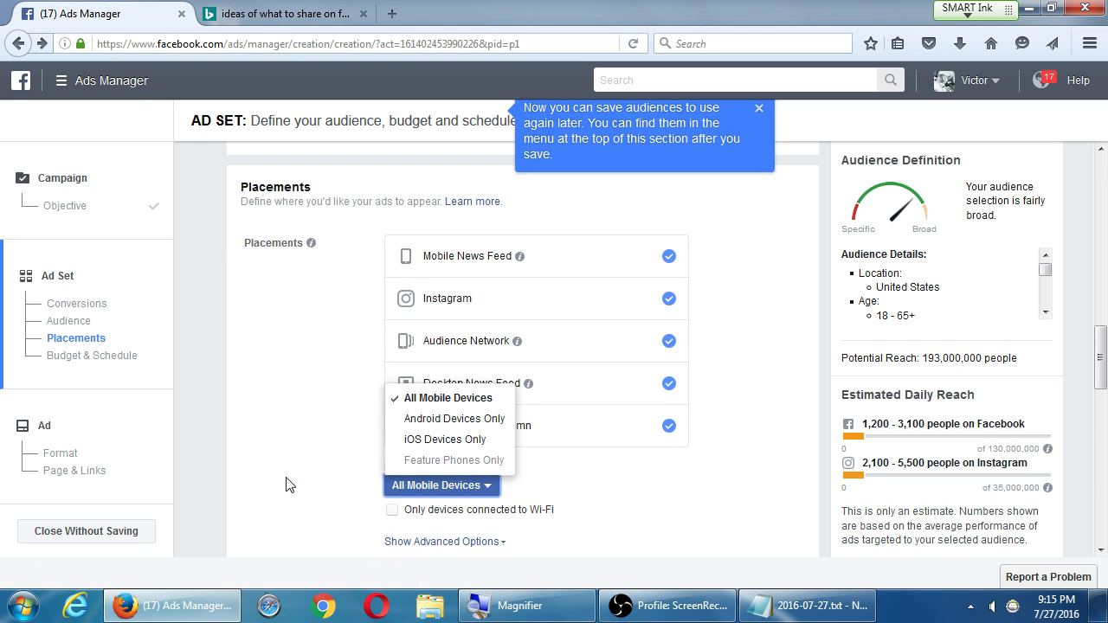
mouse_move(444, 440)
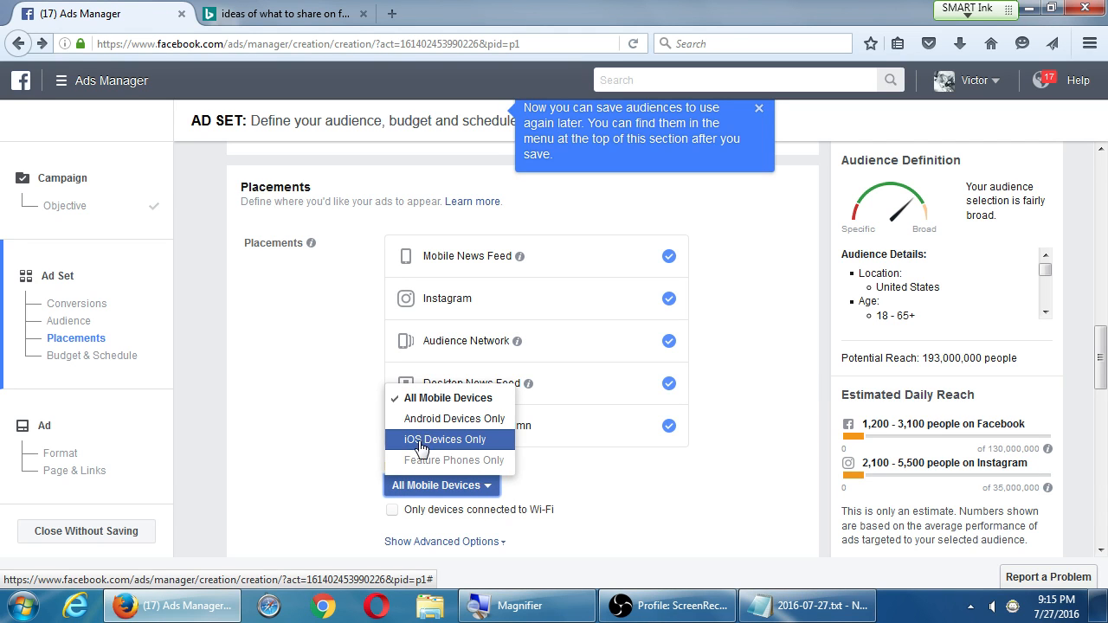
left_click(446, 439)
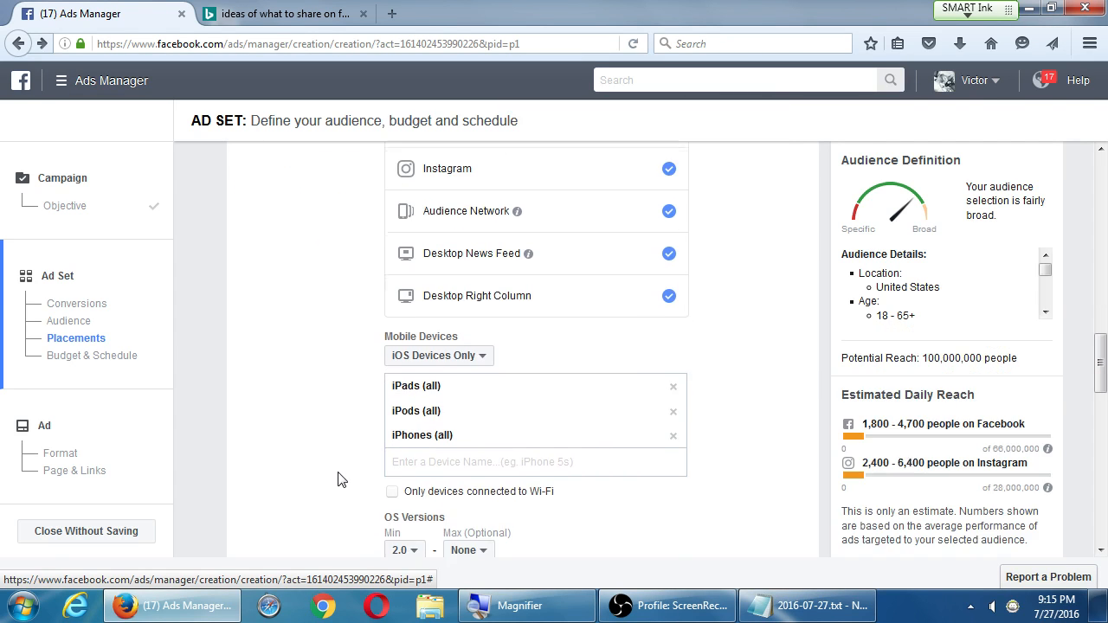
scroll("down", 3)
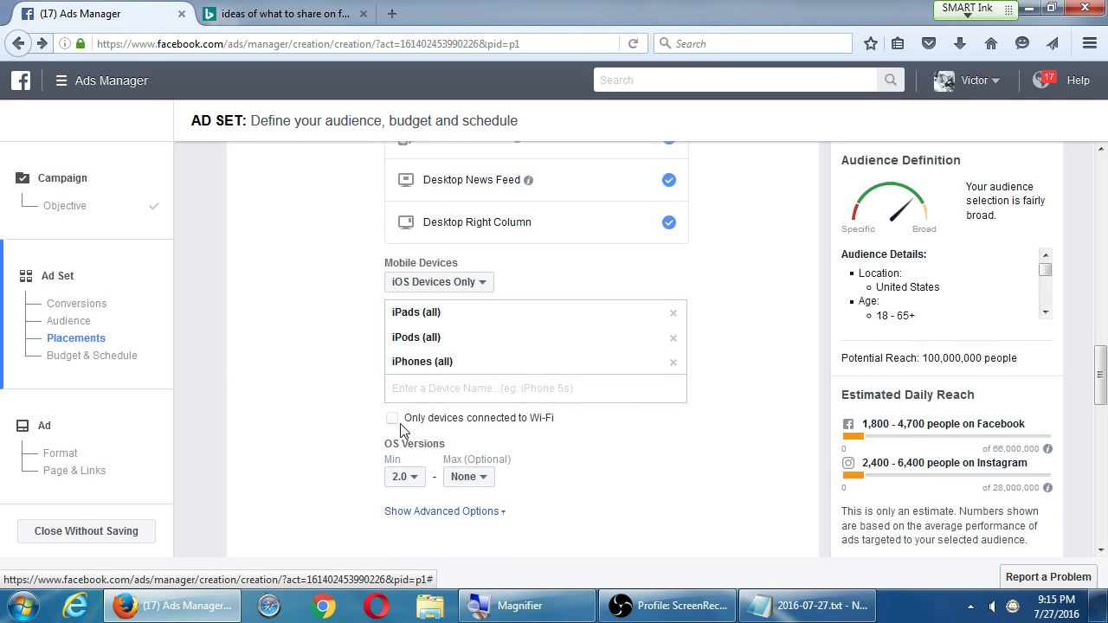
left_click(392, 418)
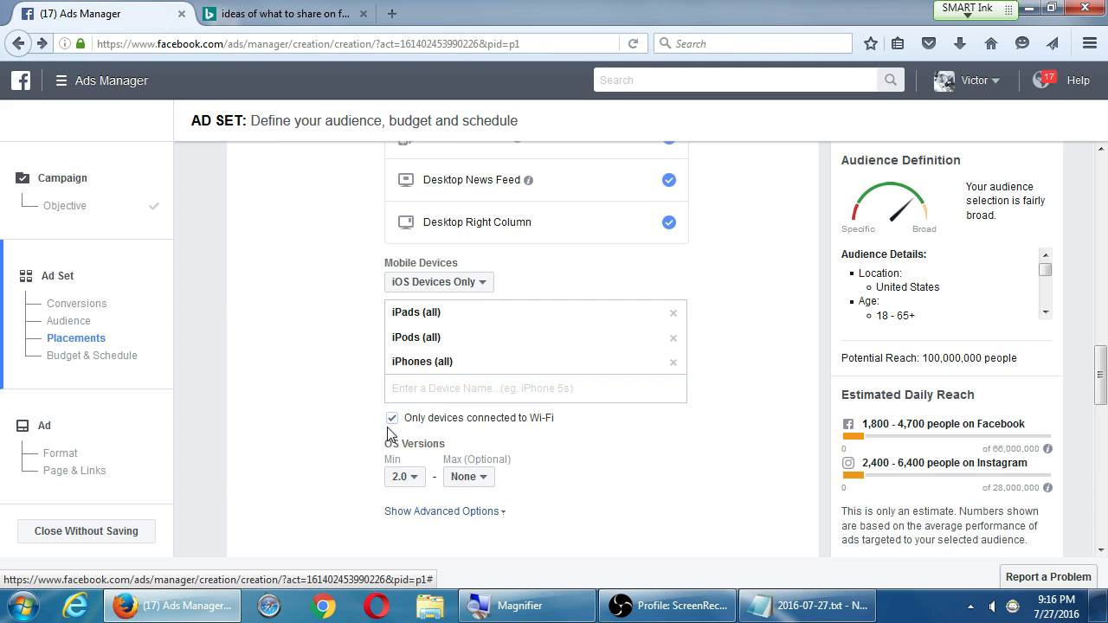
mouse_move(403, 477)
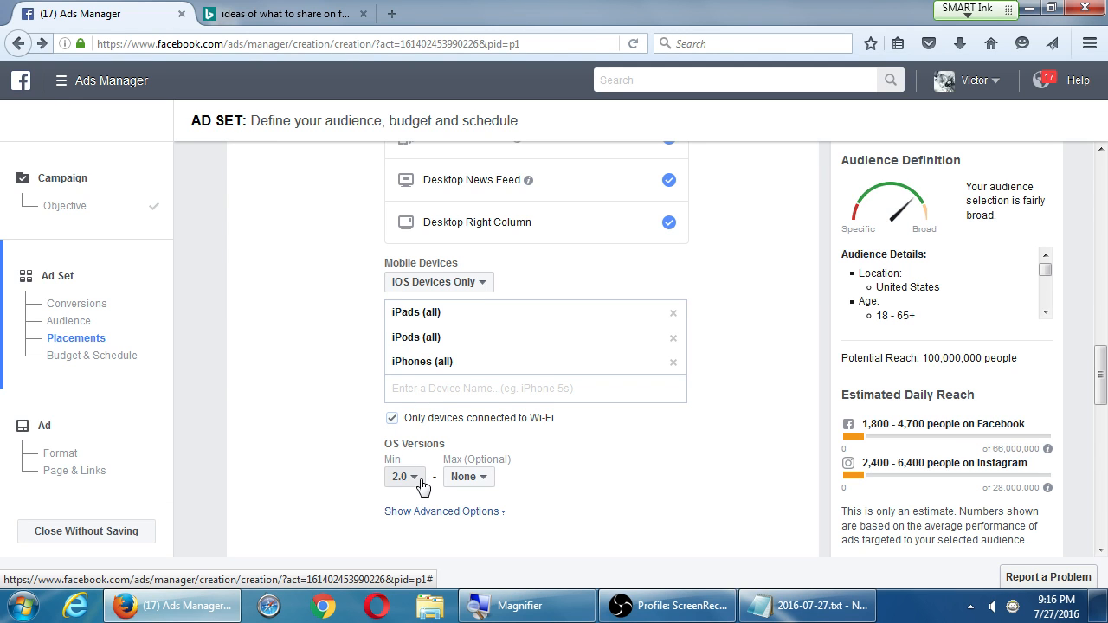
Set the minimum OS version to 9.3
left_click(404, 477)
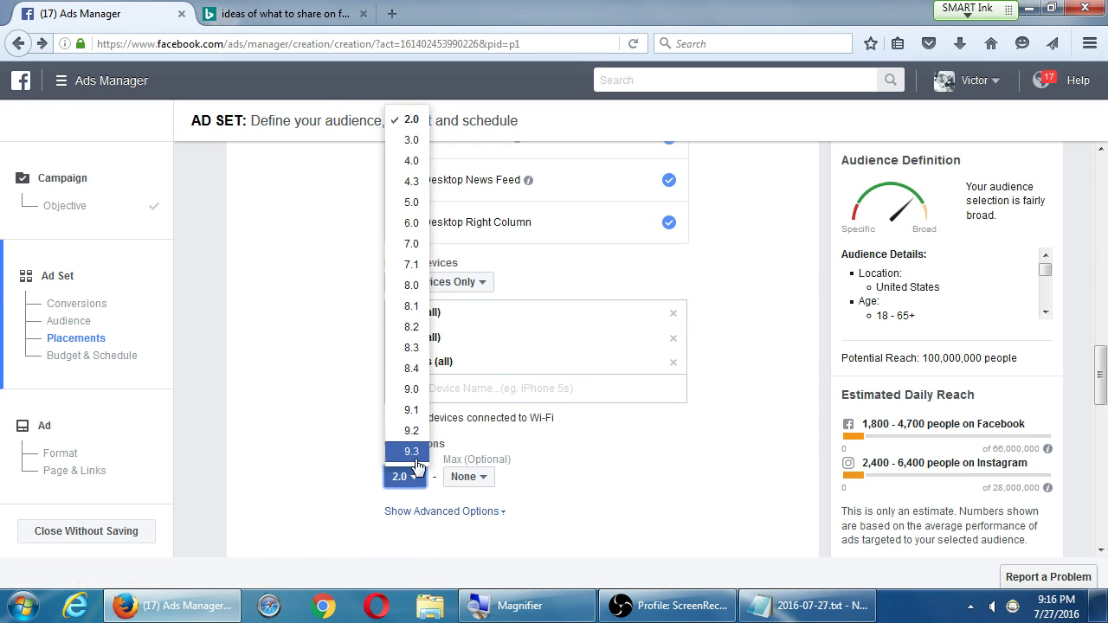
left_click(408, 451)
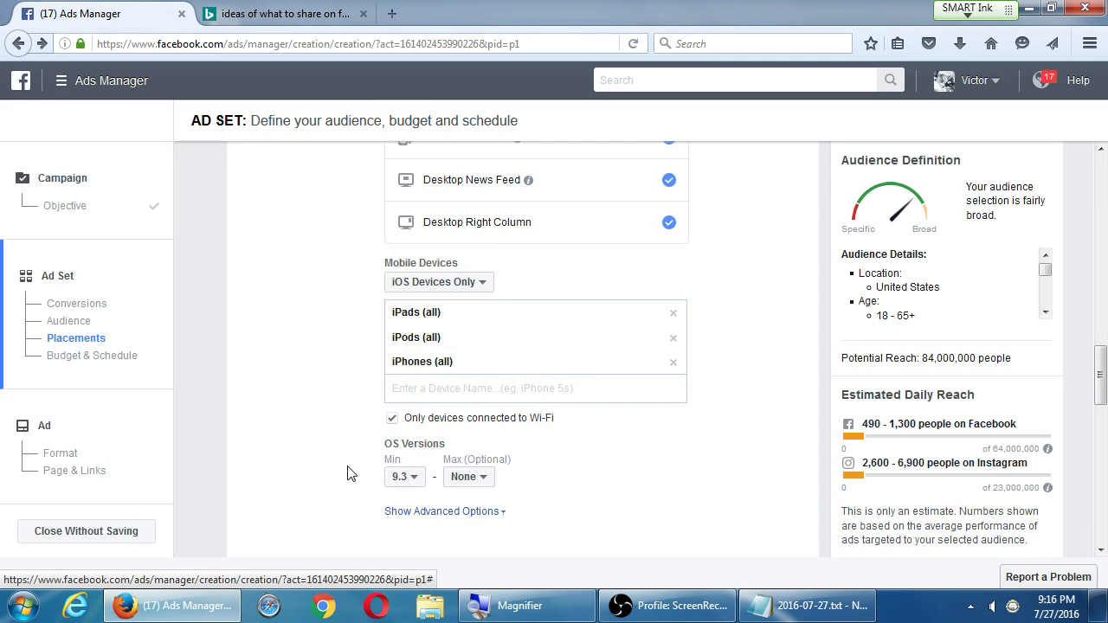
mouse_move(919, 461)
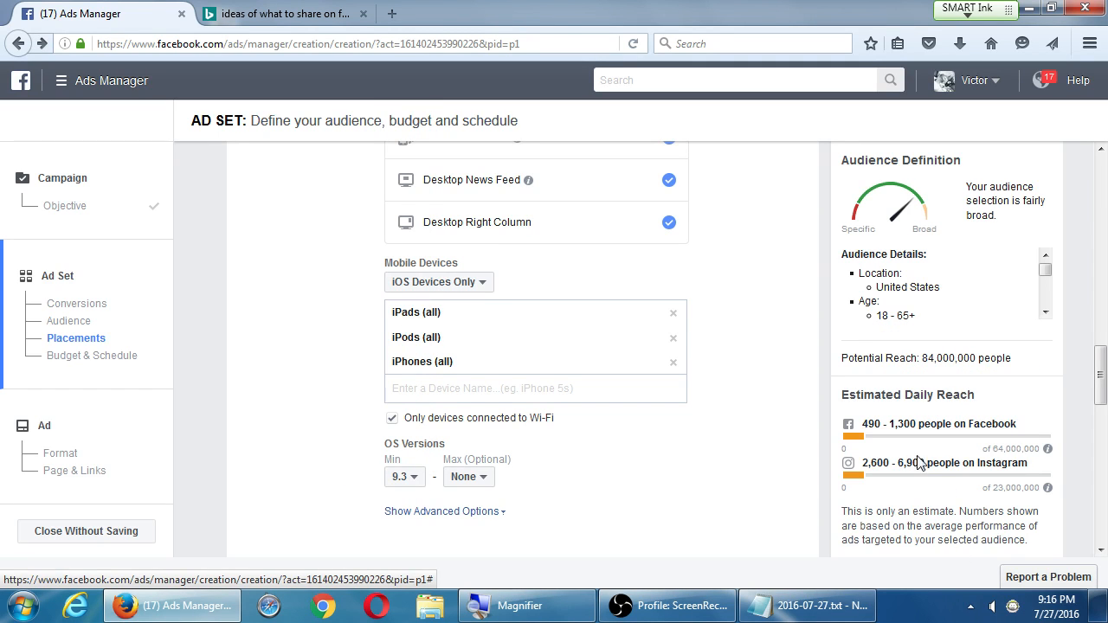
mouse_move(920, 457)
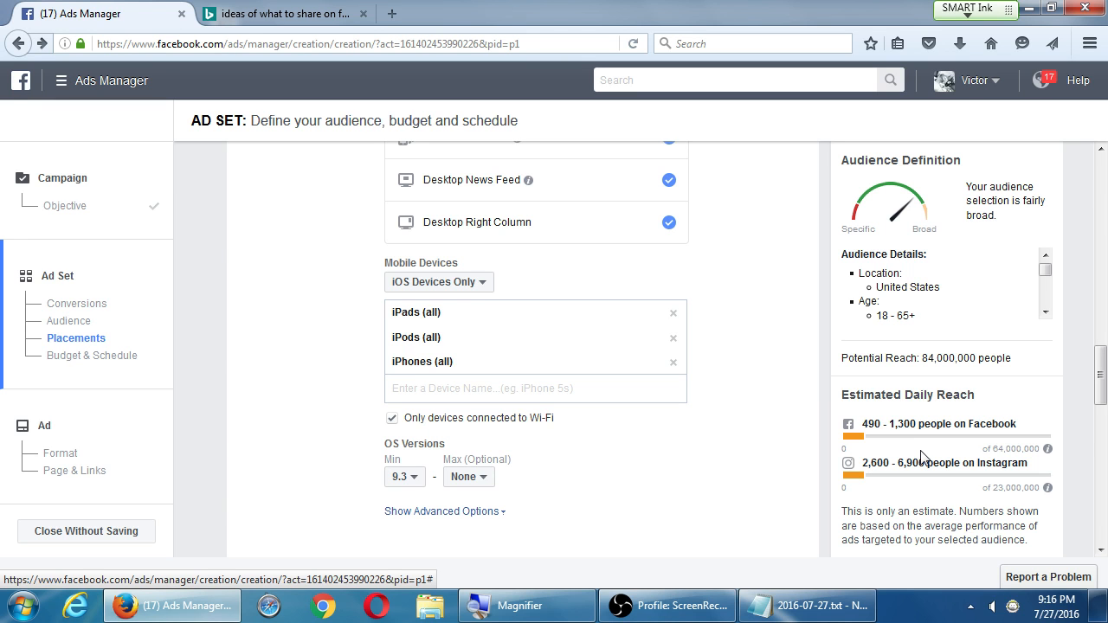
mouse_move(750, 424)
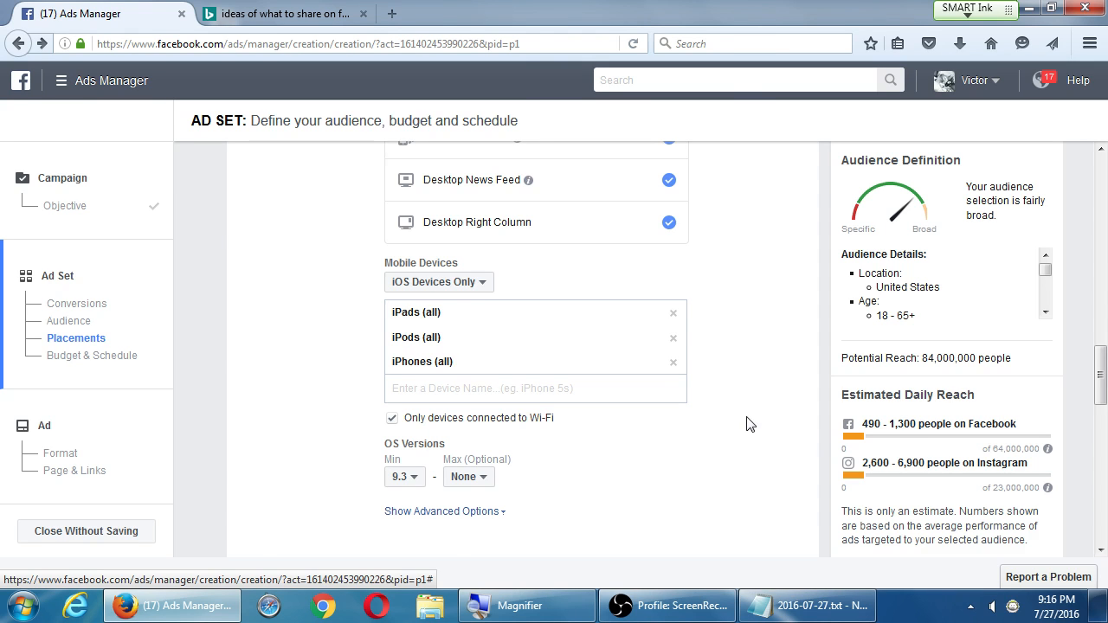
scroll("down", 3)
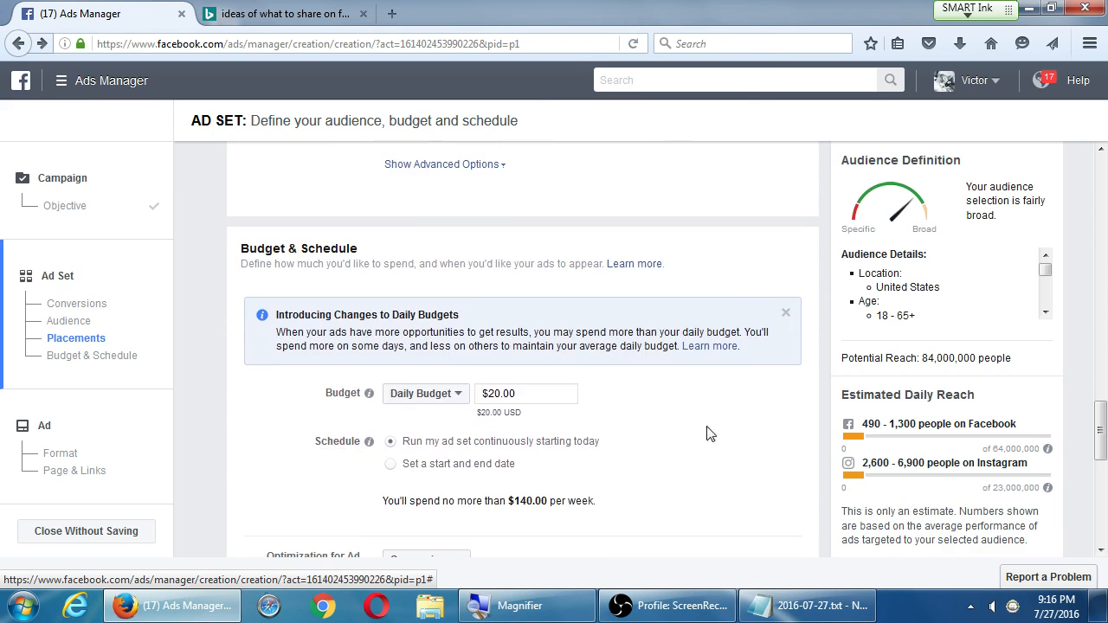
scroll("down", 3)
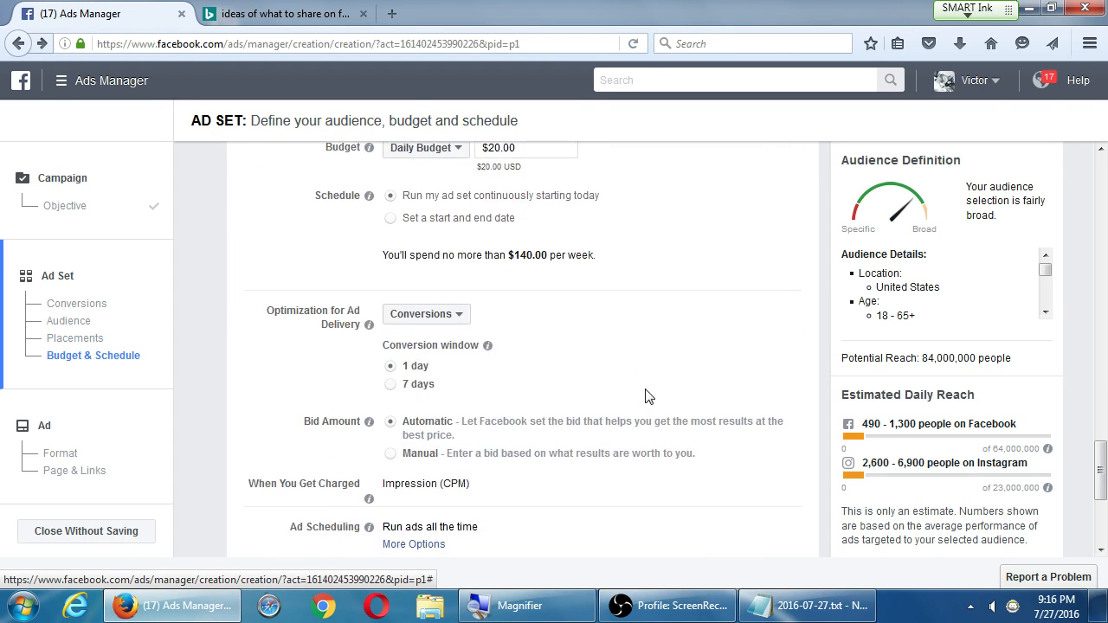
scroll("down", 3)
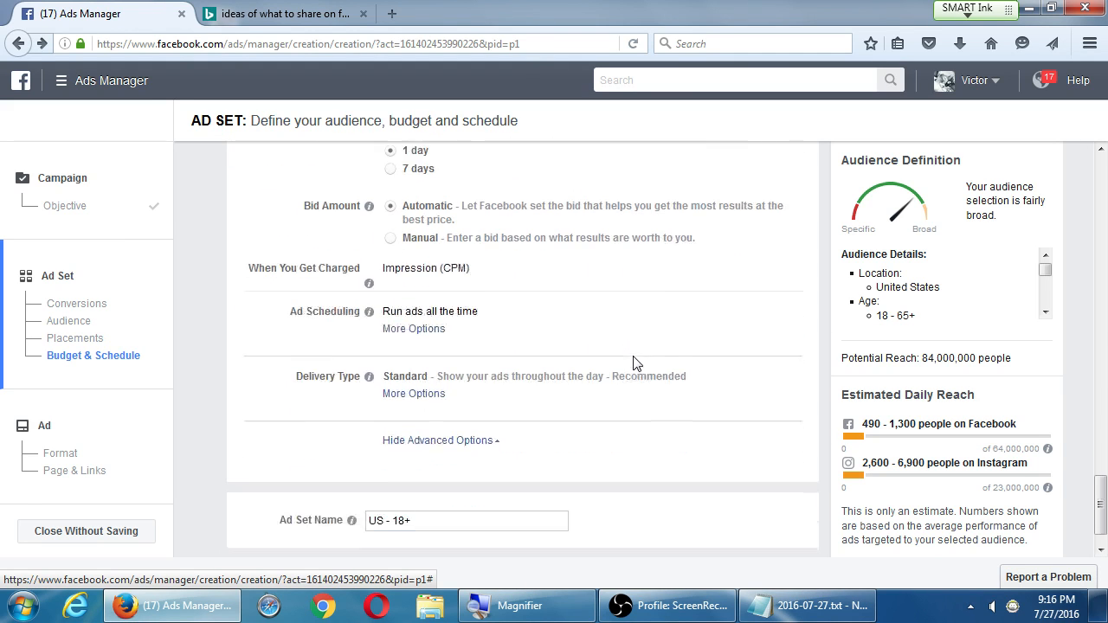
scroll("down", 3)
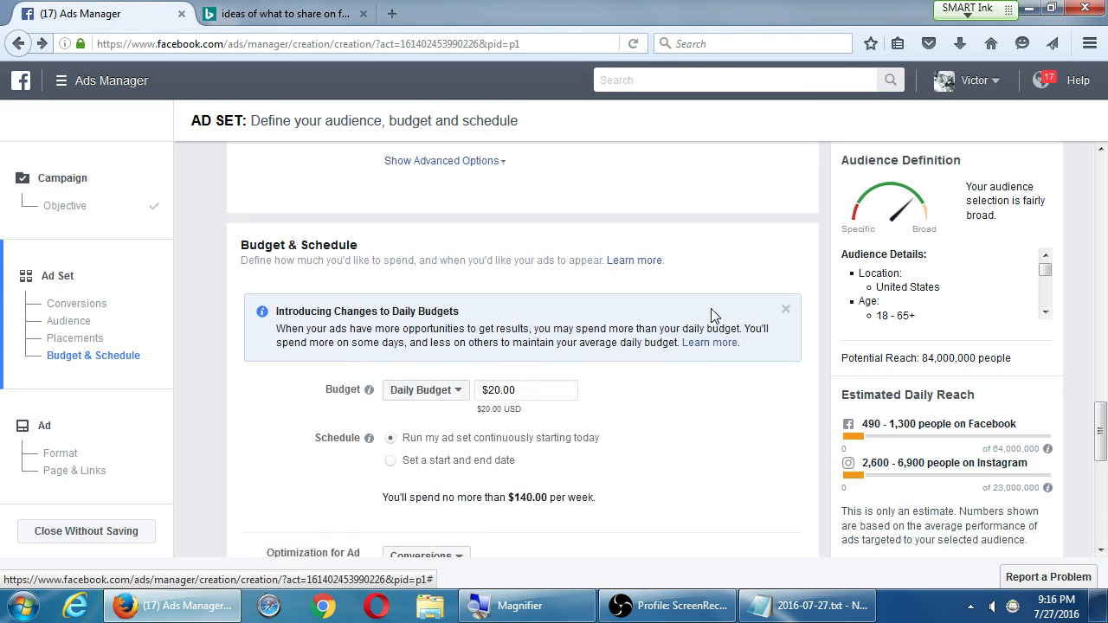
scroll("up", 3)
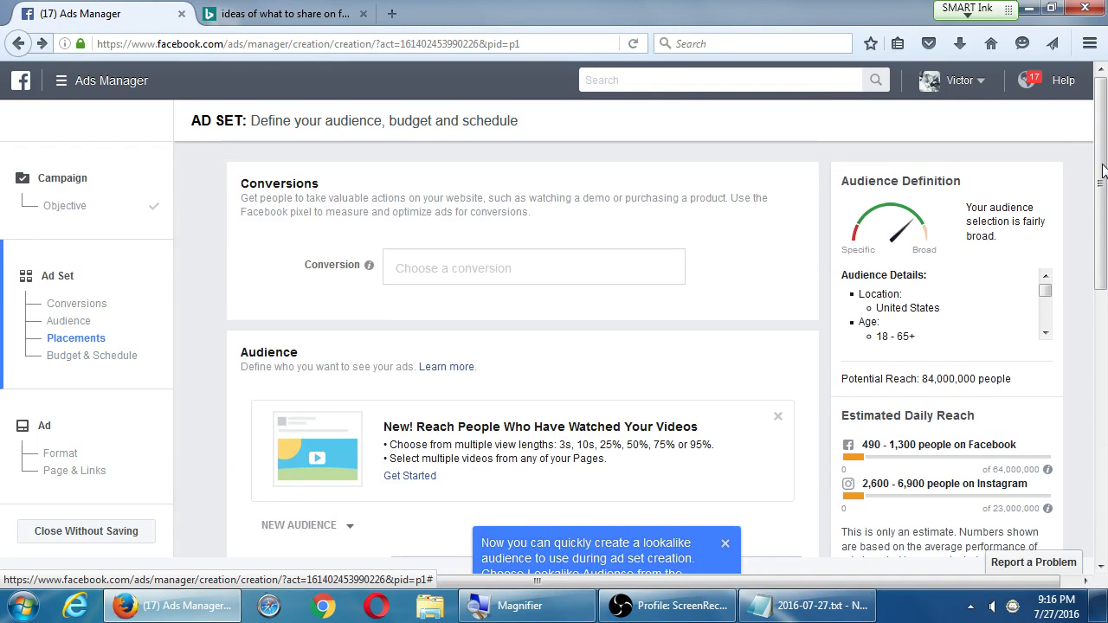
mouse_move(1006, 160)
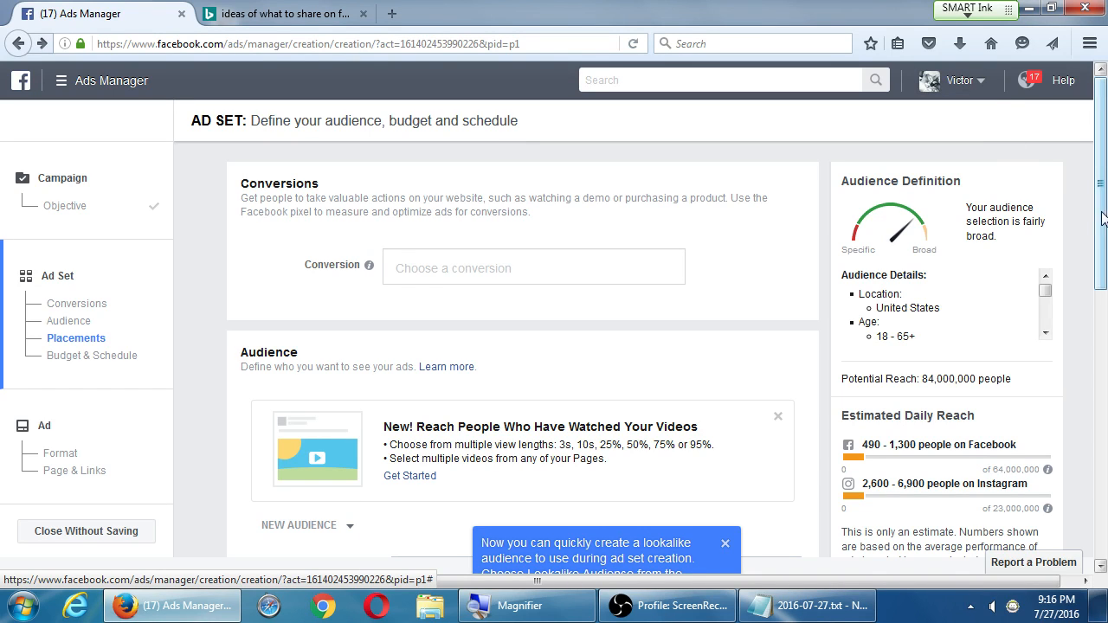
Leave the Page insights and reach the Ad Accounts list via the account dropdown's ads entry
left_click(956, 80)
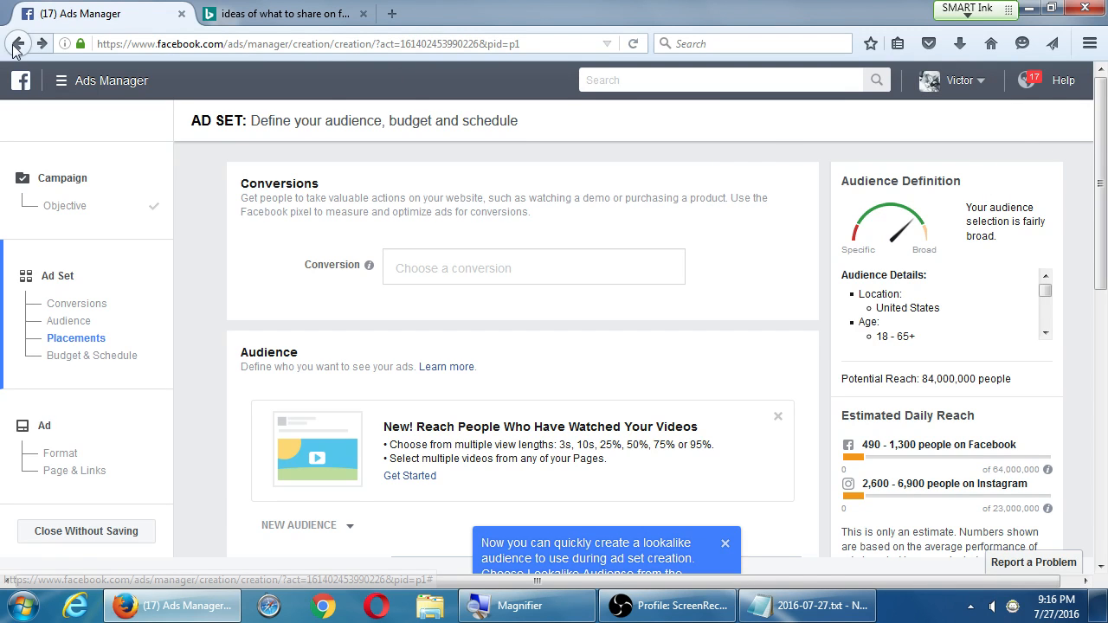
left_click(17, 43)
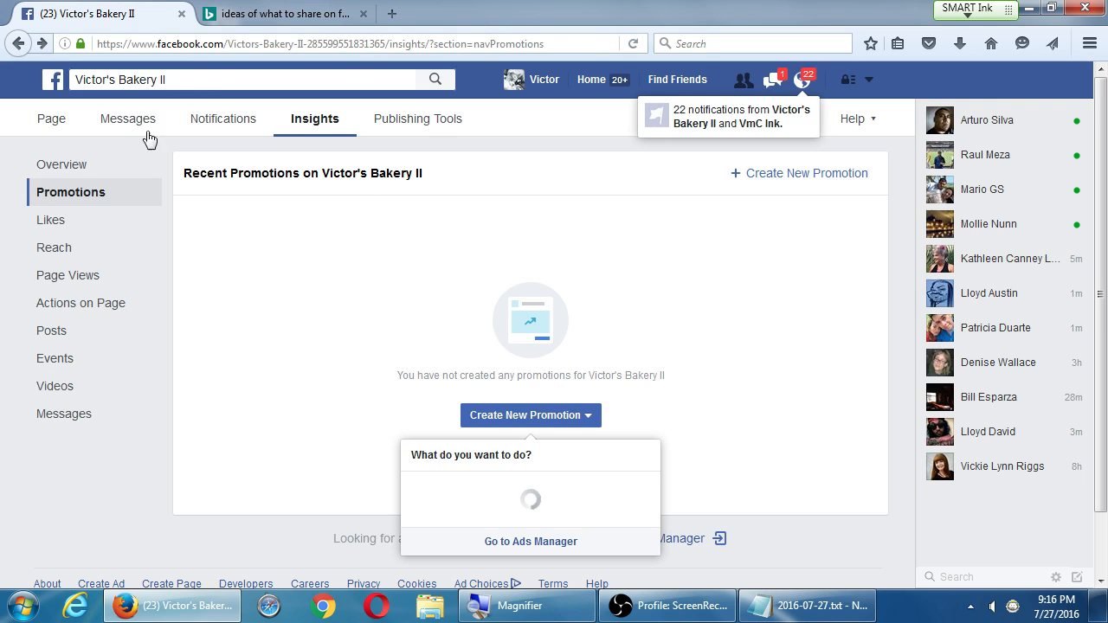
mouse_move(853, 82)
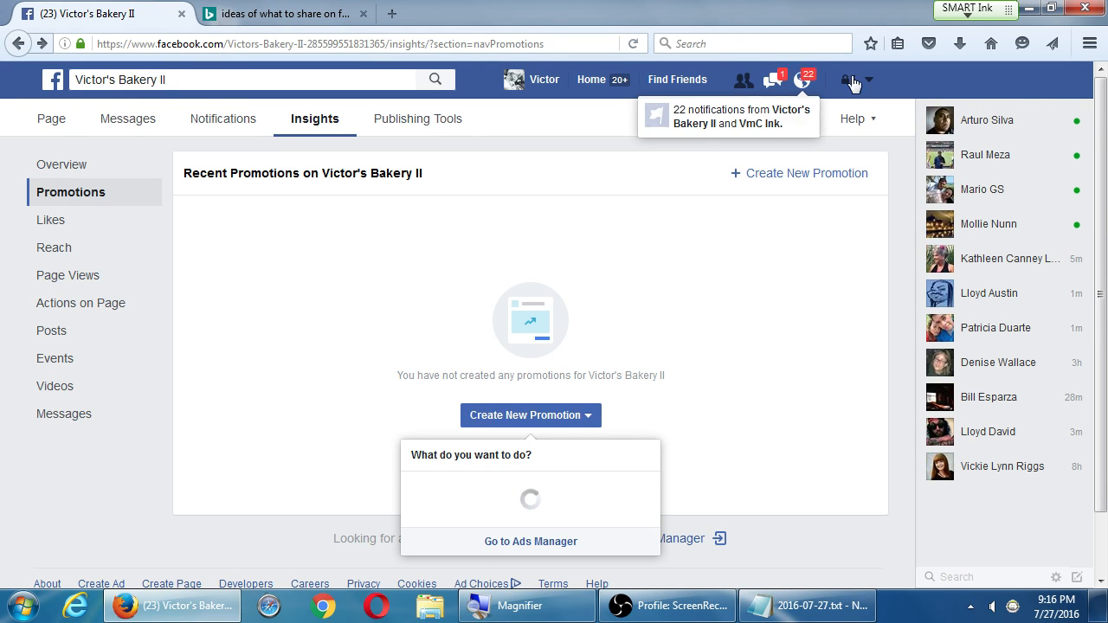
left_click(868, 80)
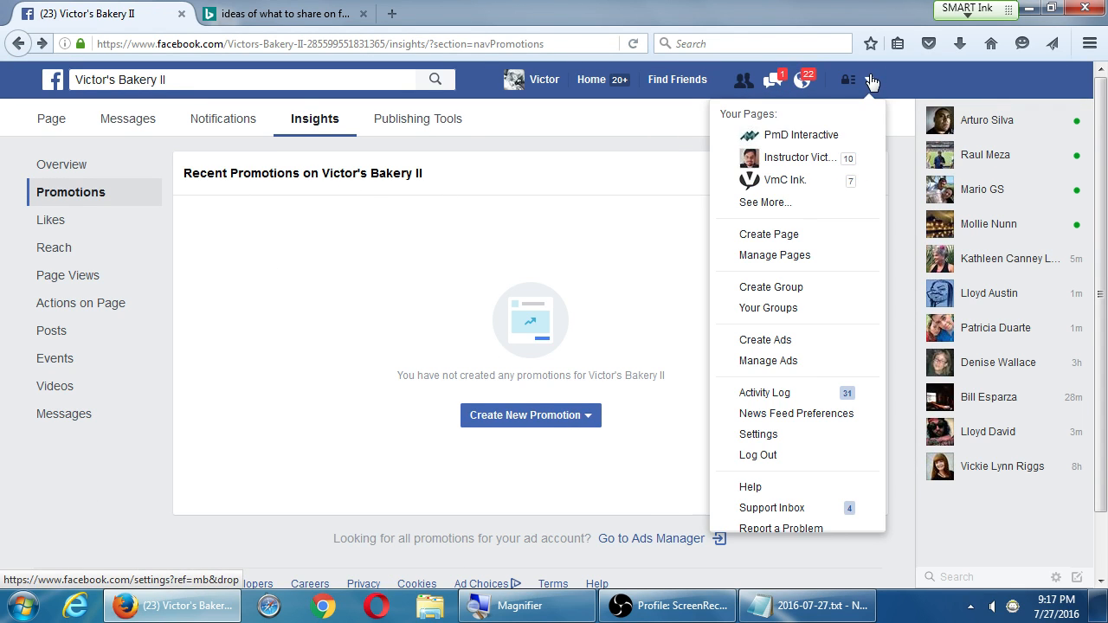
mouse_move(766, 361)
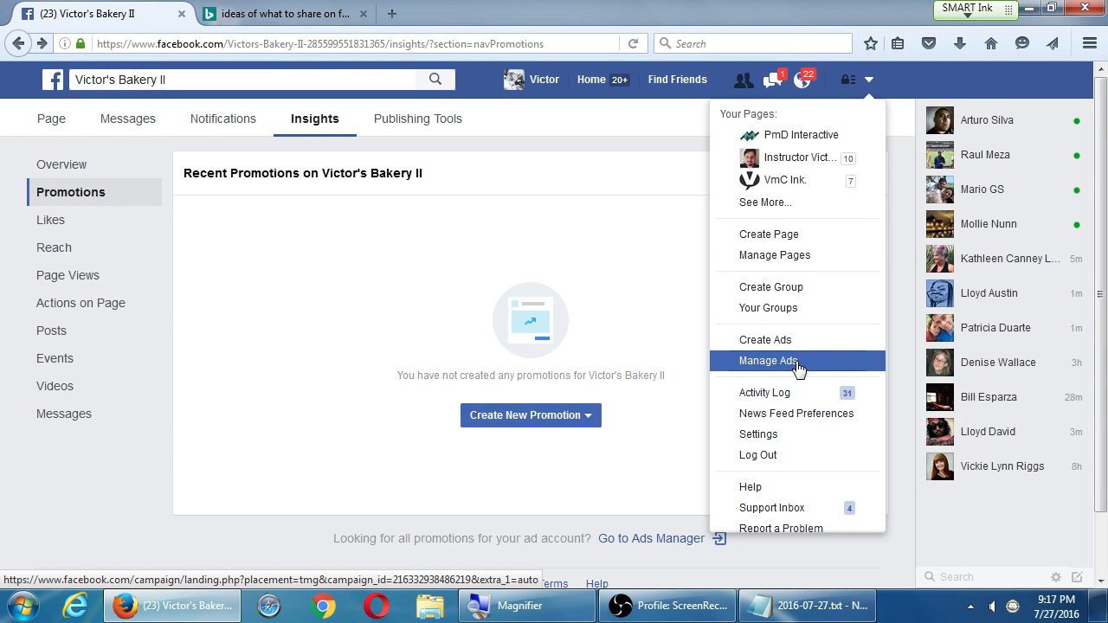
mouse_move(765, 339)
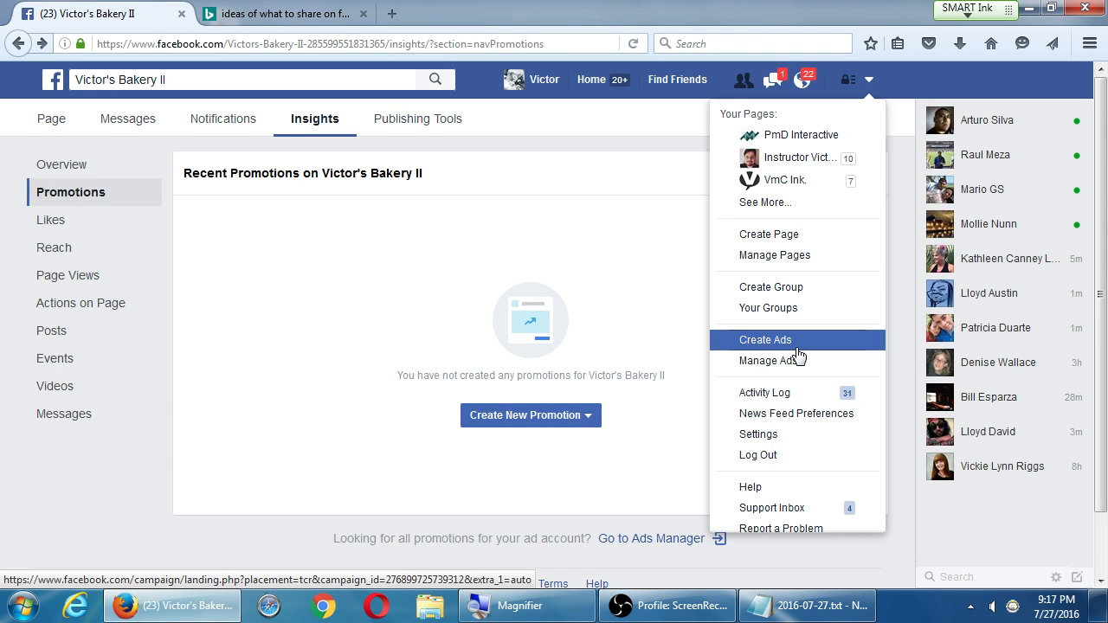
left_click(764, 340)
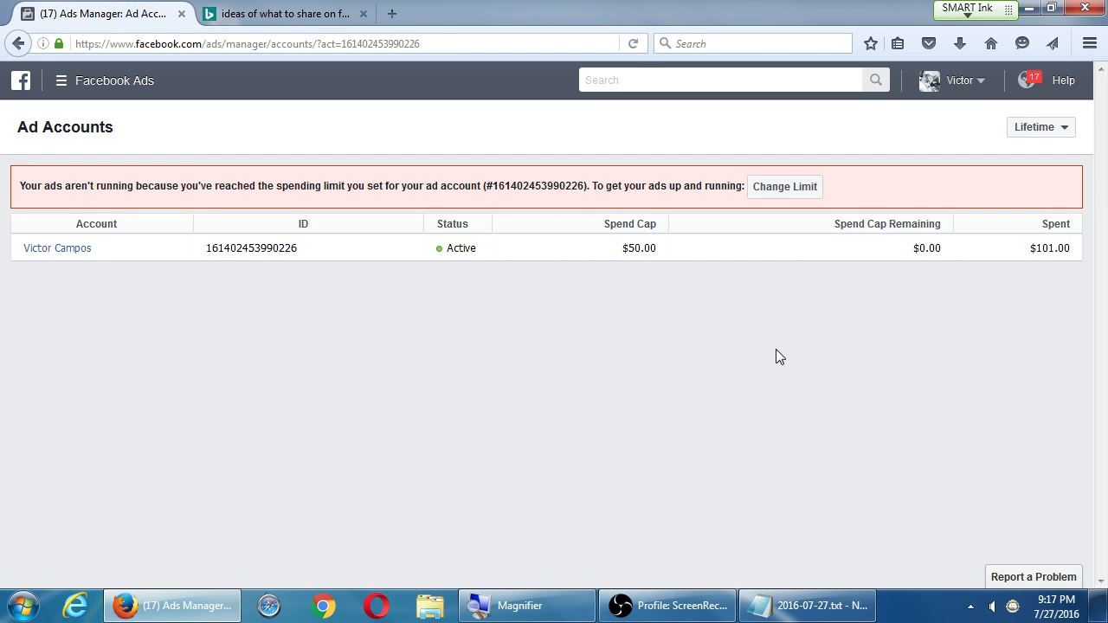
mouse_move(26, 91)
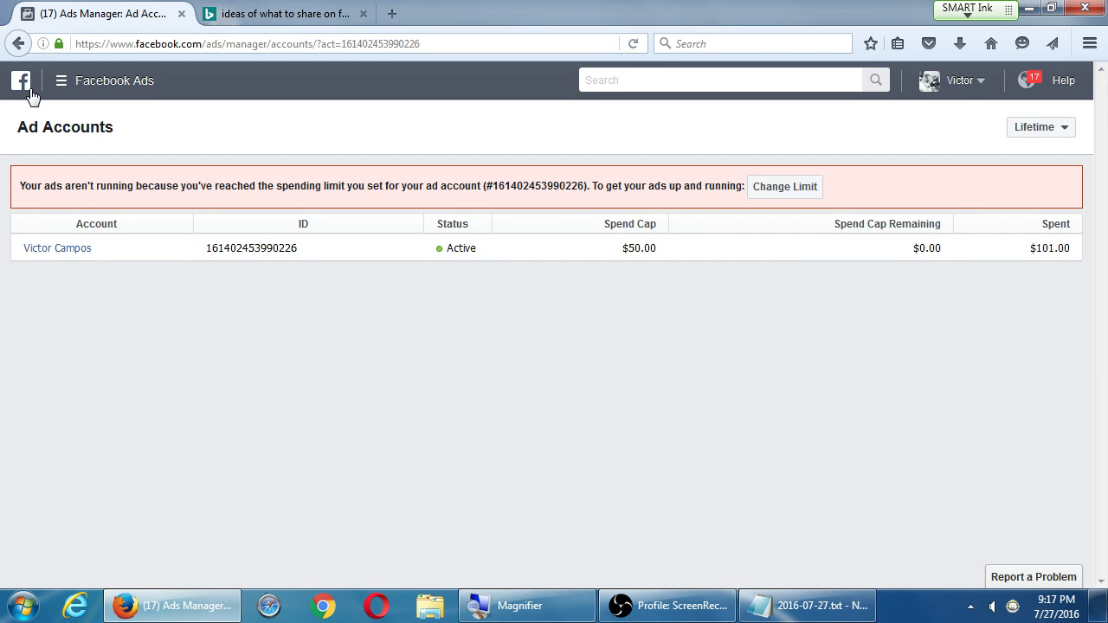
left_click(61, 80)
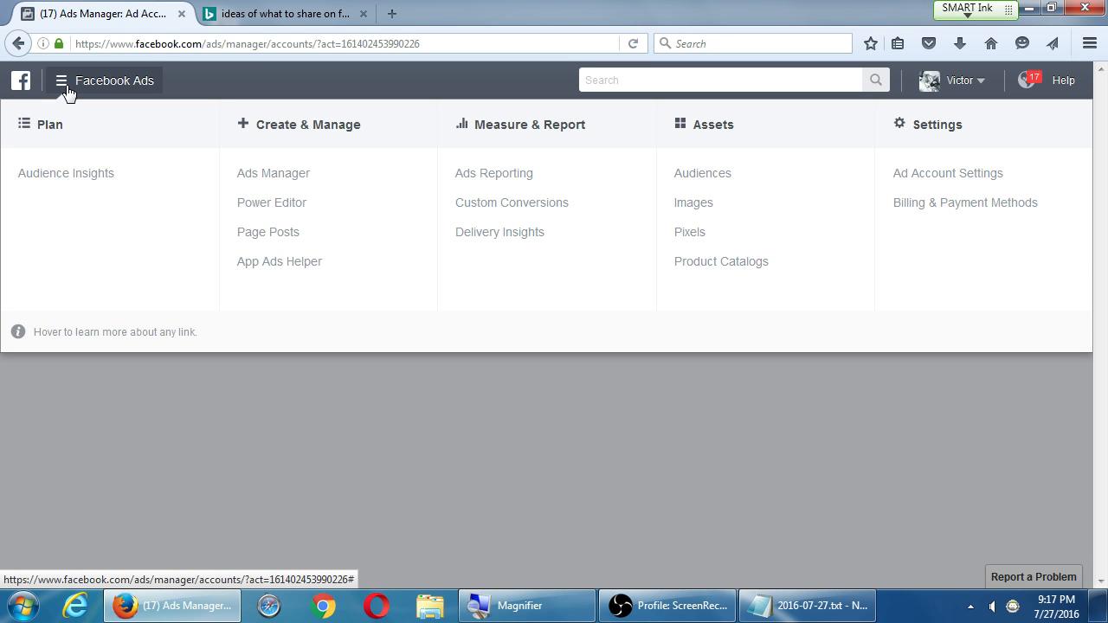
mouse_move(694, 202)
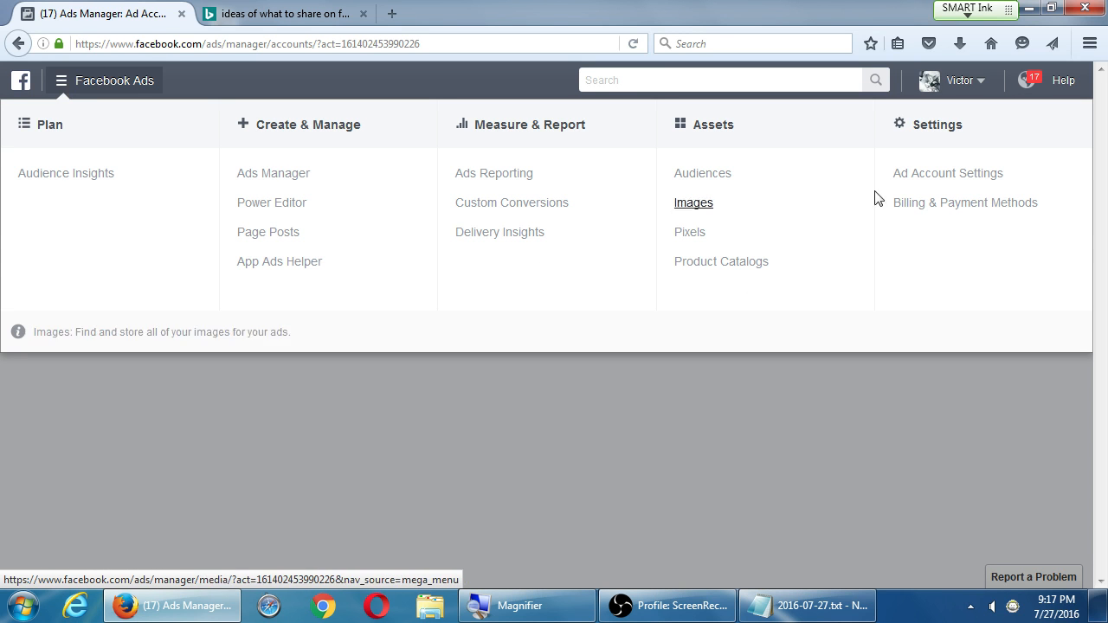
left_click(946, 173)
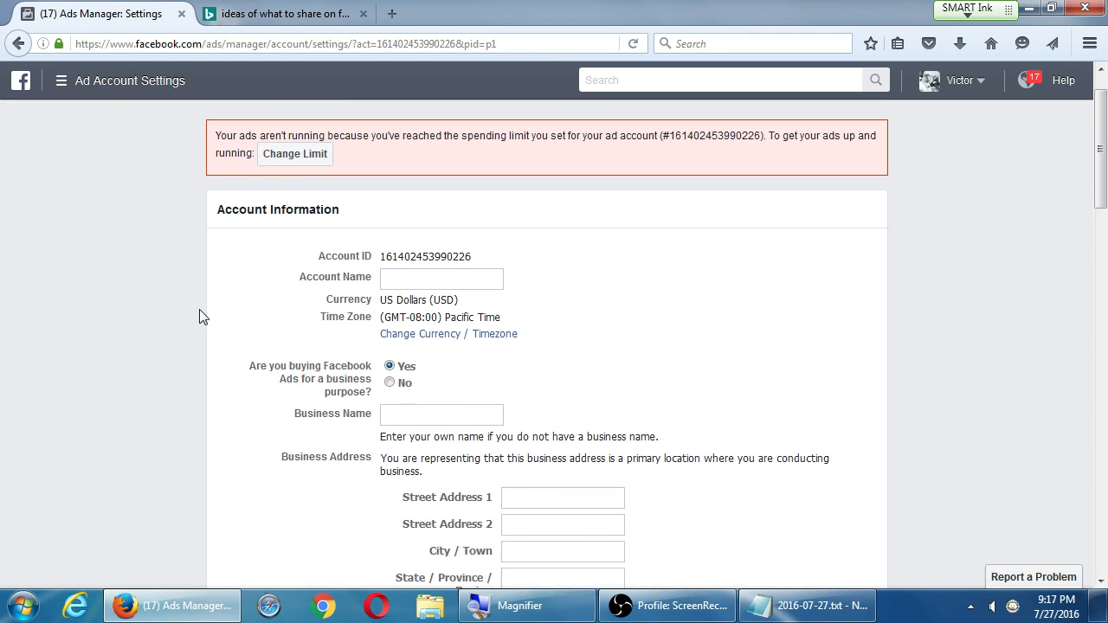
scroll("down", 3)
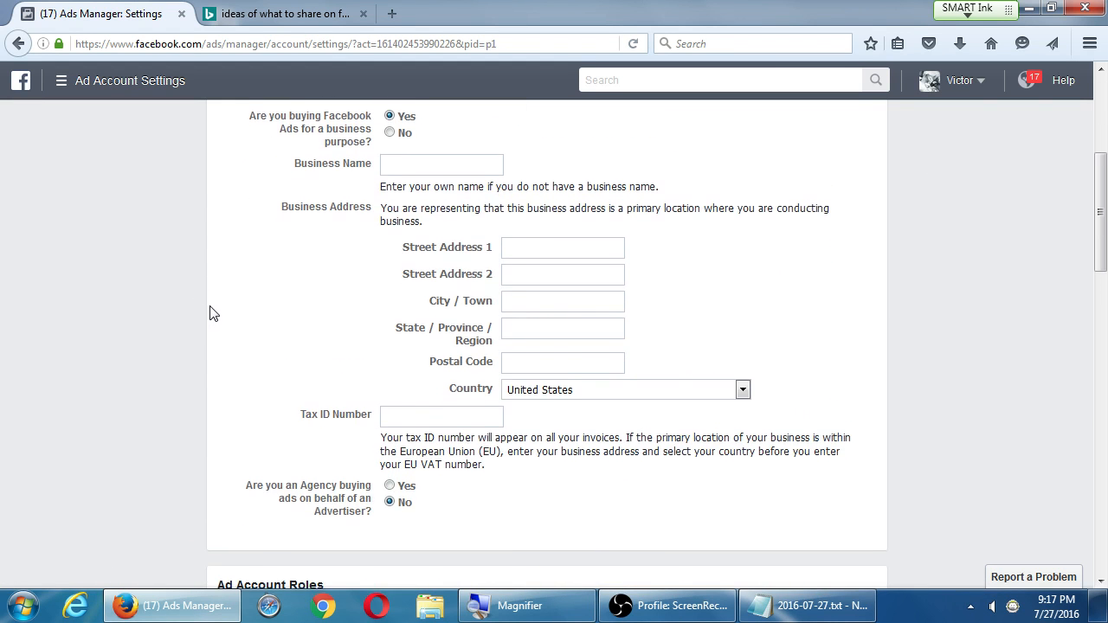
scroll("down", 3)
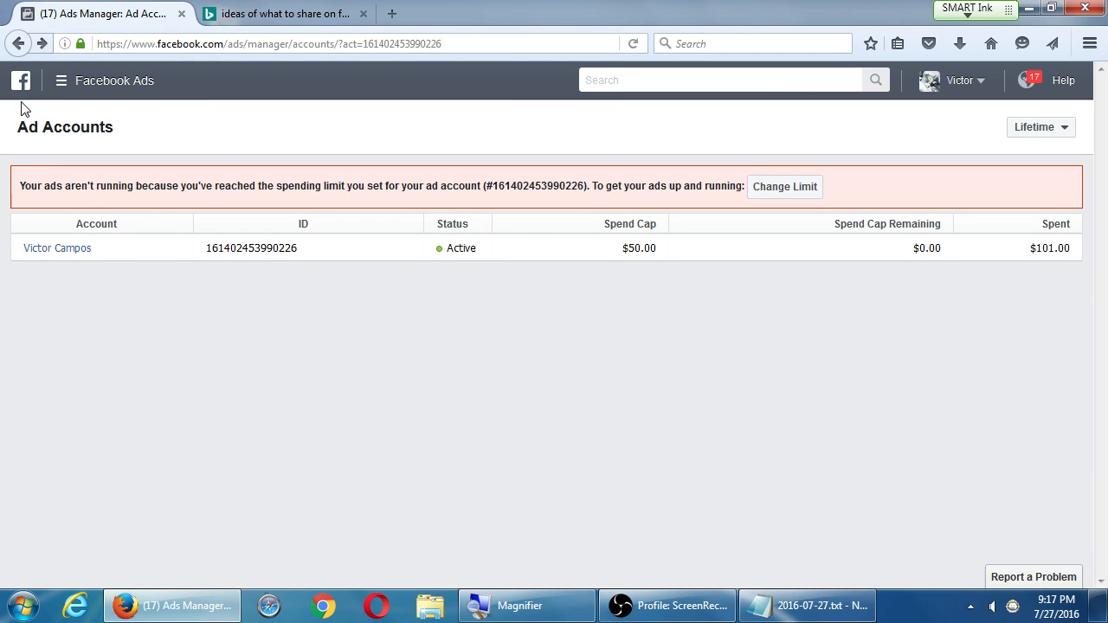
left_click(21, 80)
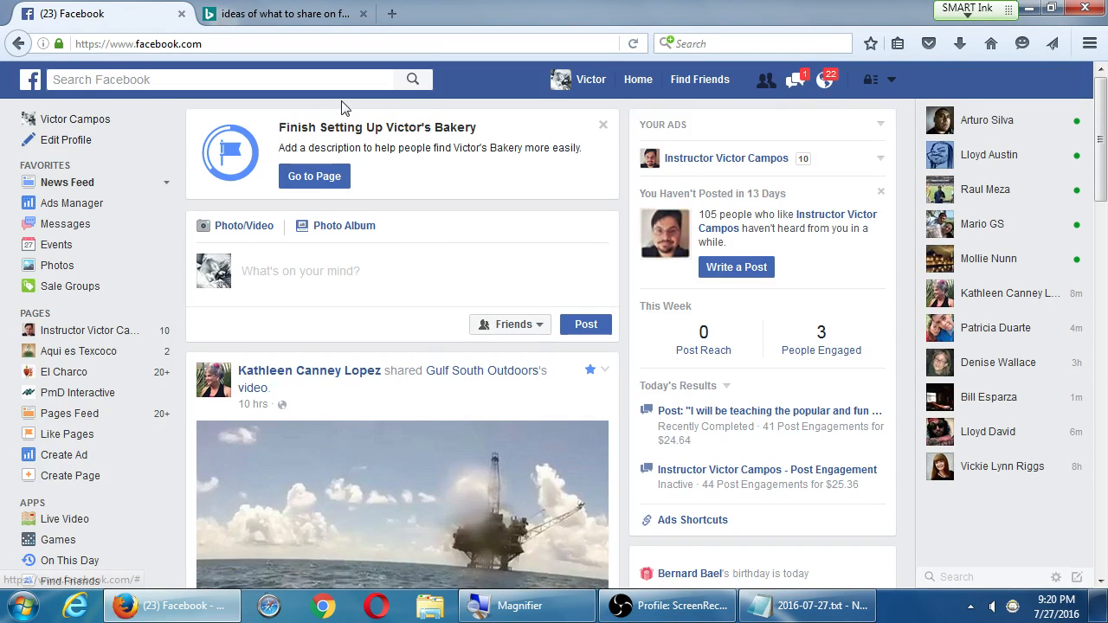
Search Facebook for 'victors bakery ii' and open the Victor's Bakery II Page
left_click(216, 79)
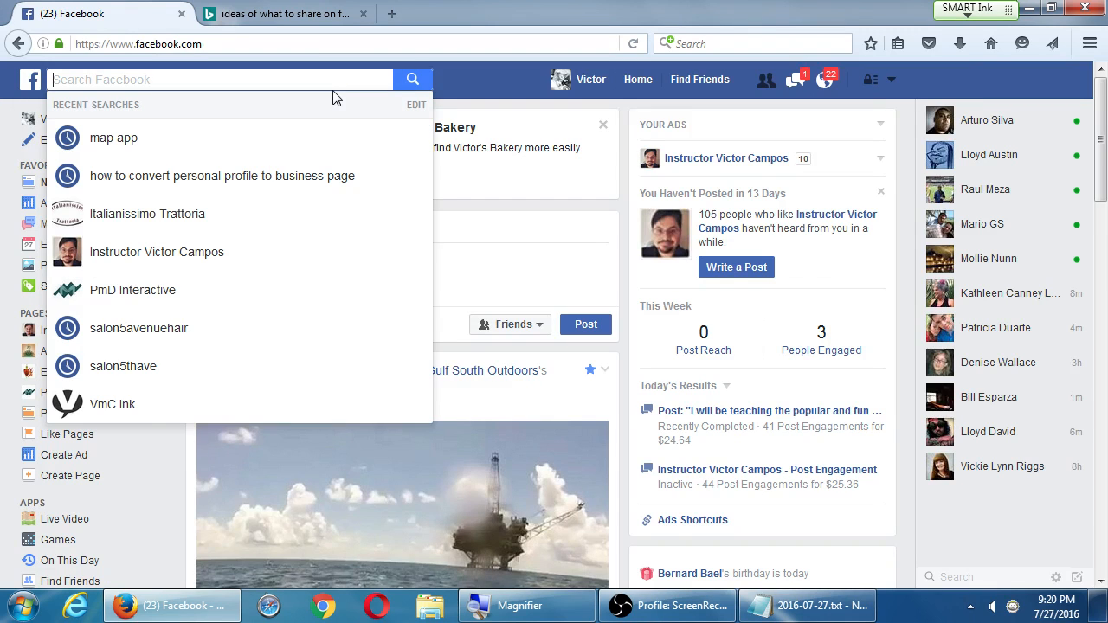
type("victors")
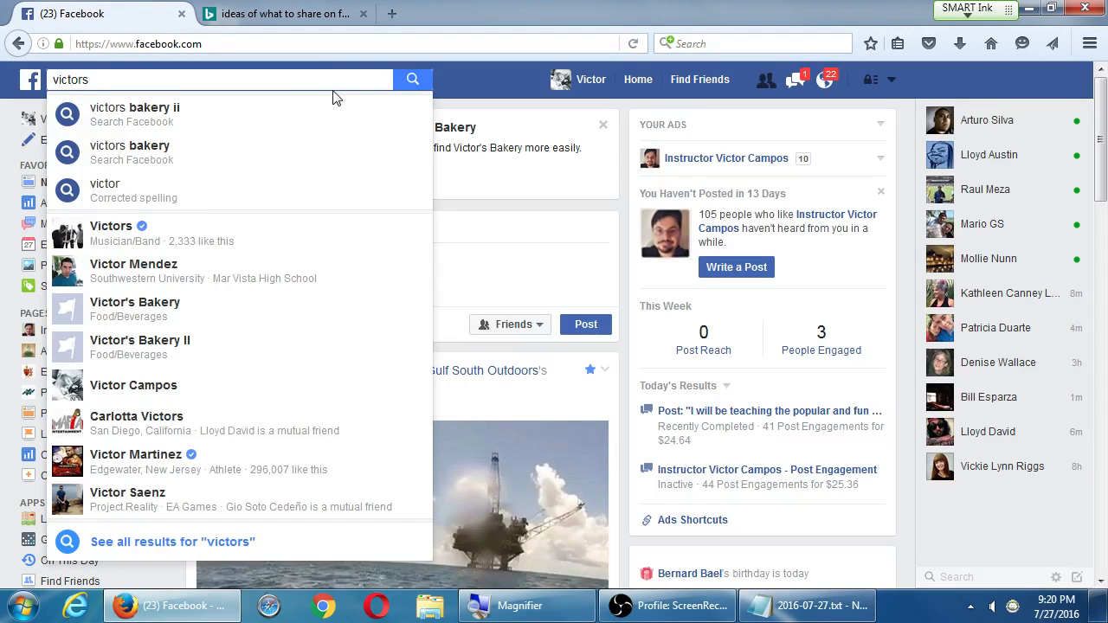
left_click(134, 113)
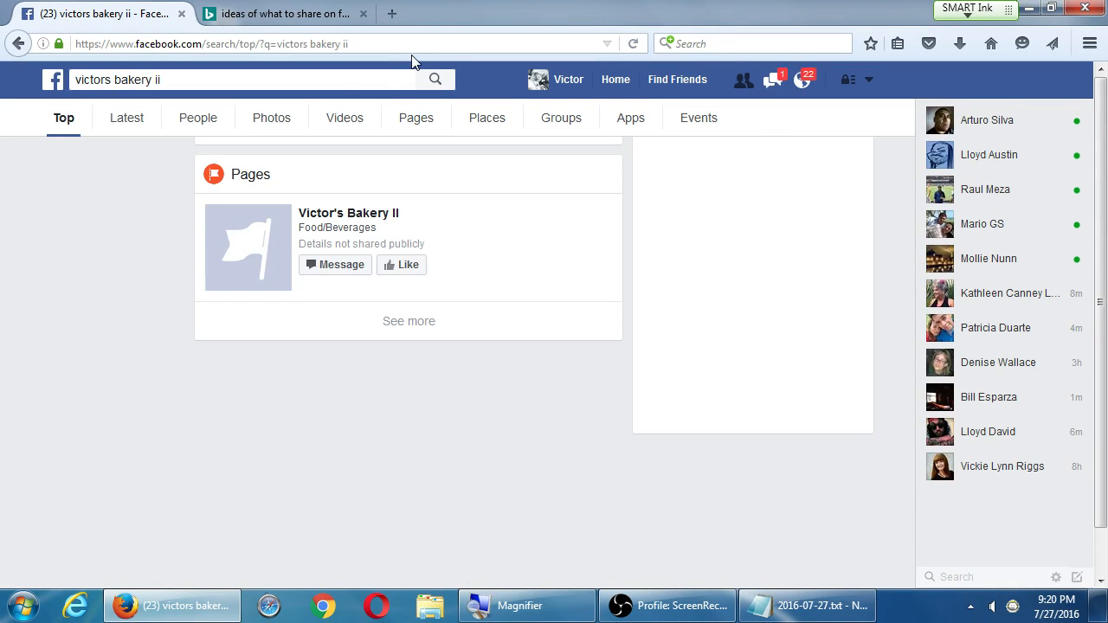
left_click(348, 213)
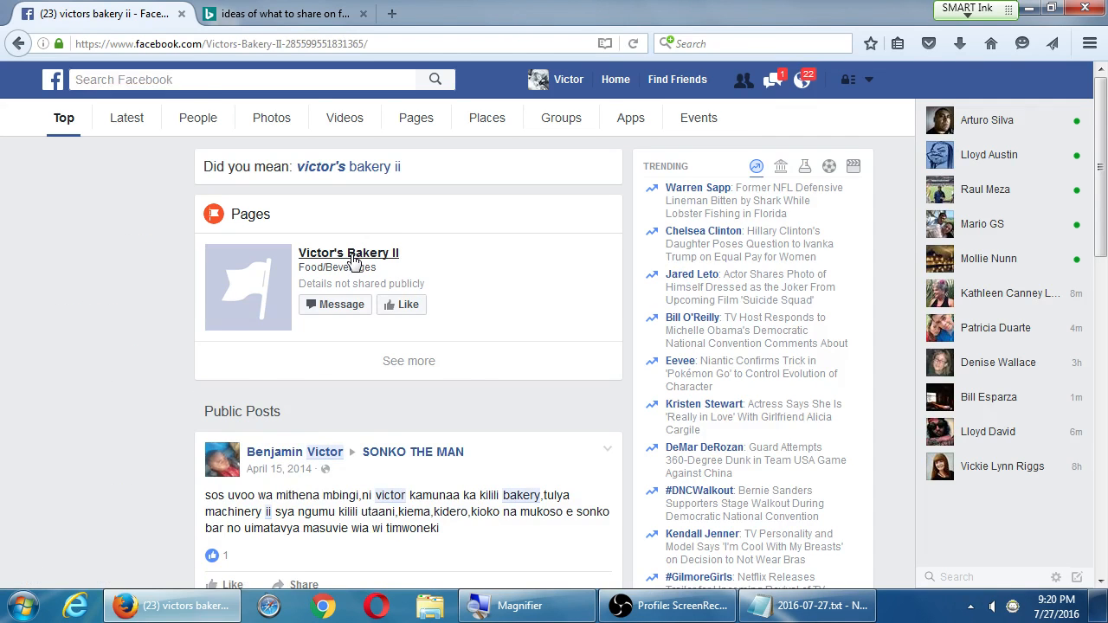
left_click(348, 253)
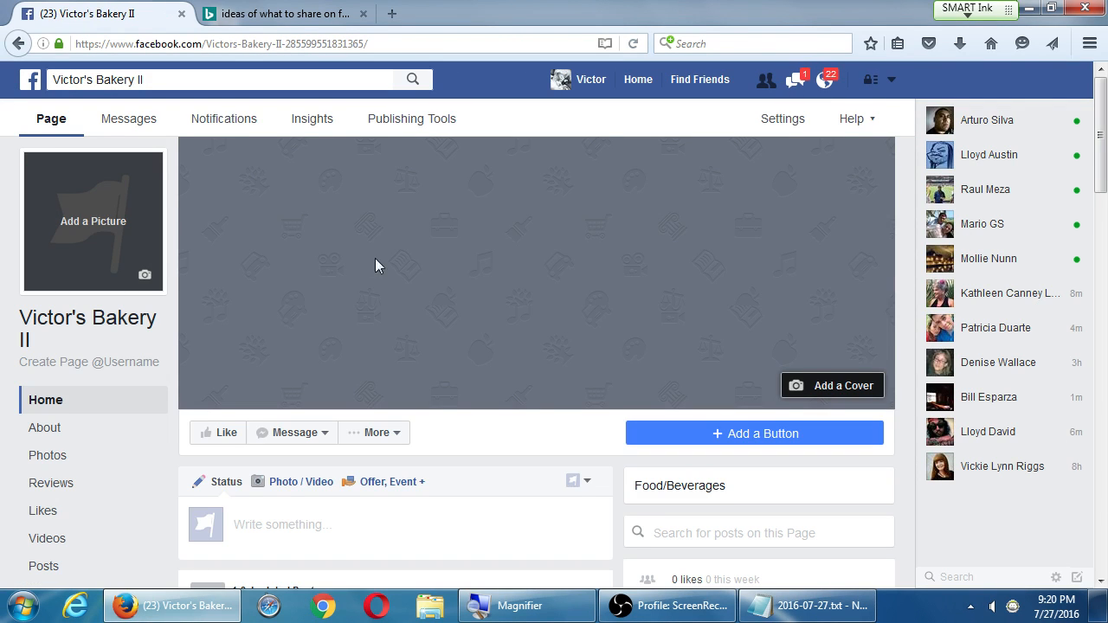
mouse_move(905, 262)
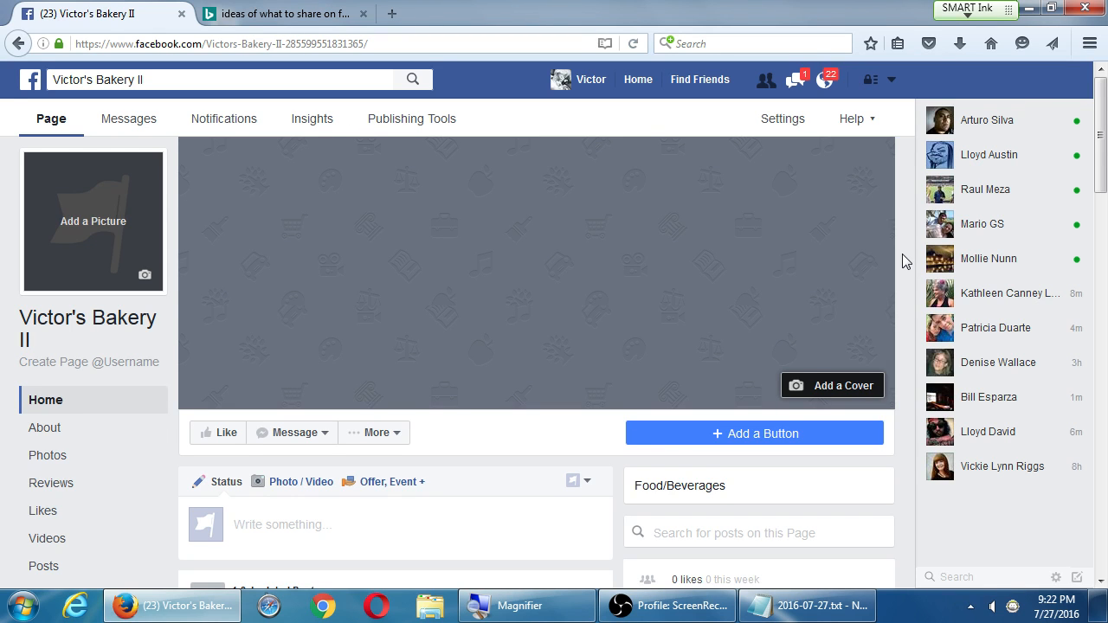
mouse_move(897, 180)
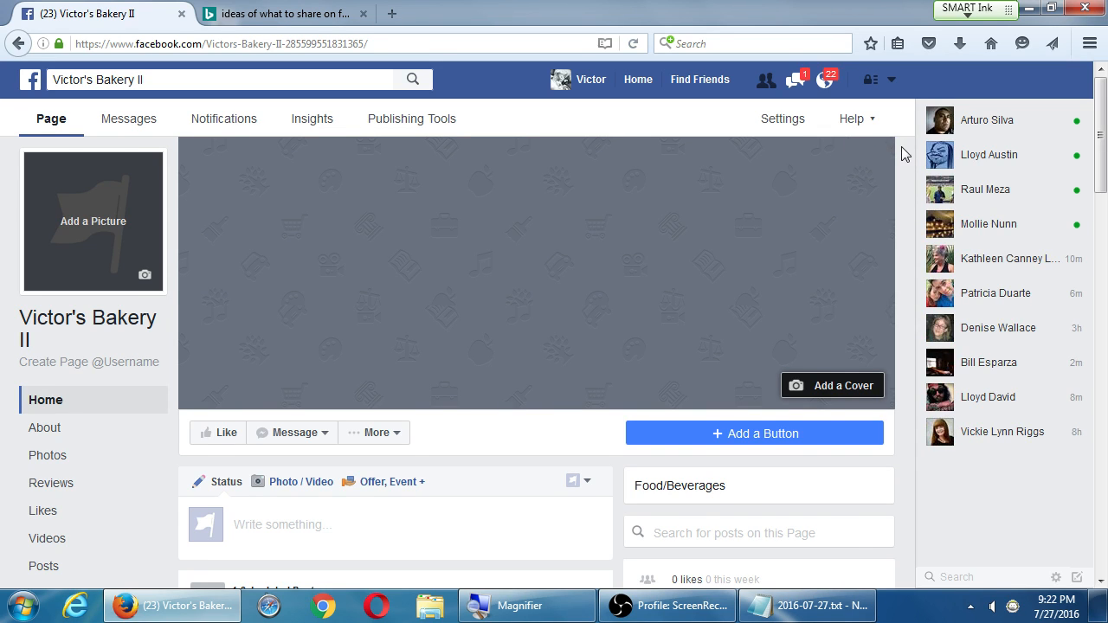
mouse_move(904, 163)
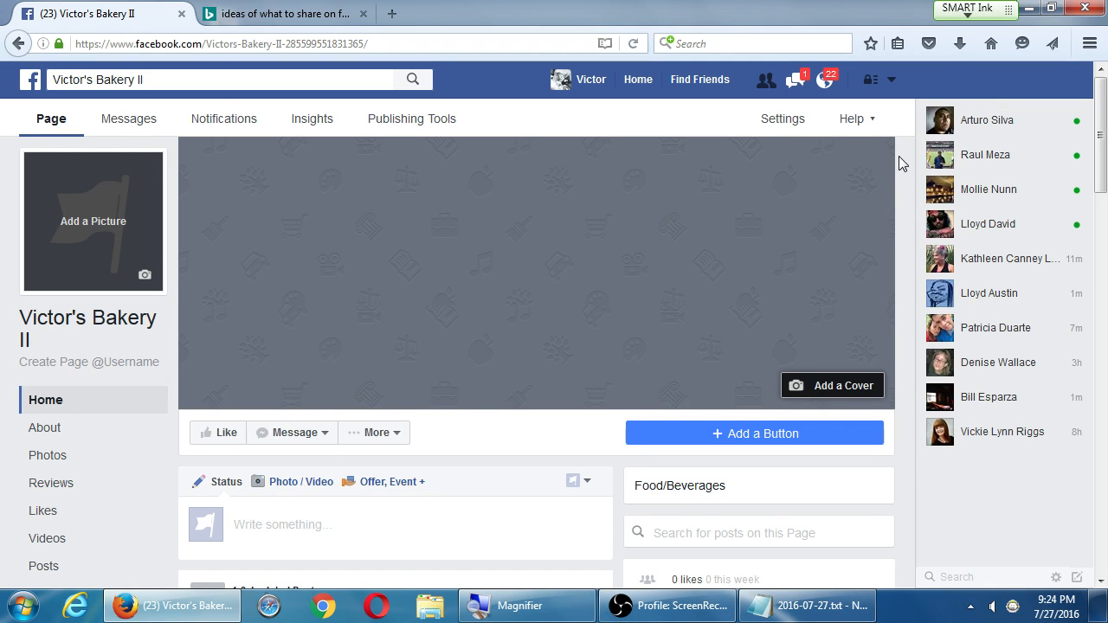
mouse_move(411, 7)
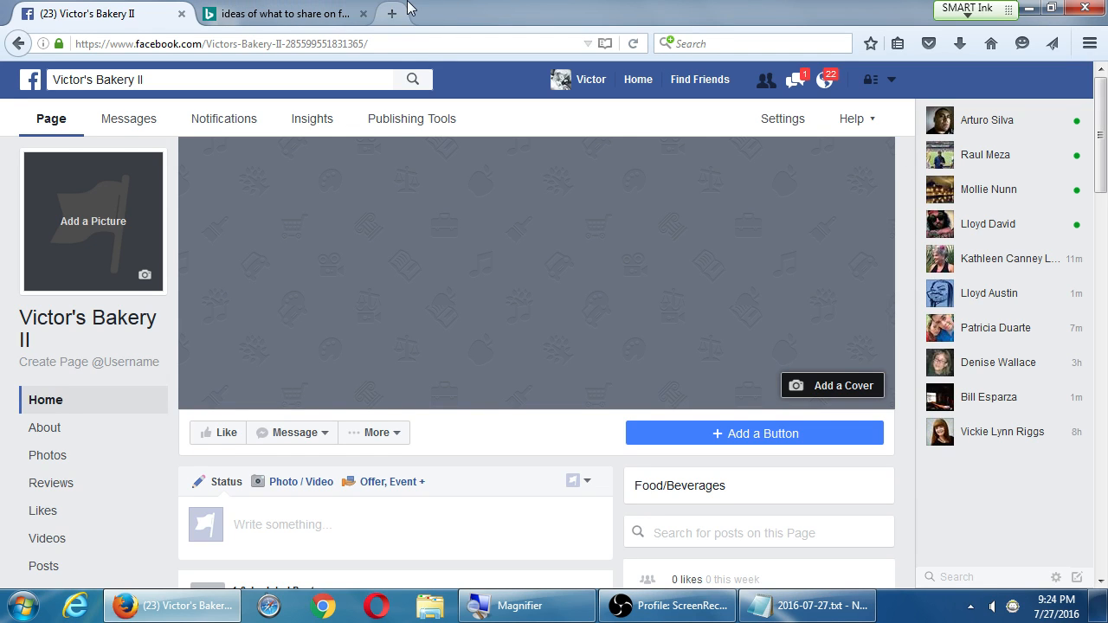
mouse_move(364, 14)
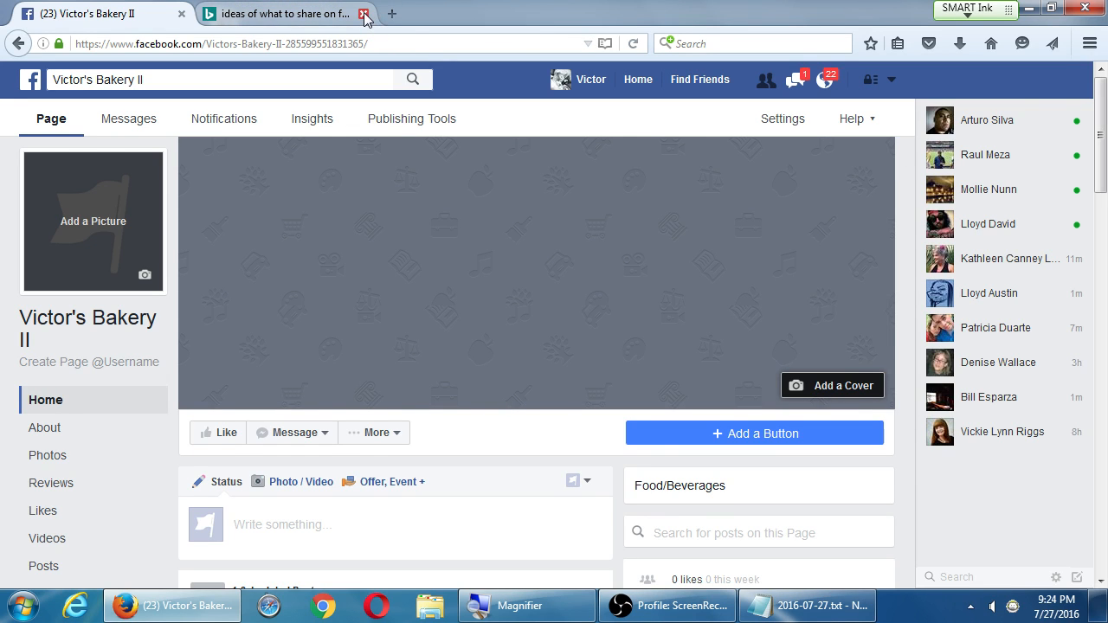
Close the sharing-ideas tab and reach the Page's General settings scrolled to Merge Pages and Remove Page
left_click(364, 14)
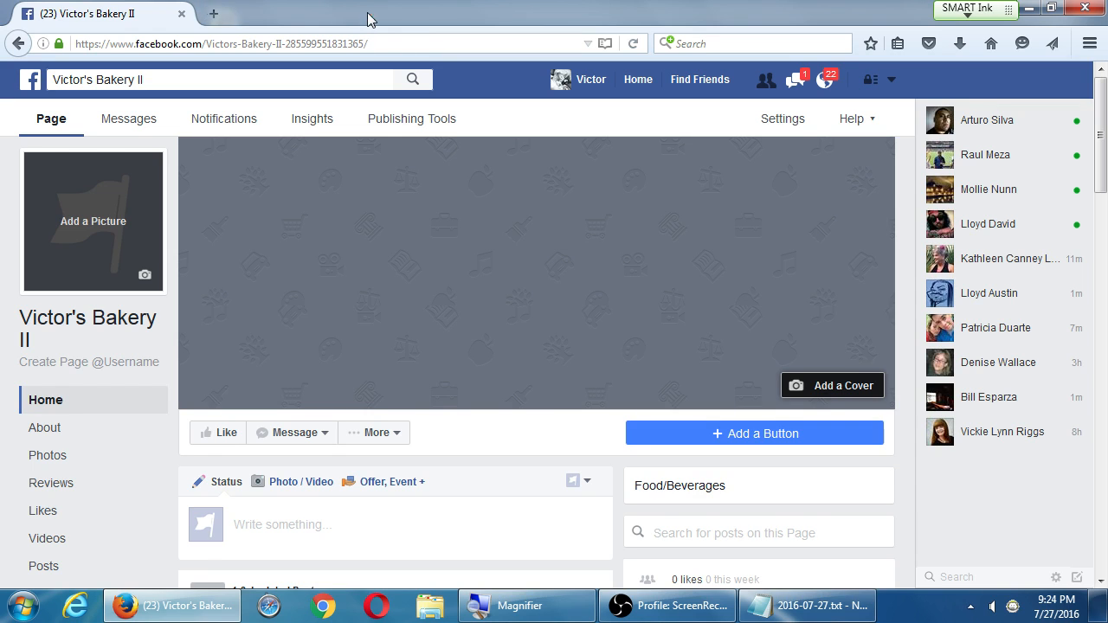
mouse_move(592, 8)
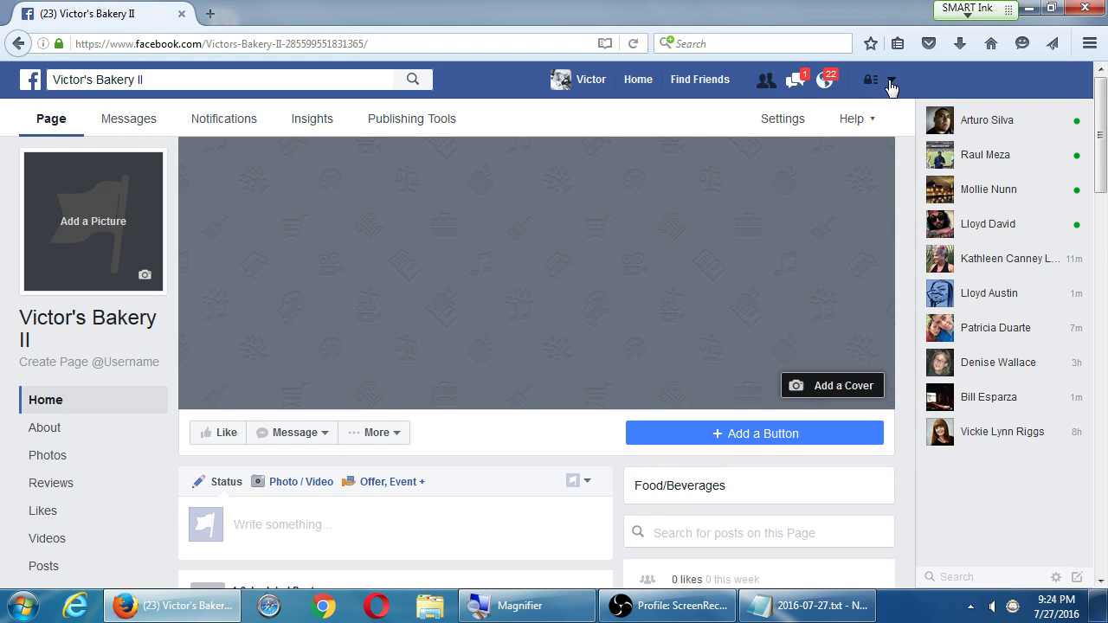
left_click(894, 80)
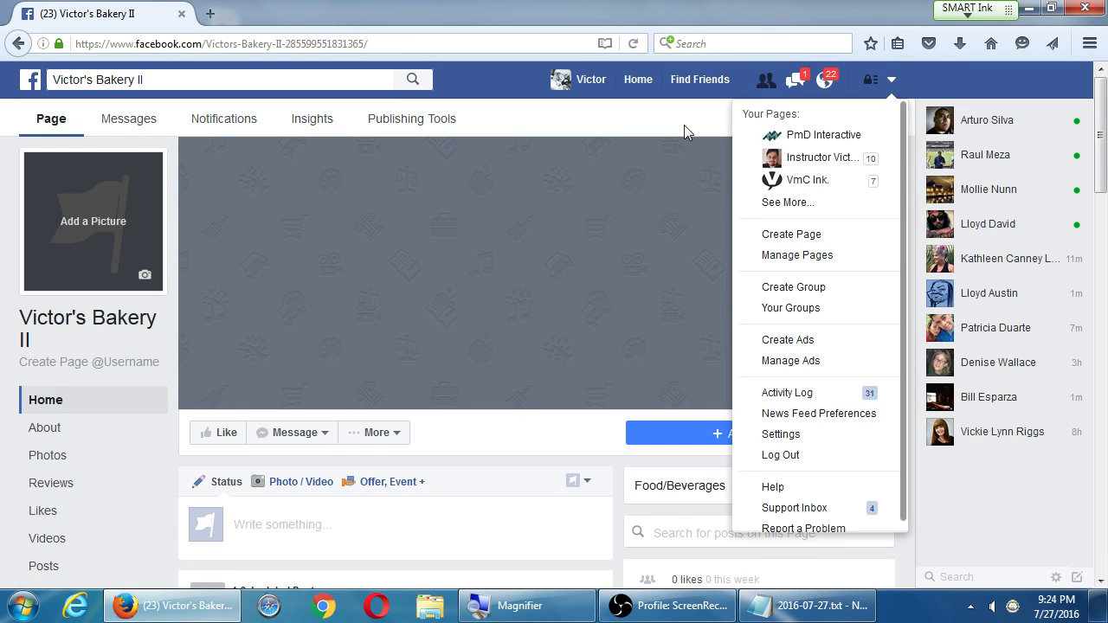
left_click(780, 434)
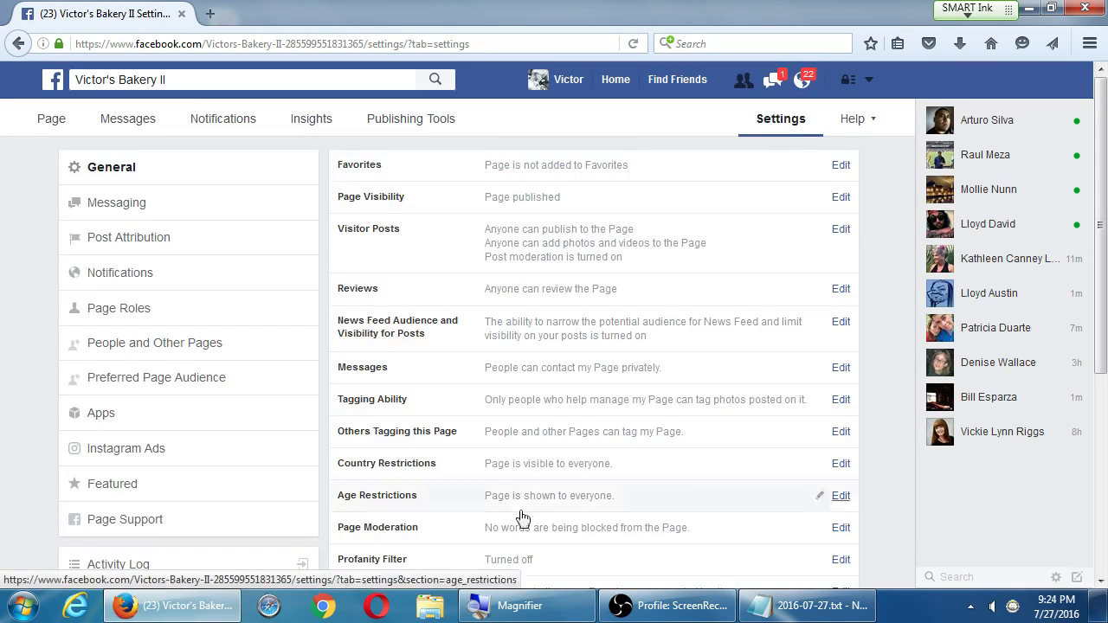
scroll("down", 3)
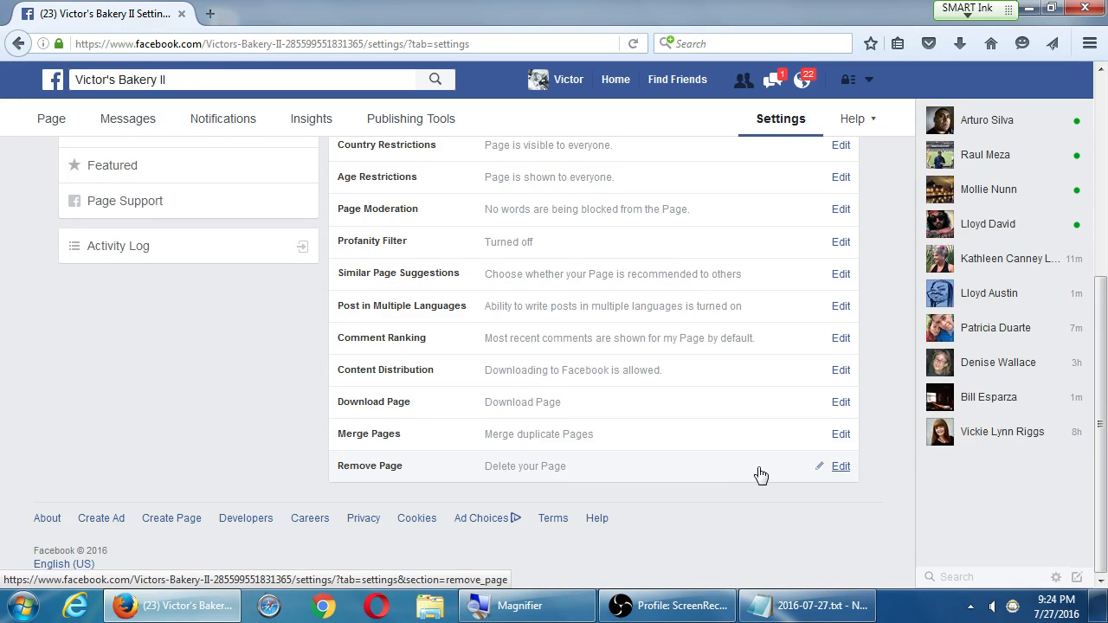